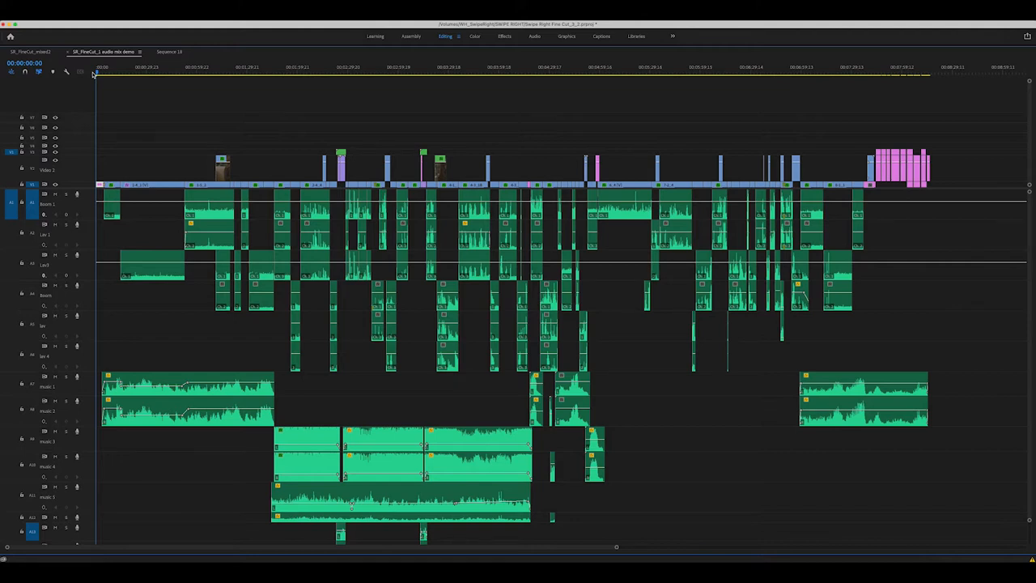
mouse_move(131, 65)
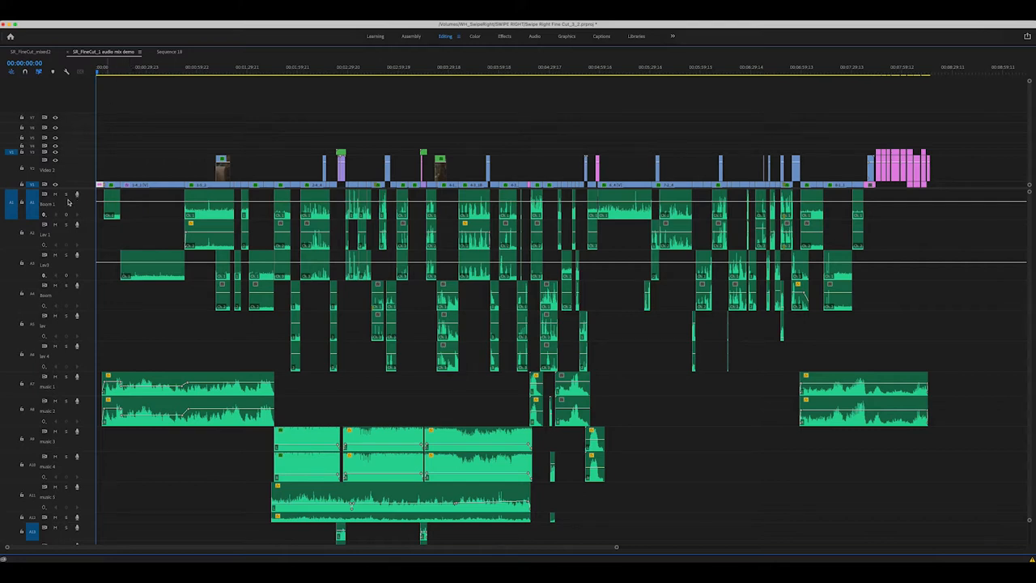
mouse_move(61, 204)
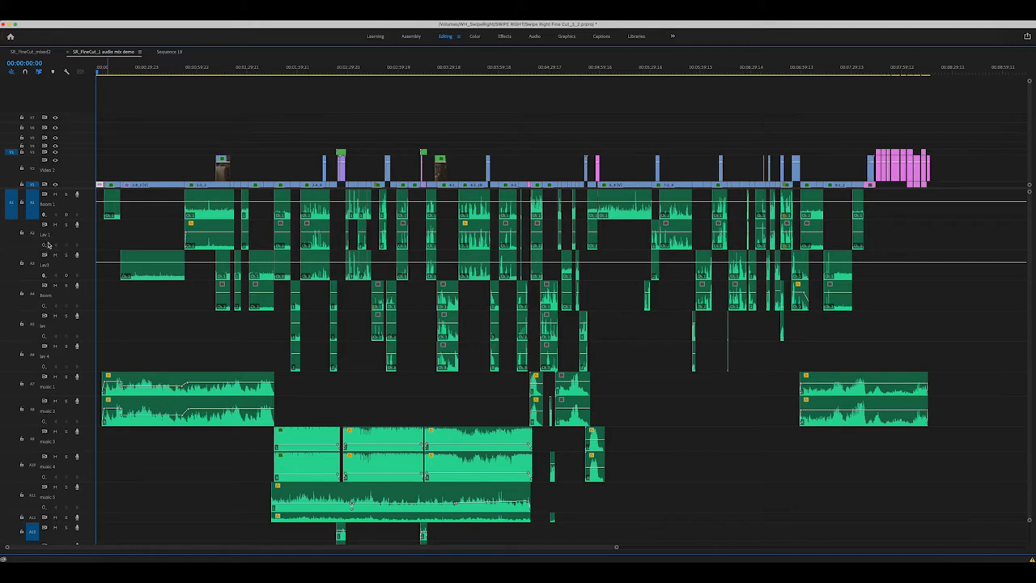
mouse_move(47, 301)
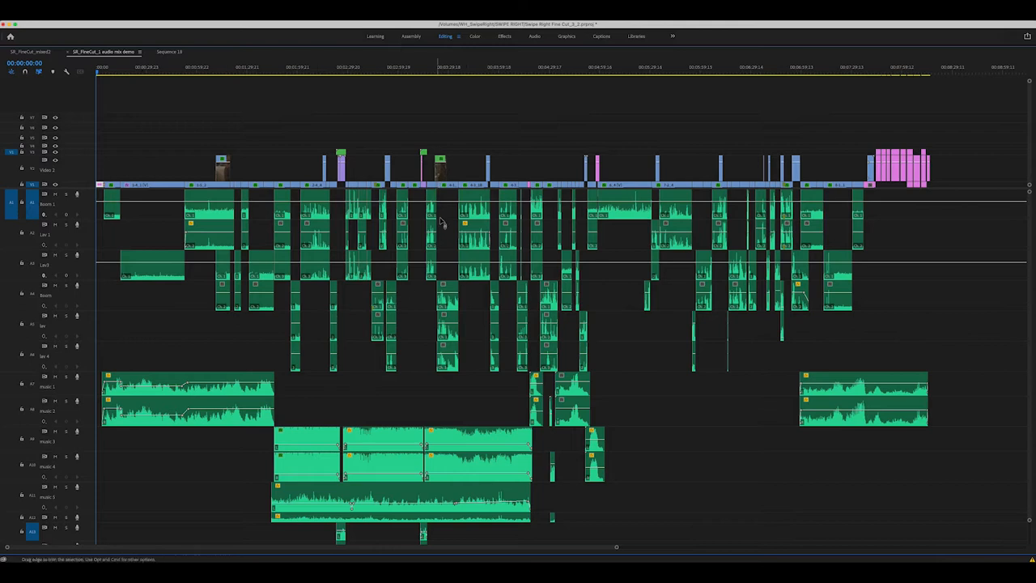
mouse_move(444, 364)
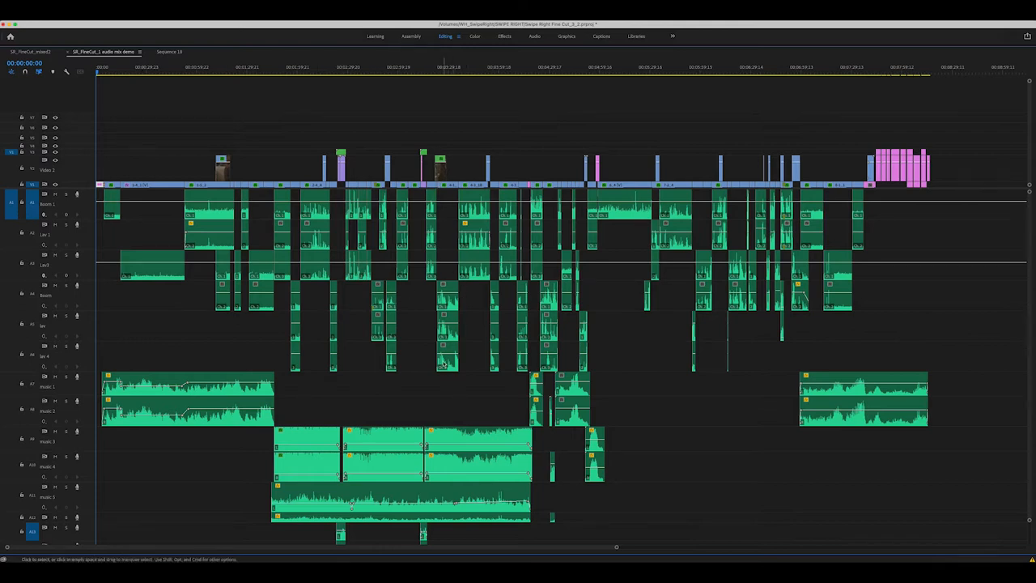
mouse_move(443, 363)
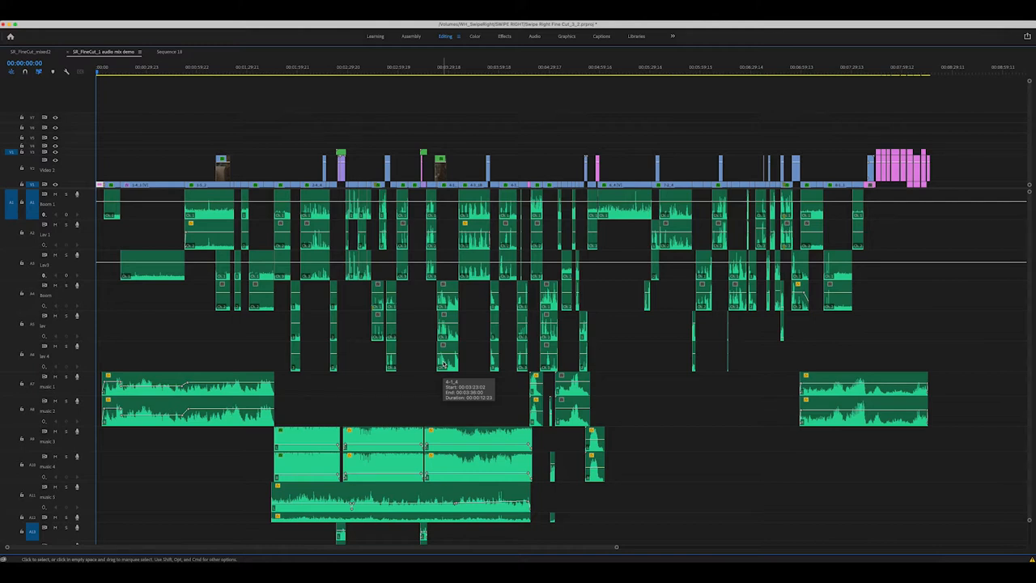
mouse_move(259, 435)
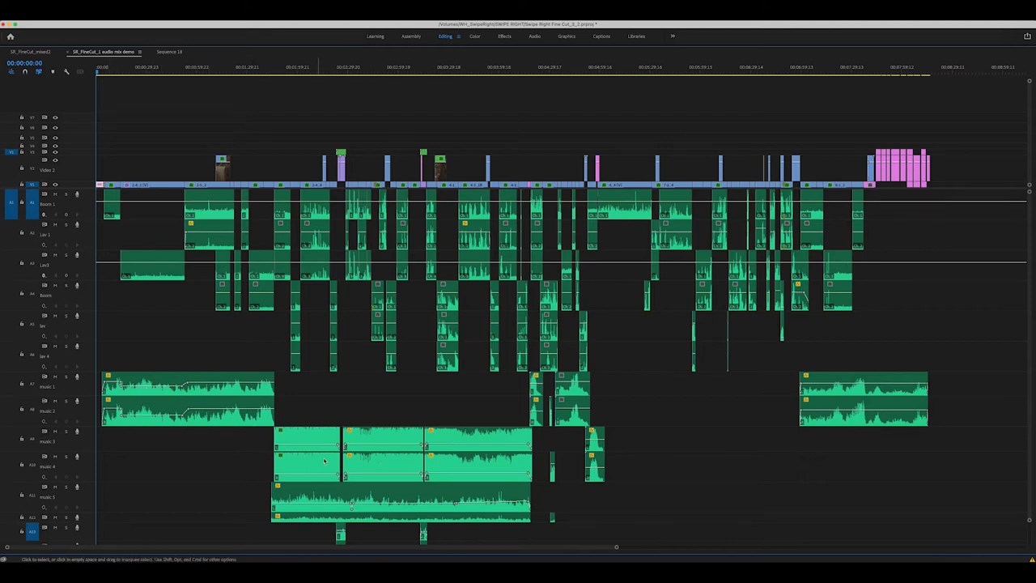
mouse_move(453, 463)
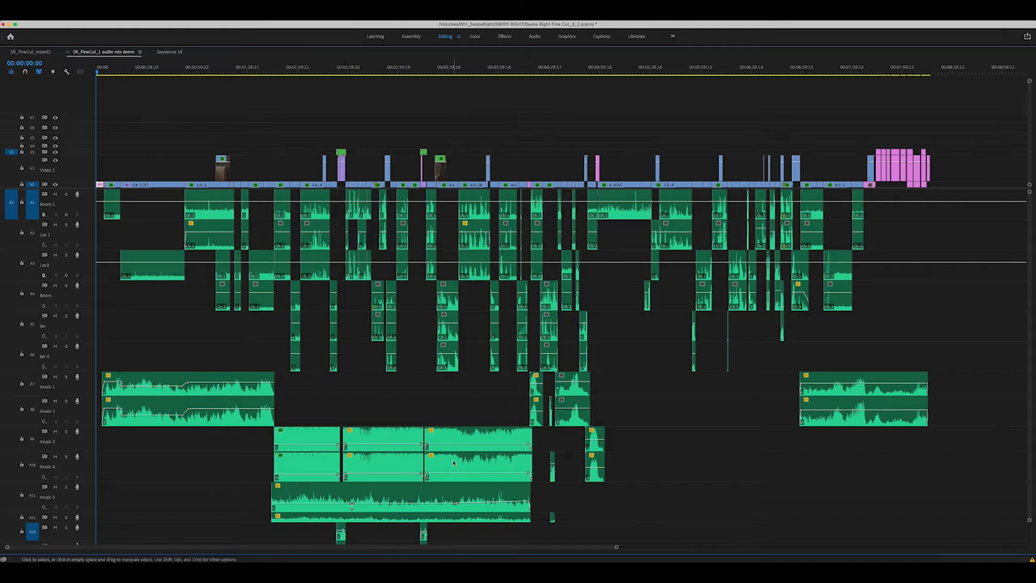
mouse_move(611, 413)
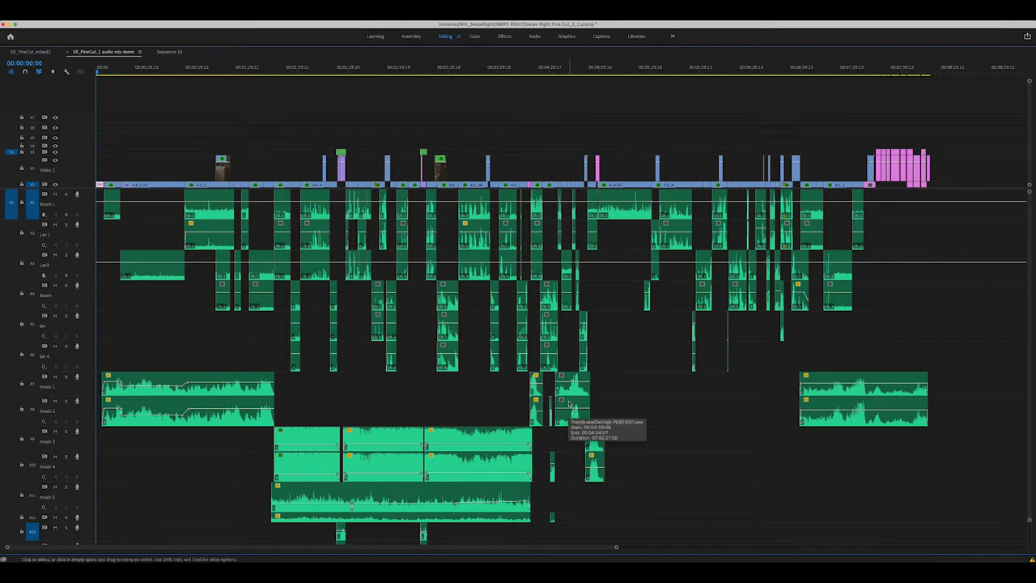
mouse_move(547, 288)
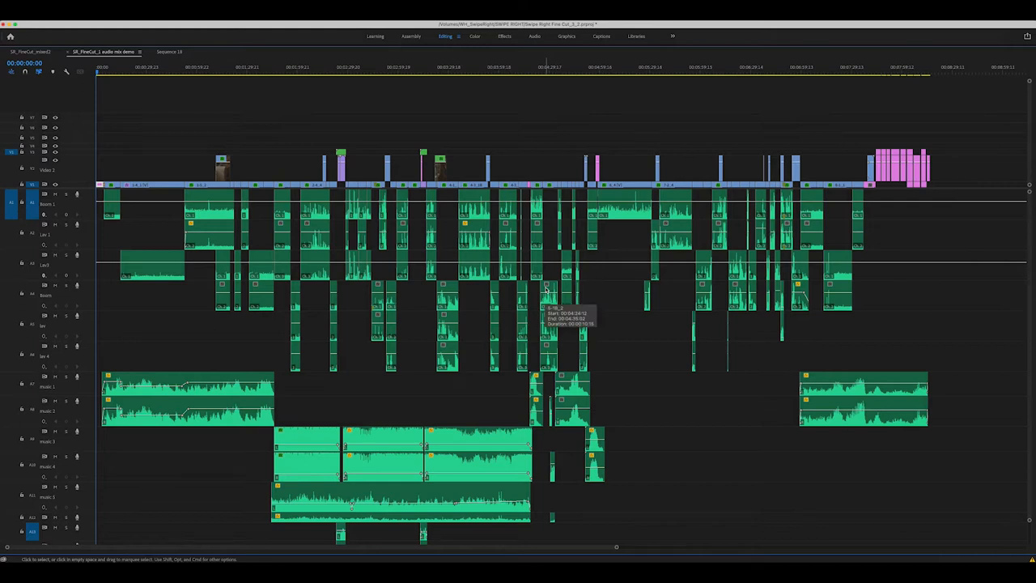
mouse_move(573, 327)
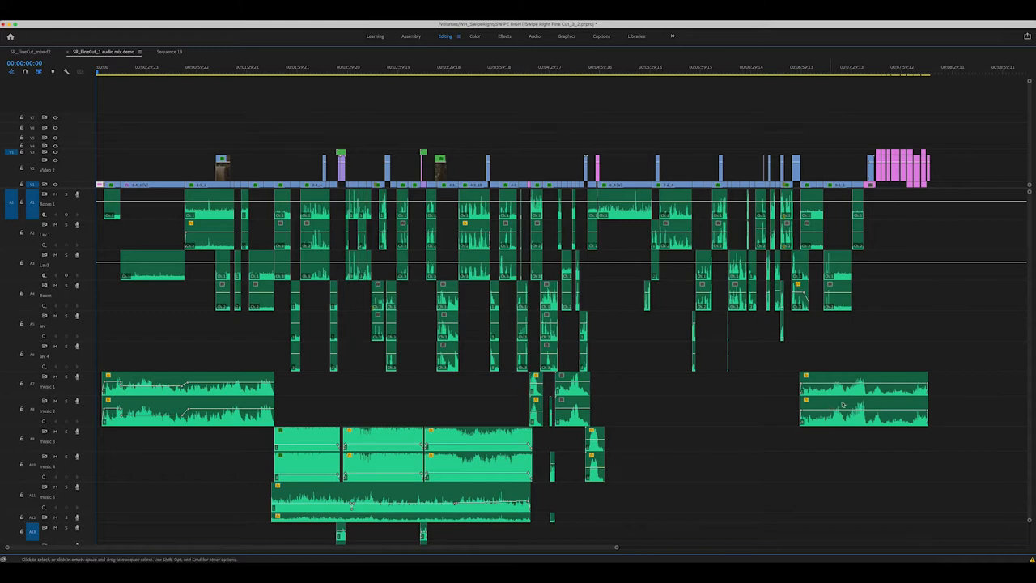
mouse_move(987, 366)
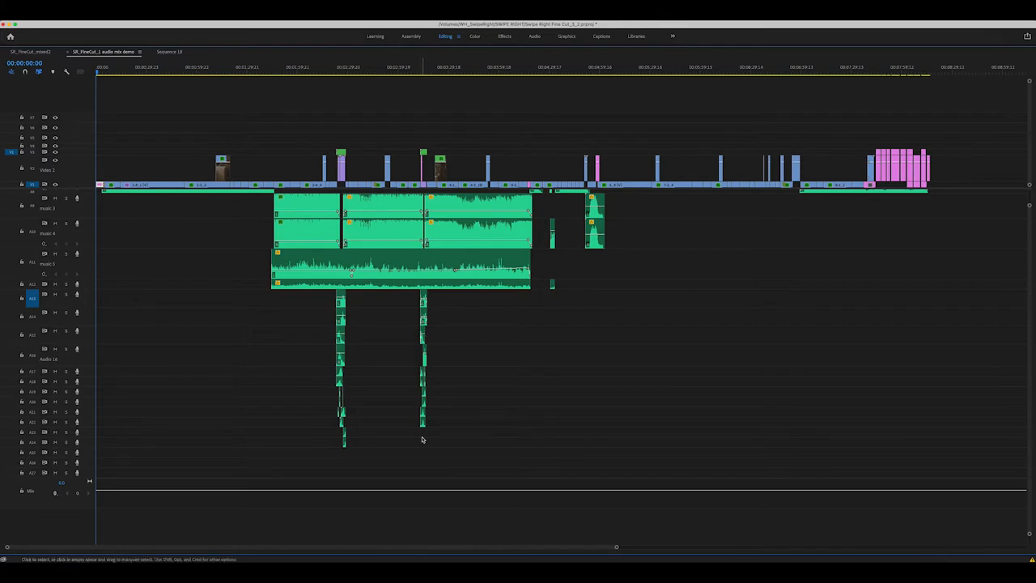
mouse_move(339, 440)
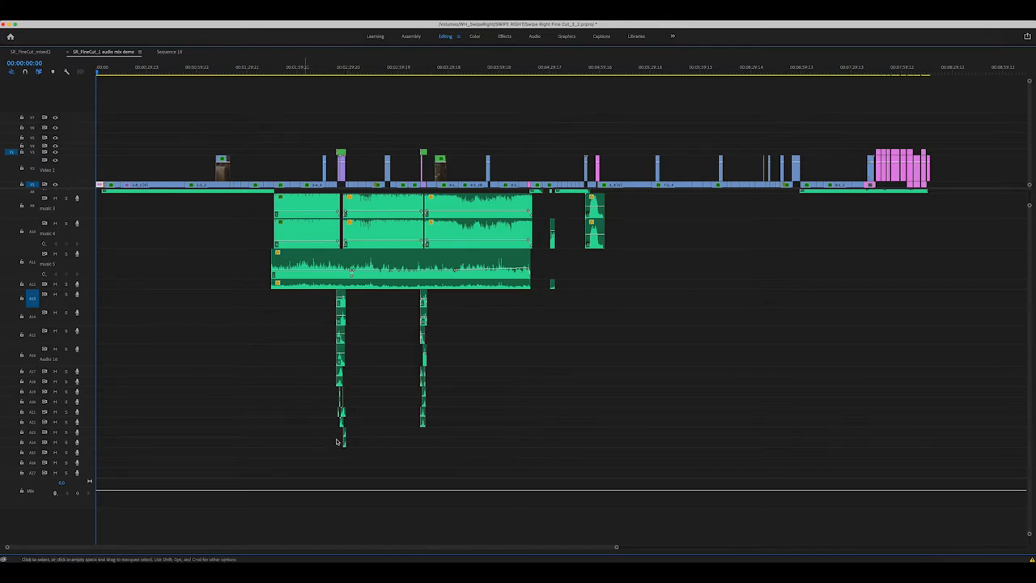
mouse_move(330, 380)
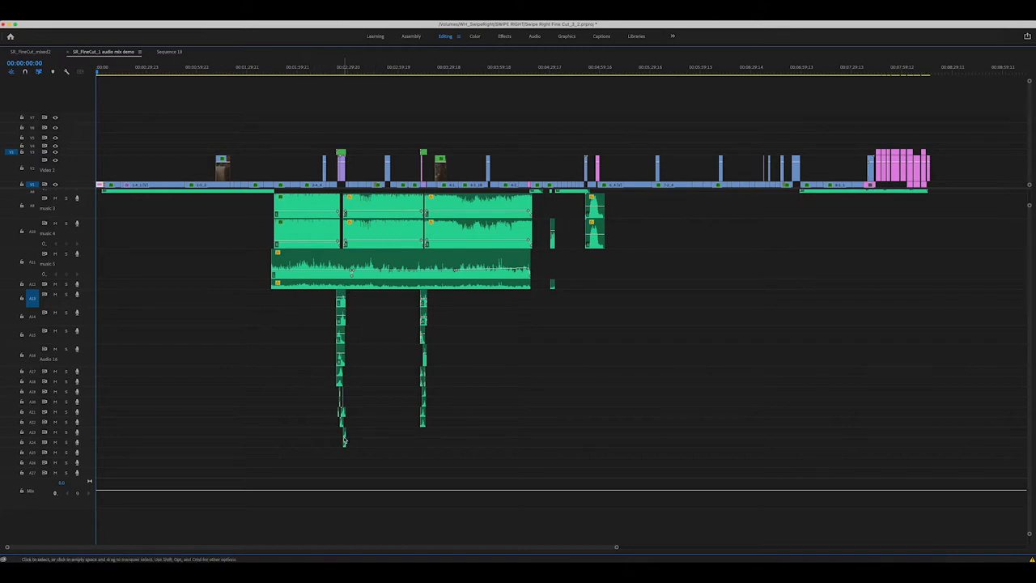
mouse_move(333, 447)
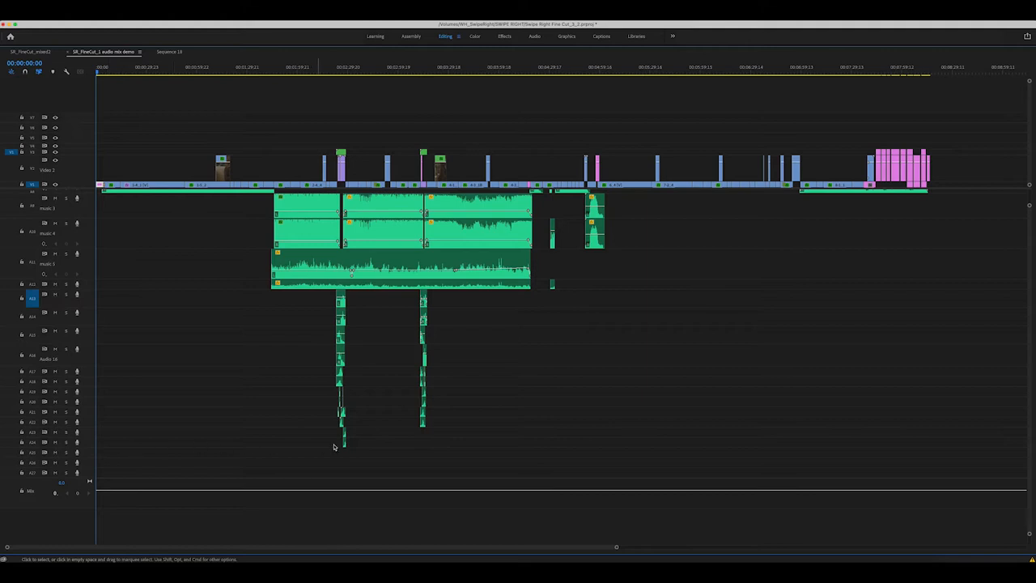
mouse_move(343, 444)
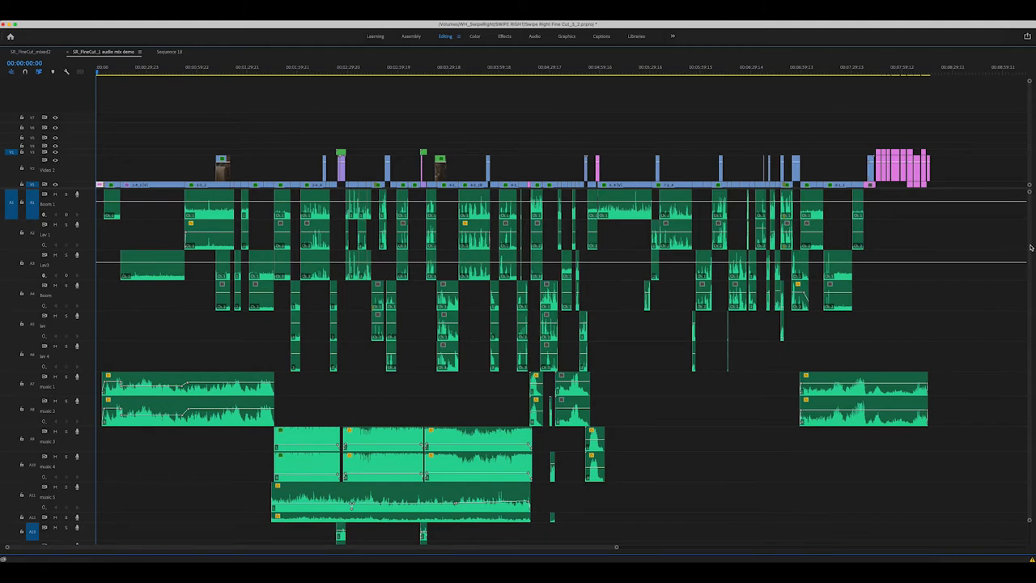
mouse_move(646, 200)
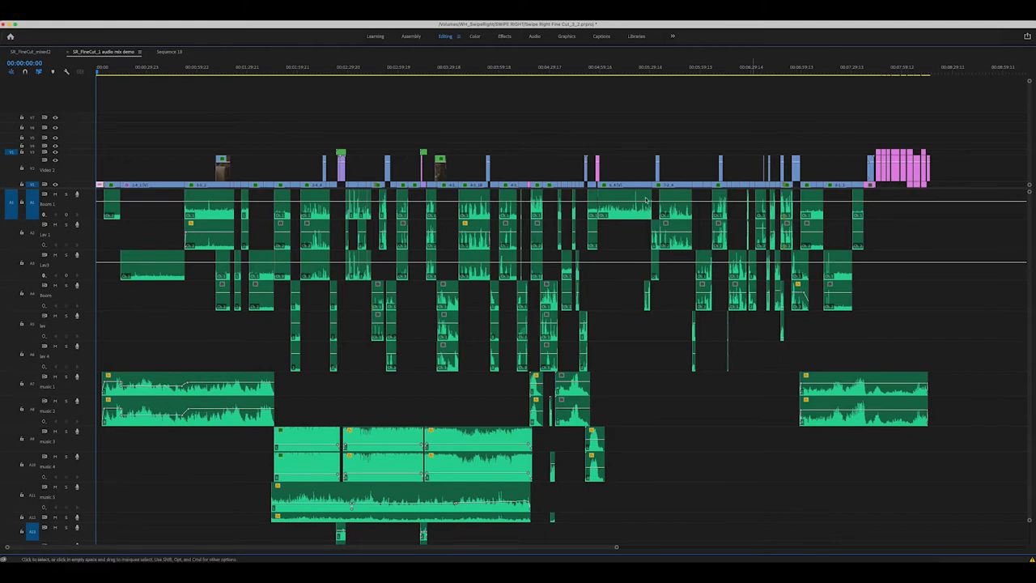
mouse_move(563, 243)
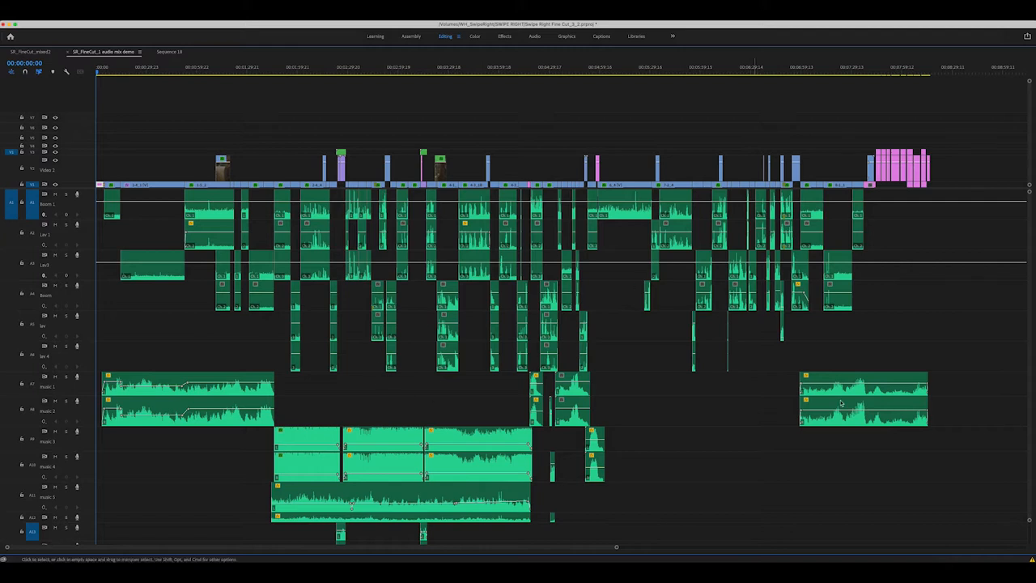
mouse_move(563, 333)
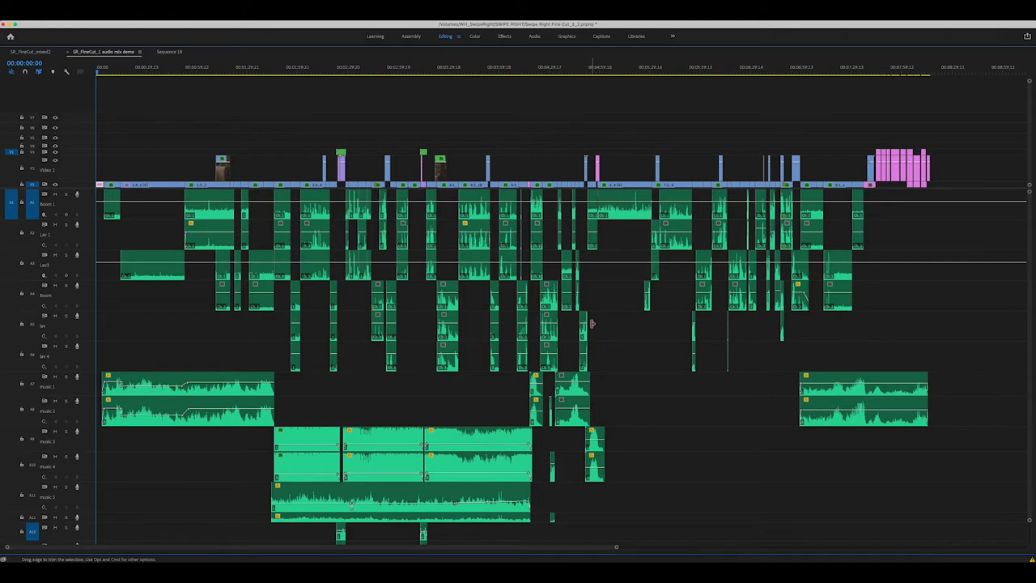
mouse_move(466, 317)
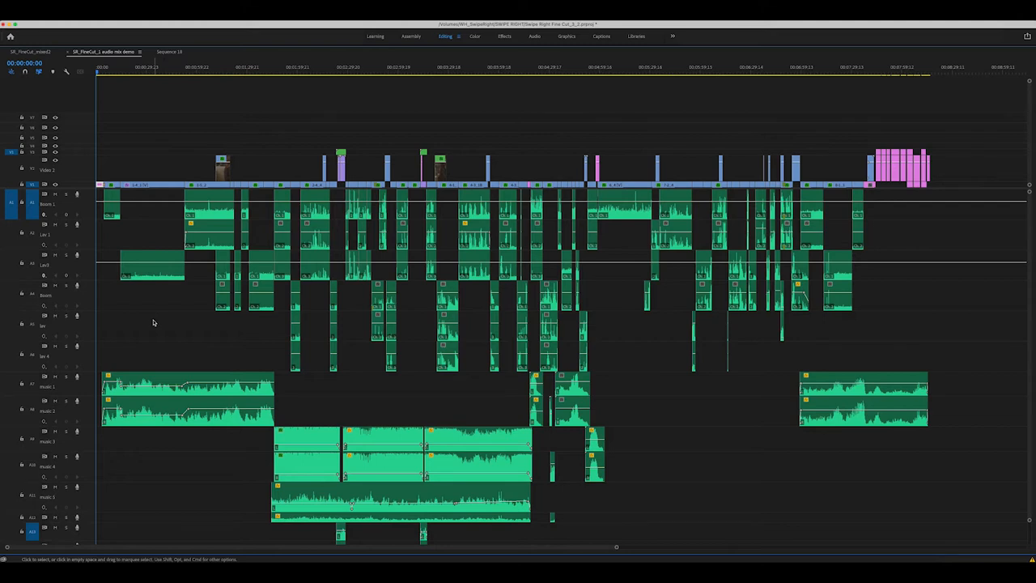
mouse_move(511, 210)
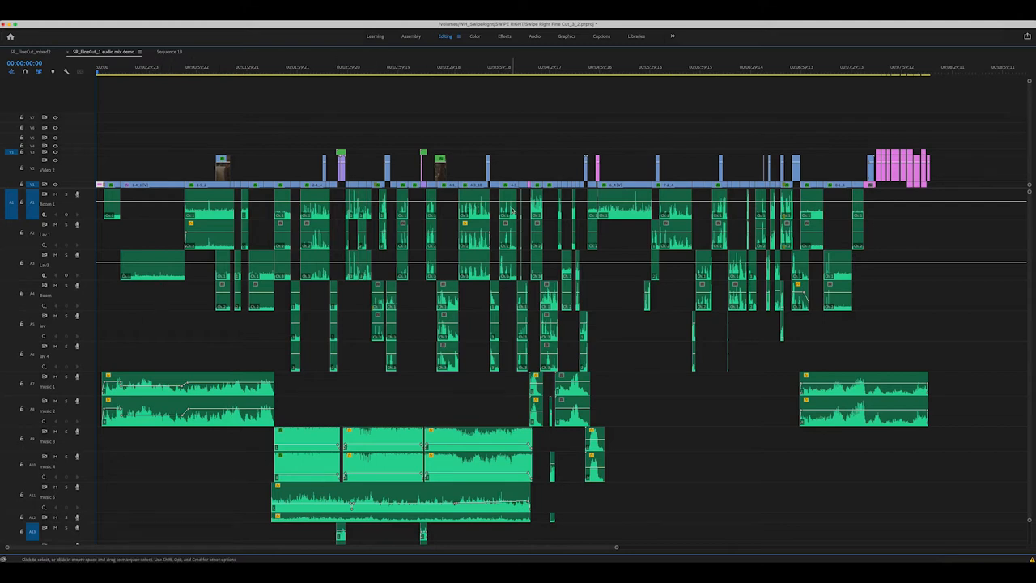
Return the timeline view to the top video, dialogue and music tracks
left_click(294, 68)
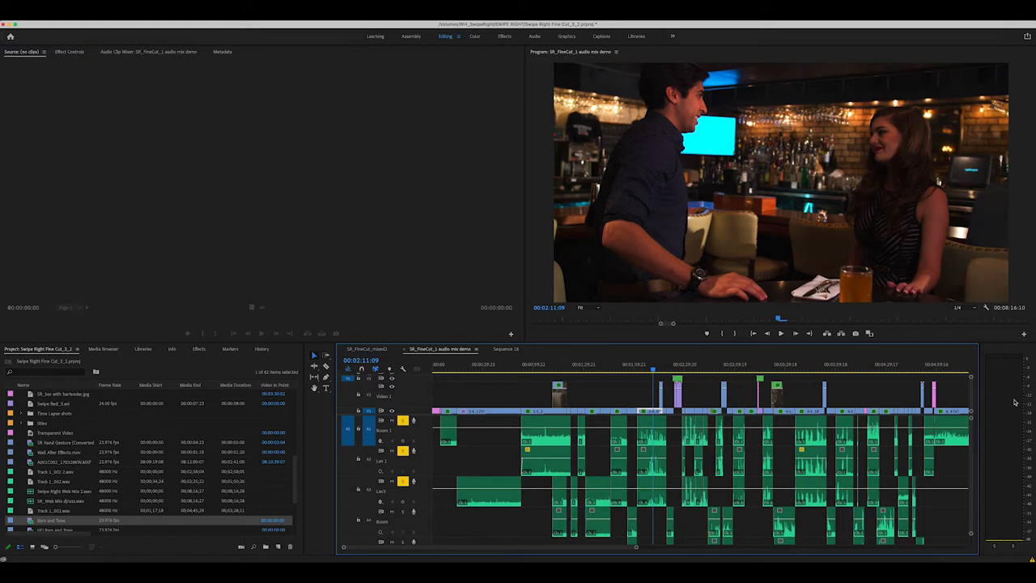
mouse_move(1020, 396)
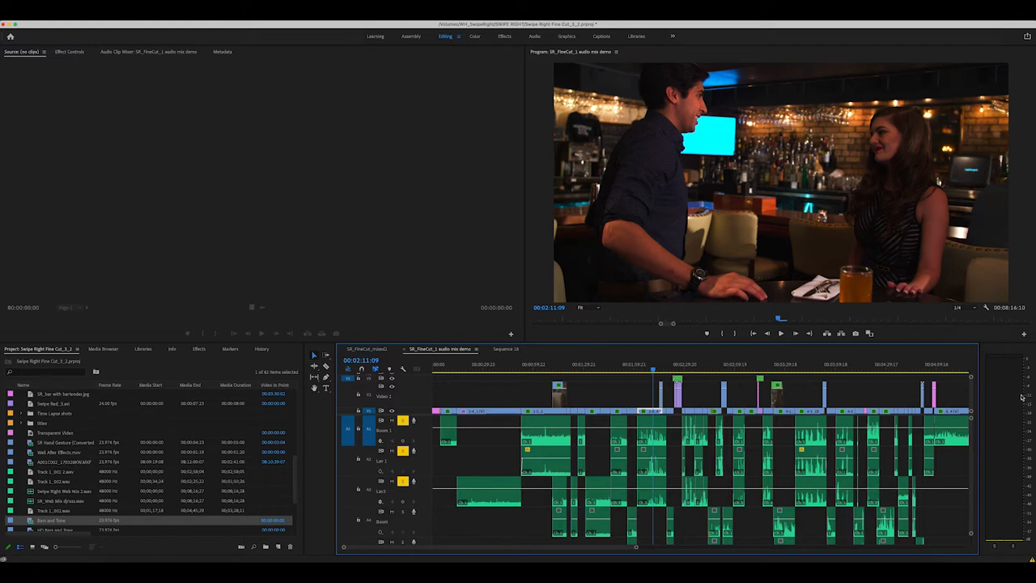
mouse_move(1013, 395)
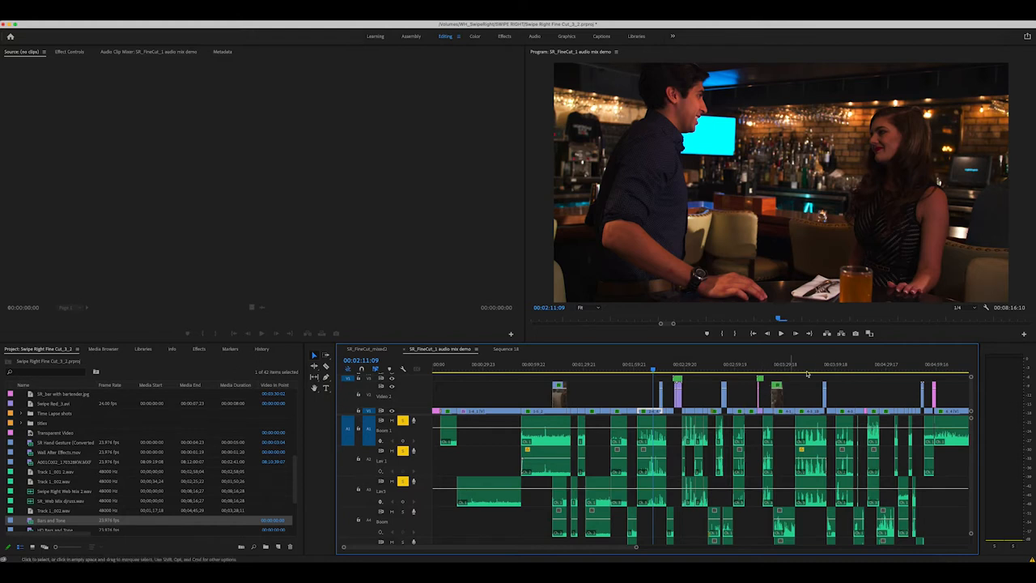
Move the playhead later in the film and play to the young man's close-up
left_click(801, 363)
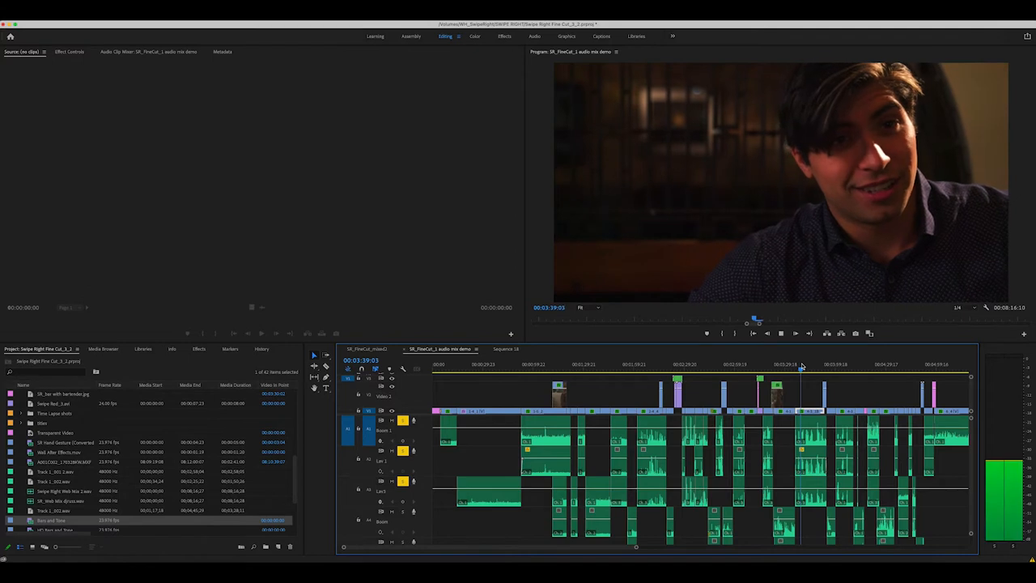
key("space")
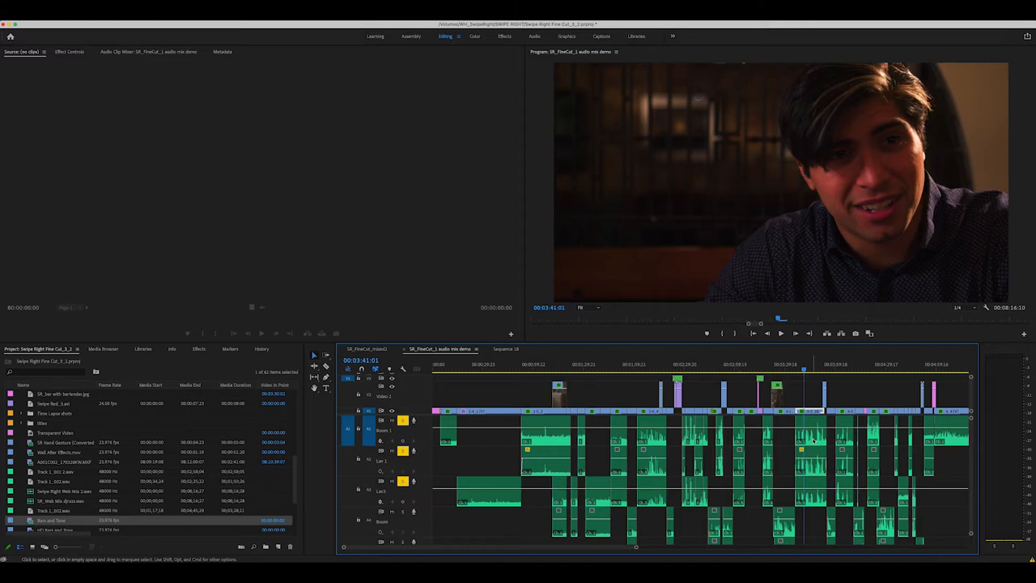
right_click(813, 437)
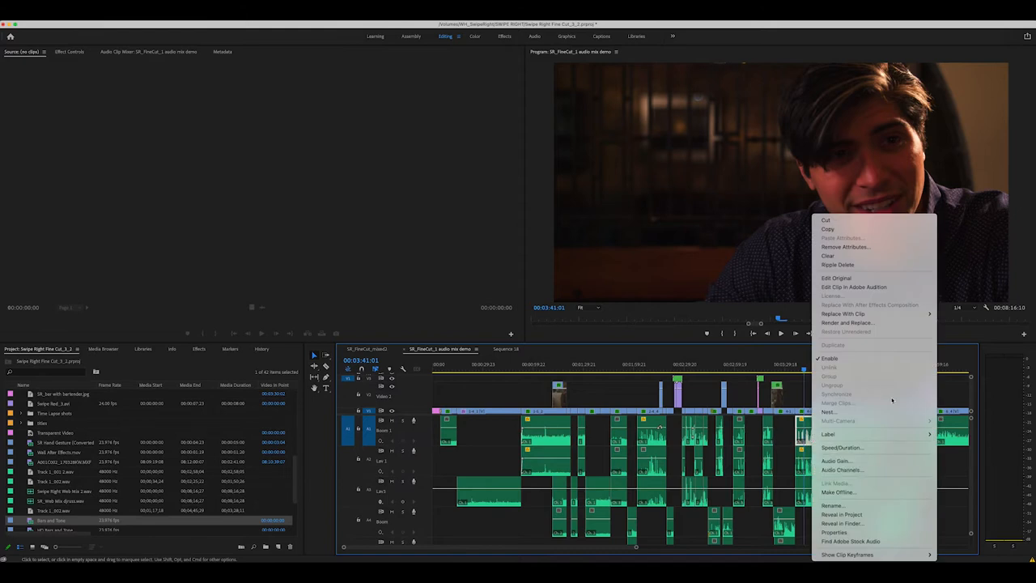
mouse_move(854, 460)
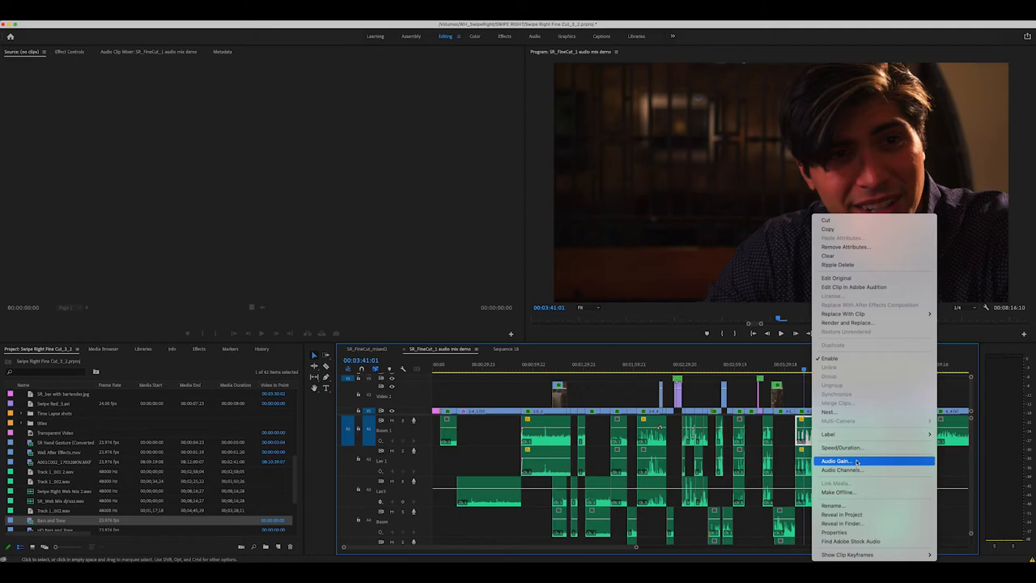
left_click(835, 459)
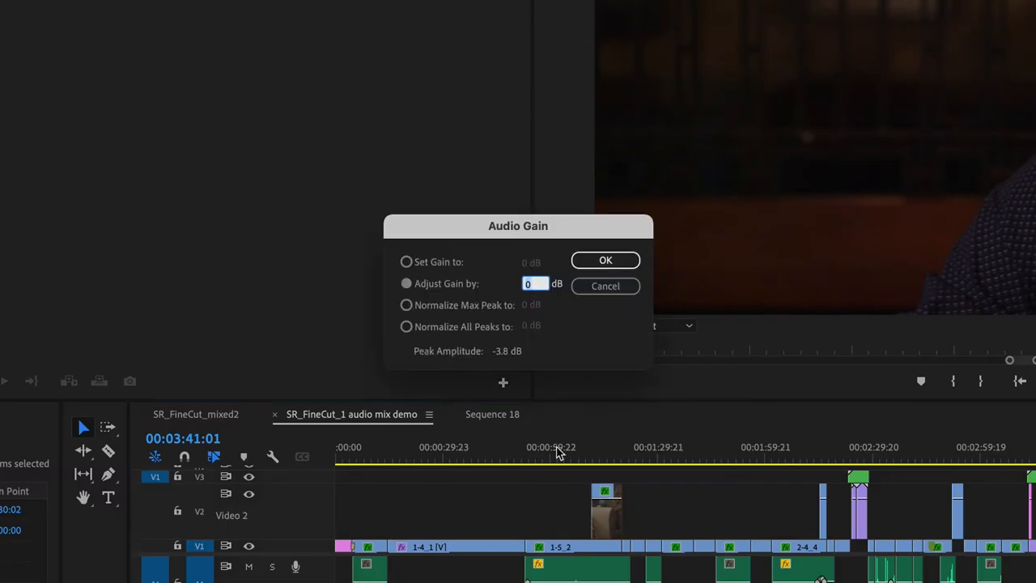
mouse_move(415, 217)
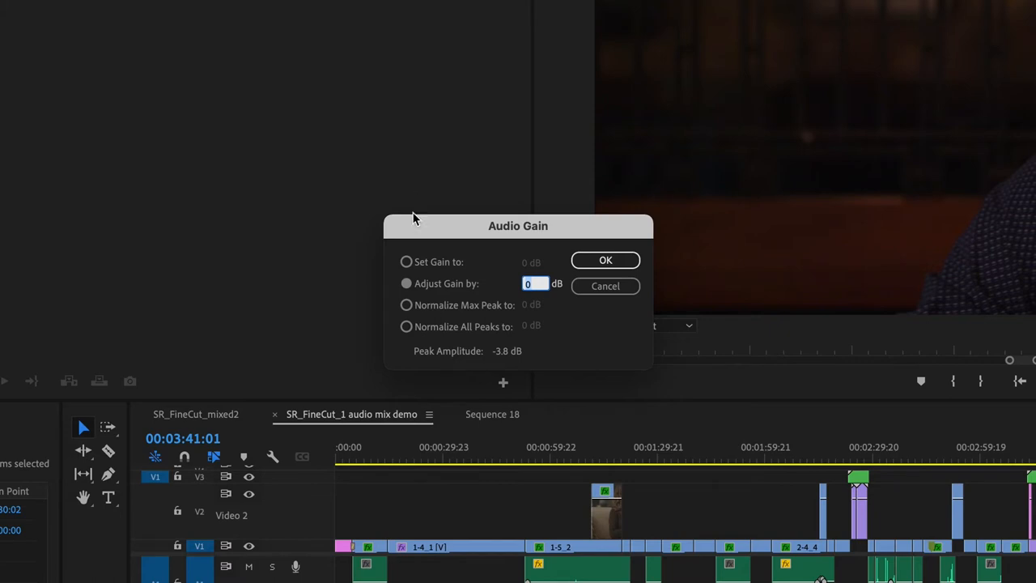
mouse_move(411, 316)
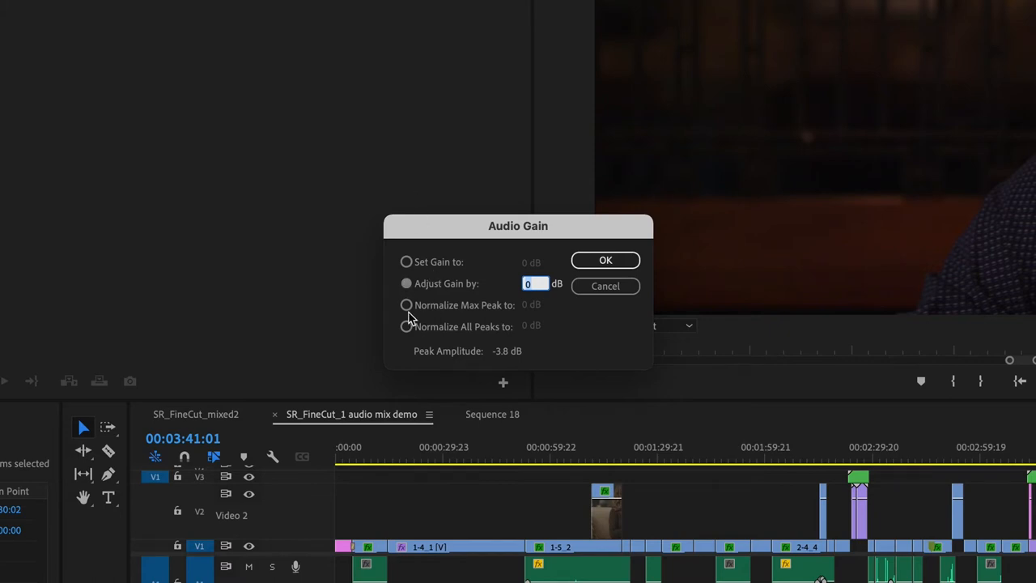
mouse_move(427, 360)
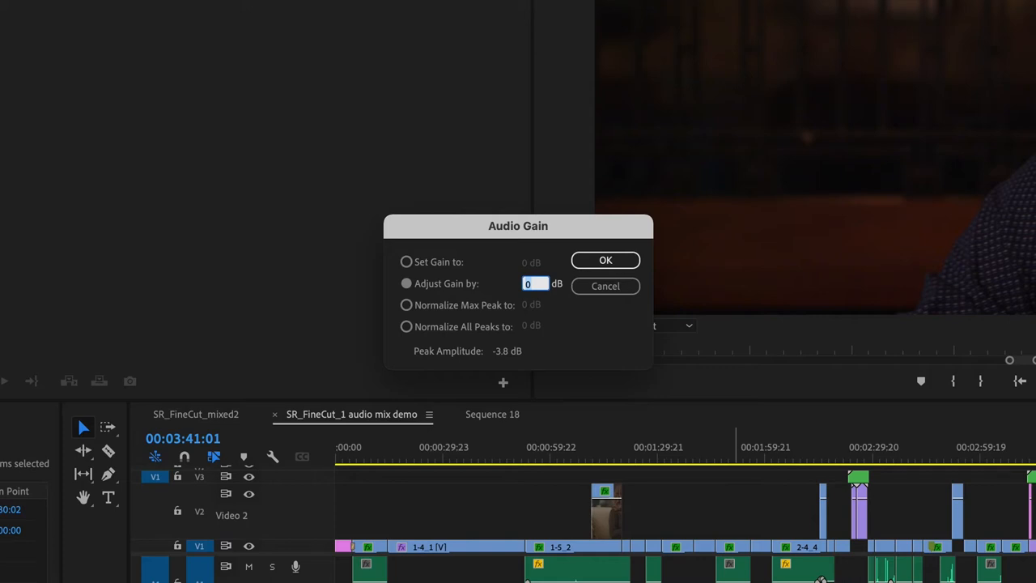
mouse_move(801, 448)
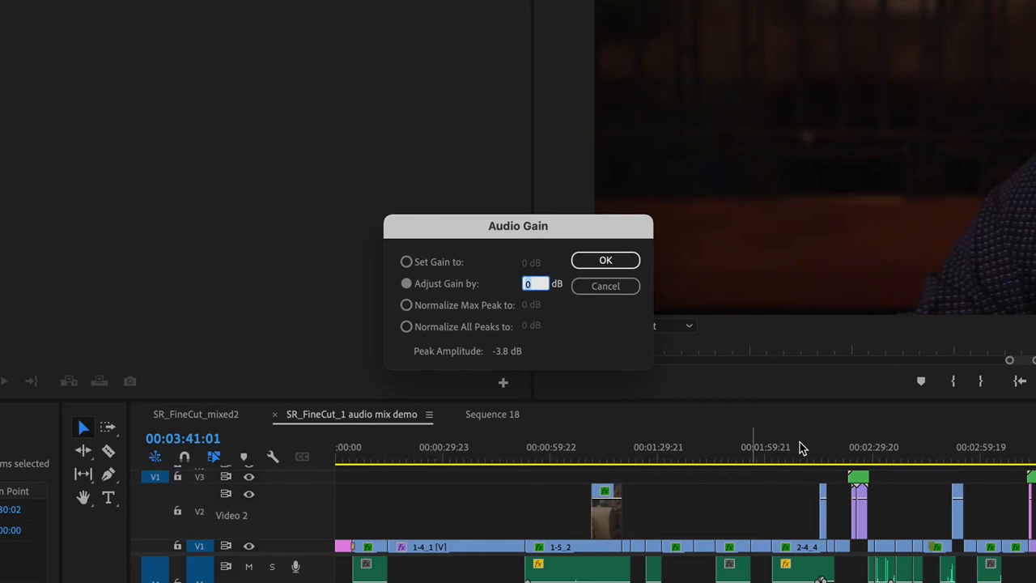
mouse_move(518, 343)
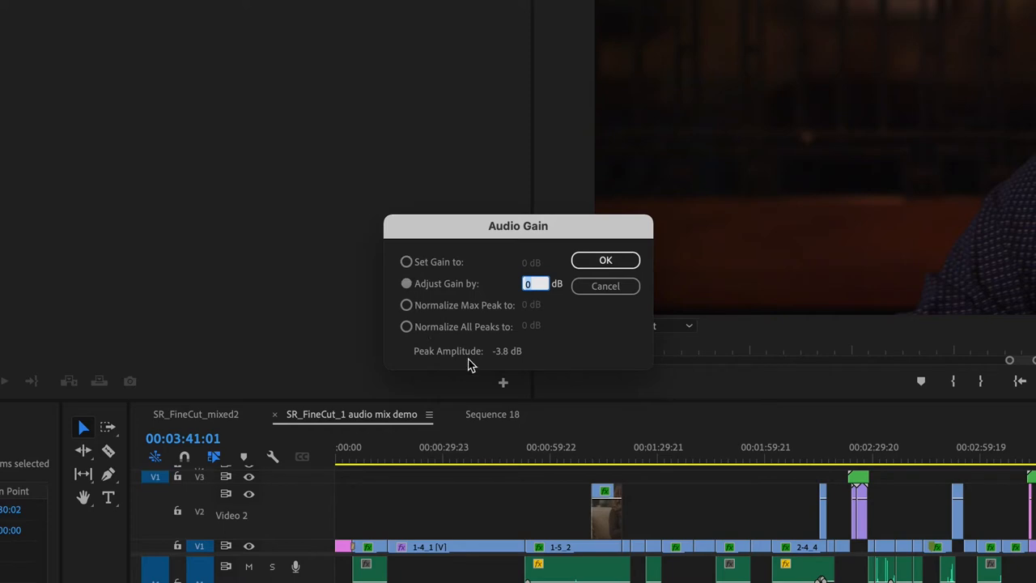
mouse_move(521, 362)
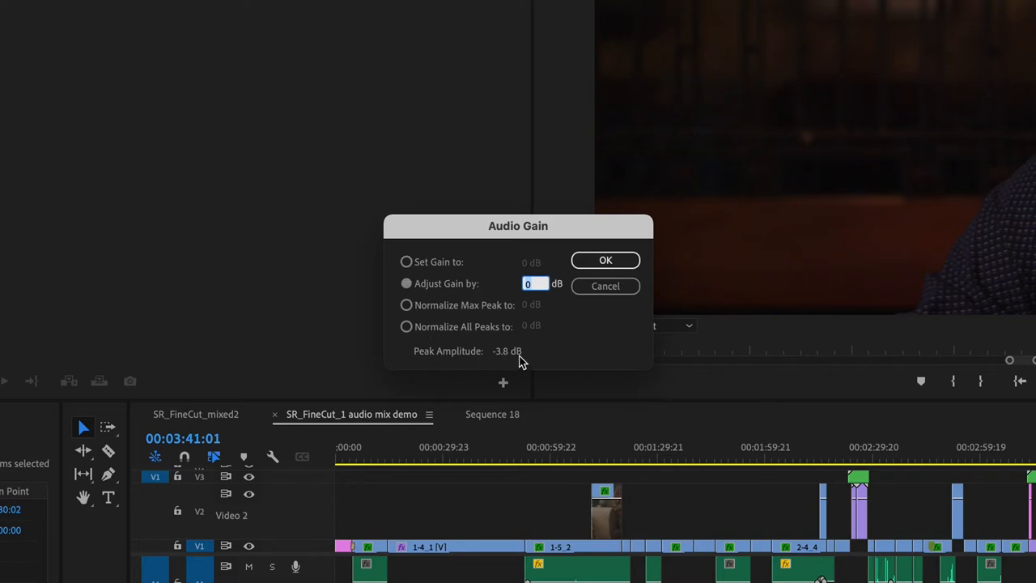
mouse_move(546, 316)
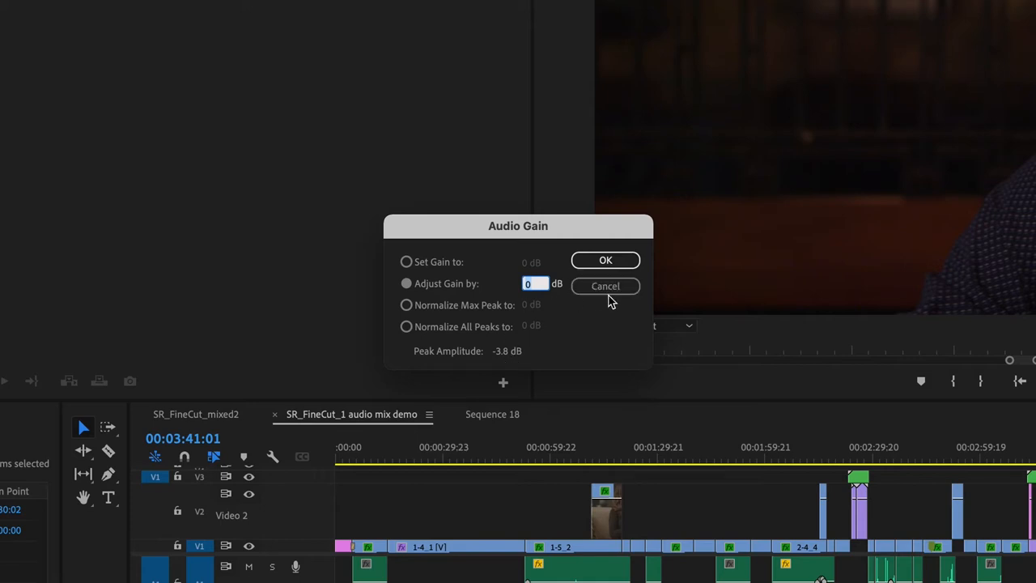
mouse_move(845, 550)
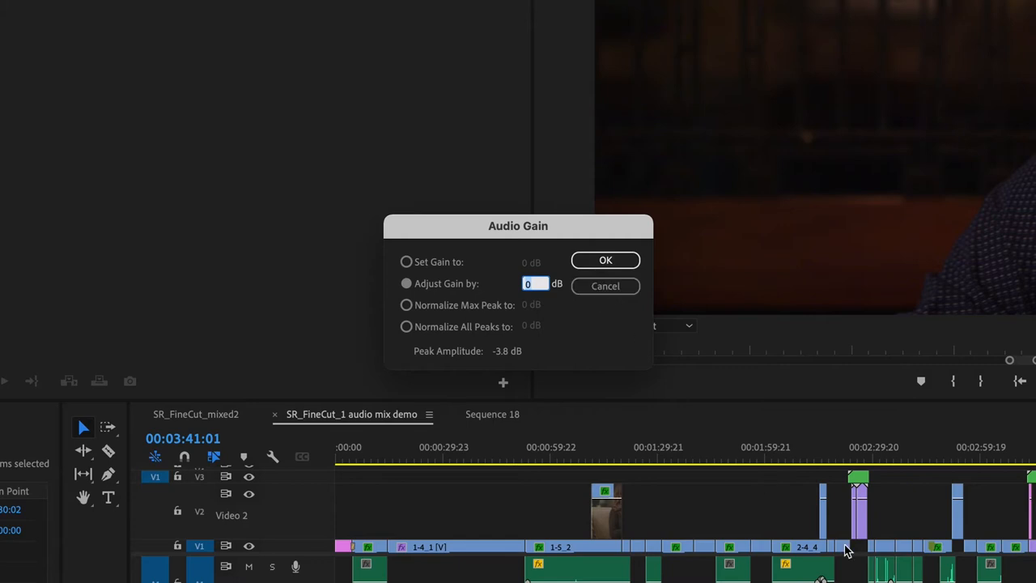
mouse_move(621, 308)
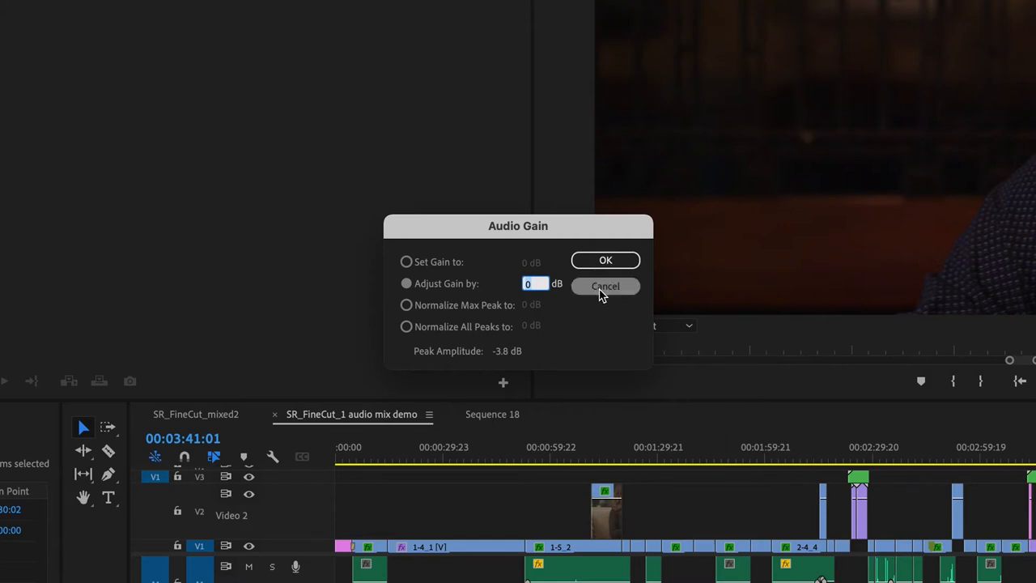
mouse_move(387, 290)
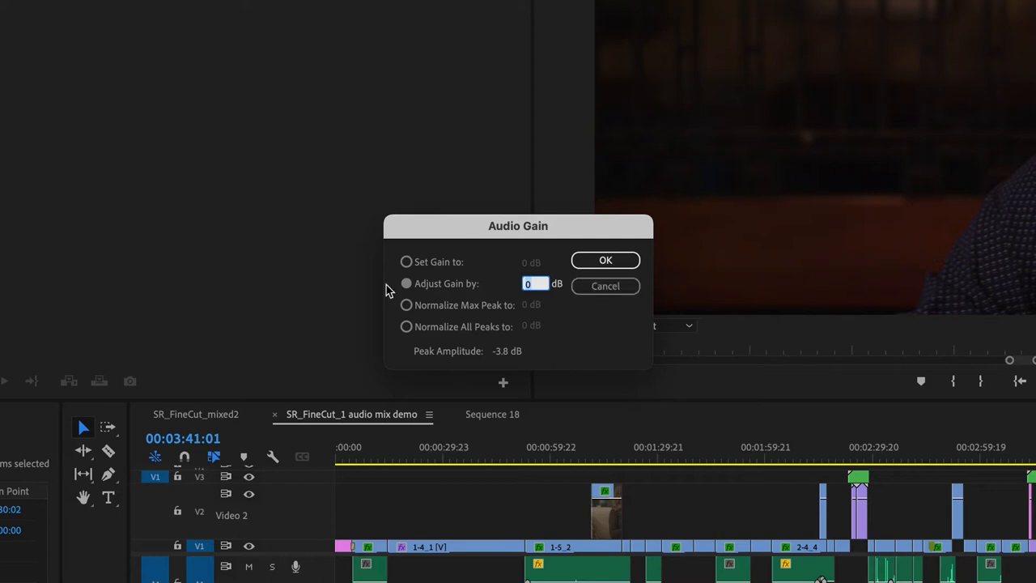
mouse_move(450, 249)
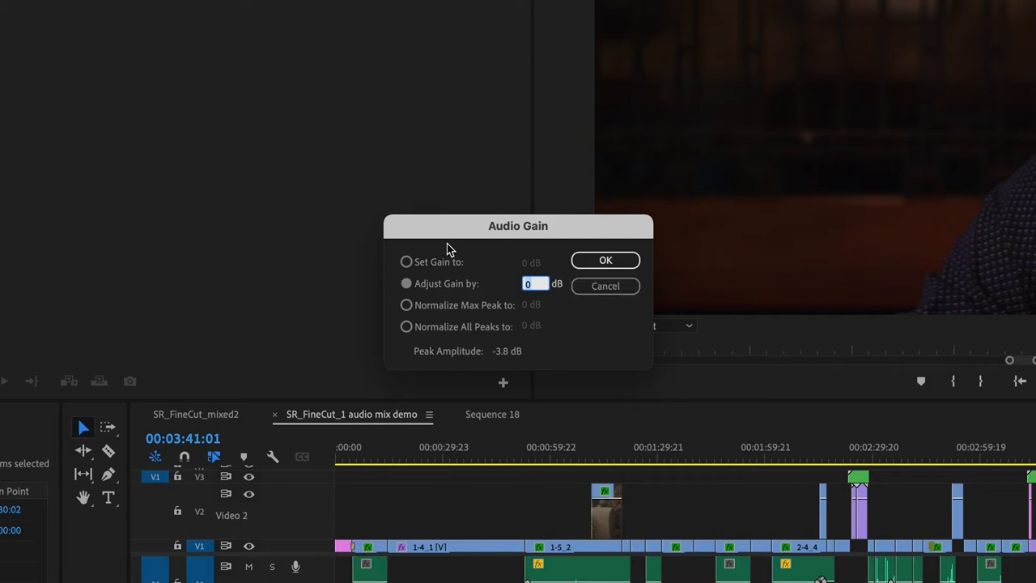
mouse_move(392, 283)
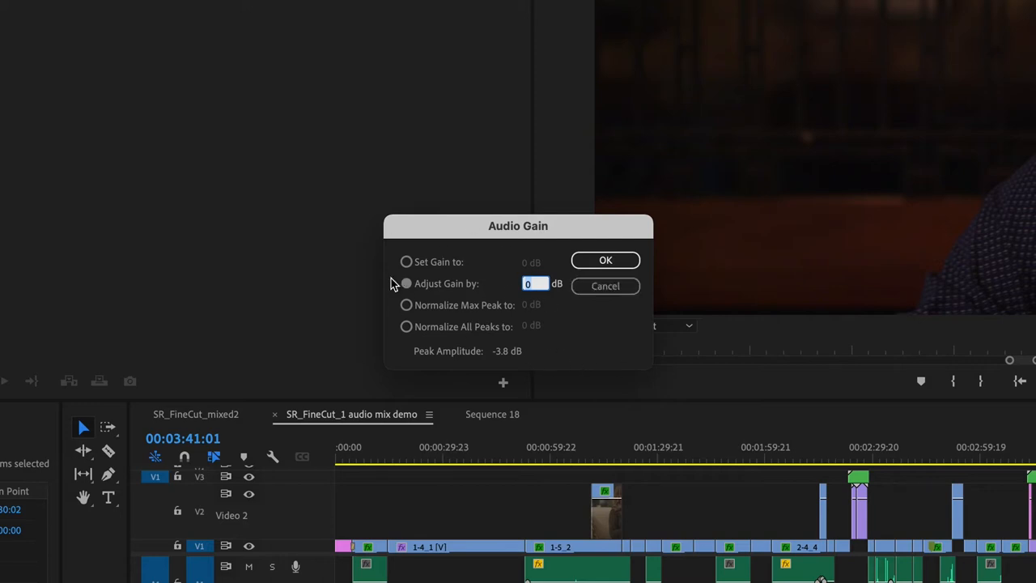
Cancel the Audio Gain dialog and zoom in on a Boom clip's volume keyframes near 2:15
left_click(605, 285)
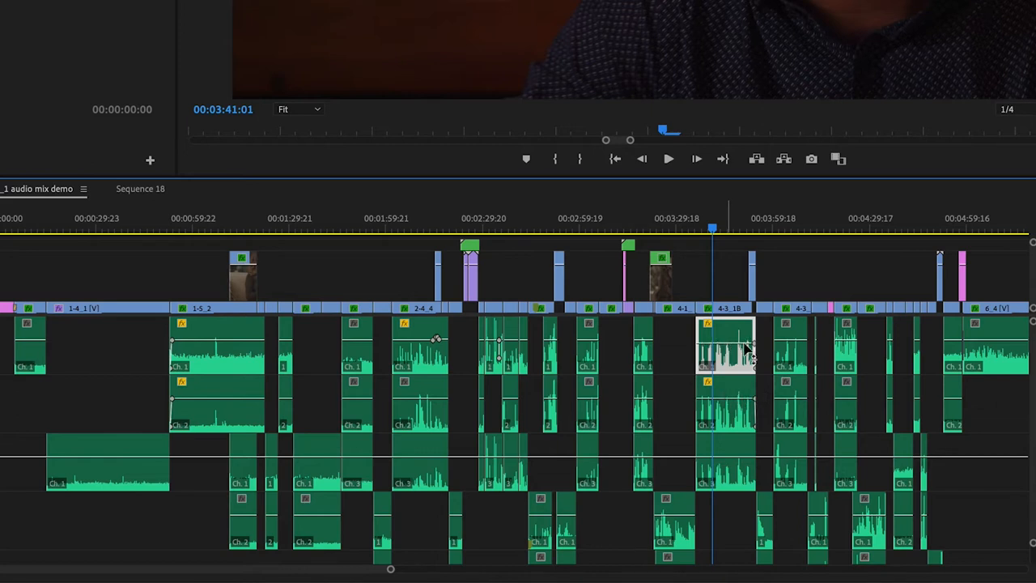
mouse_move(1026, 322)
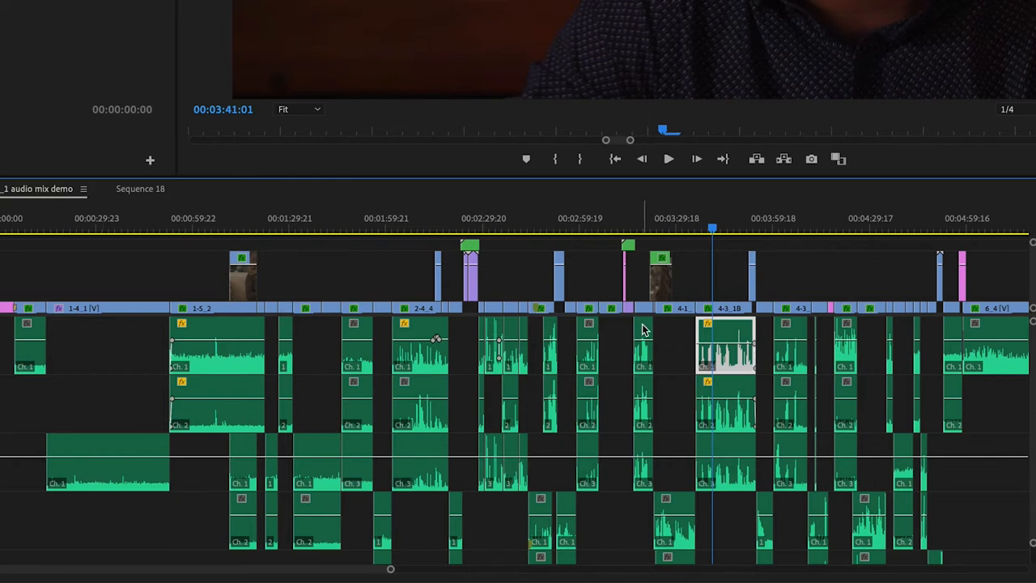
mouse_move(644, 330)
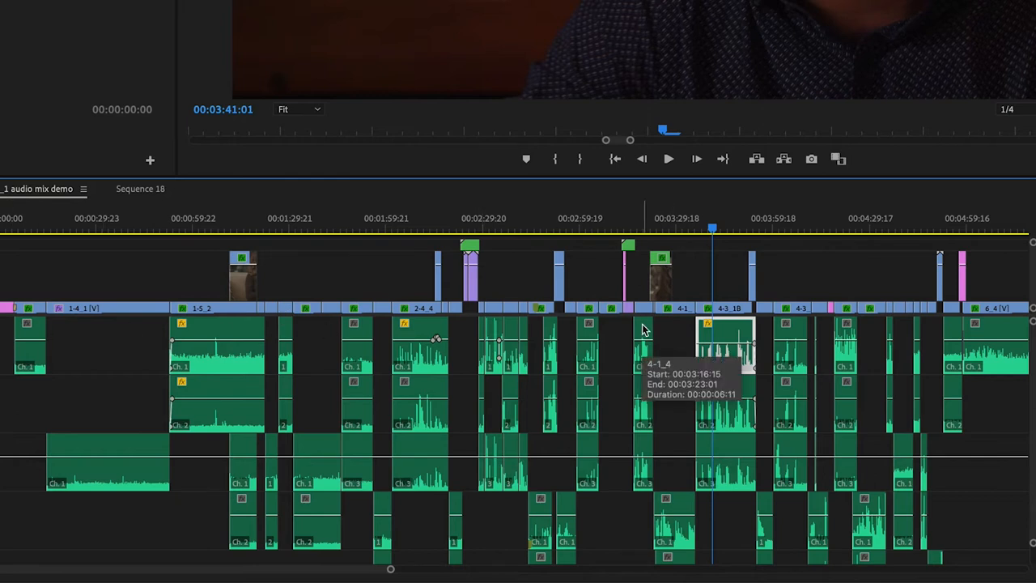
mouse_move(710, 350)
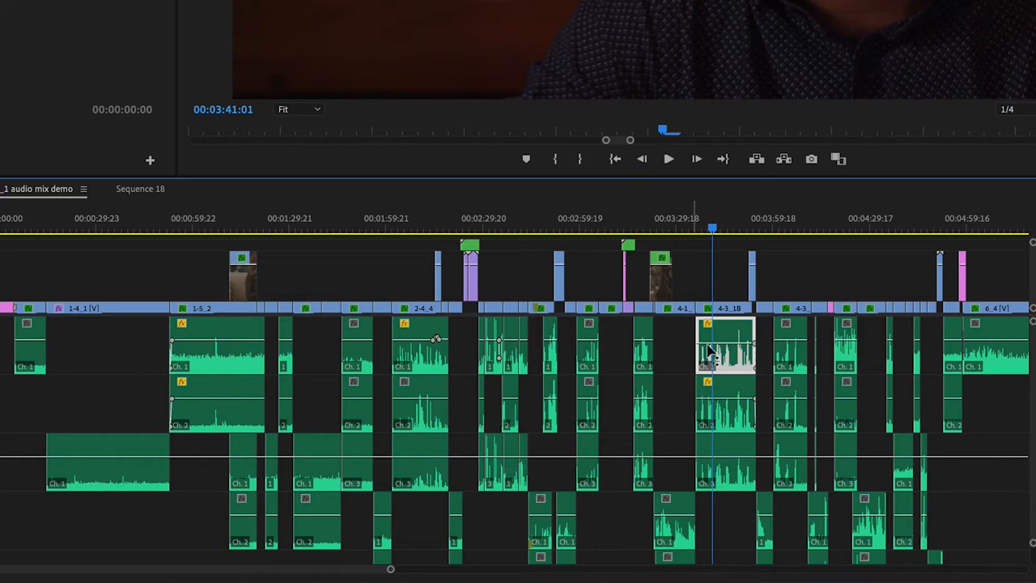
mouse_move(323, 362)
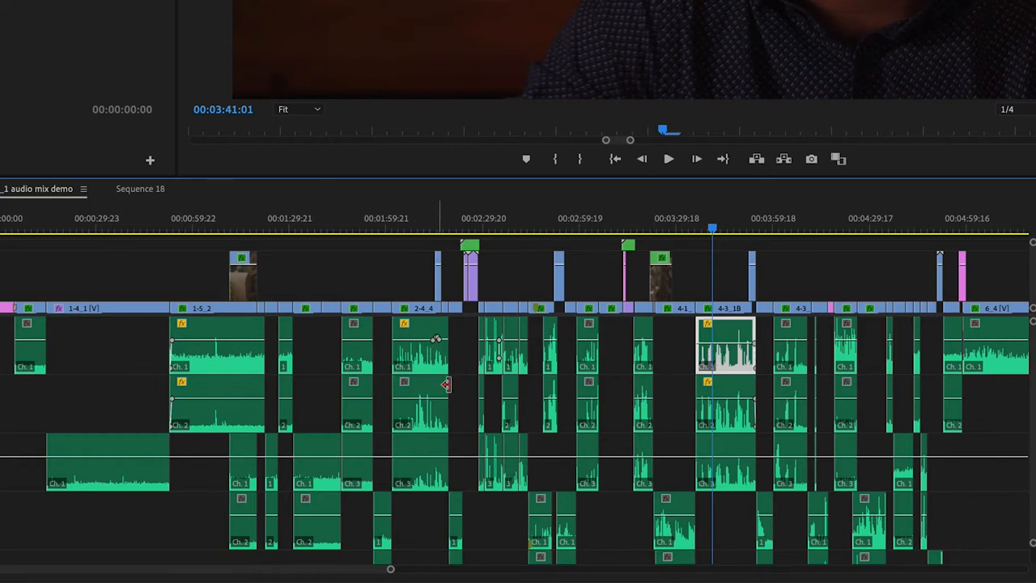
mouse_move(445, 343)
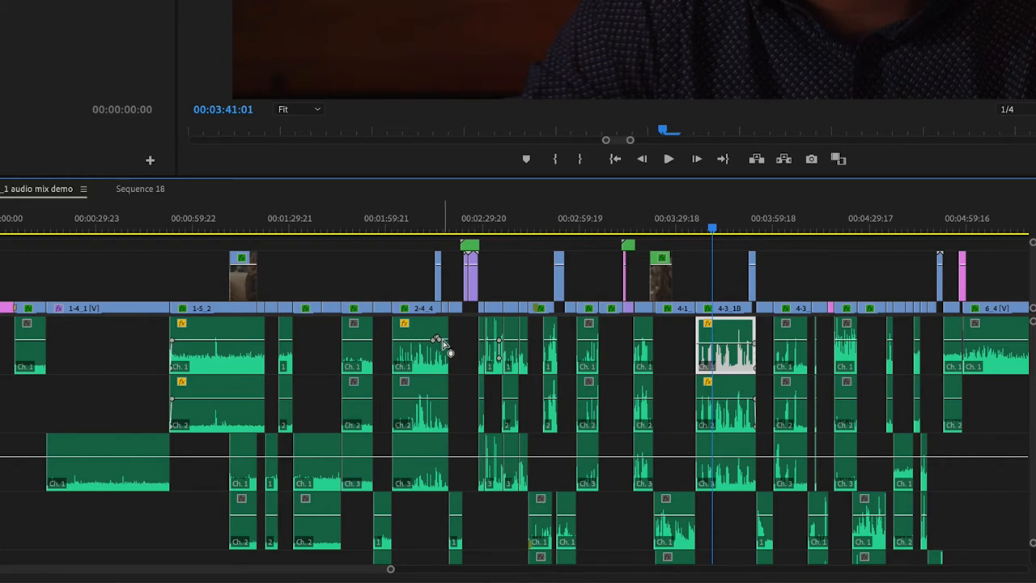
left_click(437, 226)
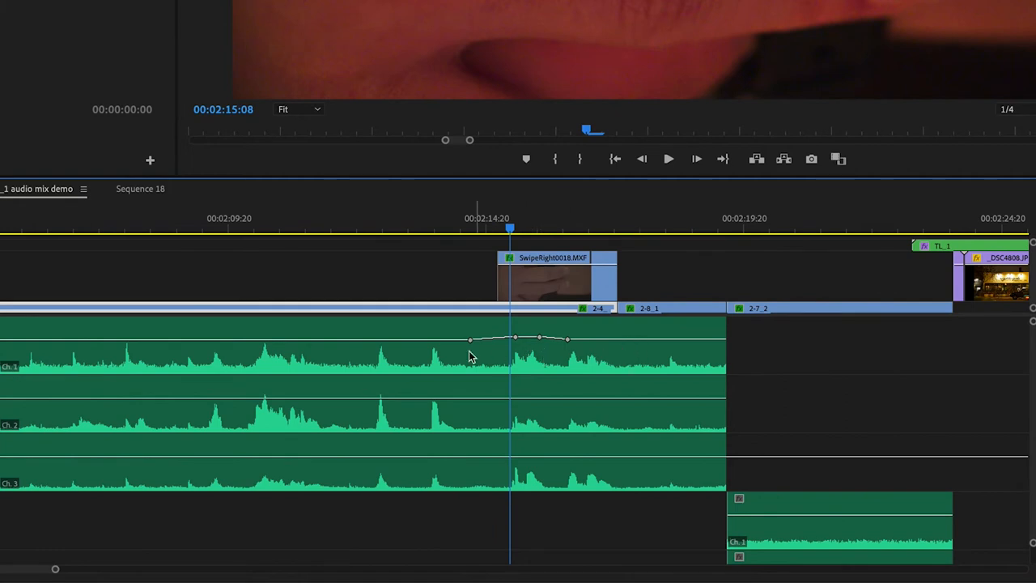
mouse_move(437, 408)
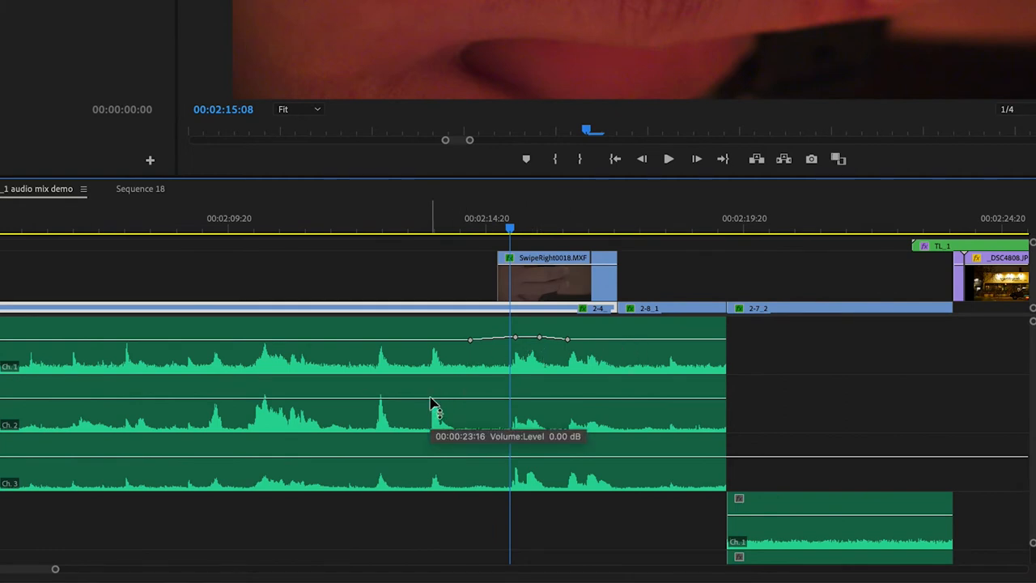
mouse_move(517, 375)
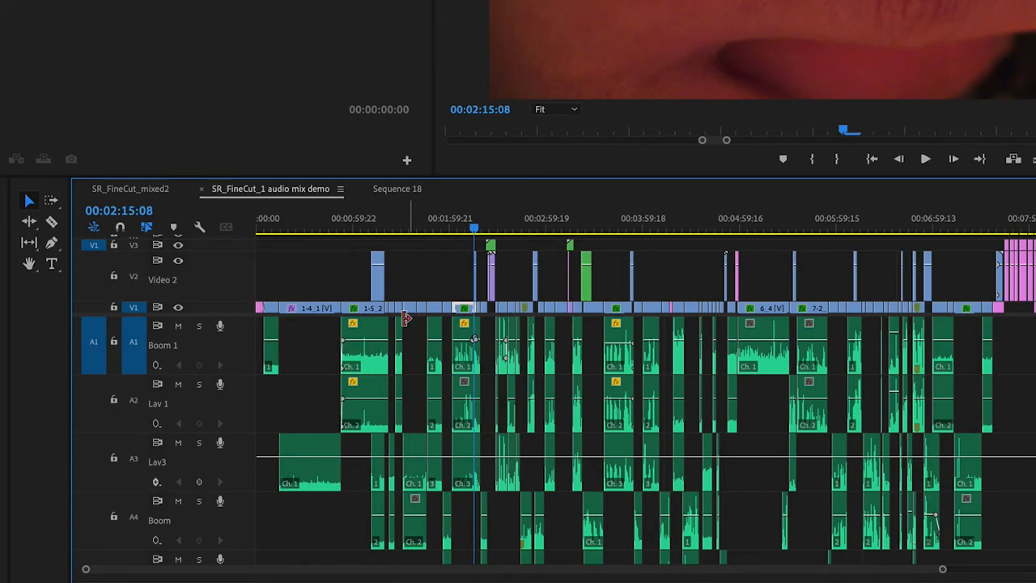
mouse_move(371, 350)
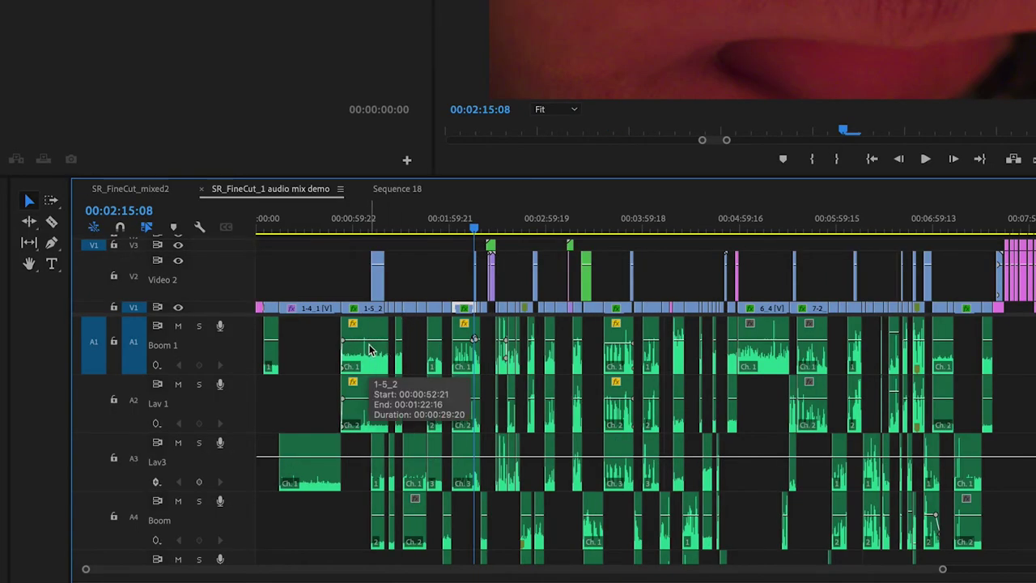
mouse_move(375, 369)
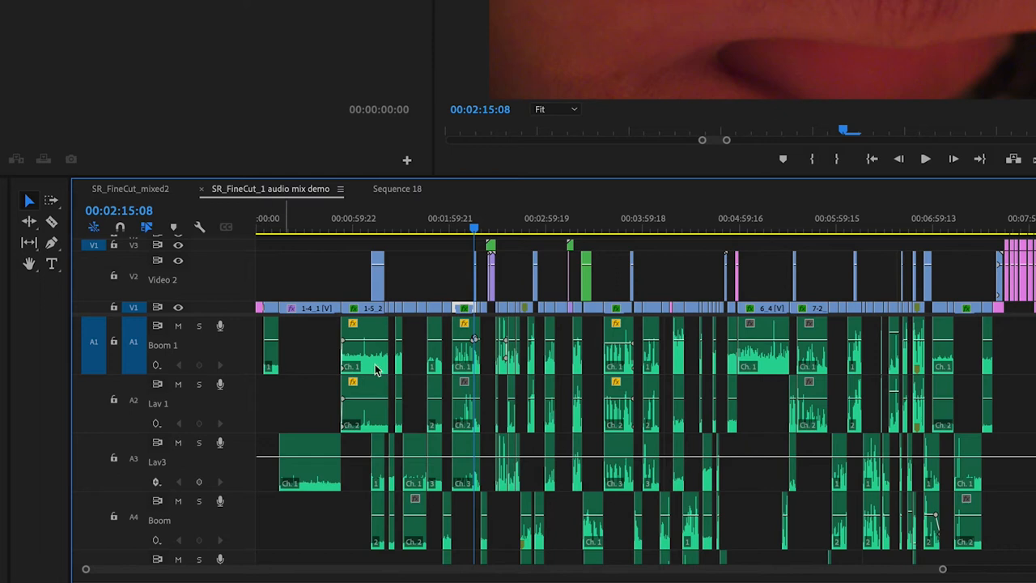
mouse_move(156, 365)
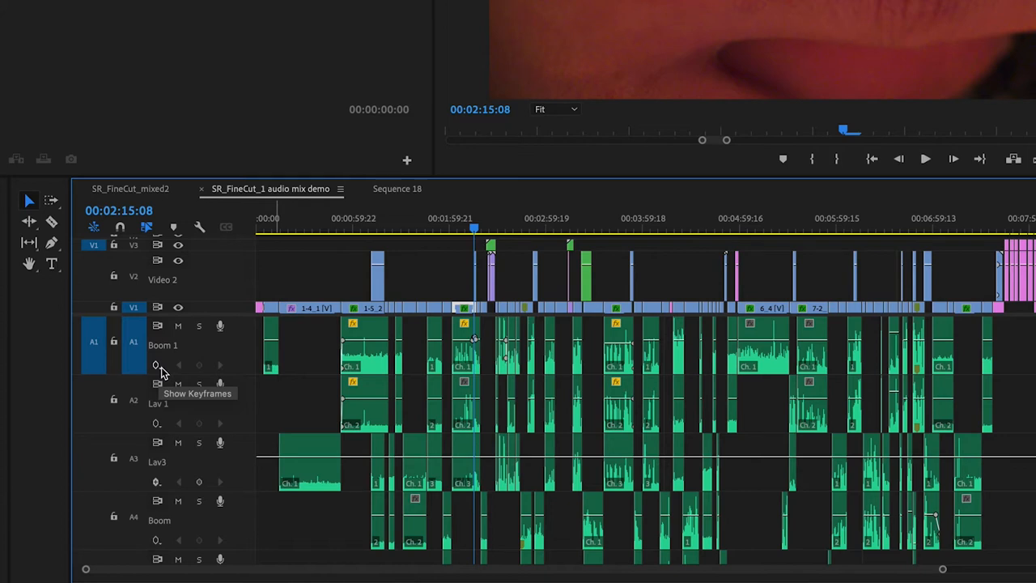
mouse_move(158, 370)
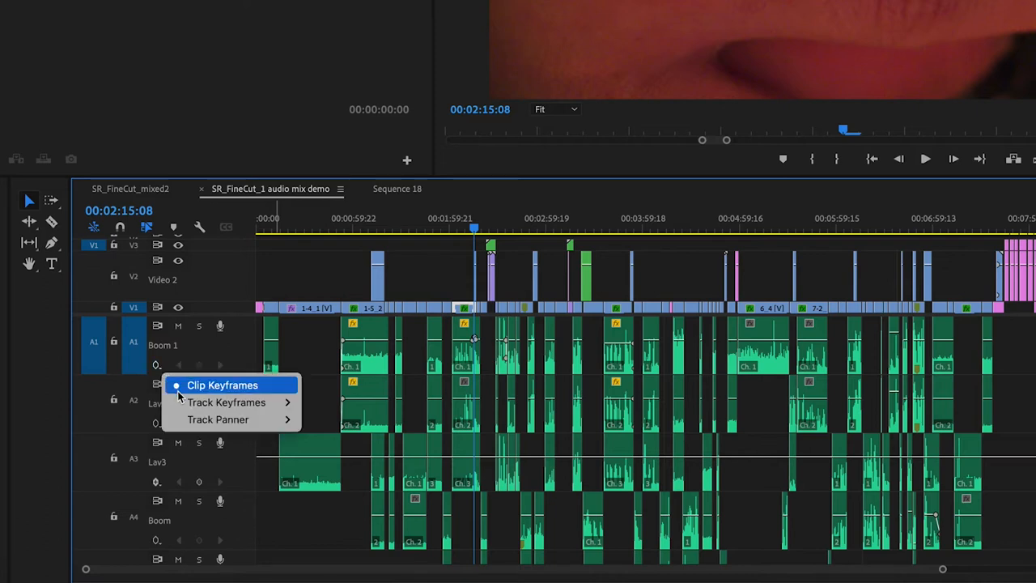
mouse_move(227, 401)
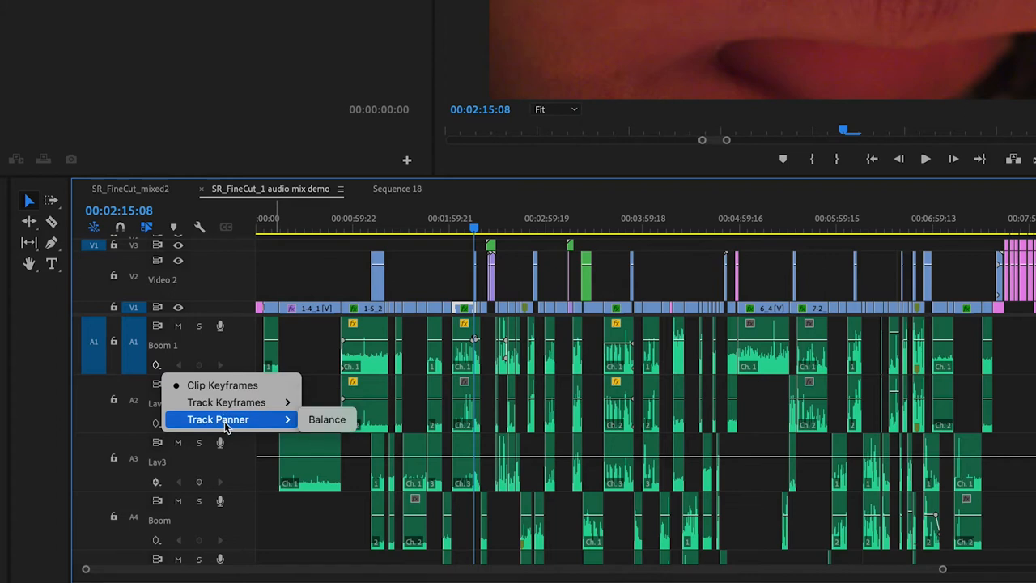
mouse_move(246, 427)
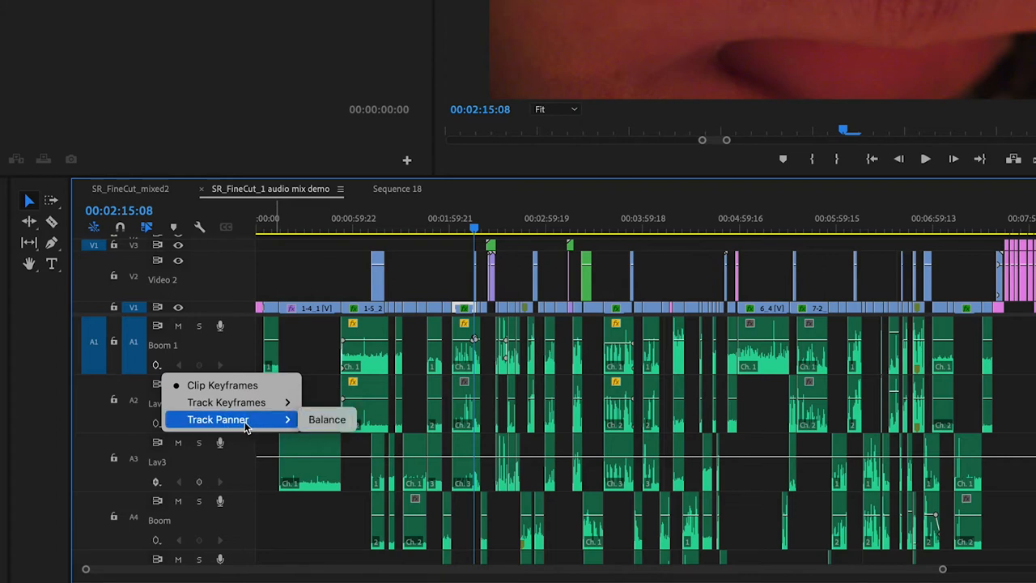
mouse_move(243, 427)
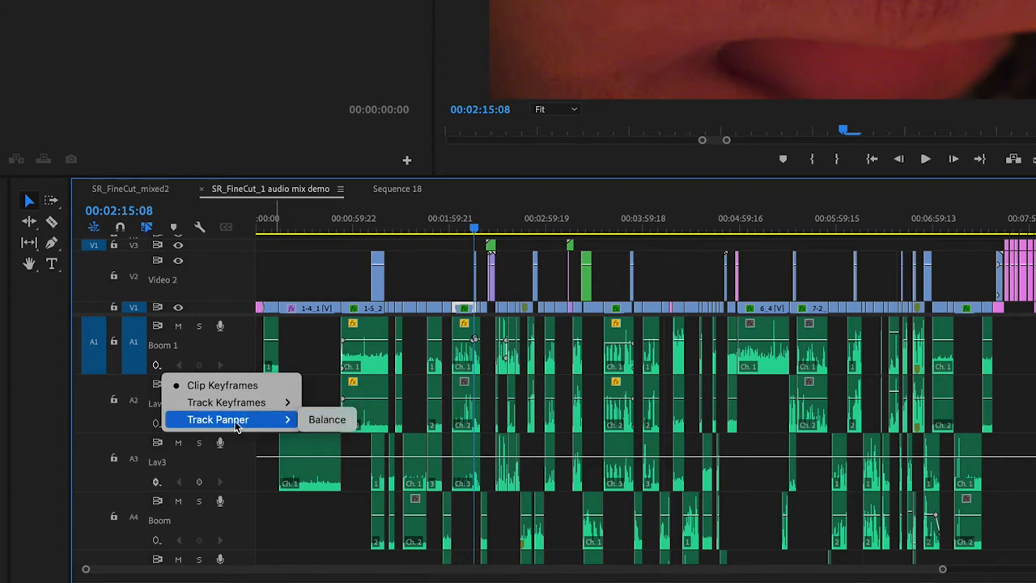
mouse_move(327, 419)
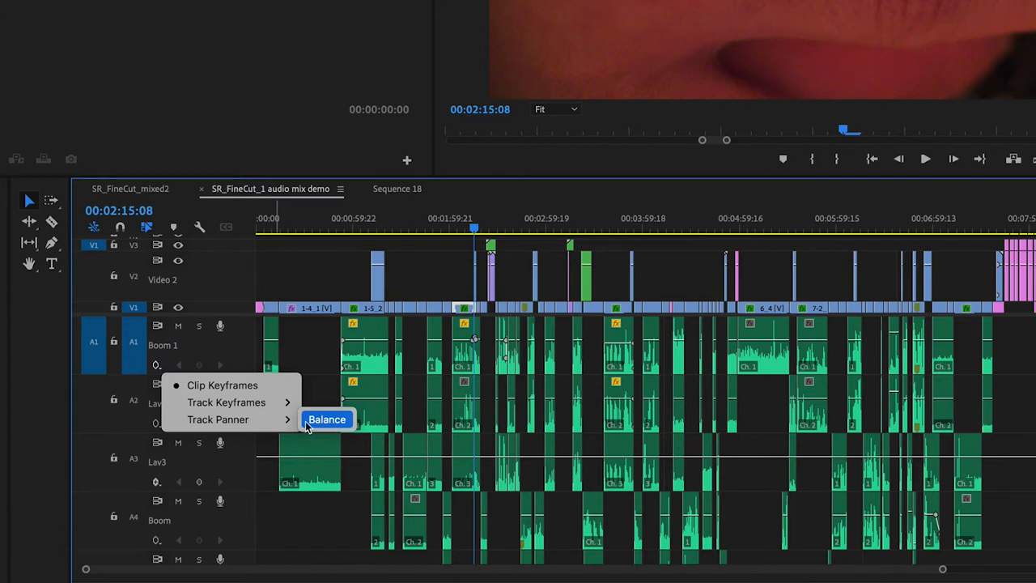
mouse_move(226, 402)
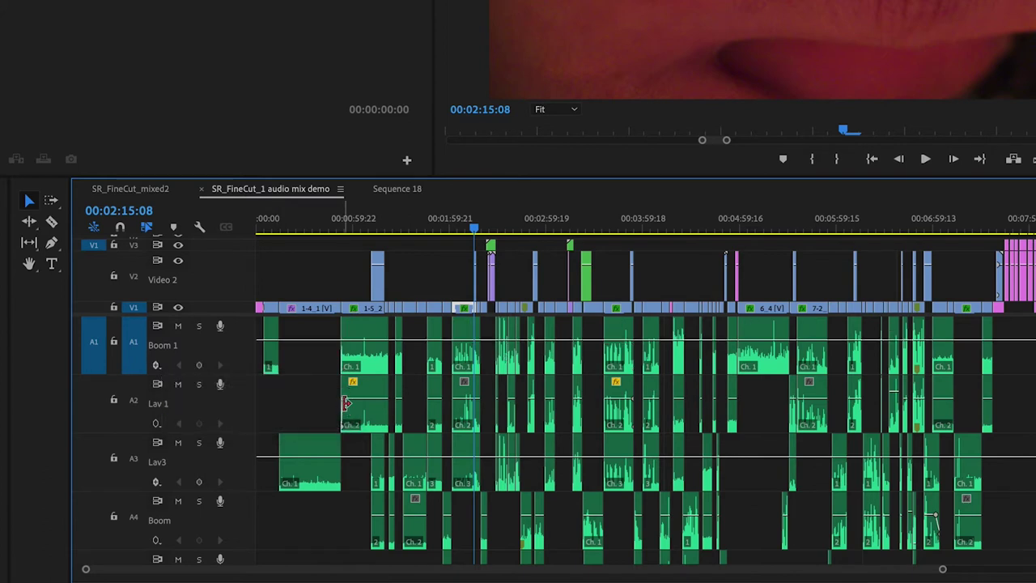
mouse_move(796, 360)
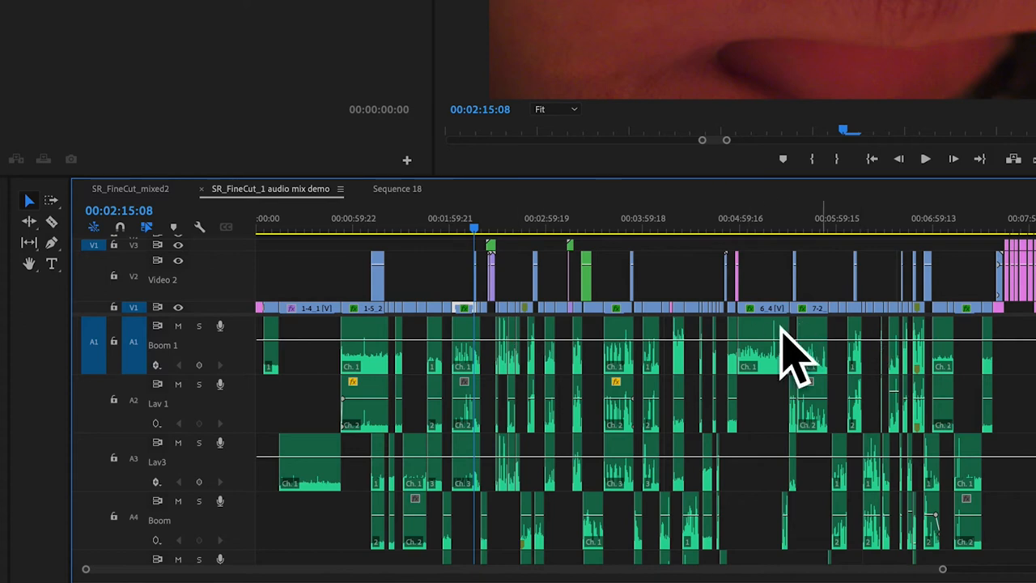
mouse_move(780, 347)
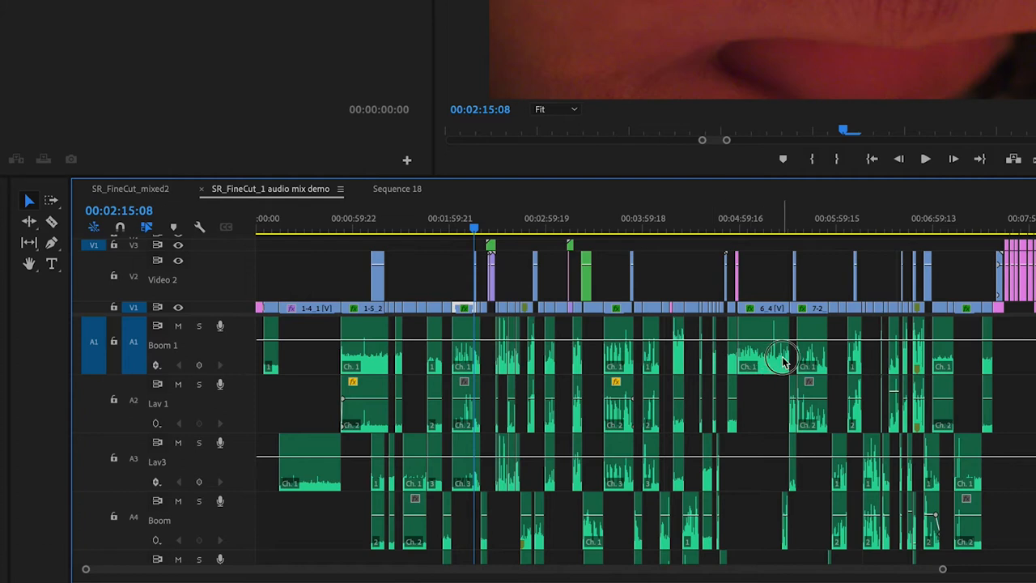
mouse_move(348, 360)
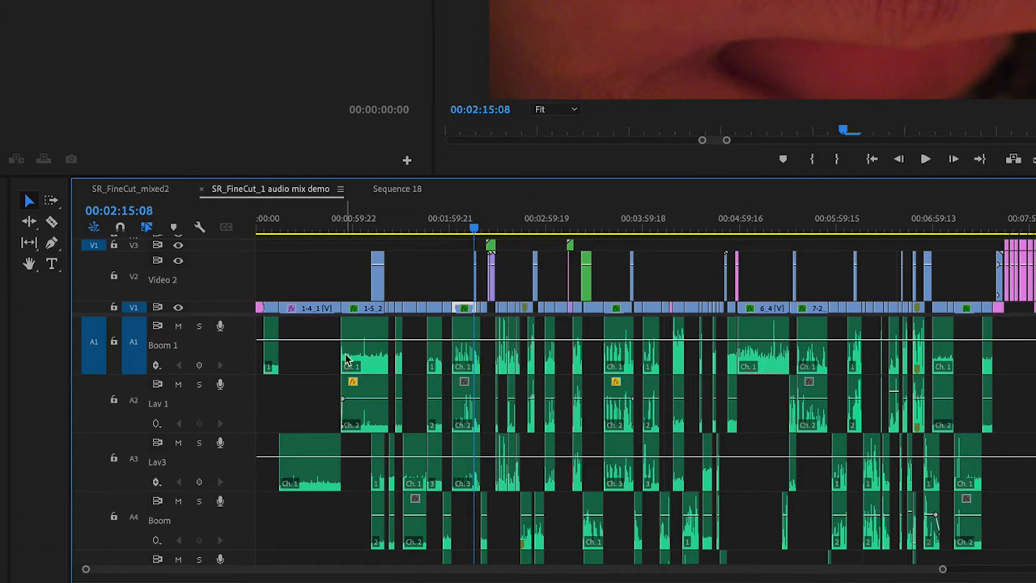
mouse_move(272, 349)
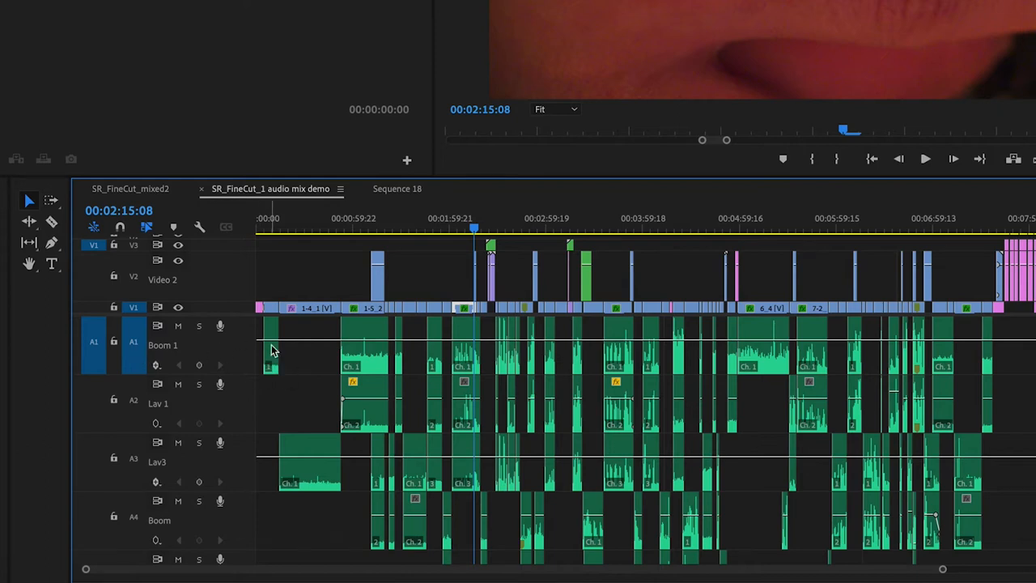
mouse_move(412, 348)
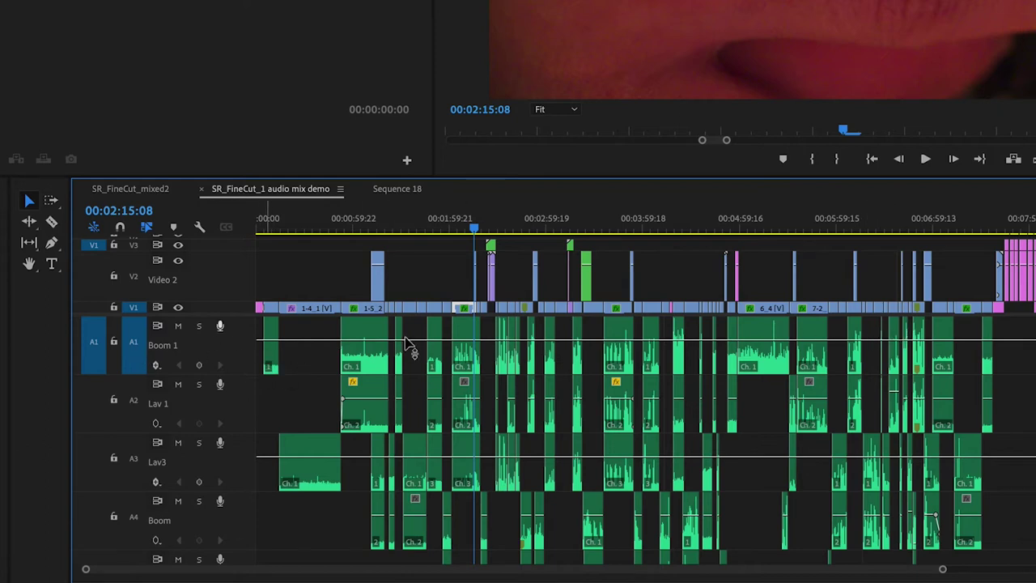
mouse_move(291, 343)
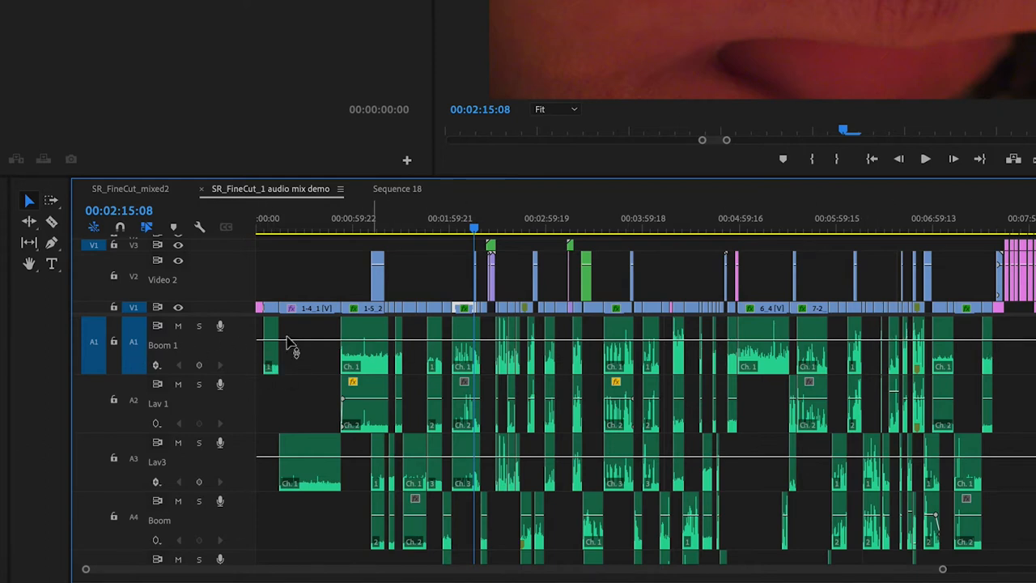
mouse_move(773, 359)
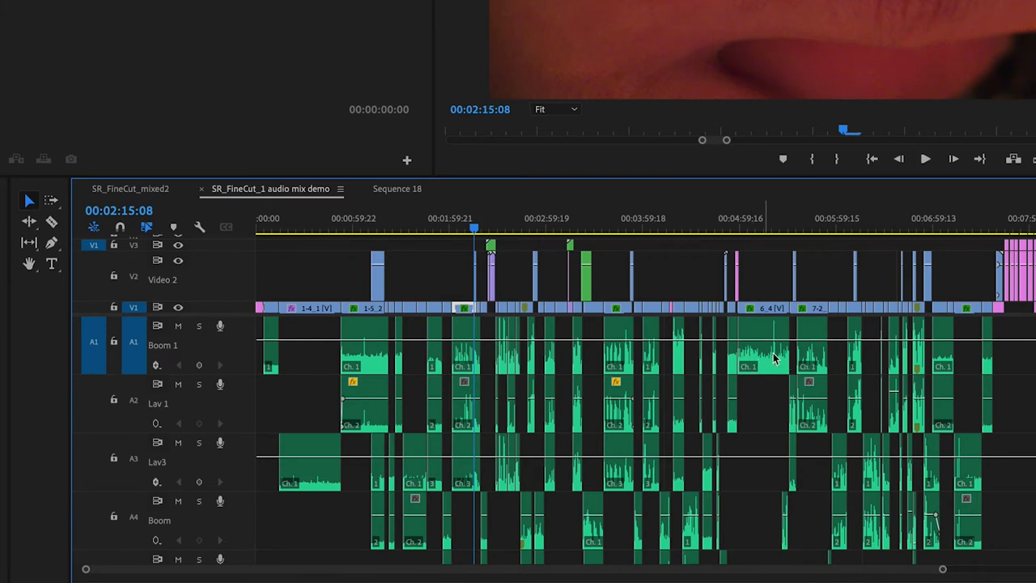
mouse_move(762, 378)
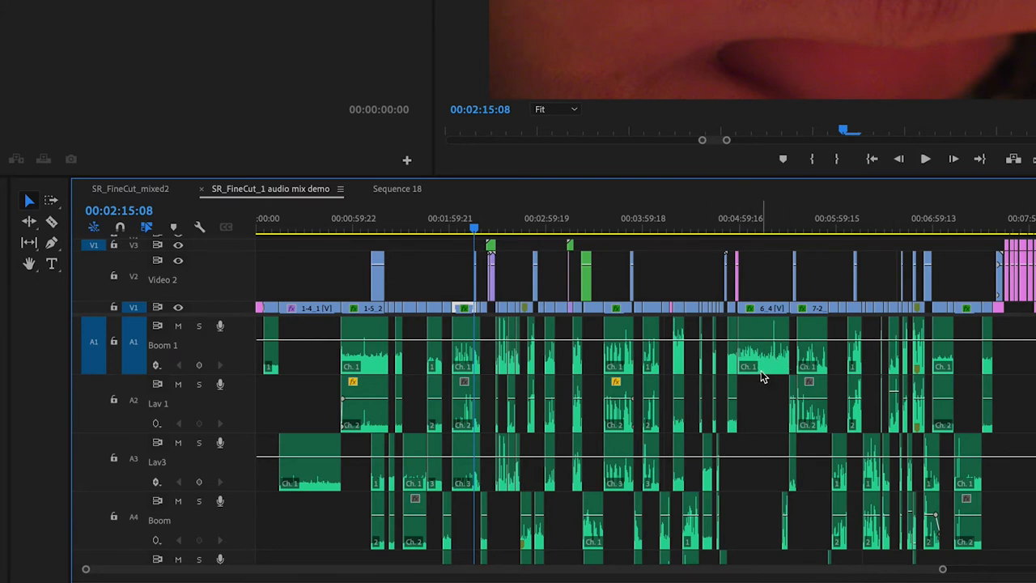
mouse_move(155, 365)
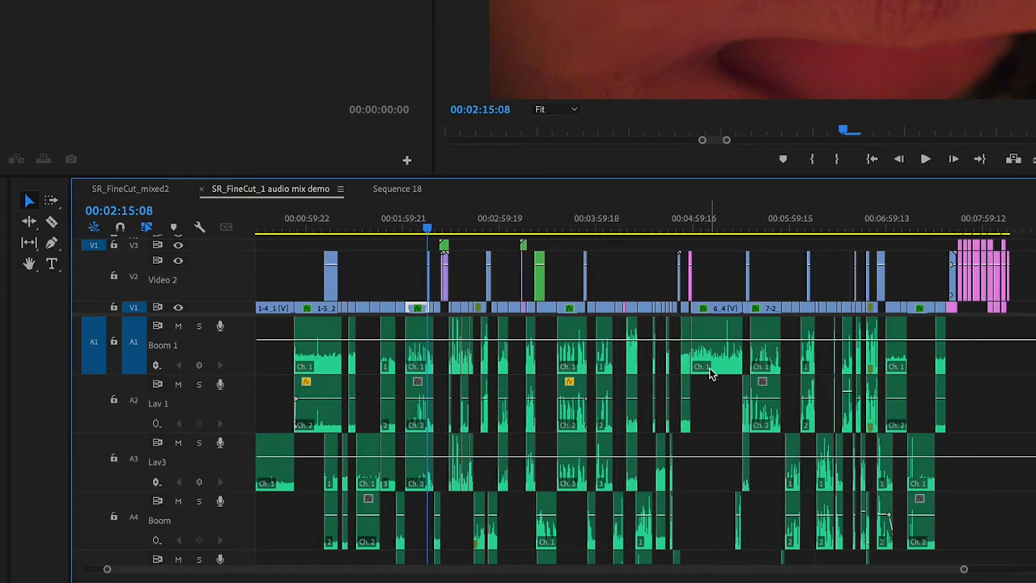
mouse_move(290, 350)
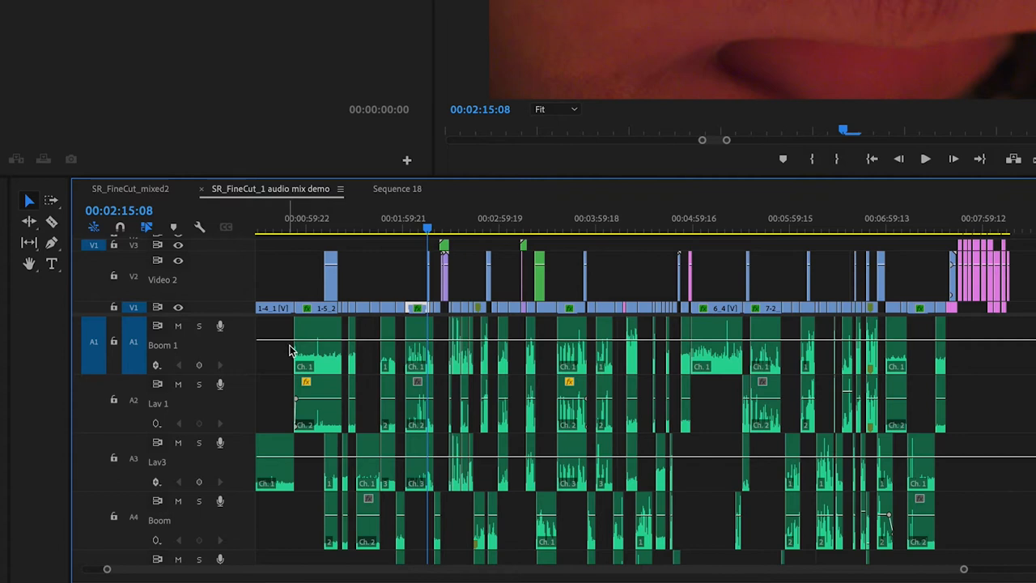
mouse_move(780, 353)
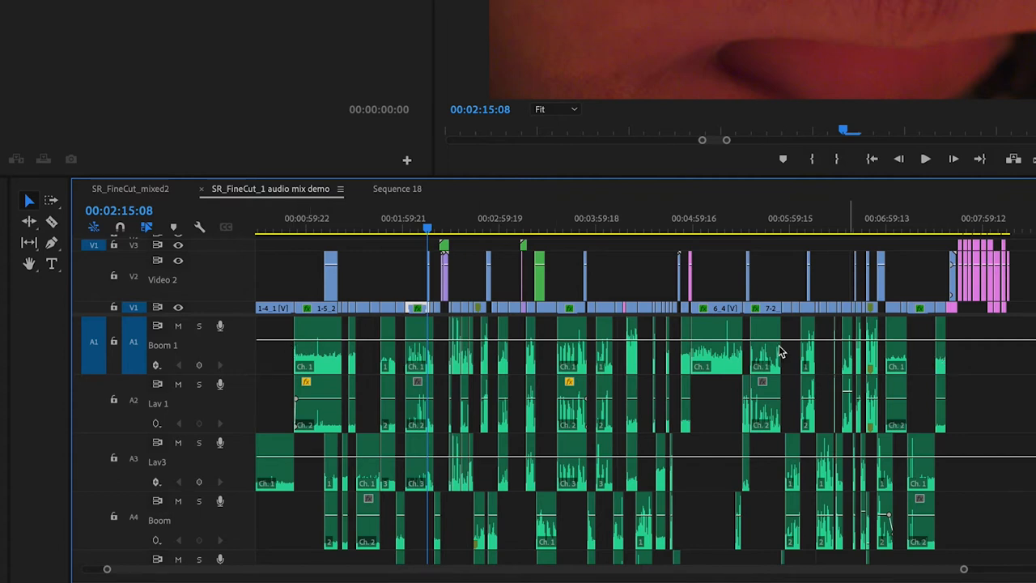
mouse_move(829, 356)
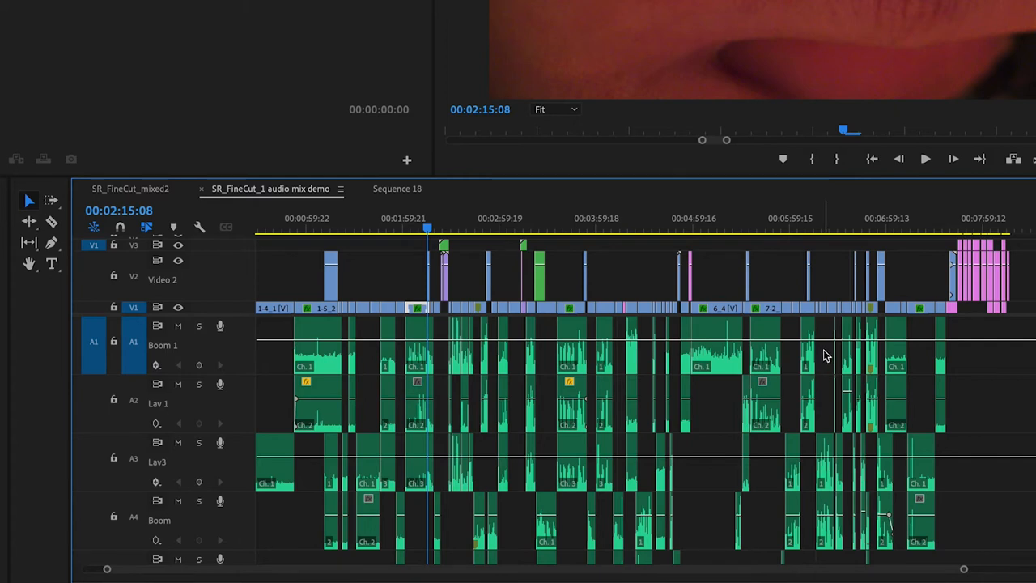
mouse_move(165, 364)
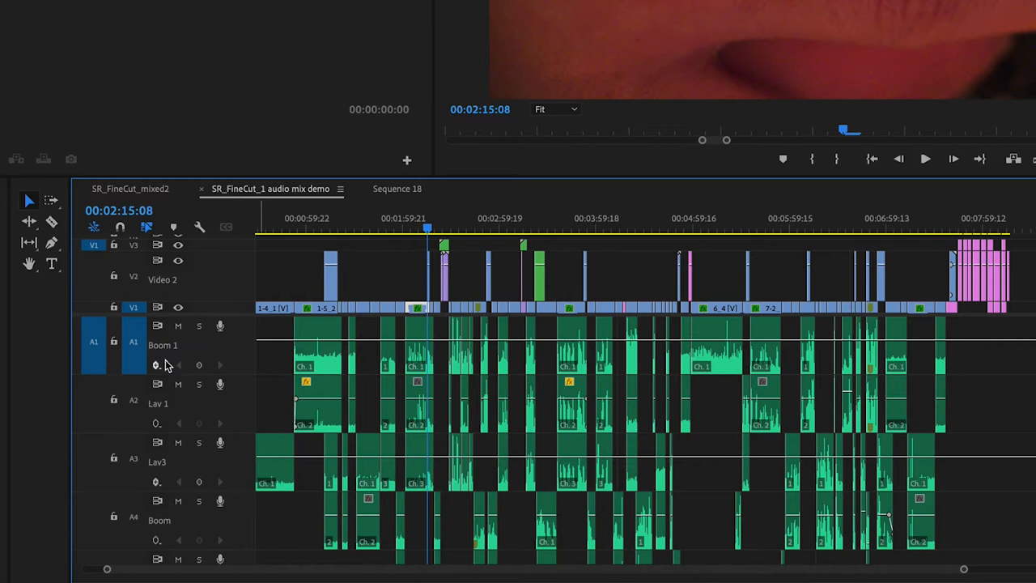
left_click(156, 366)
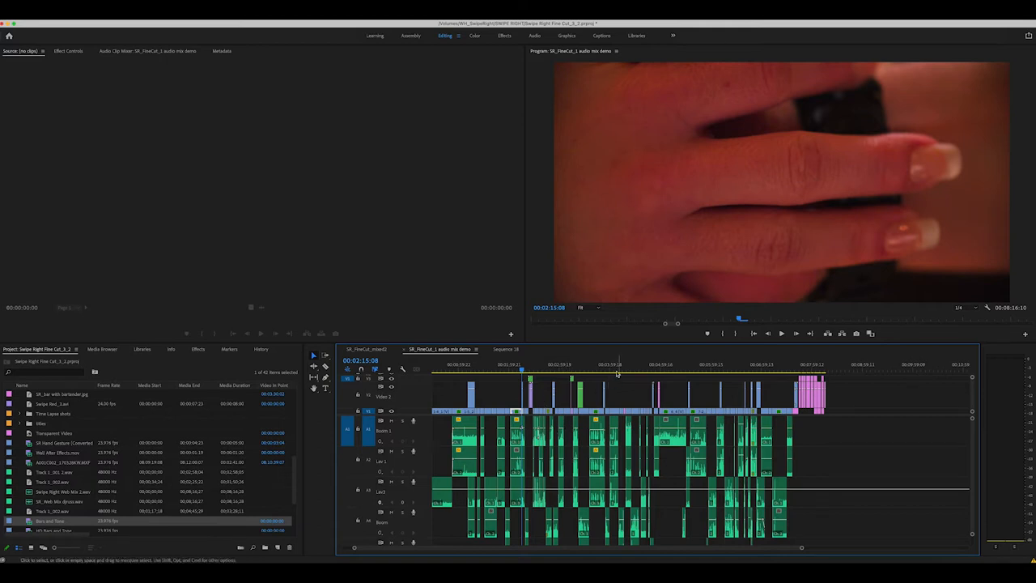
Jump the playhead to about 4:09, the shot of the man drinking
left_click(618, 371)
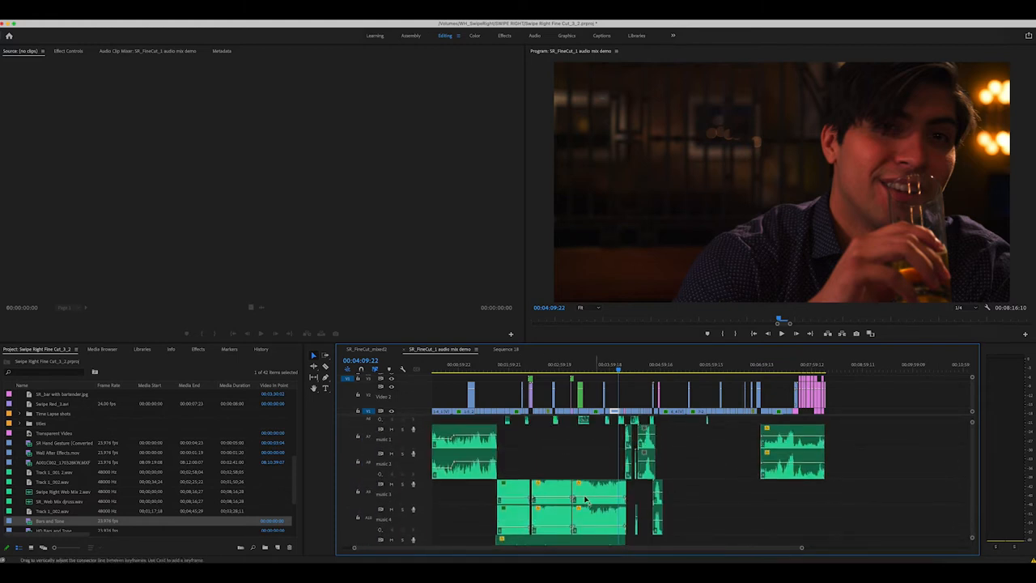
mouse_move(602, 499)
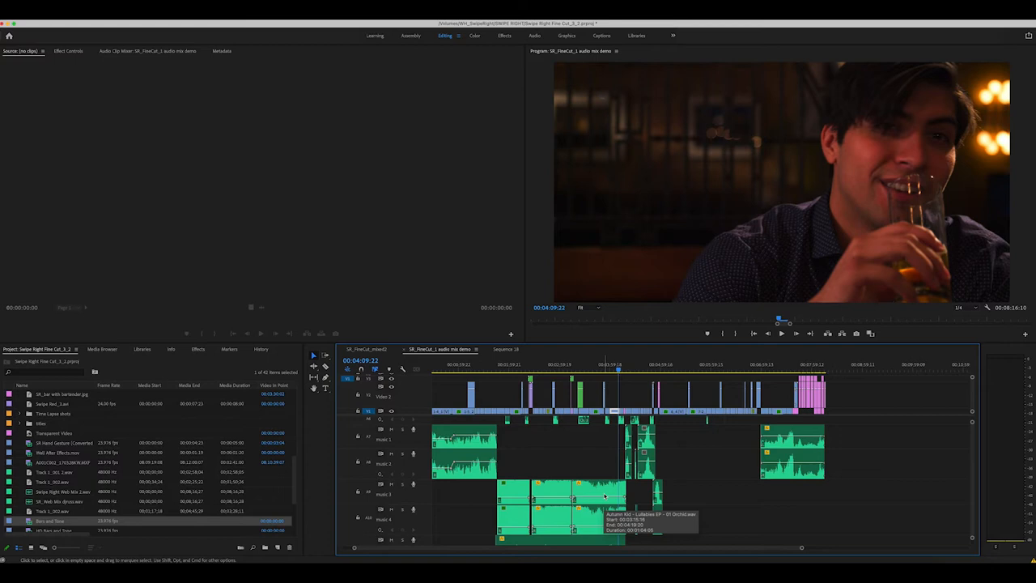
mouse_move(644, 492)
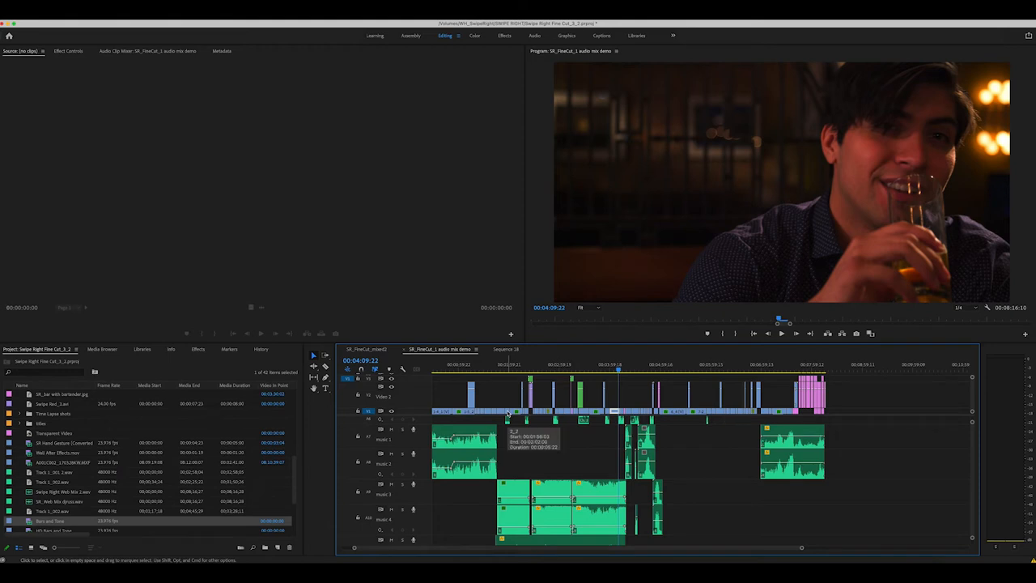
mouse_move(544, 40)
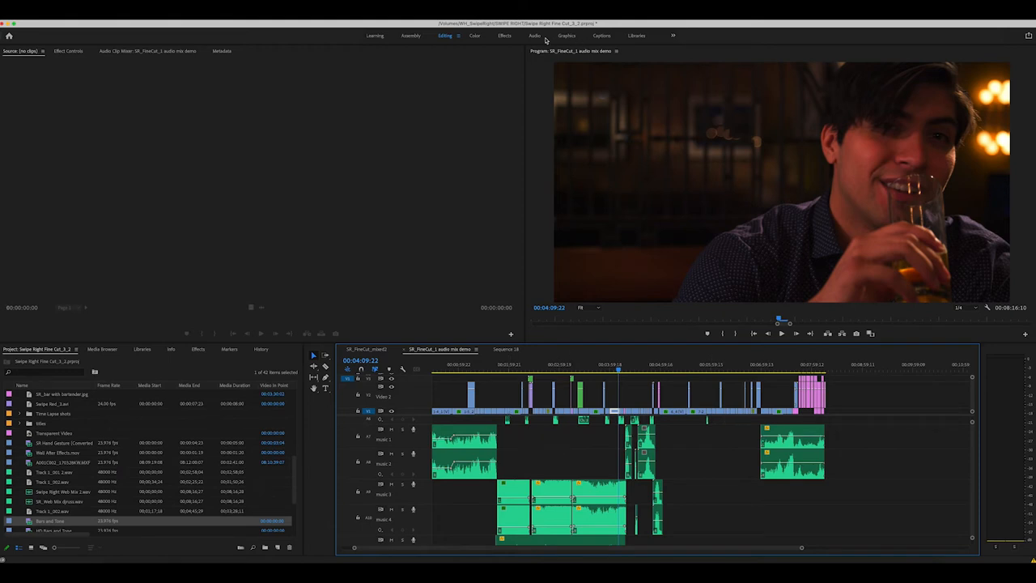
Switch to the Audio workspace and browse stock music in the Essential Sound panel, selecting a track
left_click(534, 35)
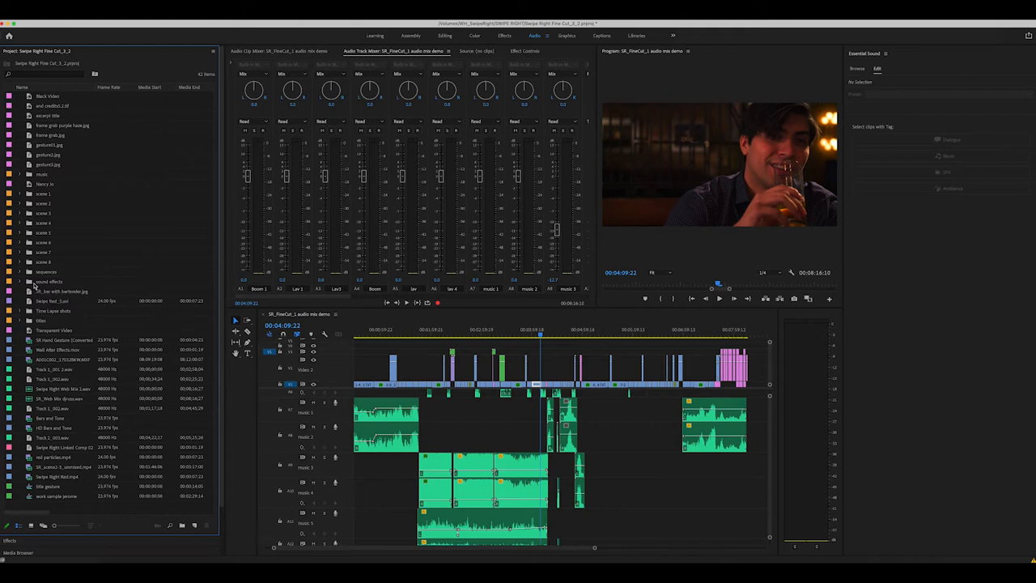
mouse_move(213, 136)
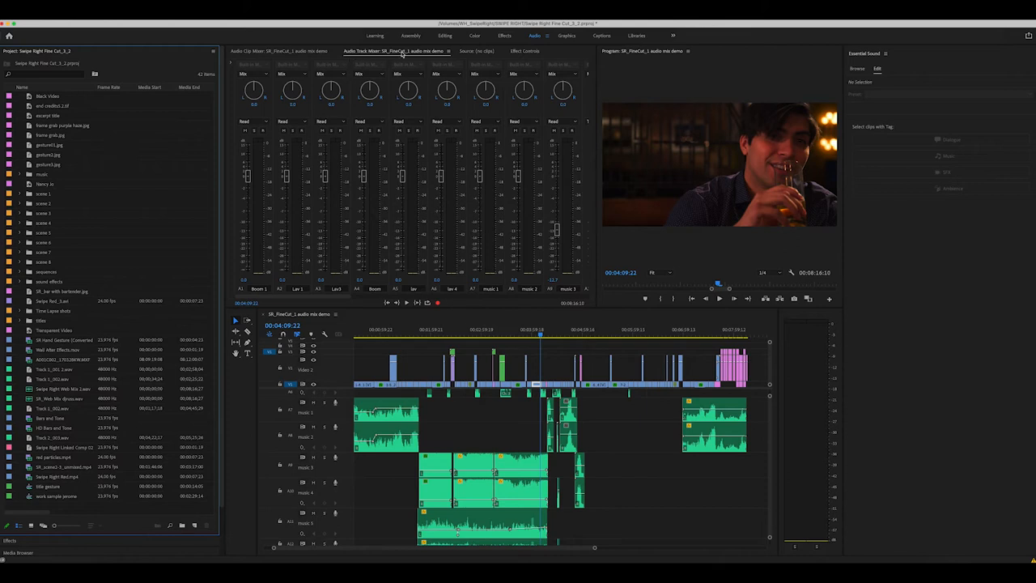
mouse_move(477, 57)
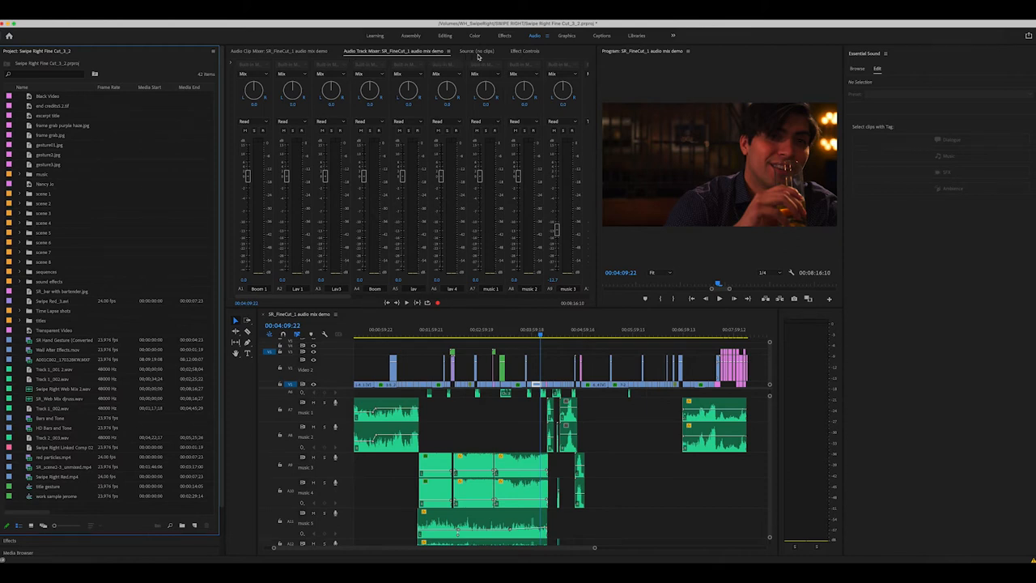
mouse_move(557, 60)
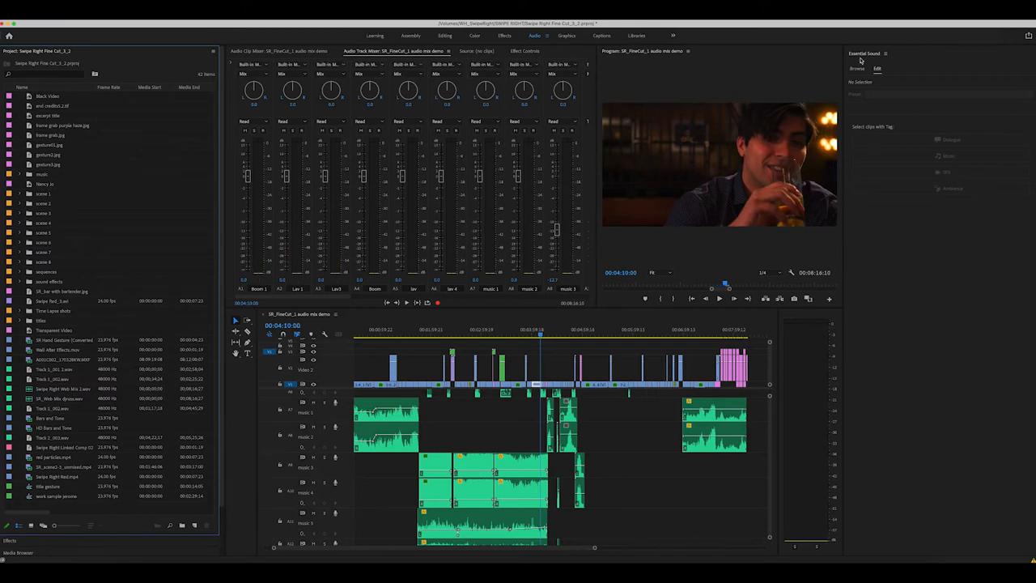
left_click(856, 68)
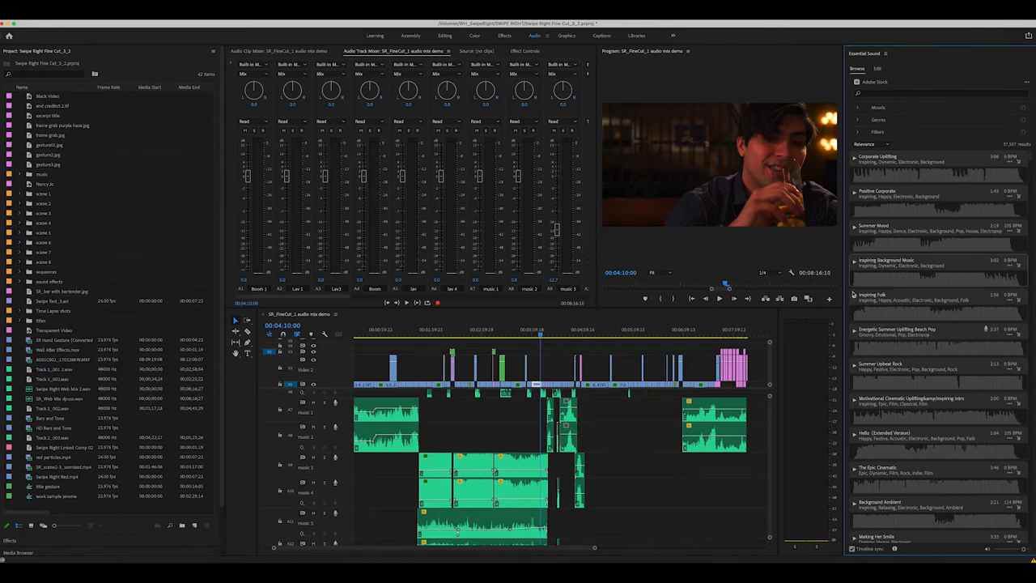
left_click(930, 194)
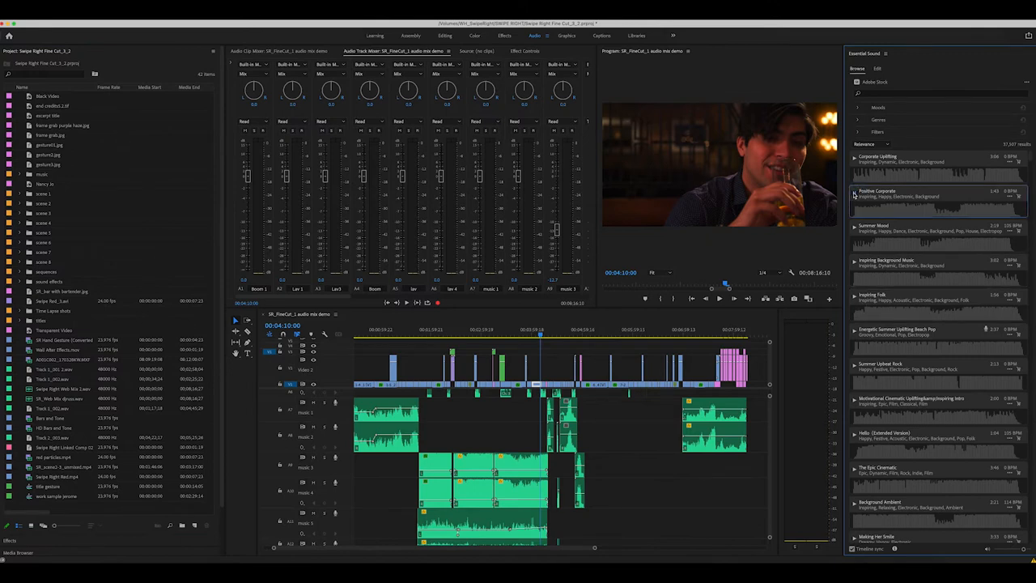
left_click(719, 298)
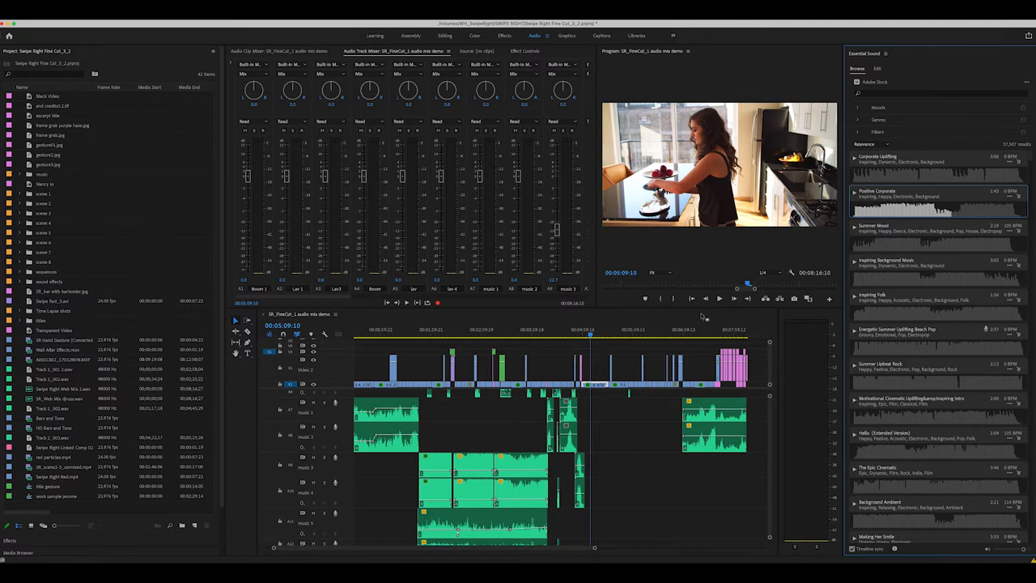
left_click(542, 331)
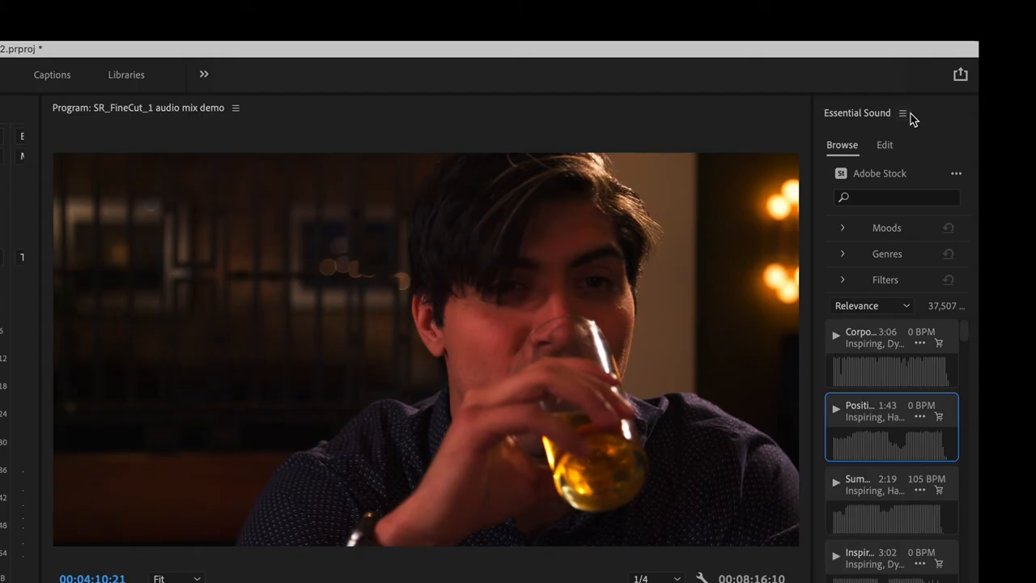
Close the Essential Sound panel from its panel menu
left_click(903, 113)
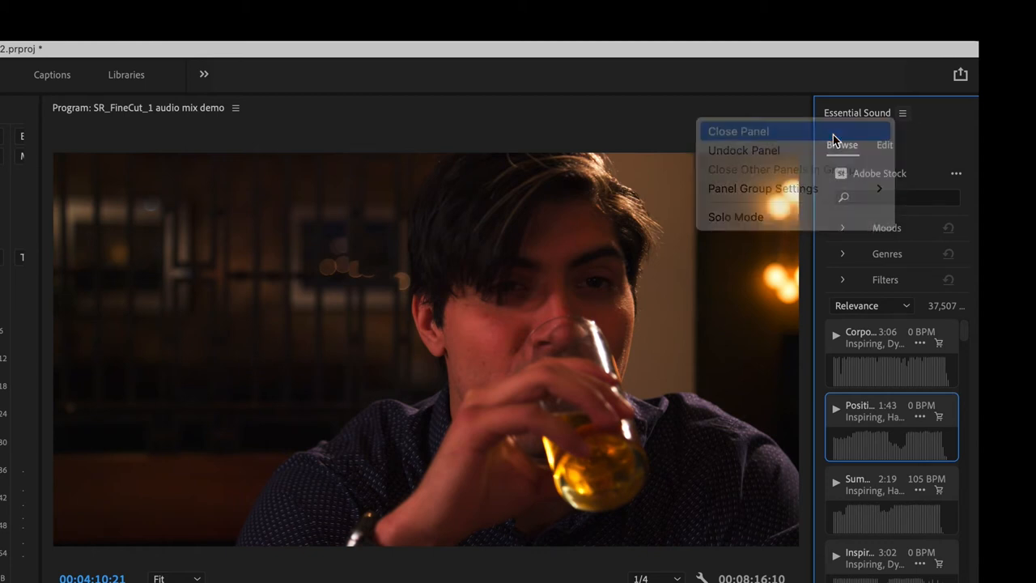
left_click(738, 131)
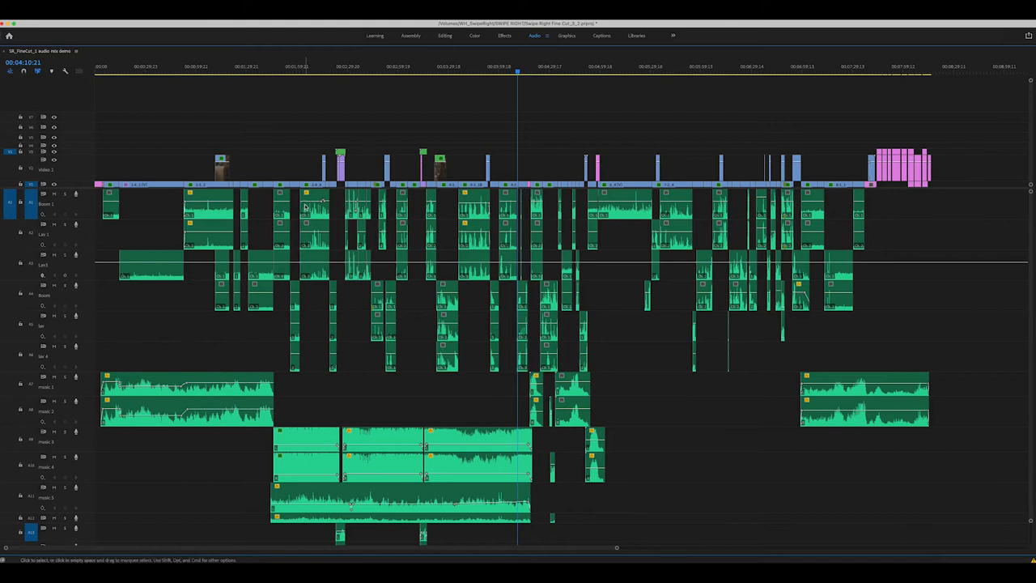
Restore the audio layout and widen the Audio Track Mixer to show all channels
left_click(534, 35)
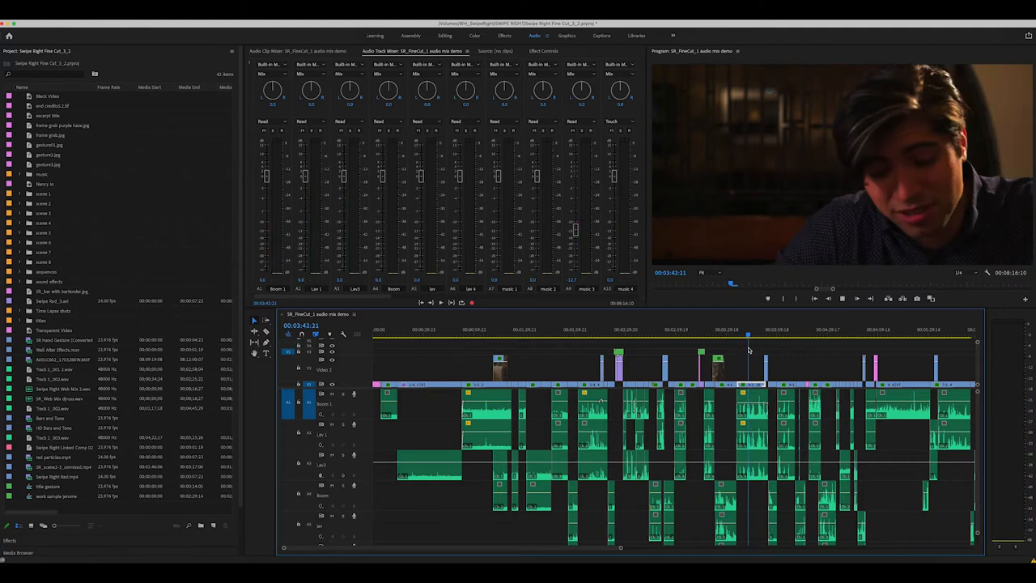
left_click(440, 303)
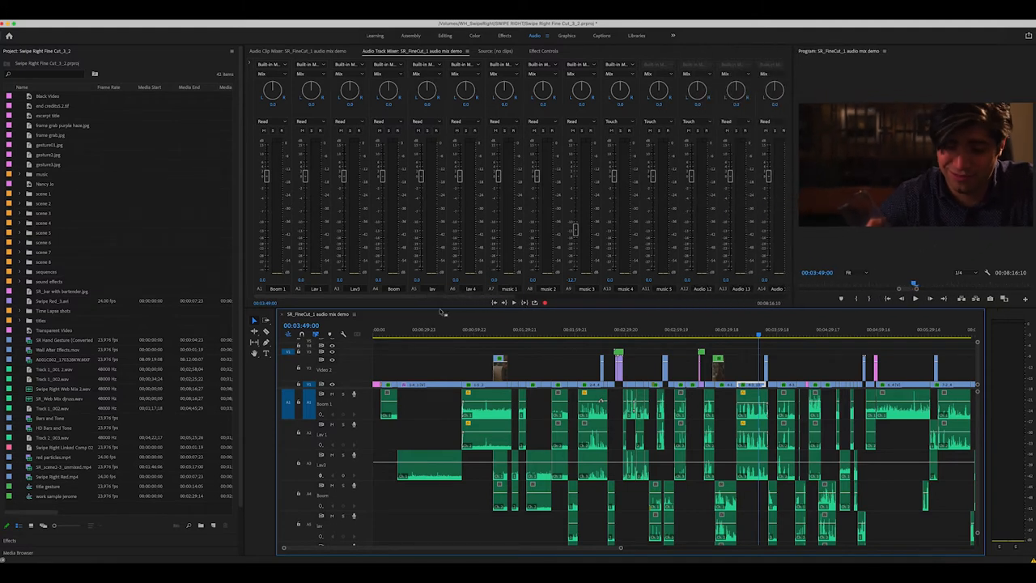
scroll("right", 3)
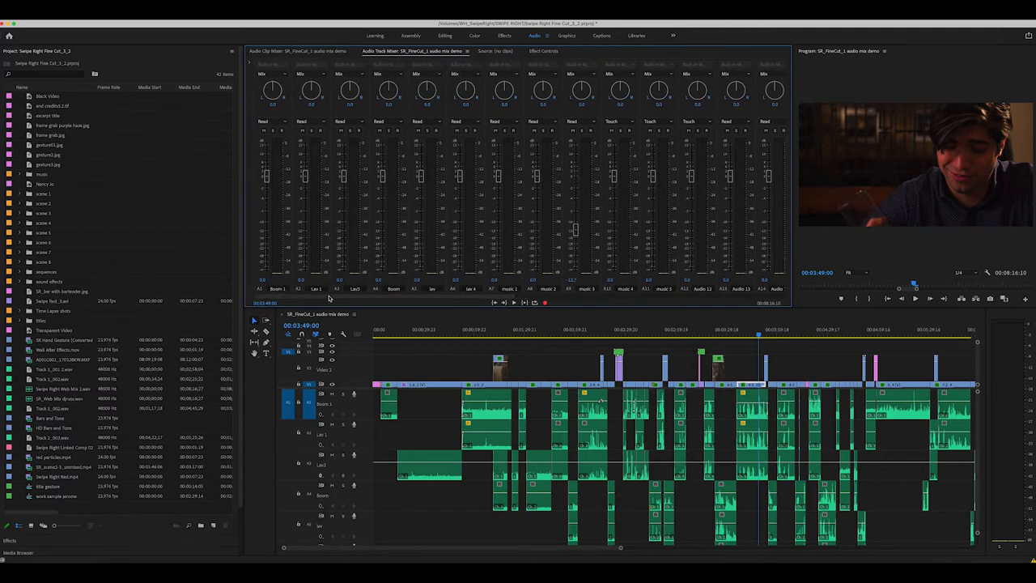
mouse_move(572, 257)
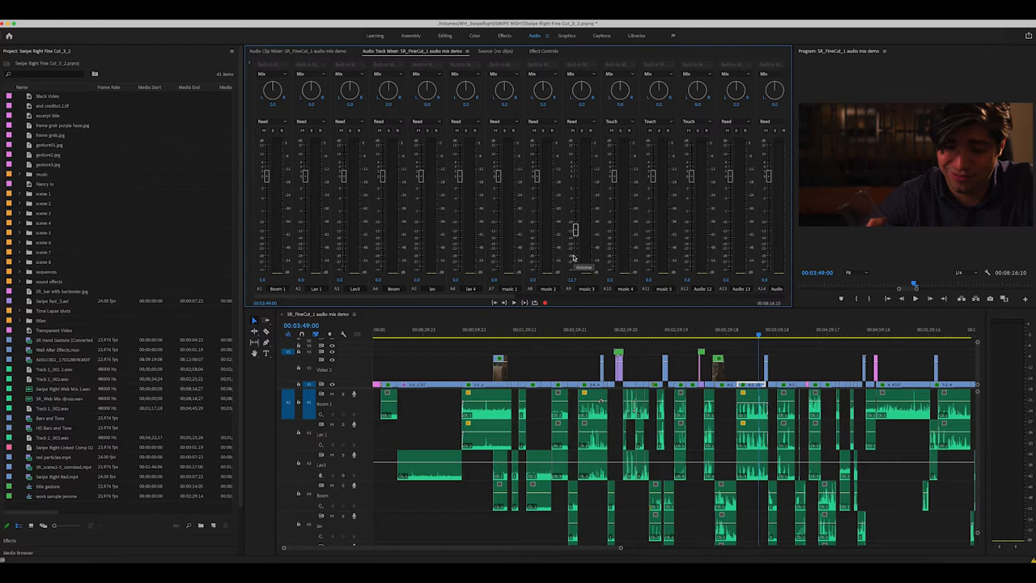
mouse_move(387, 244)
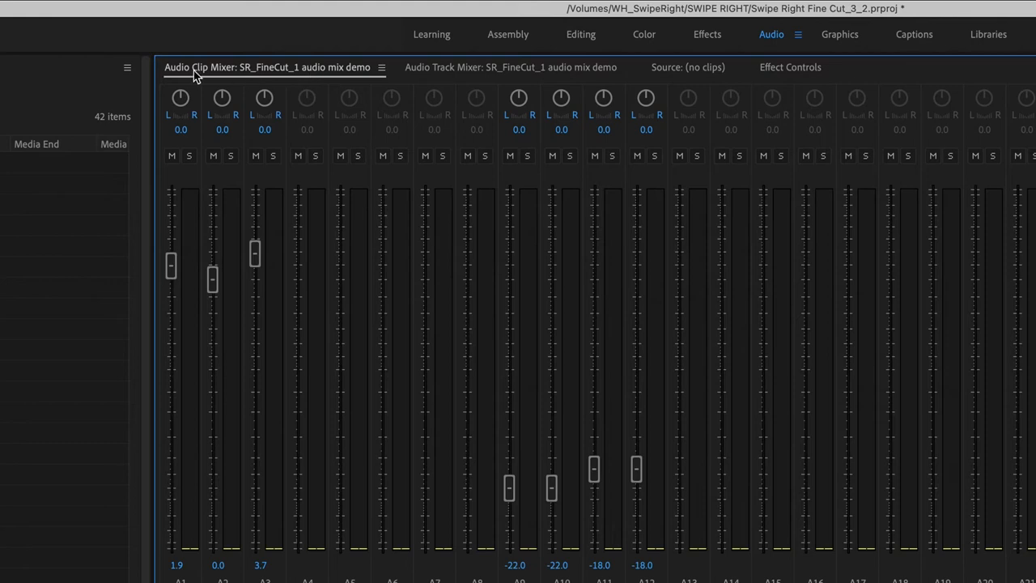
left_click(508, 68)
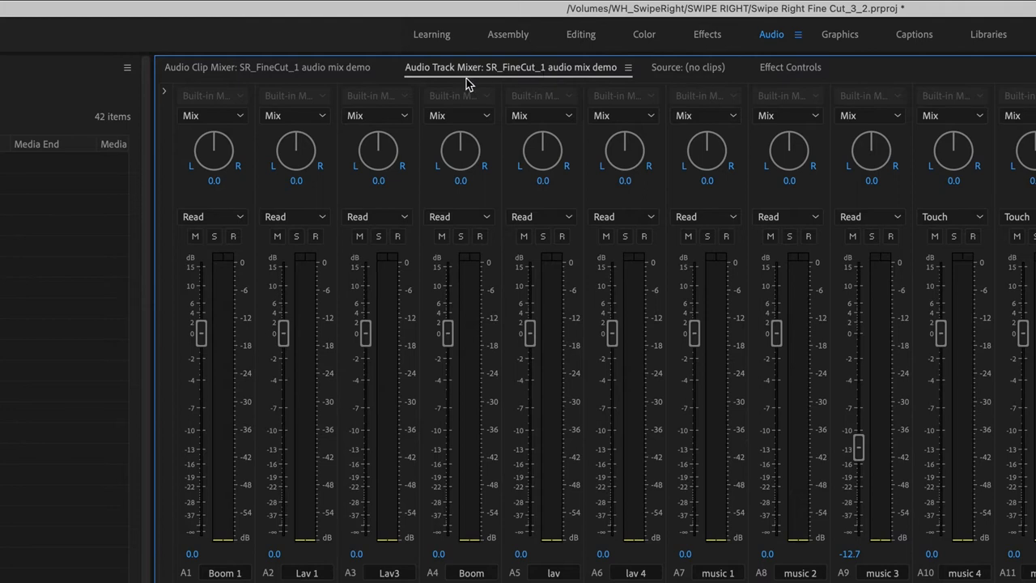
mouse_move(434, 87)
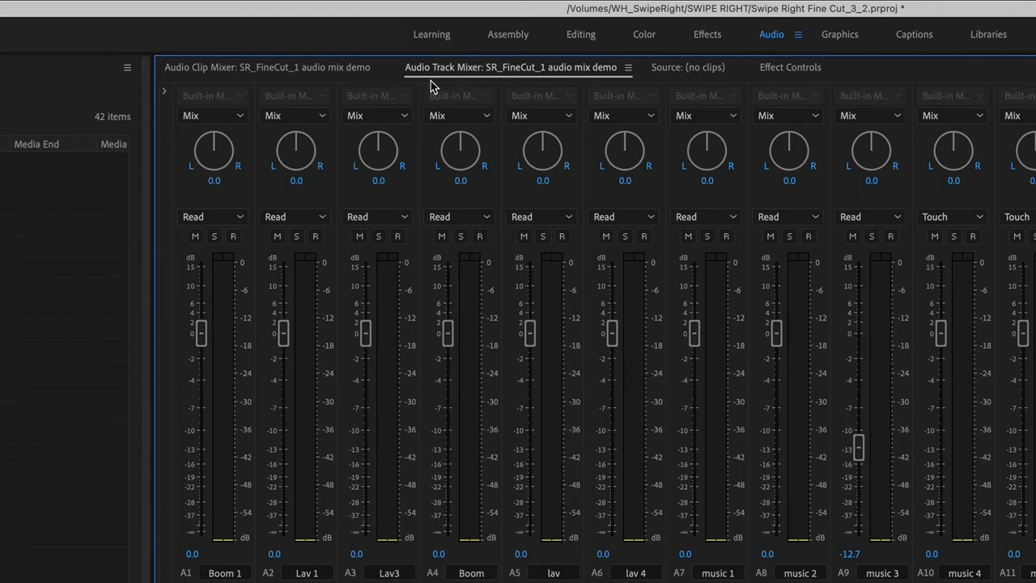
left_click(266, 68)
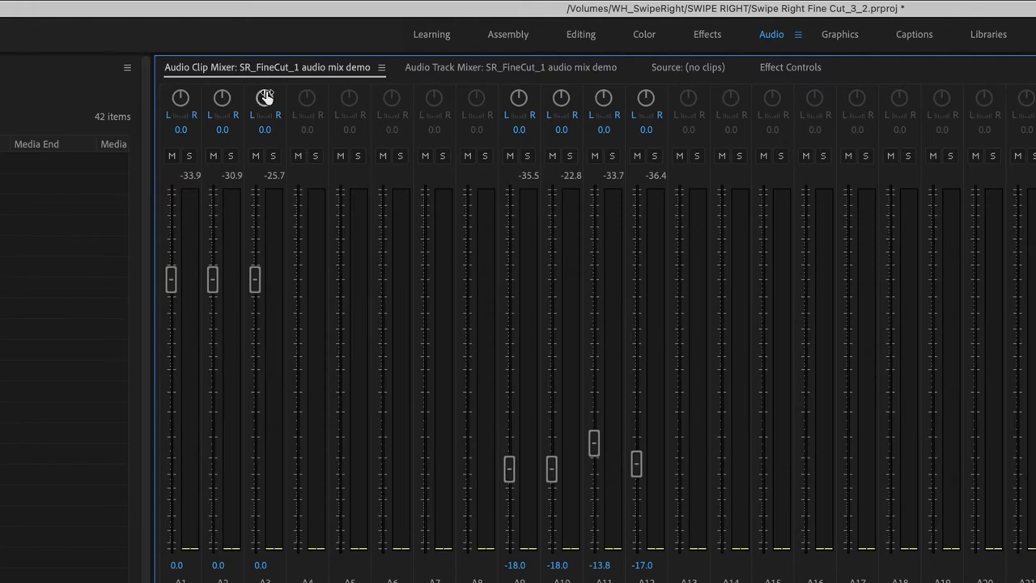
left_click(660, 68)
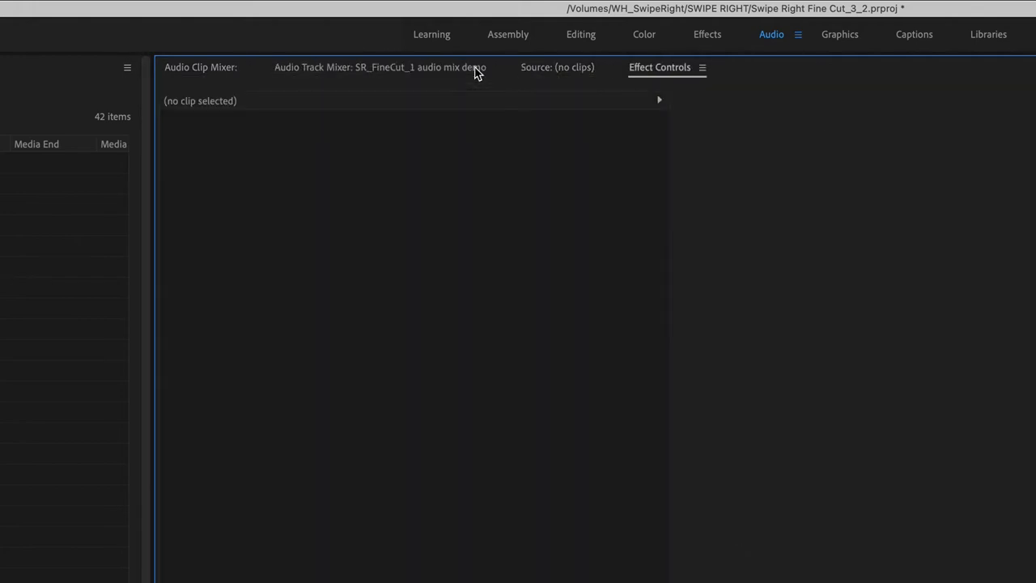
left_click(381, 68)
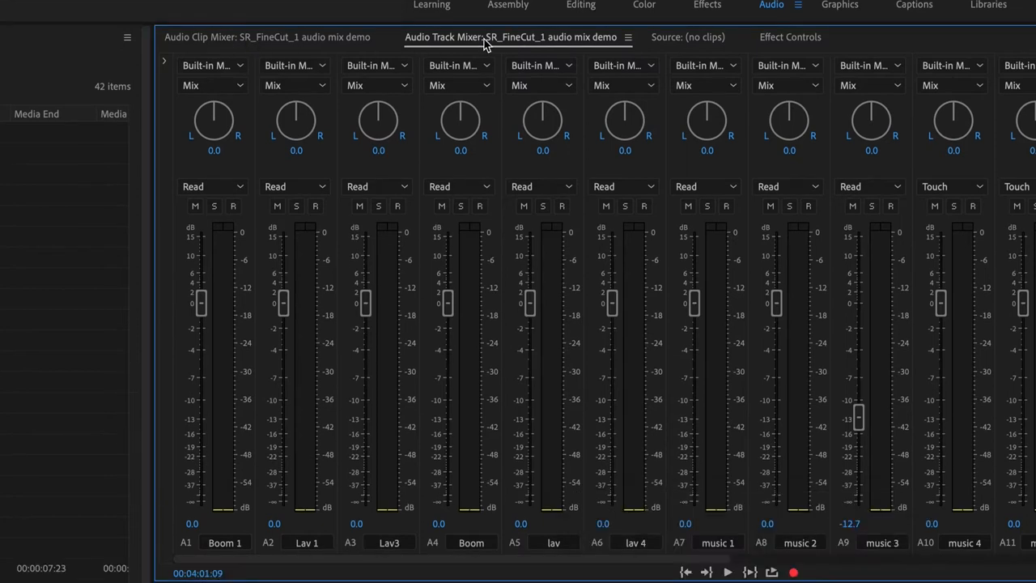
mouse_move(449, 41)
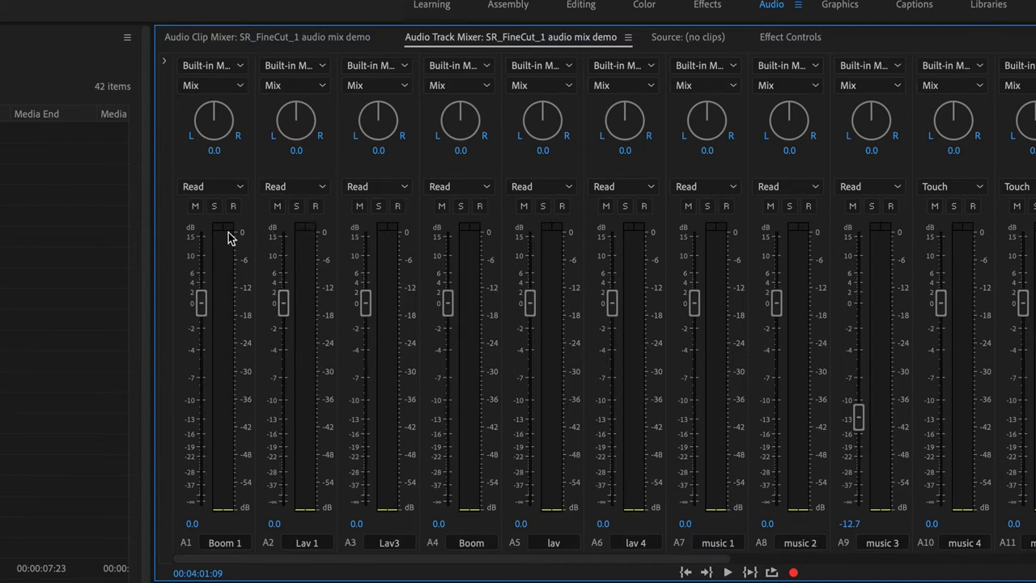
mouse_move(161, 327)
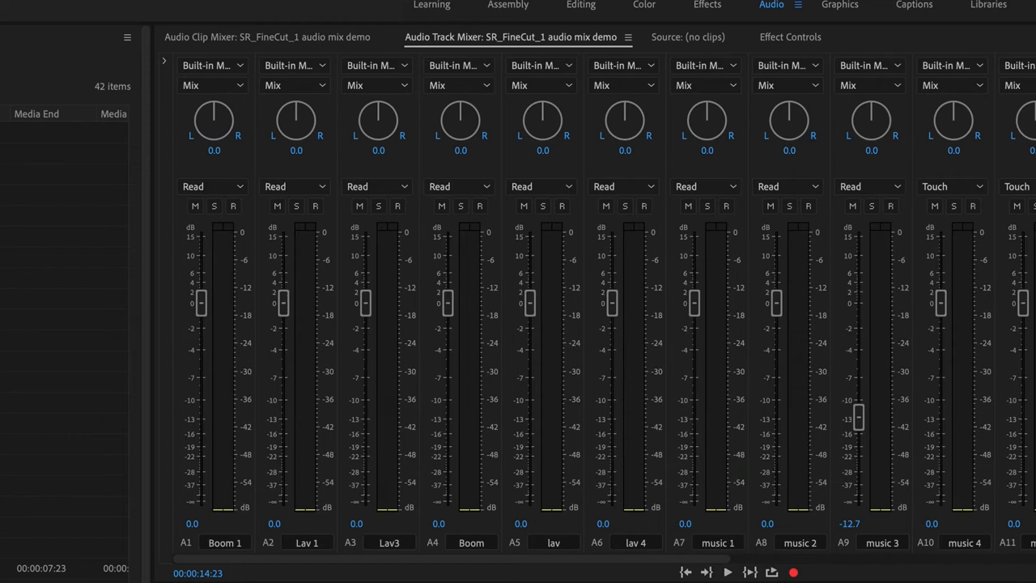
mouse_move(391, 533)
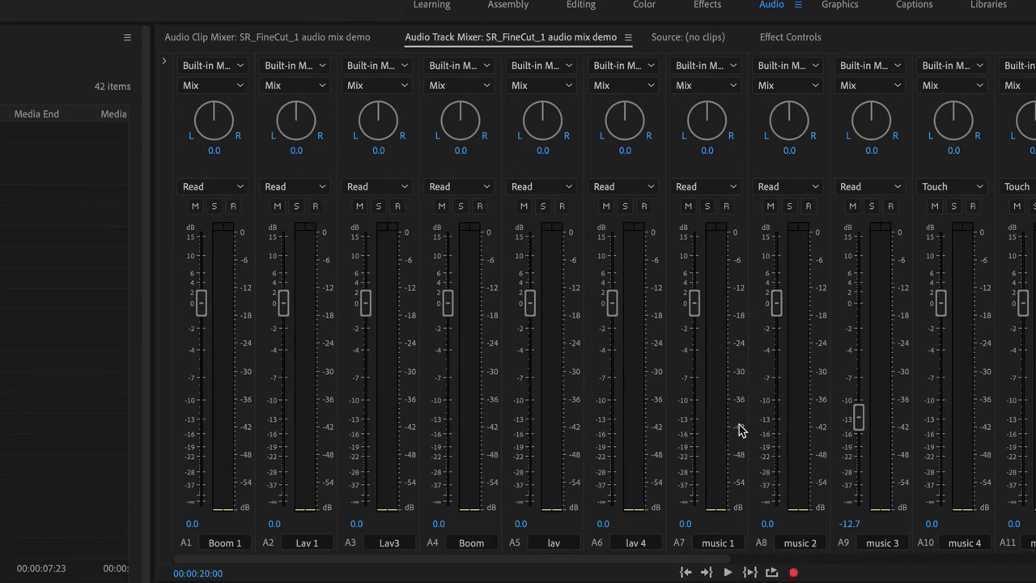
mouse_move(775, 549)
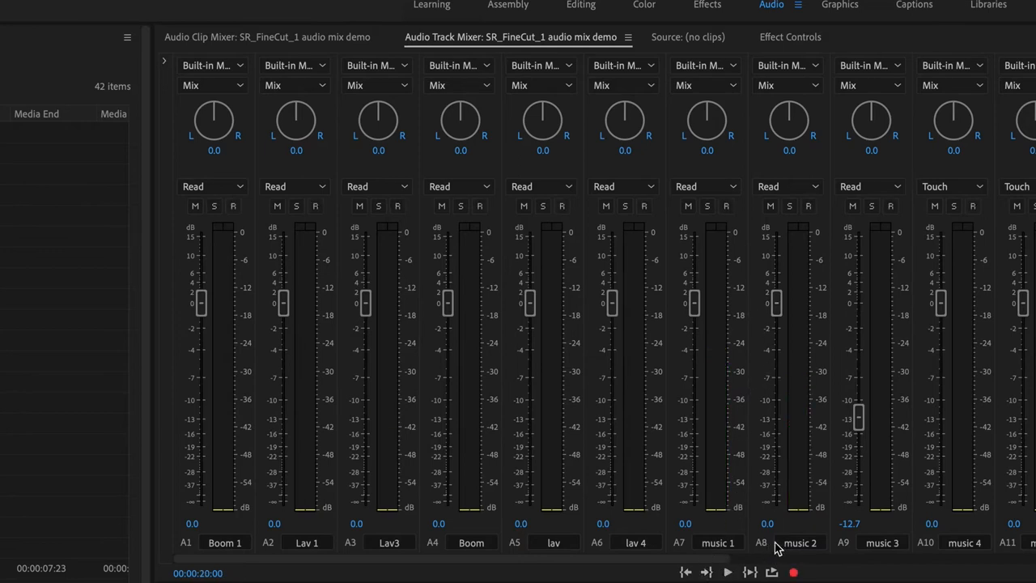
mouse_move(770, 205)
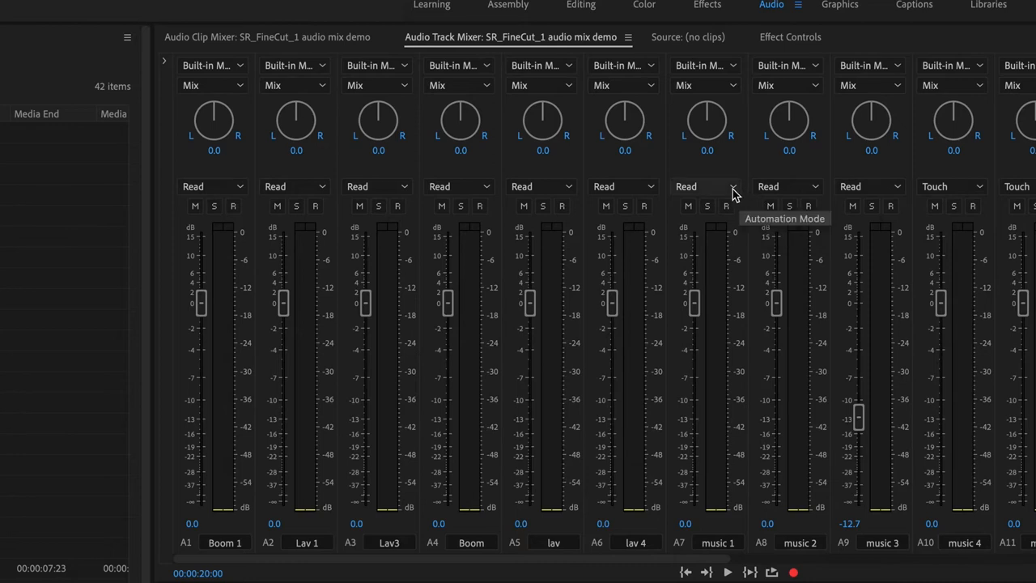
mouse_move(725, 205)
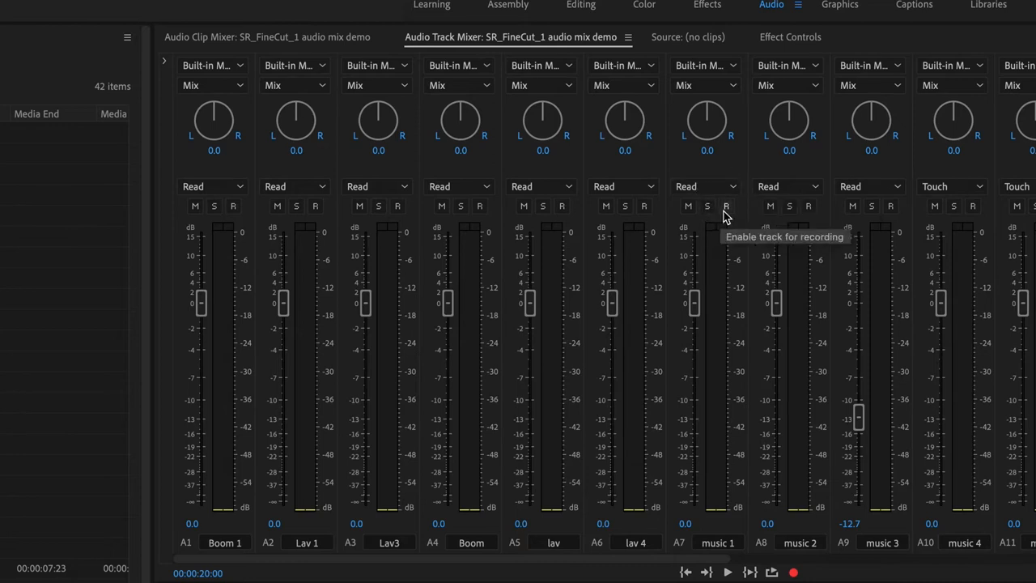
Set music 1 (A7) to Write automation and mute music 2 (A8)
left_click(705, 186)
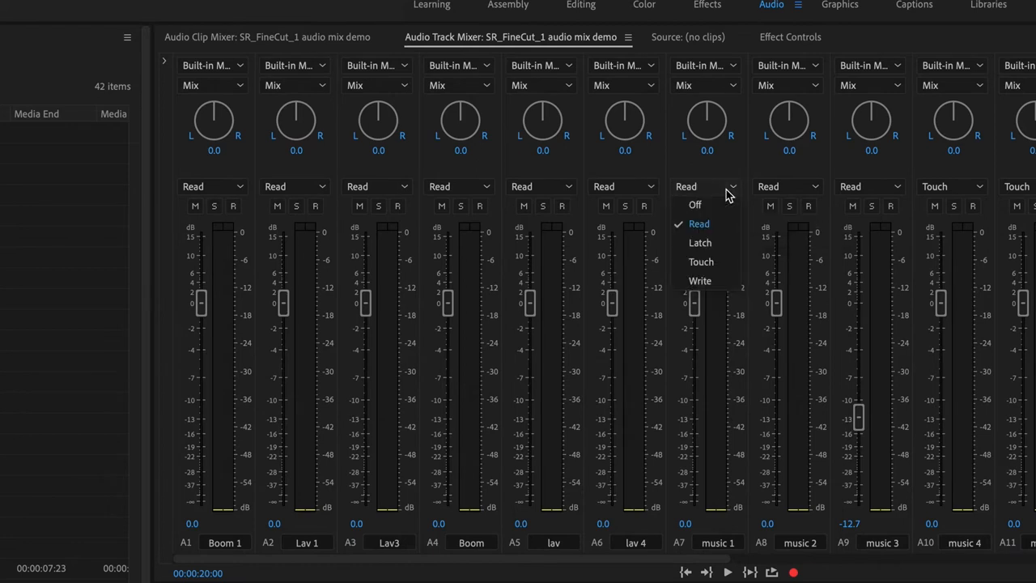
left_click(699, 281)
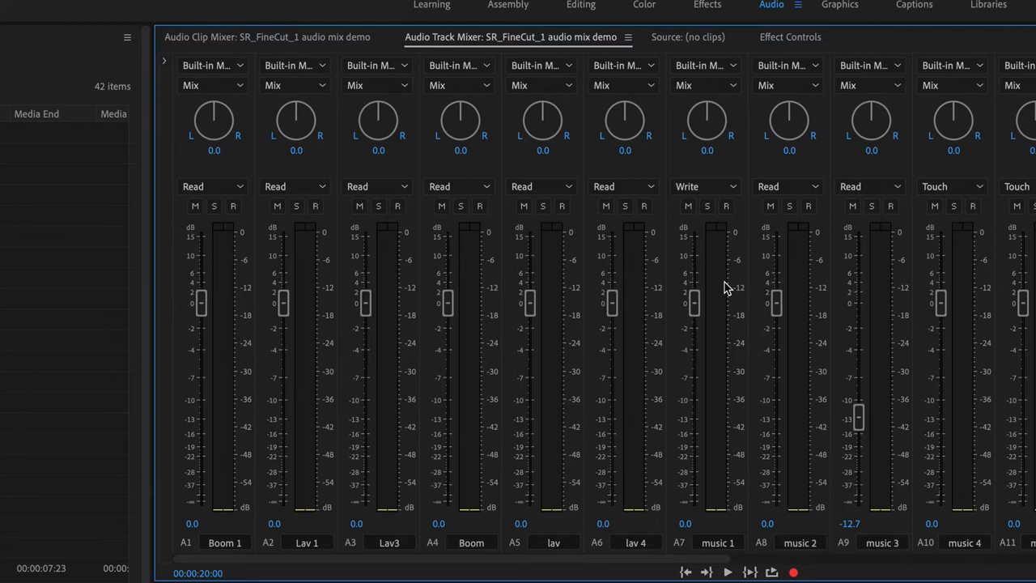
mouse_move(770, 205)
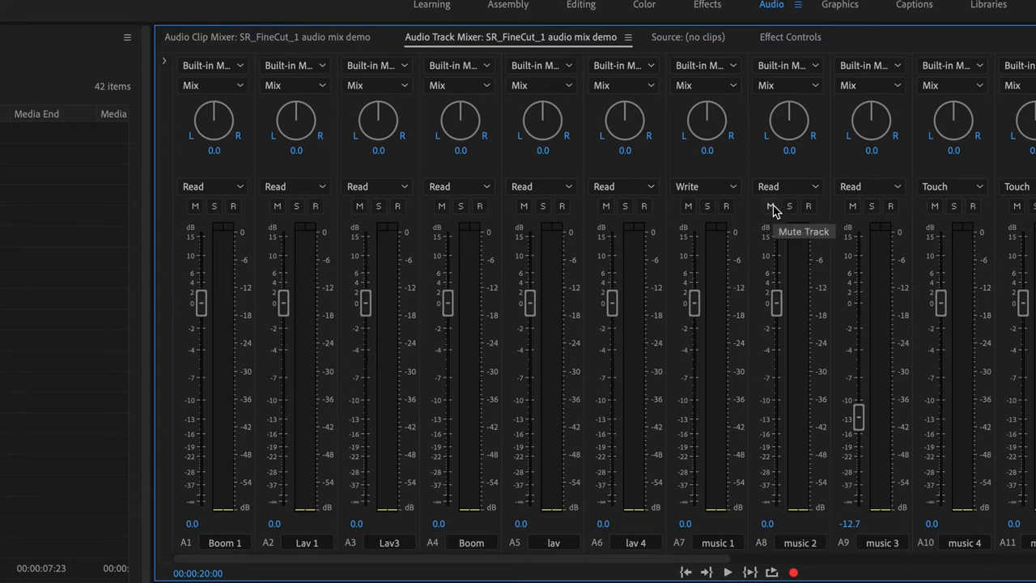
left_click(769, 205)
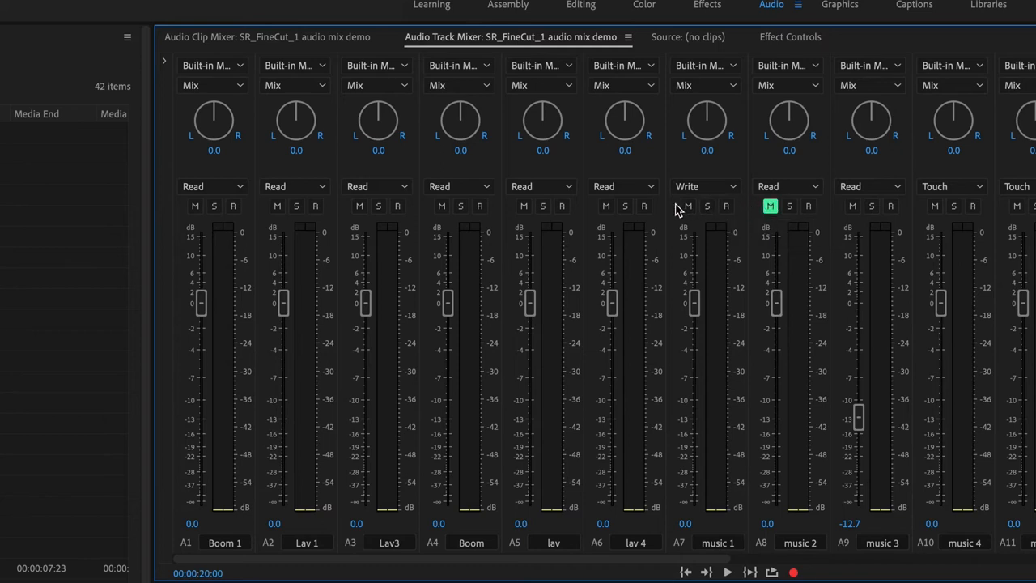
mouse_move(677, 213)
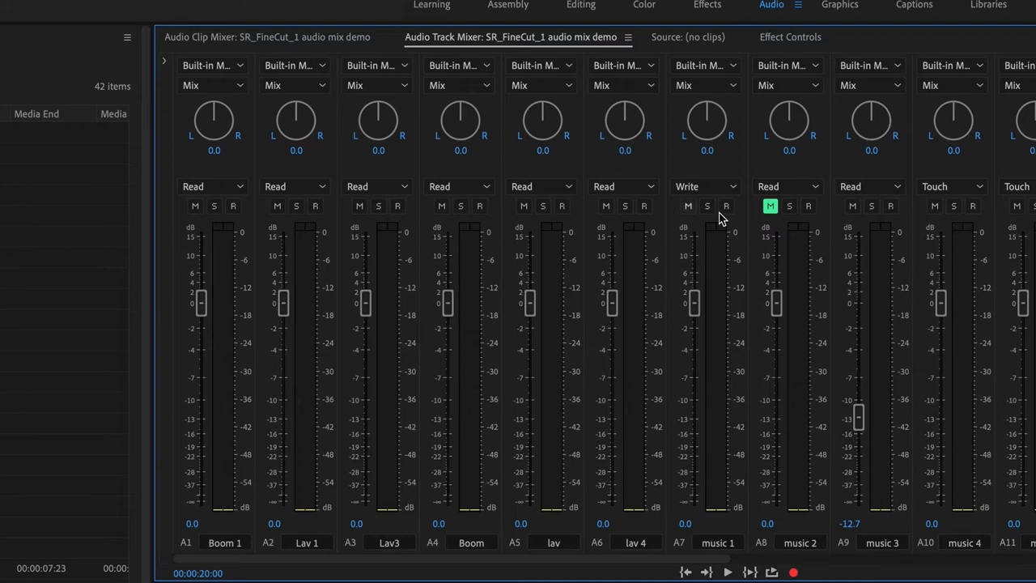
mouse_move(737, 203)
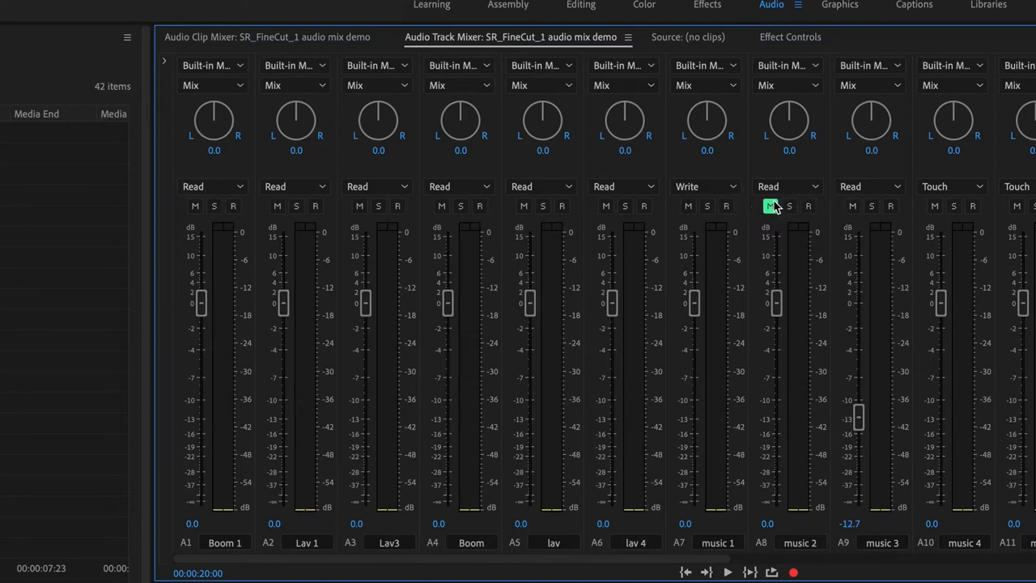
Leave music 2 (A8) on Read automation after trying Off
left_click(787, 186)
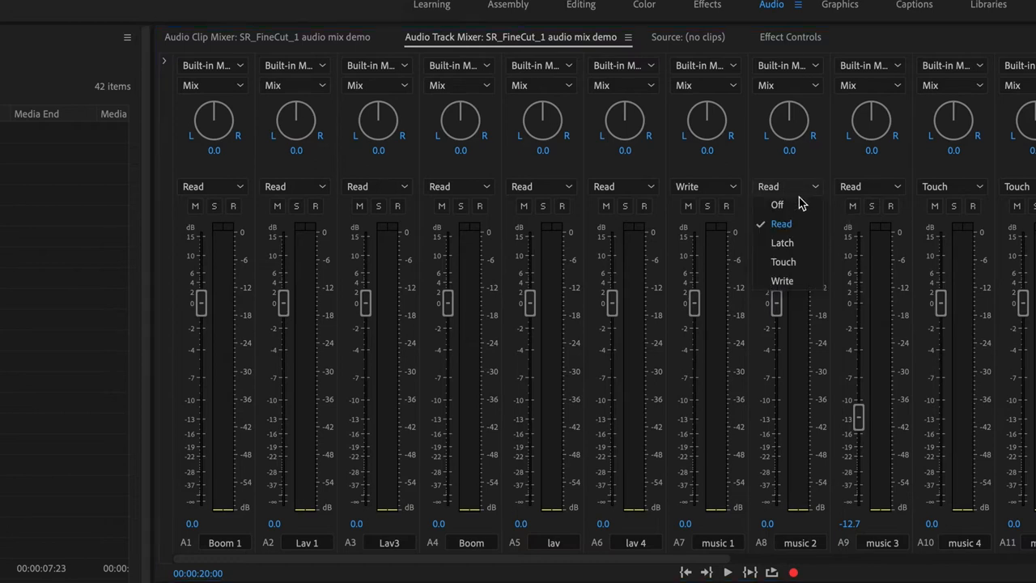
left_click(777, 204)
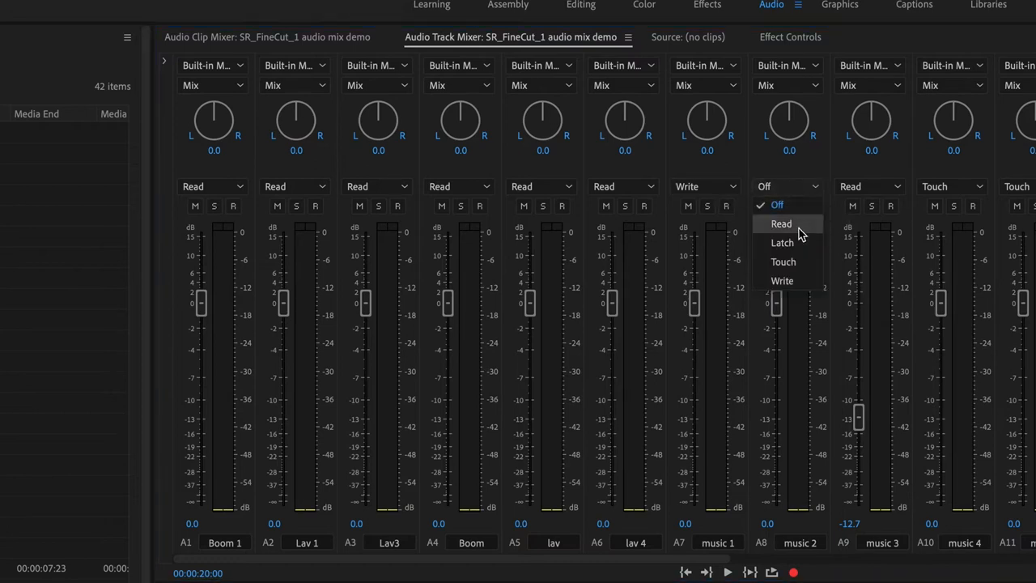
left_click(780, 224)
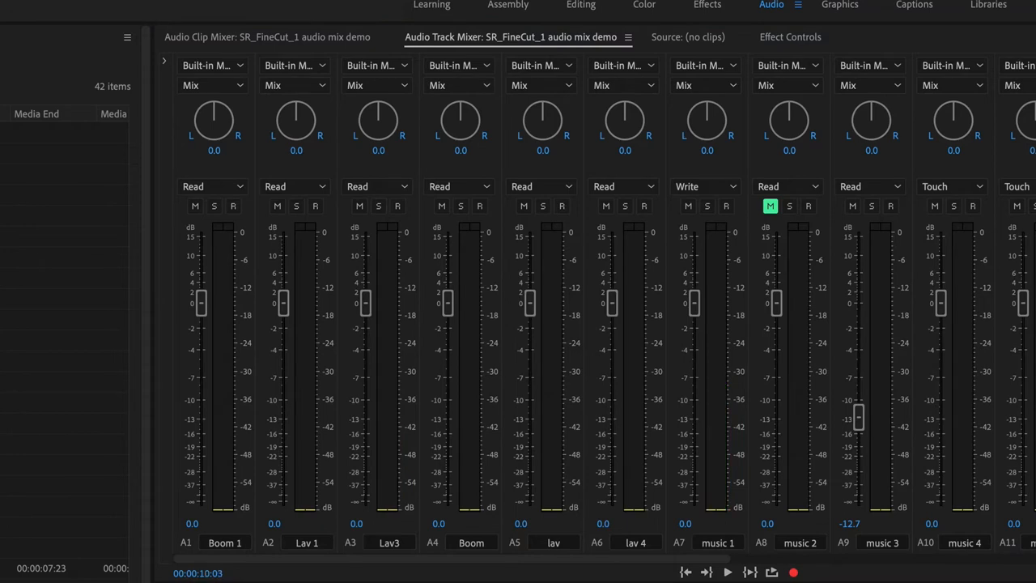
mouse_move(694, 304)
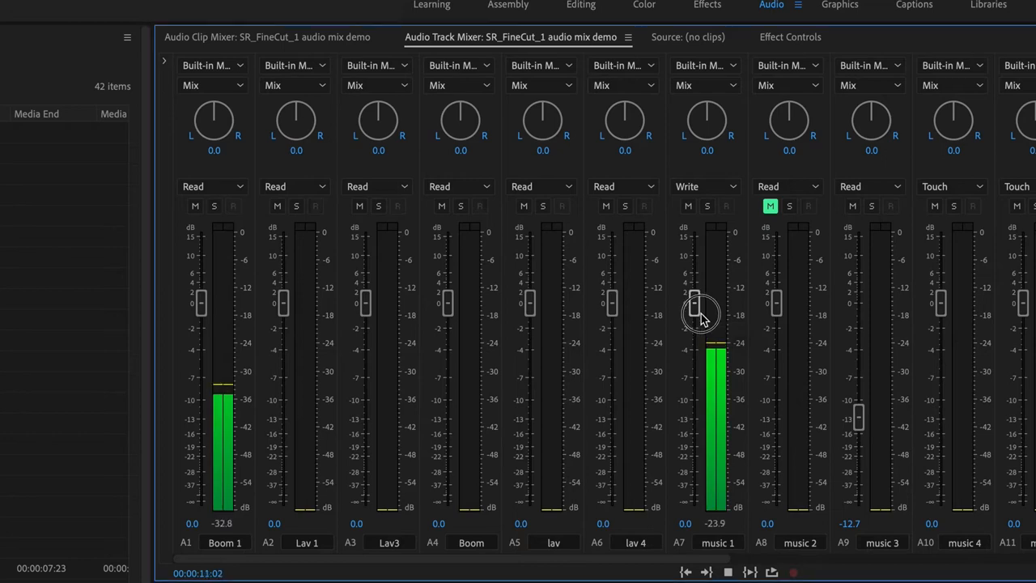
Ride the music 1 fader down, then gradually up through -9, -7.5, -5 to about -2 dB while writing automation
left_click_drag(695, 314, 699, 346)
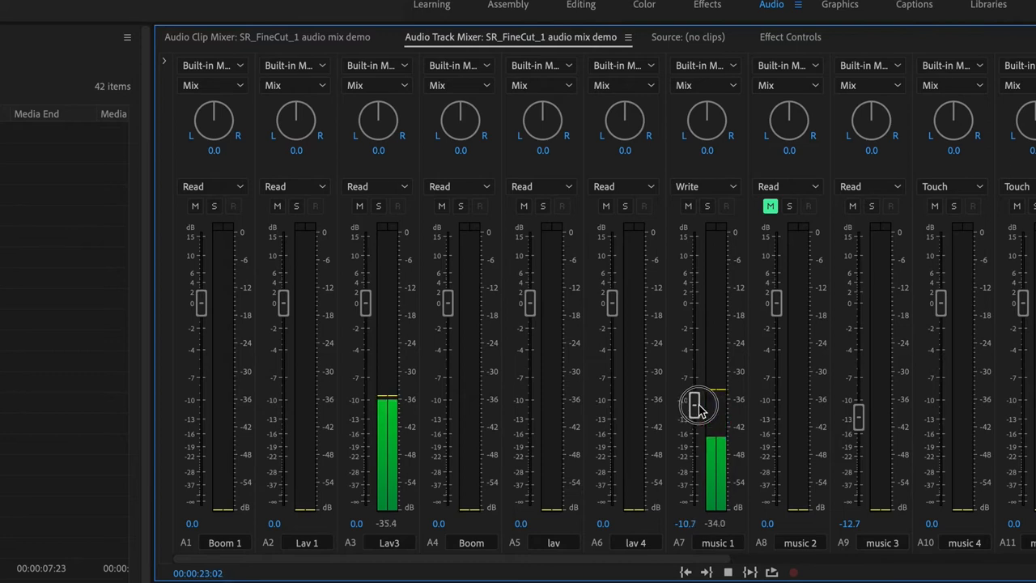
left_click_drag(699, 404, 699, 390)
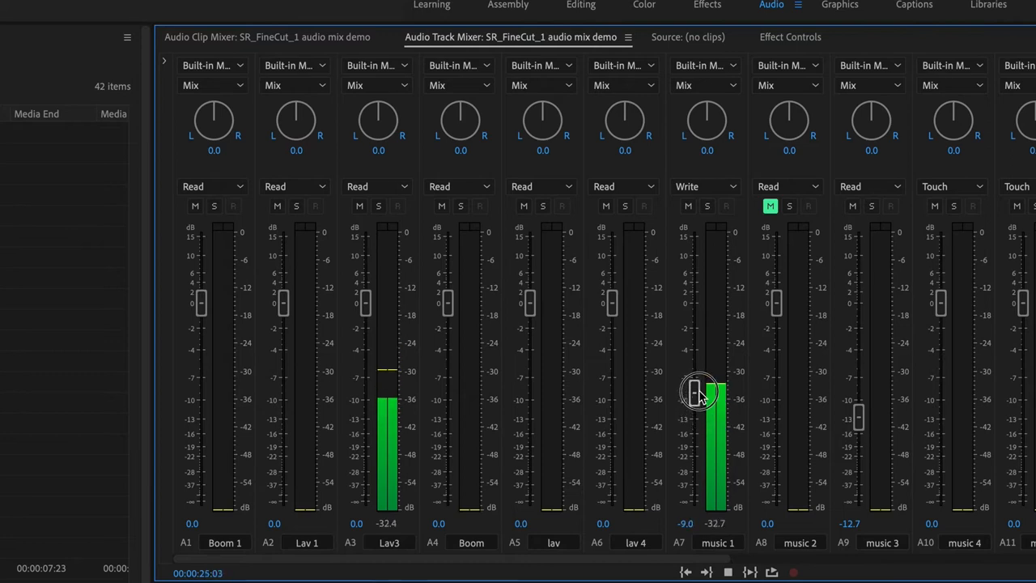
left_click_drag(699, 393, 699, 381)
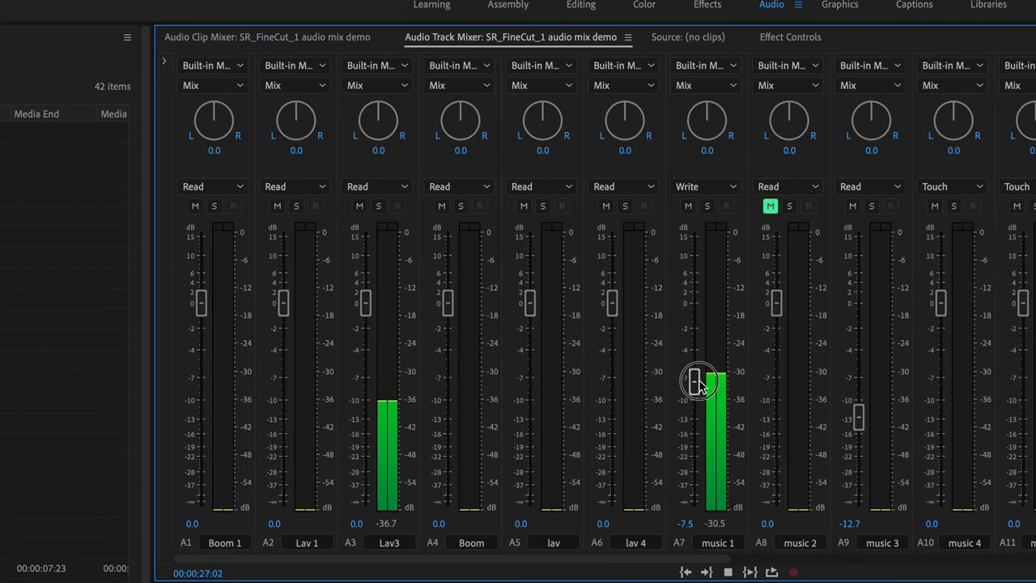
left_click_drag(699, 381, 699, 356)
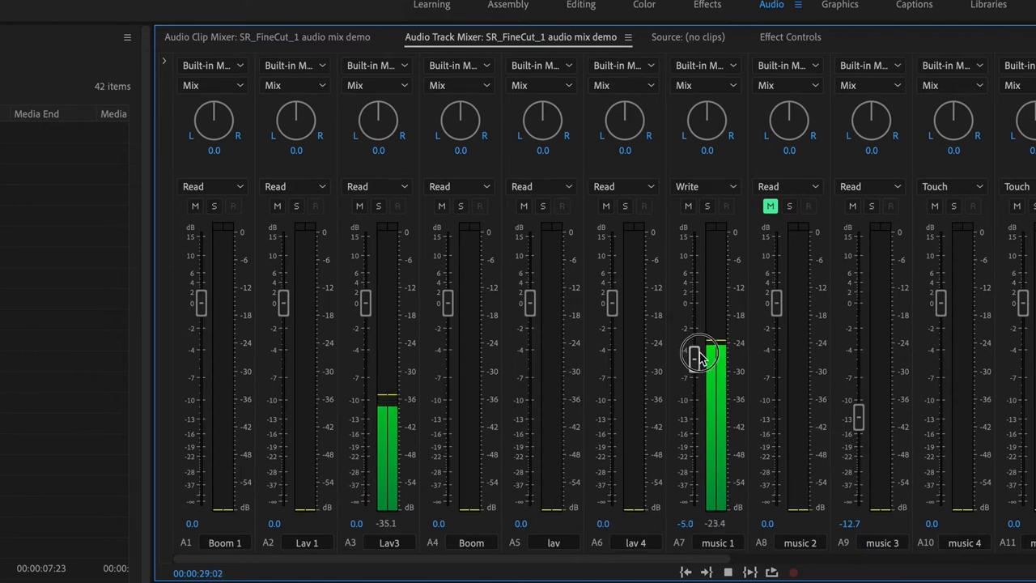
left_click_drag(699, 356, 699, 327)
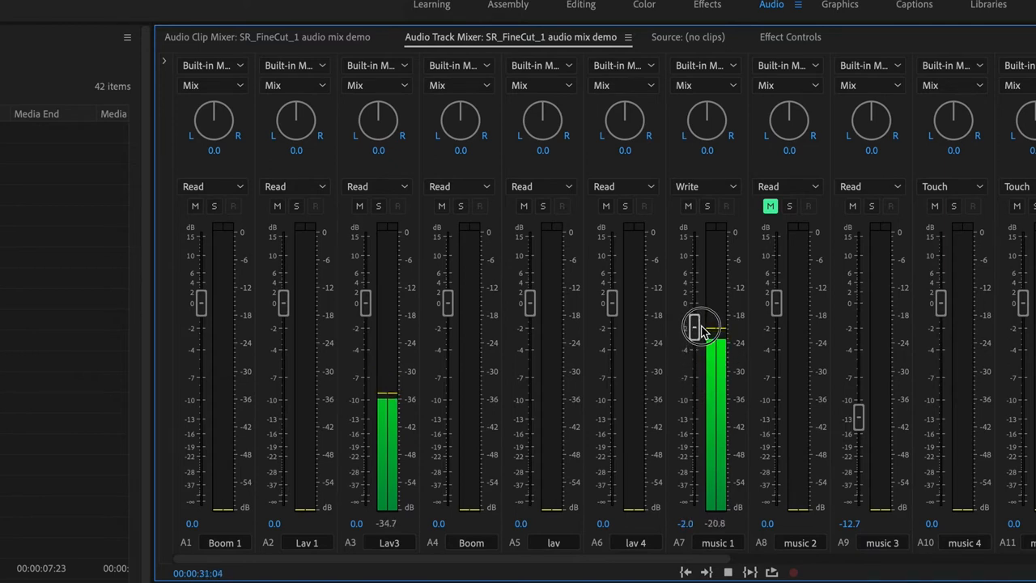
left_click_drag(699, 327, 699, 311)
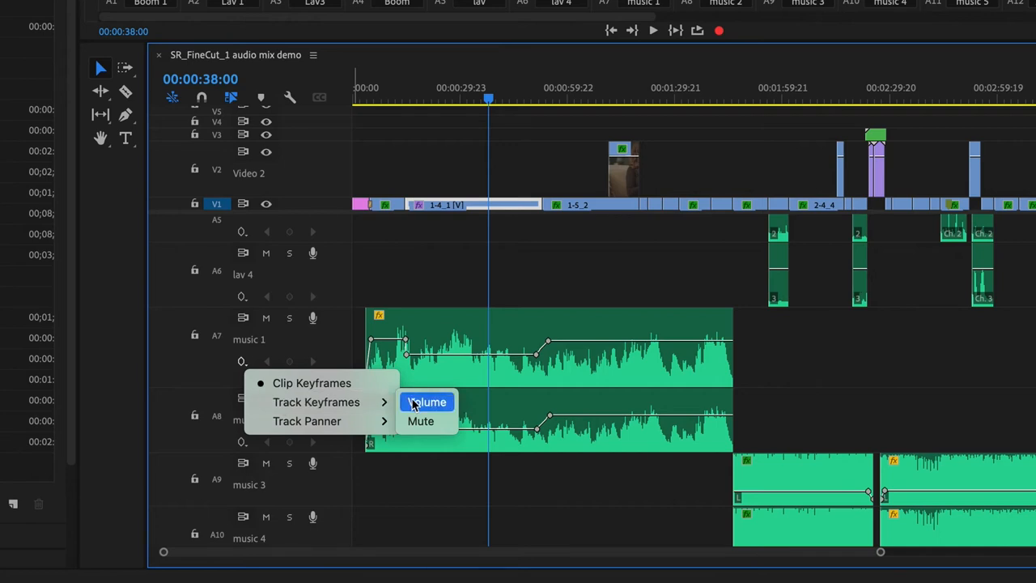
Show music 1's track volume keyframes and park the playhead back near five seconds
left_click(427, 402)
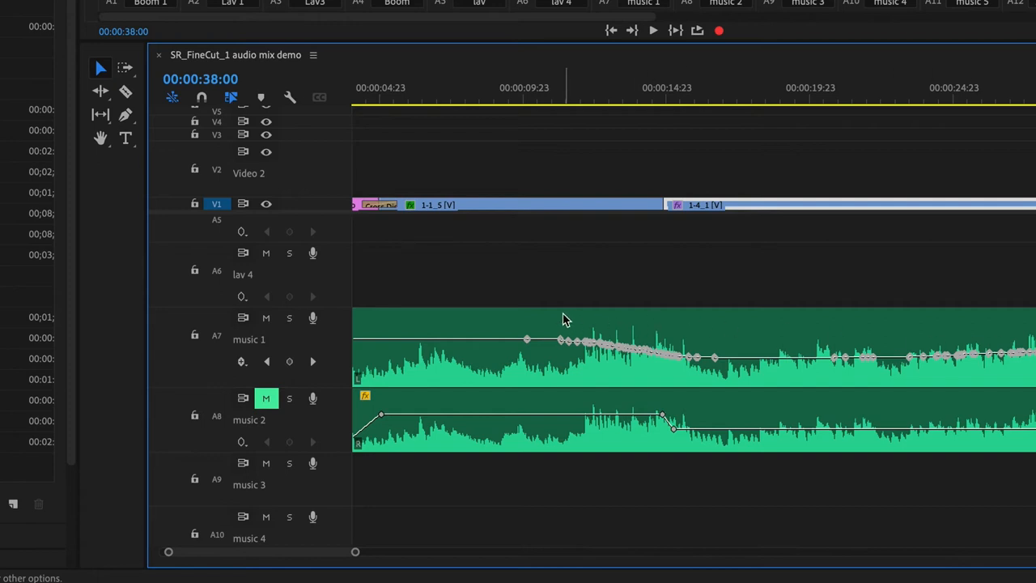
left_click(469, 104)
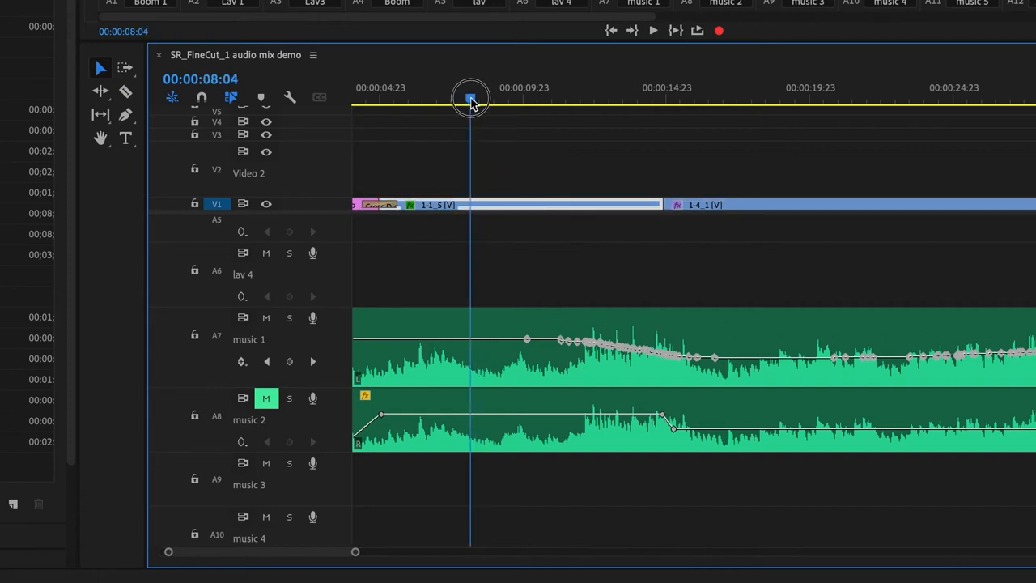
left_click(395, 100)
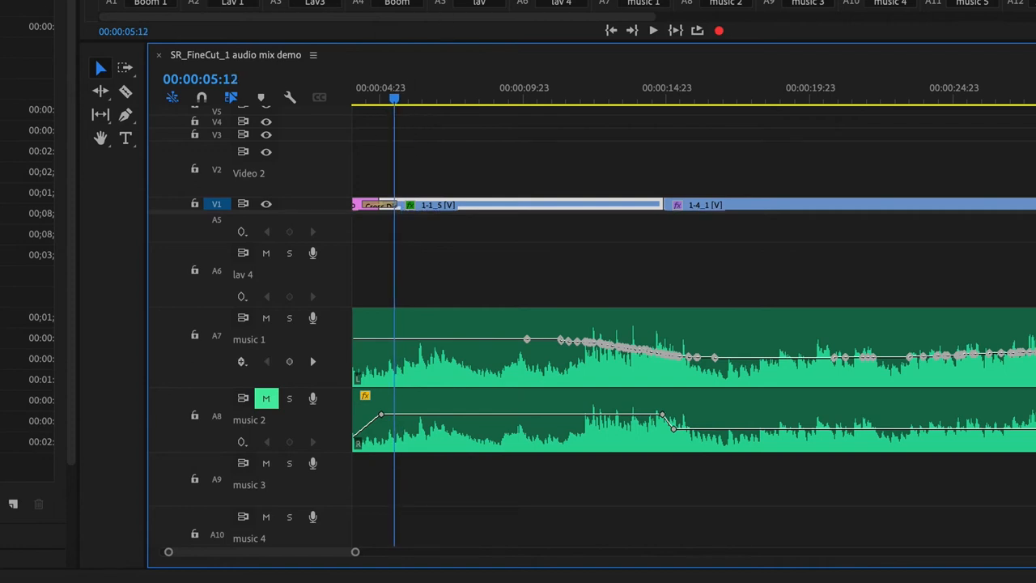
left_click(436, 13)
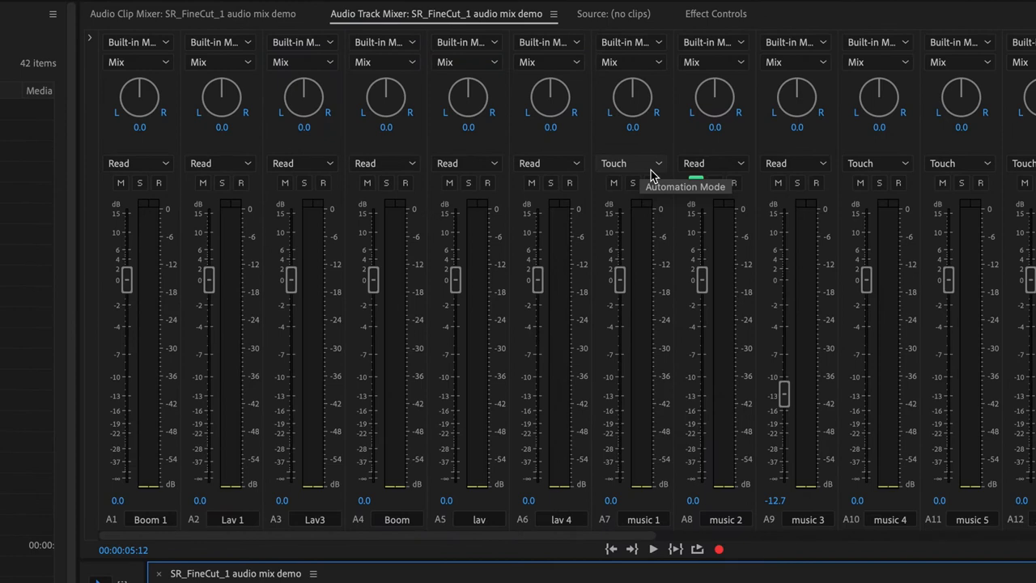
Play the sequence and pull the music 1 fader down live in Touch mode
left_click(696, 181)
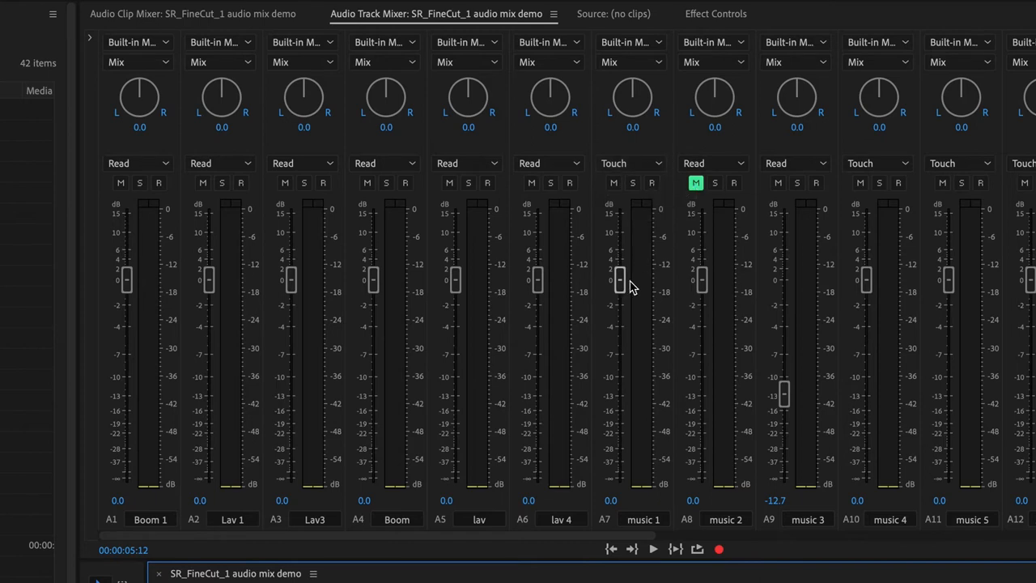
mouse_move(623, 283)
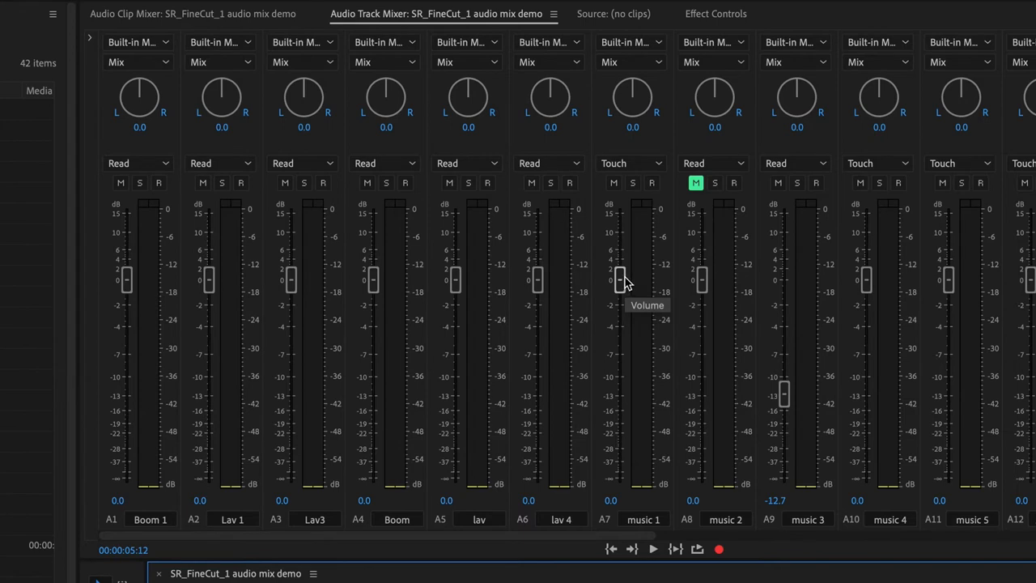
mouse_move(622, 278)
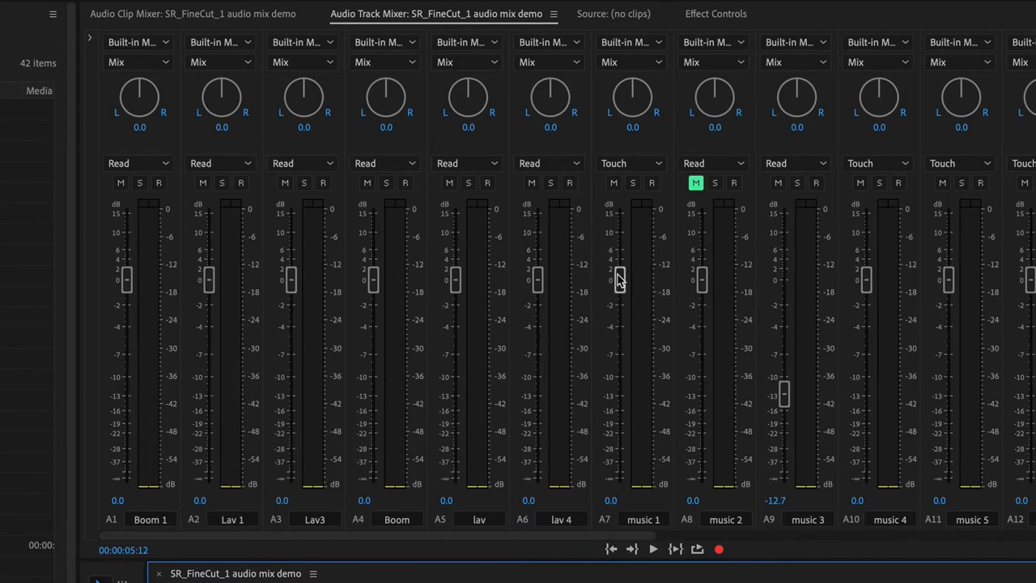
left_click(652, 548)
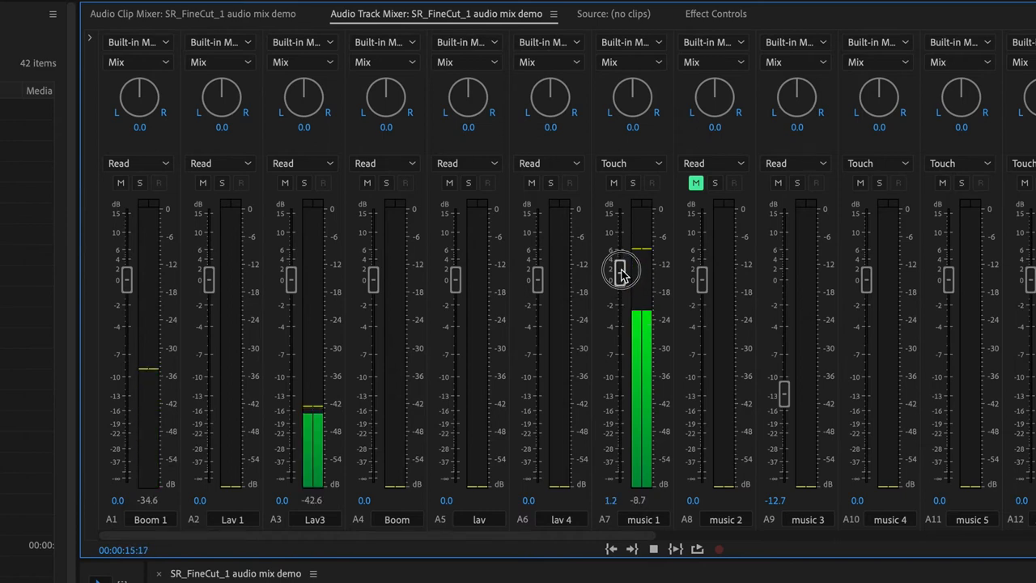
left_click_drag(621, 272, 621, 265)
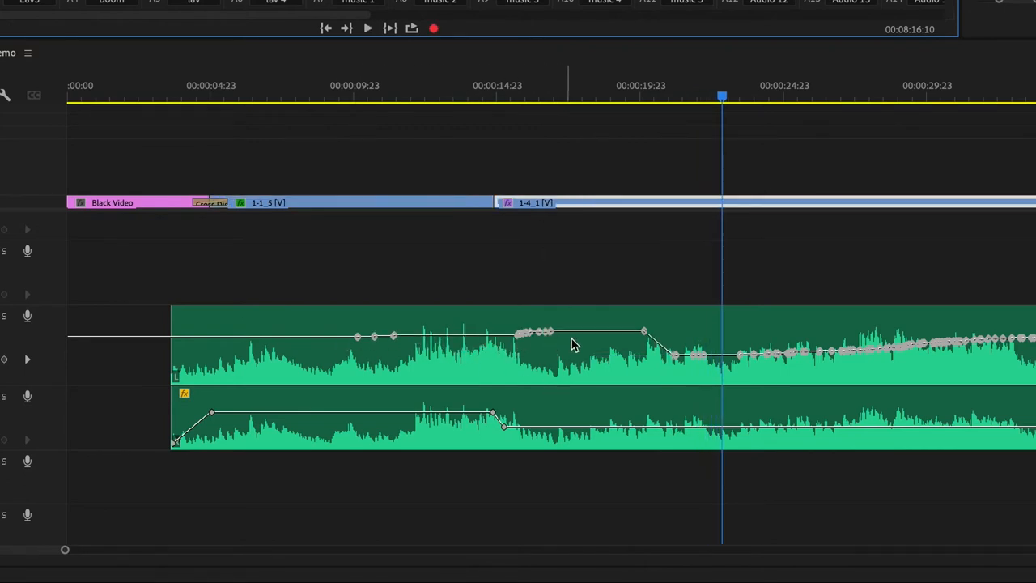
mouse_move(612, 364)
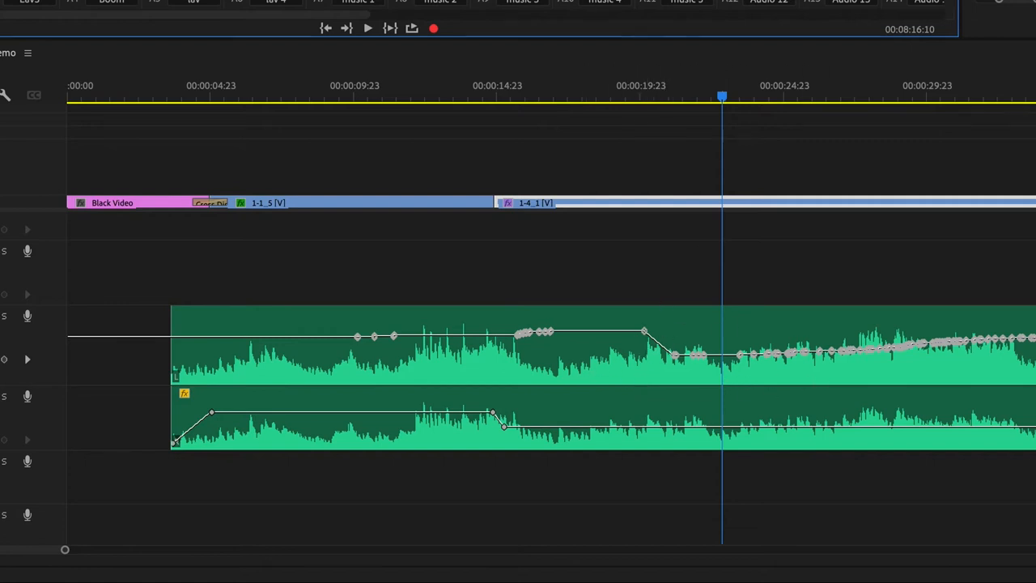
Return the playhead to about 14:23 and replay to overwrite the music 1 keyframes
left_click(528, 104)
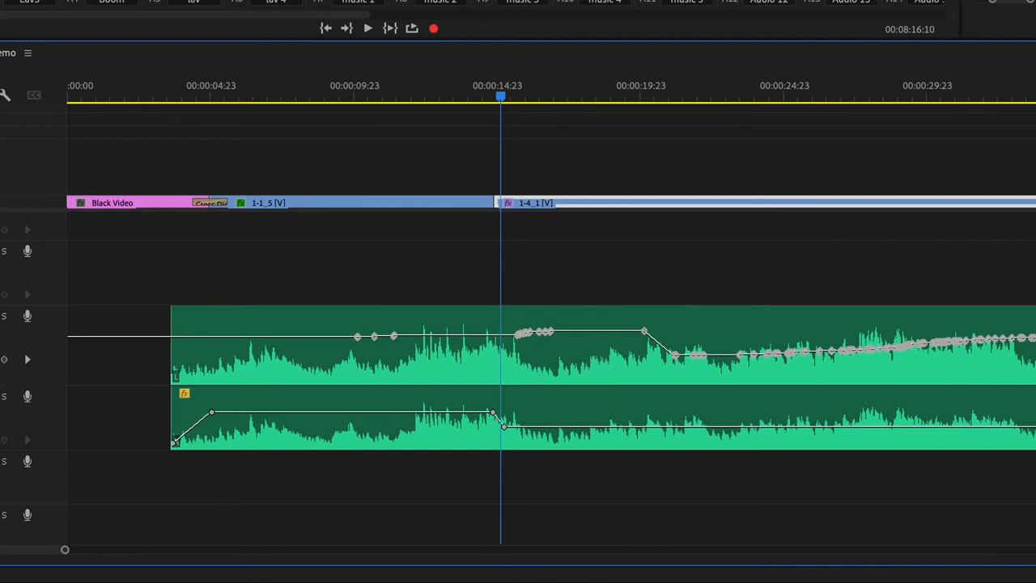
left_click(367, 29)
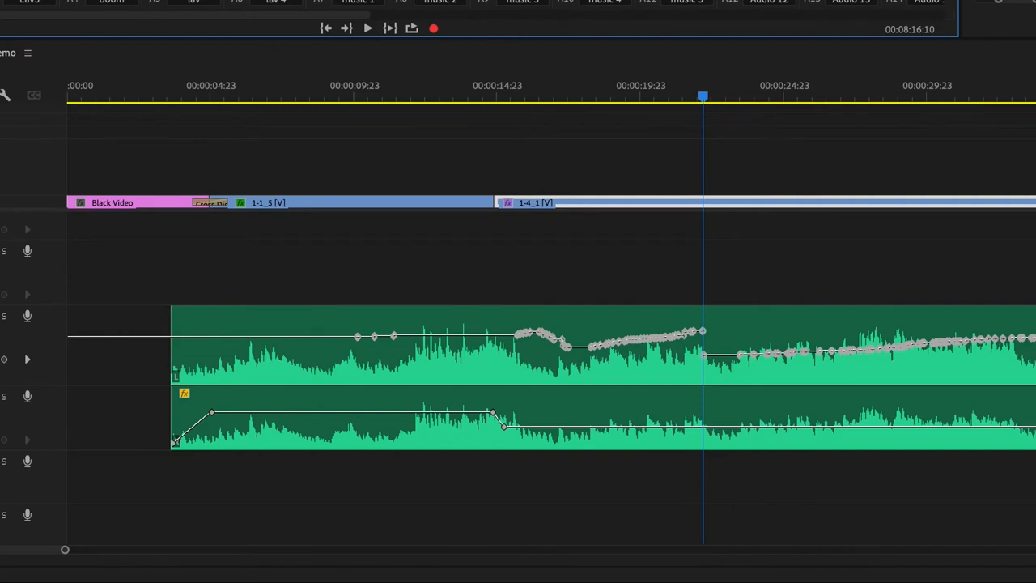
left_click(411, 8)
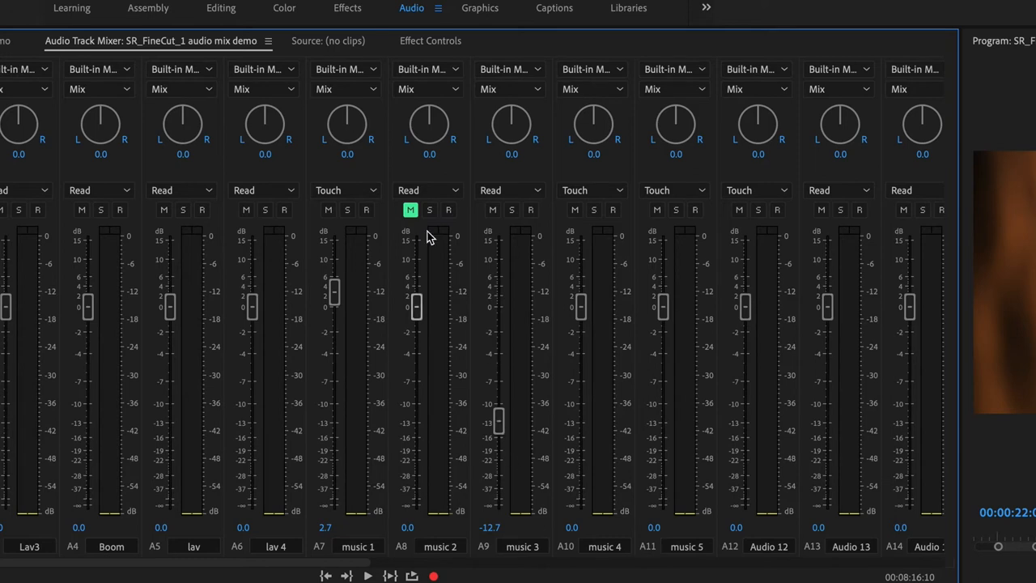
Switch the music 1 automation mode from Touch to Latch
left_click(427, 189)
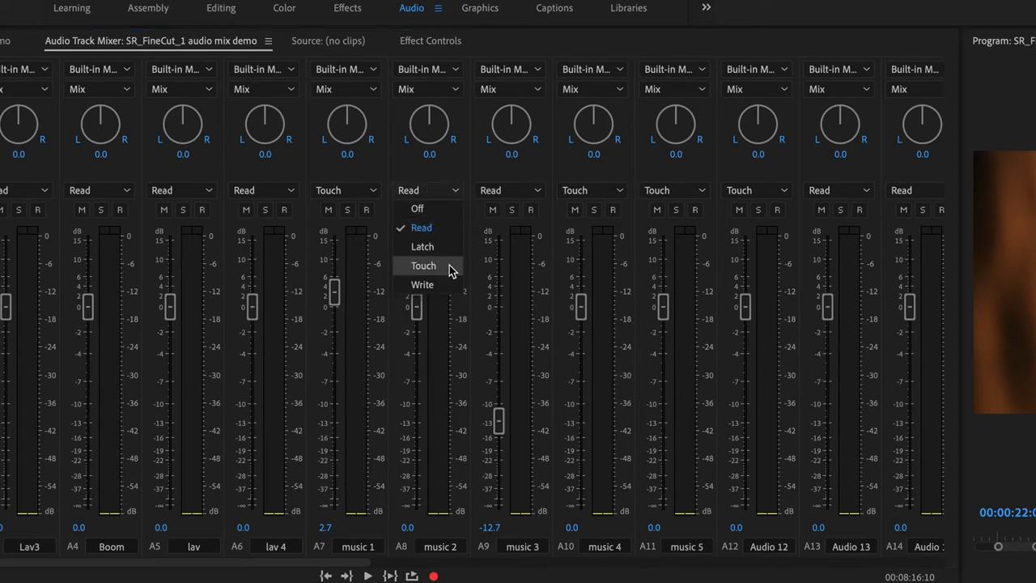
mouse_move(421, 245)
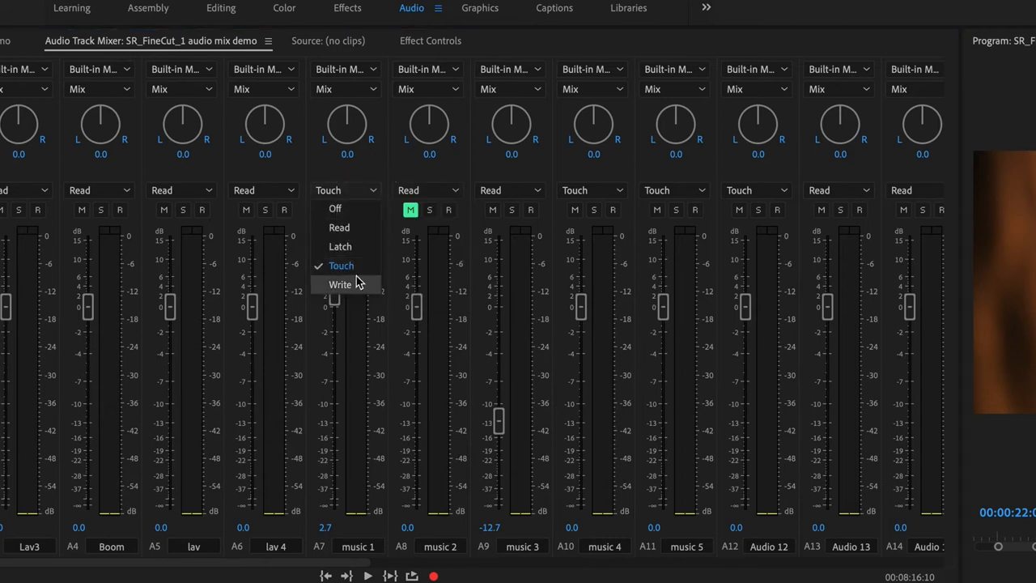
mouse_move(356, 246)
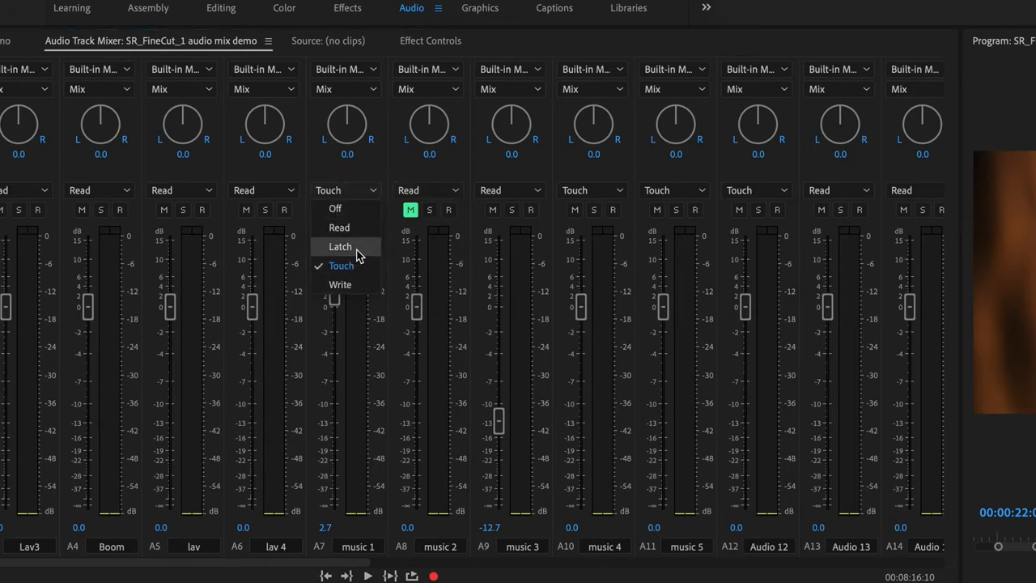
left_click(339, 227)
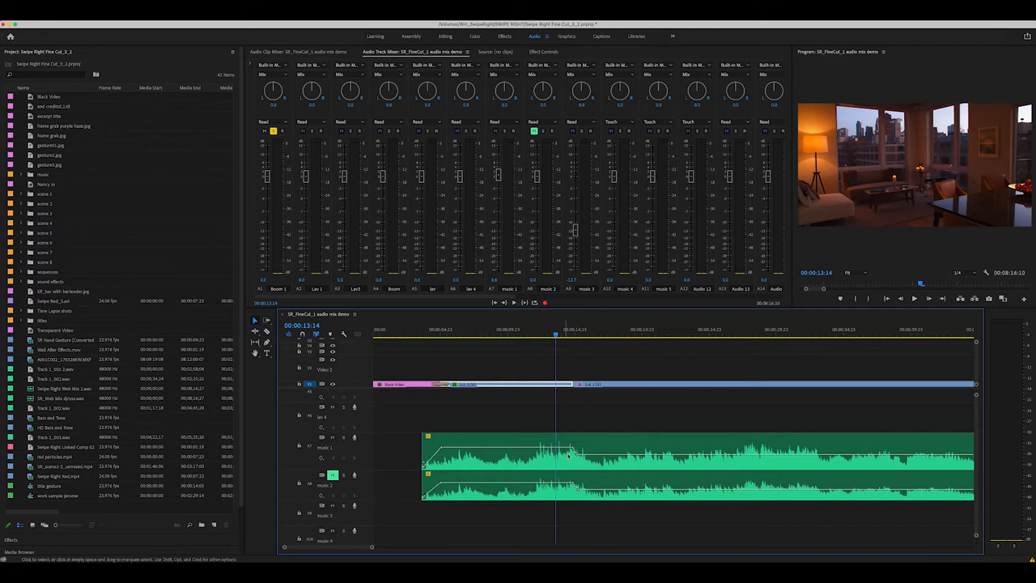
mouse_move(556, 249)
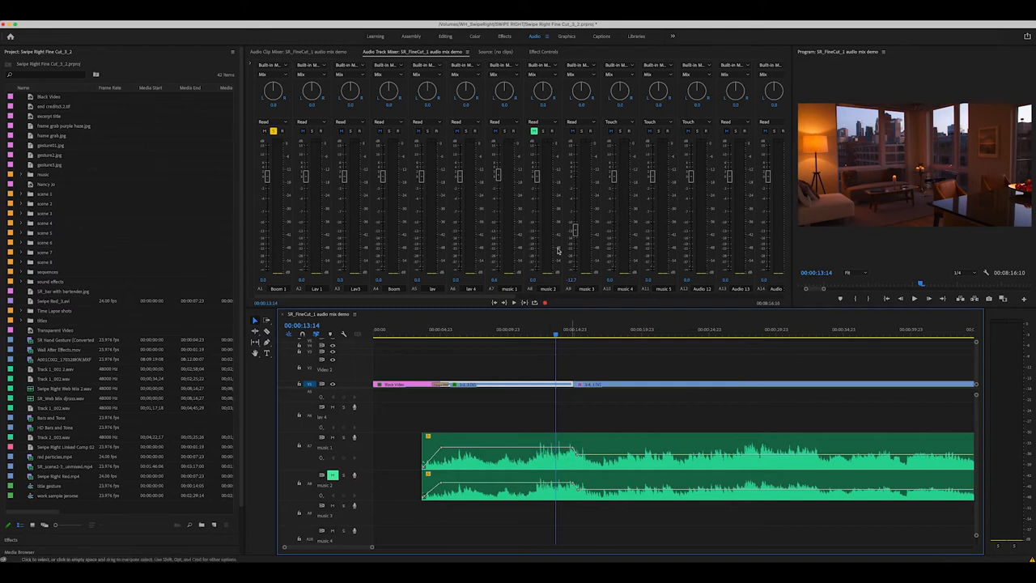
mouse_move(577, 424)
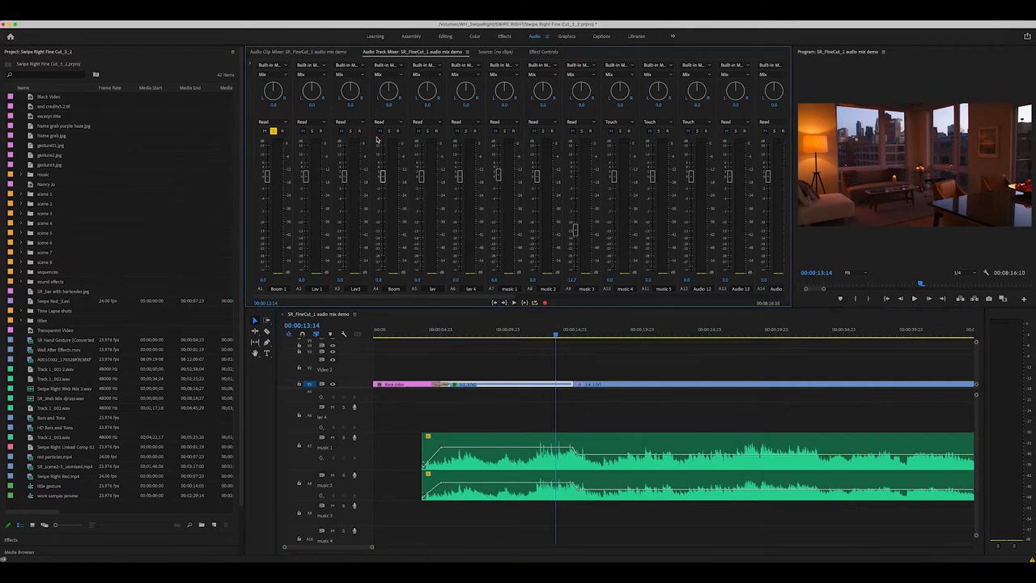
mouse_move(274, 132)
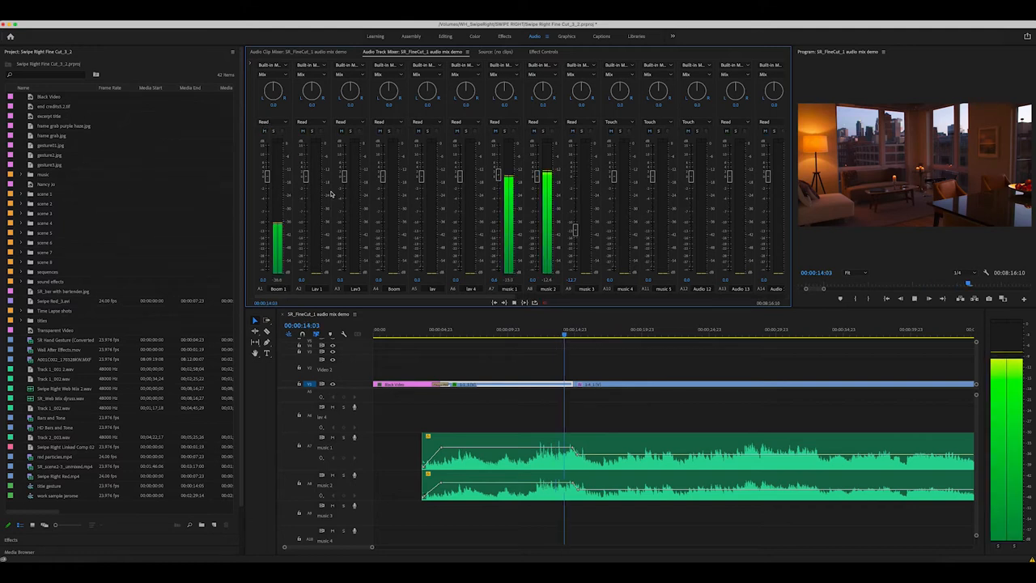
key("space")
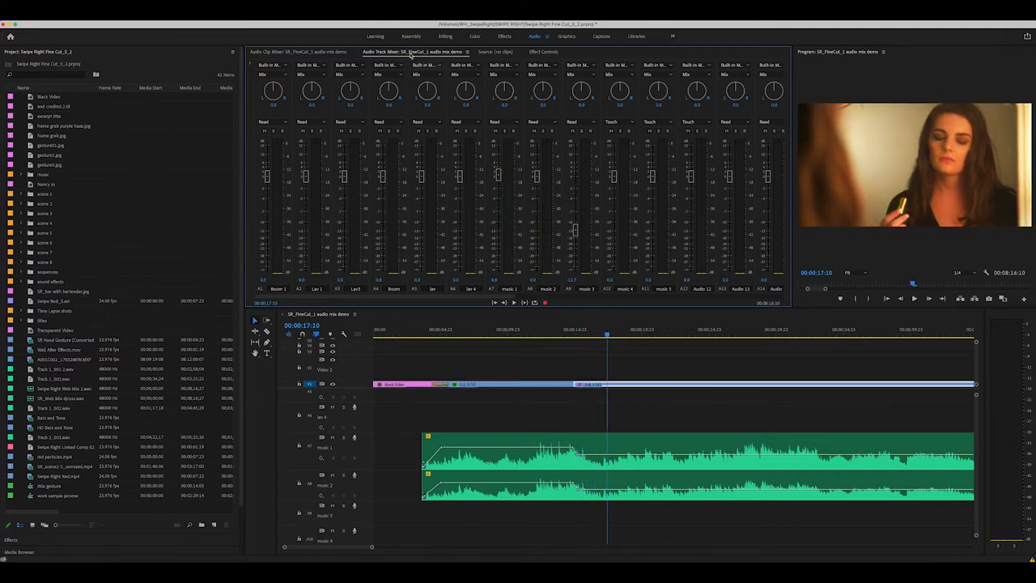
mouse_move(475, 186)
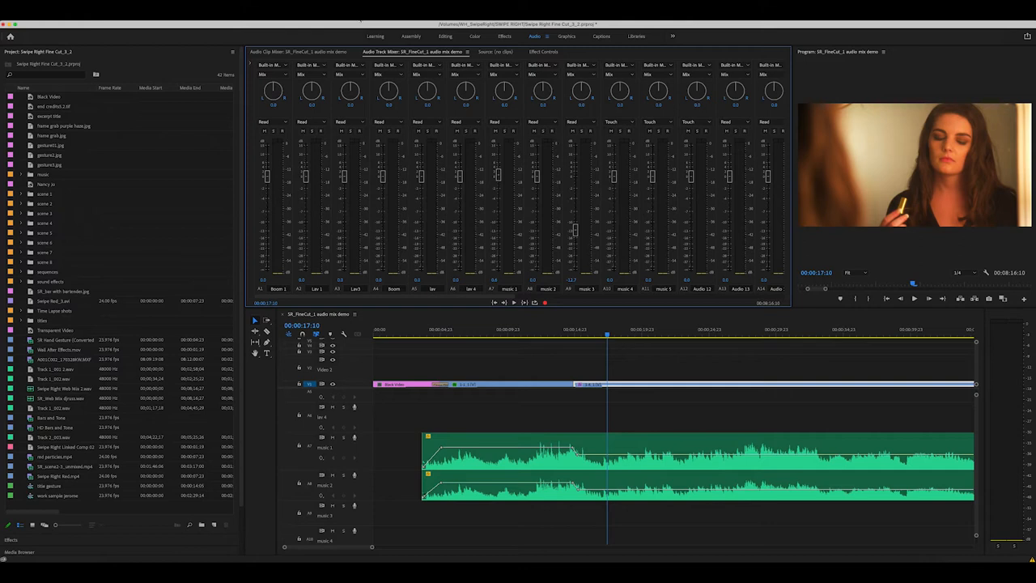
mouse_move(359, 31)
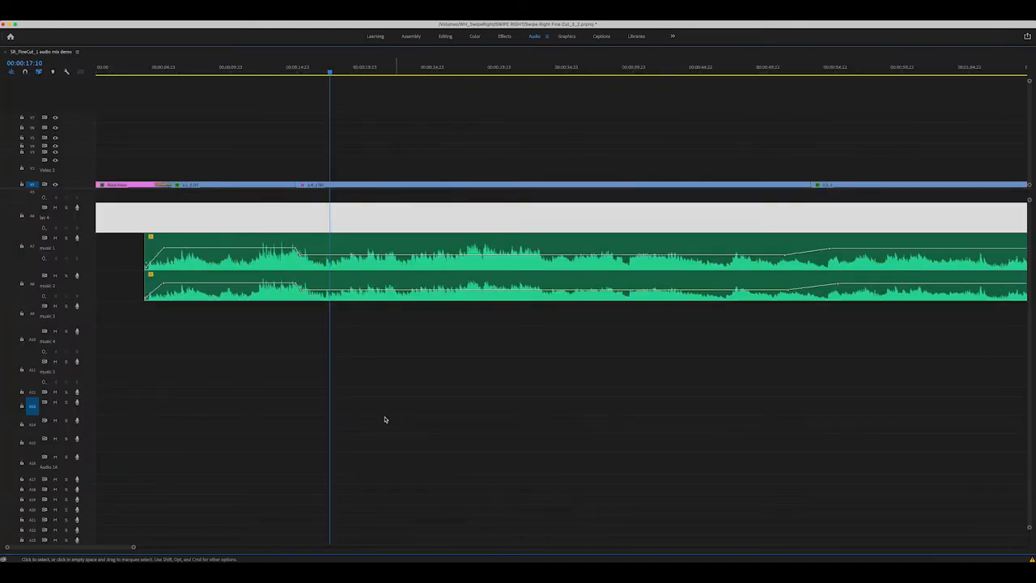
mouse_move(60, 89)
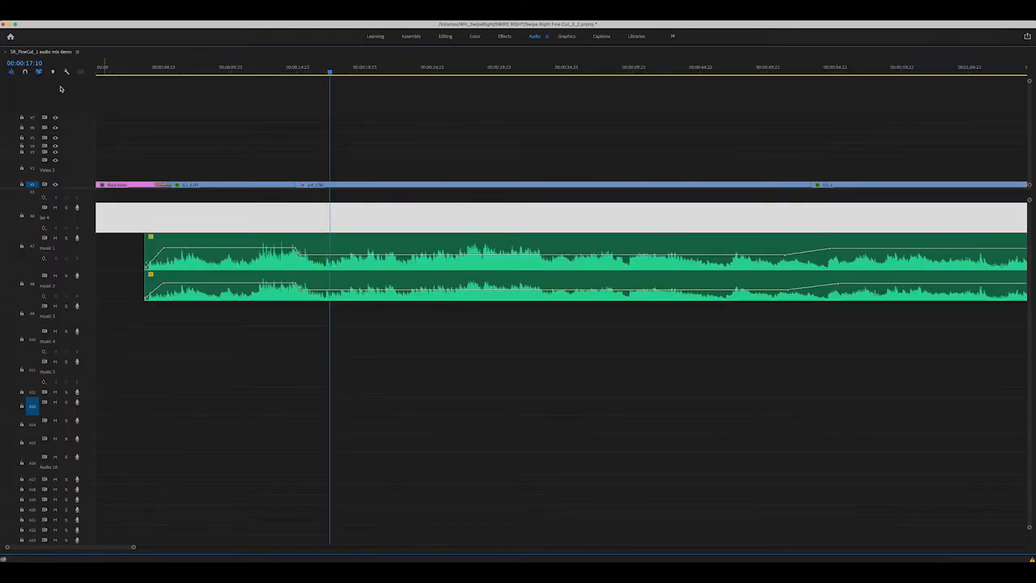
Maximize the Timeline panel and bring up the track header context menu
right_click(55, 95)
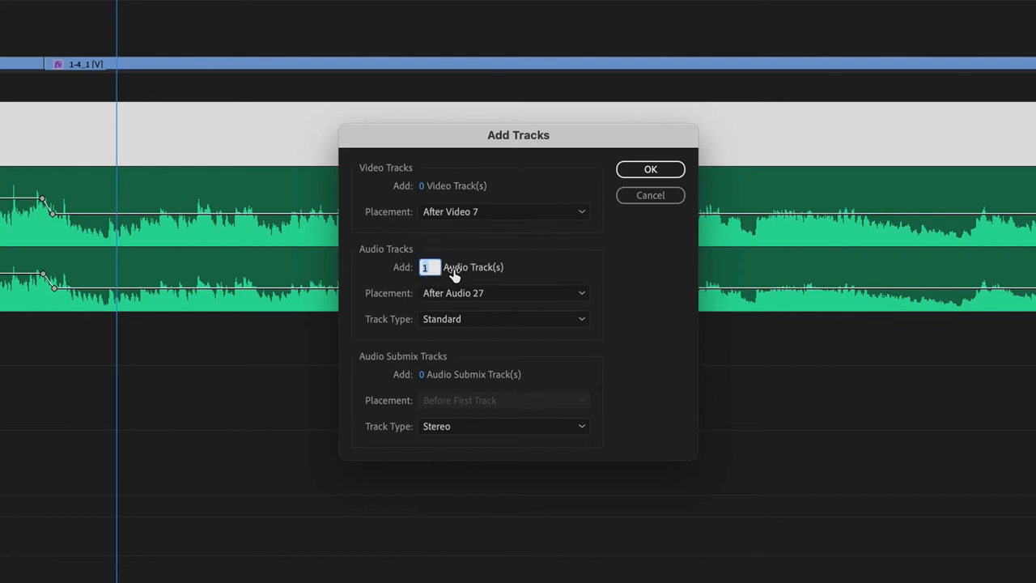
Add 0 audio tracks and 1 stereo audio submix track, then confirm
type("0")
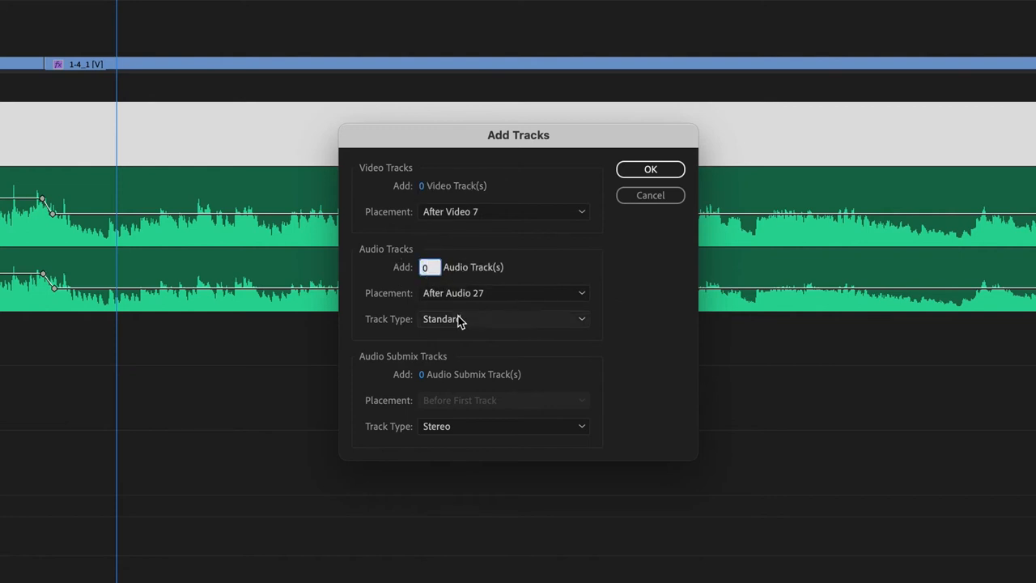
mouse_move(479, 375)
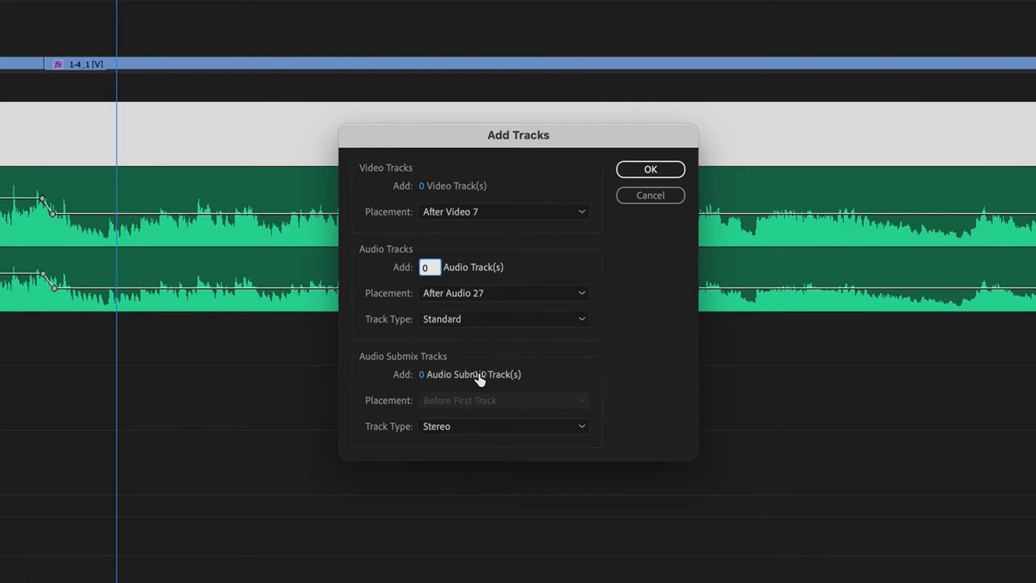
left_click(429, 374)
type("1")
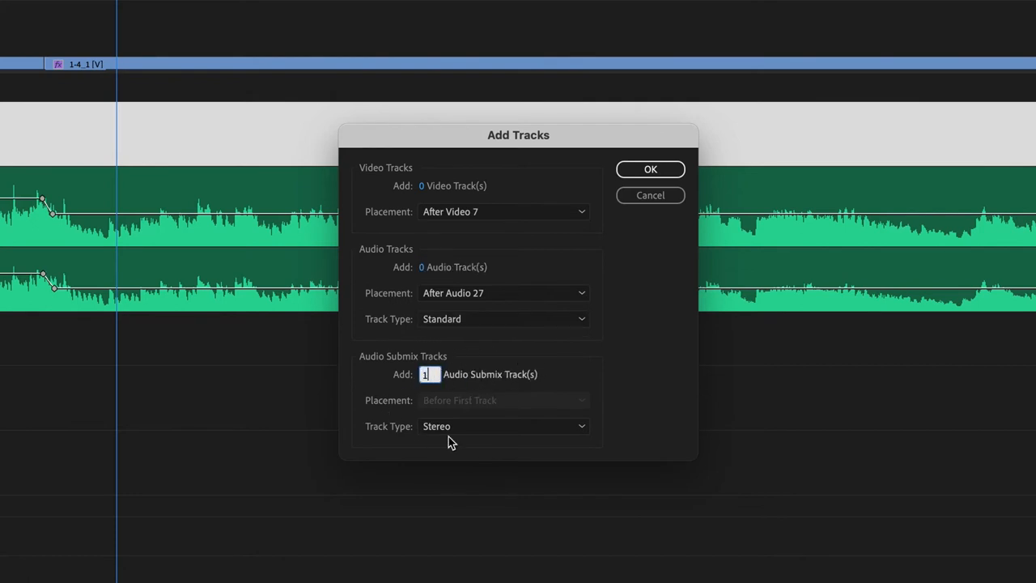
mouse_move(726, 225)
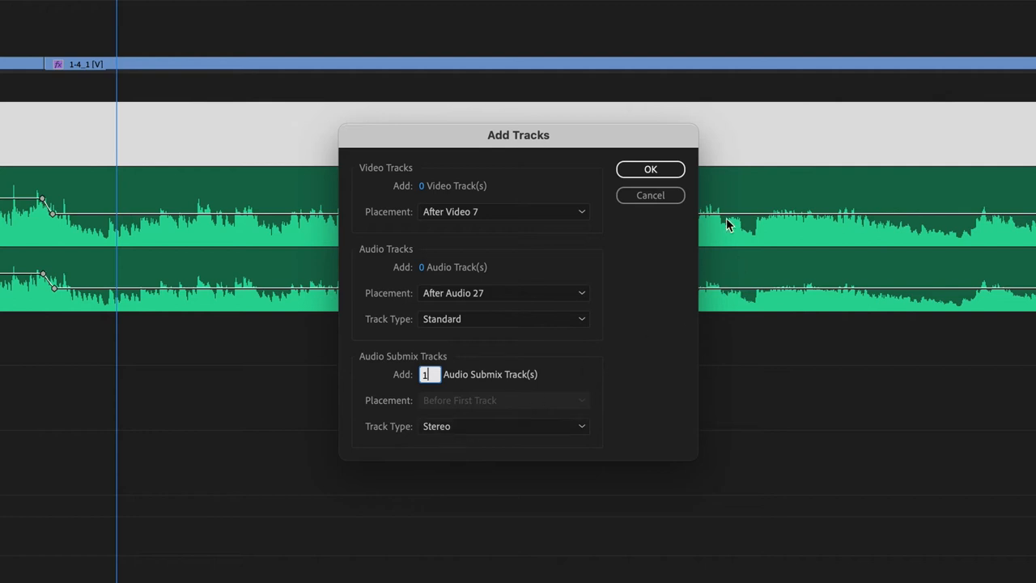
mouse_move(443, 404)
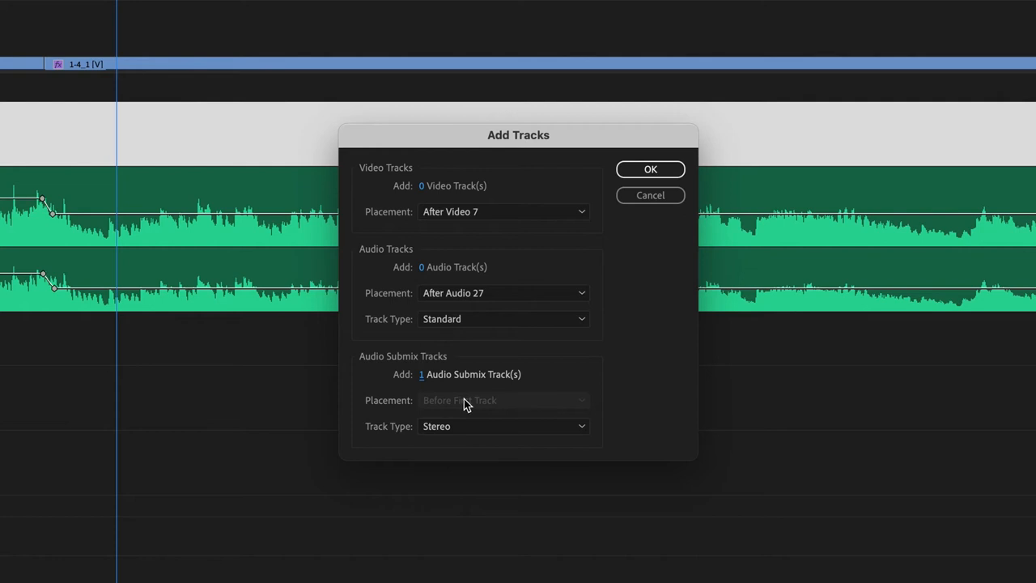
mouse_move(461, 417)
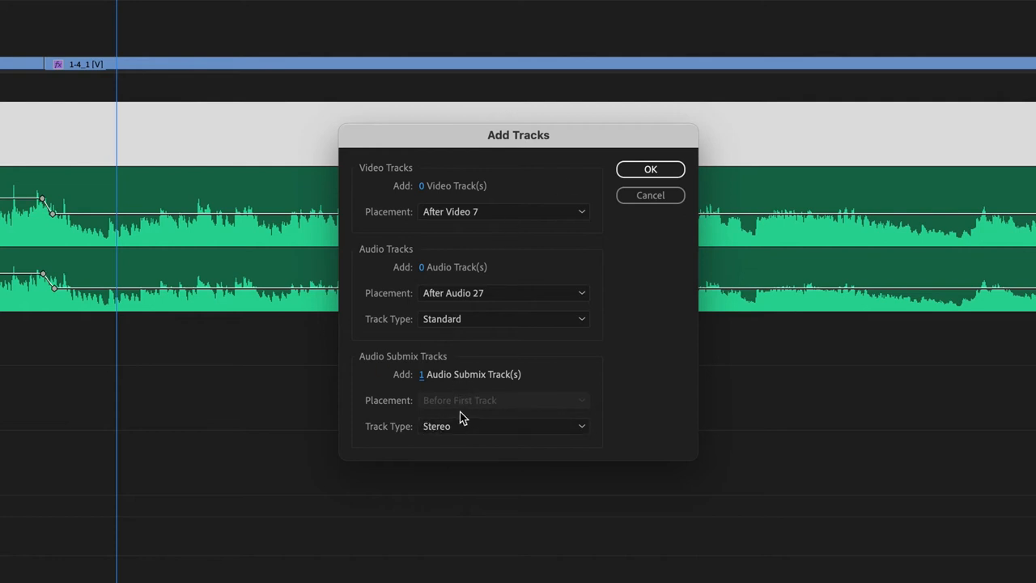
left_click(650, 169)
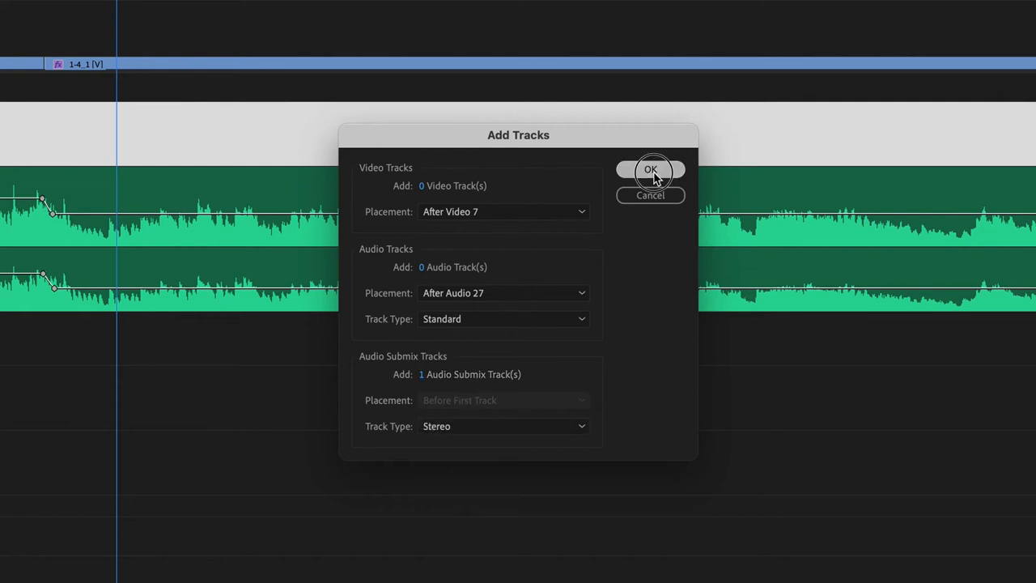
left_click(651, 170)
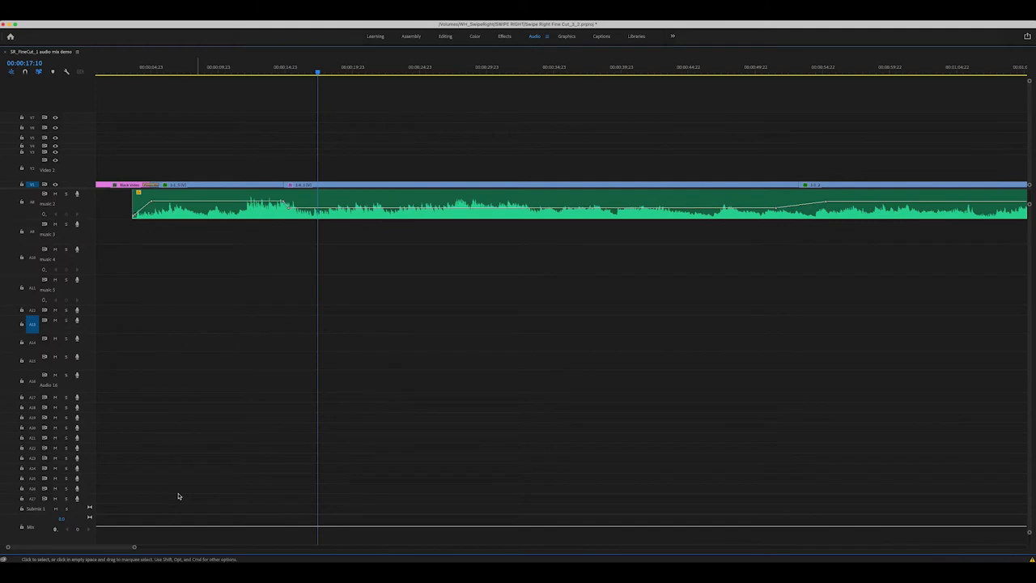
mouse_move(169, 476)
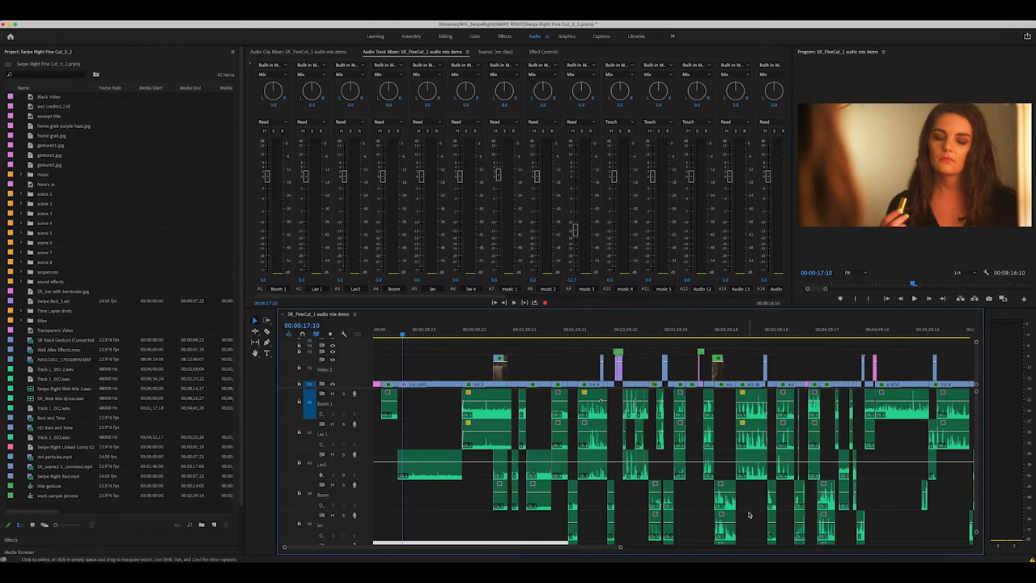
mouse_move(738, 498)
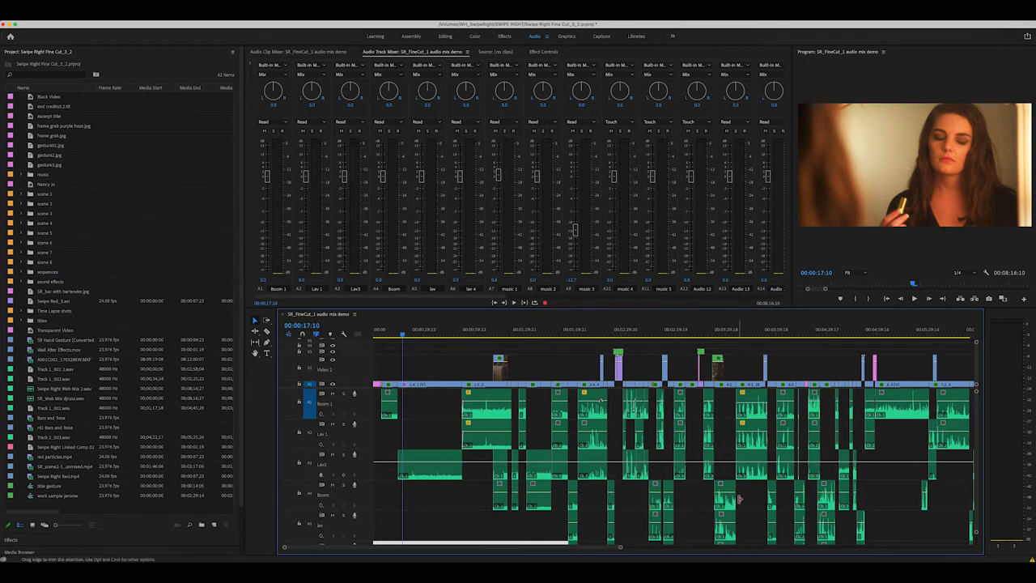
mouse_move(737, 495)
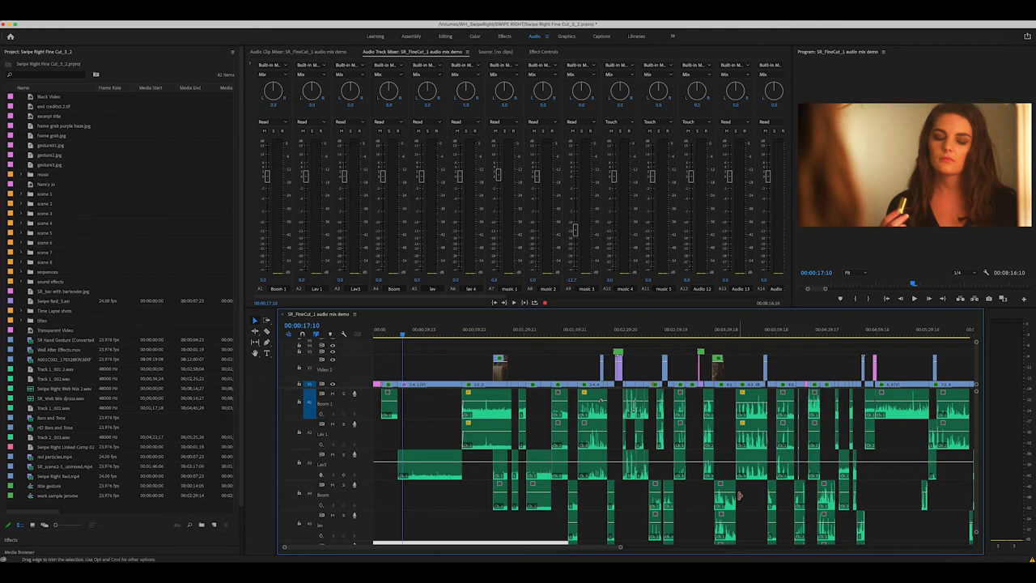
mouse_move(664, 437)
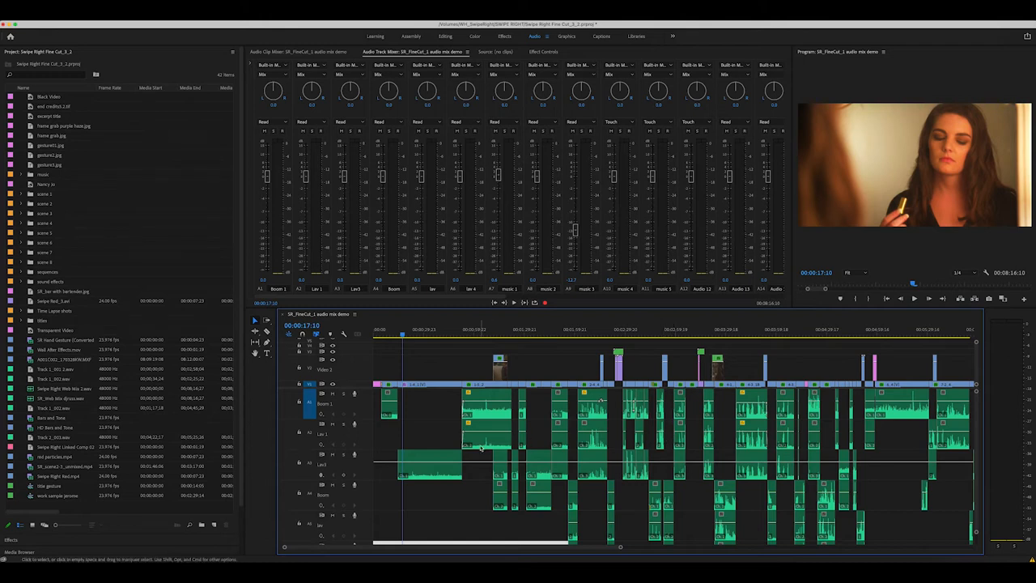
mouse_move(654, 457)
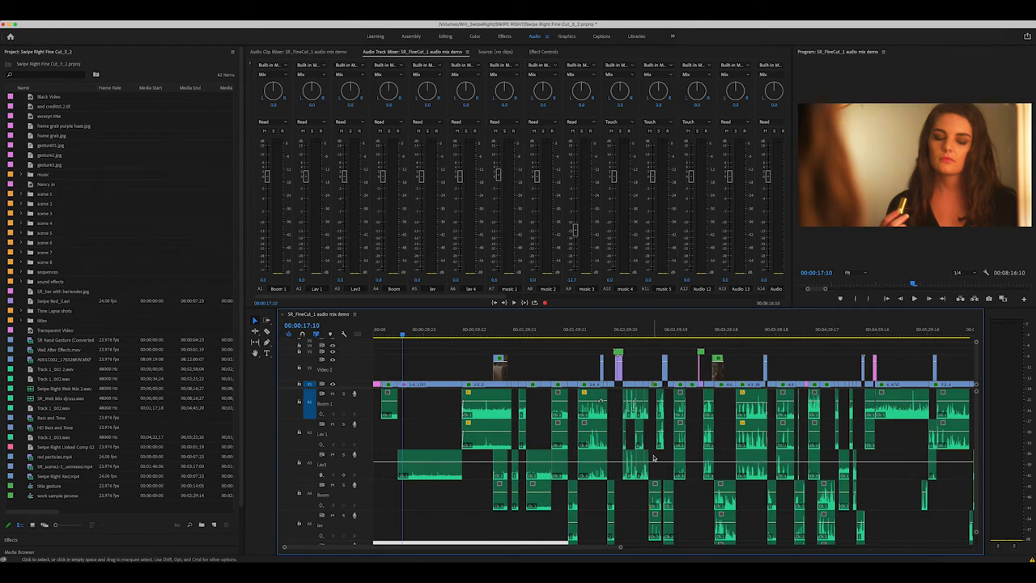
mouse_move(654, 435)
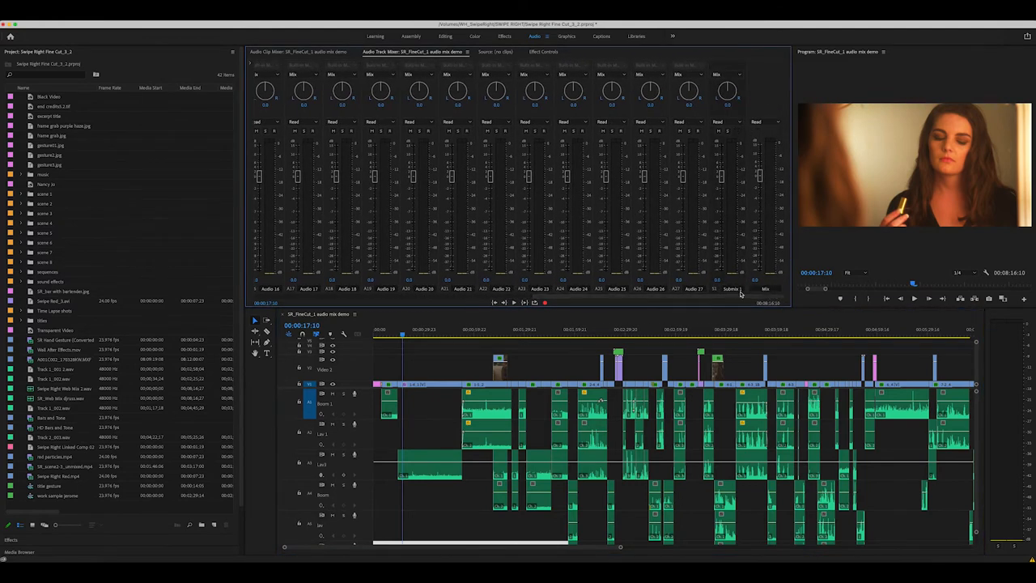
mouse_move(732, 288)
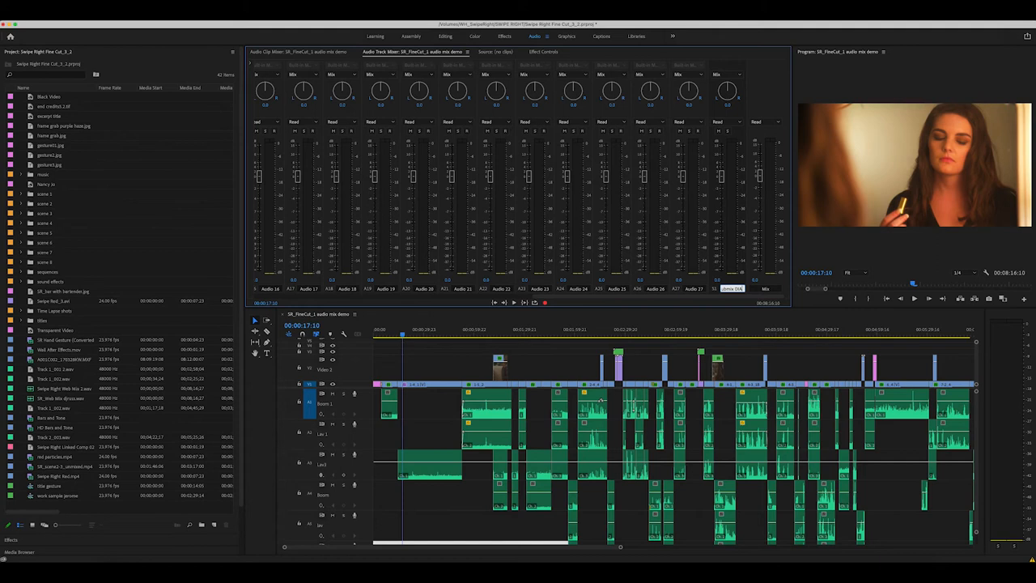
mouse_move(767, 282)
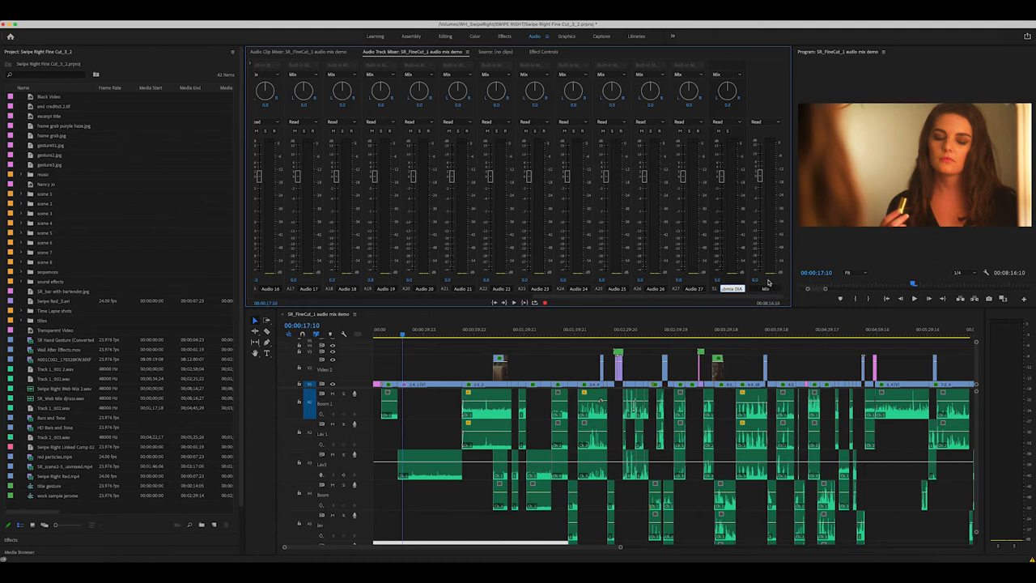
mouse_move(679, 70)
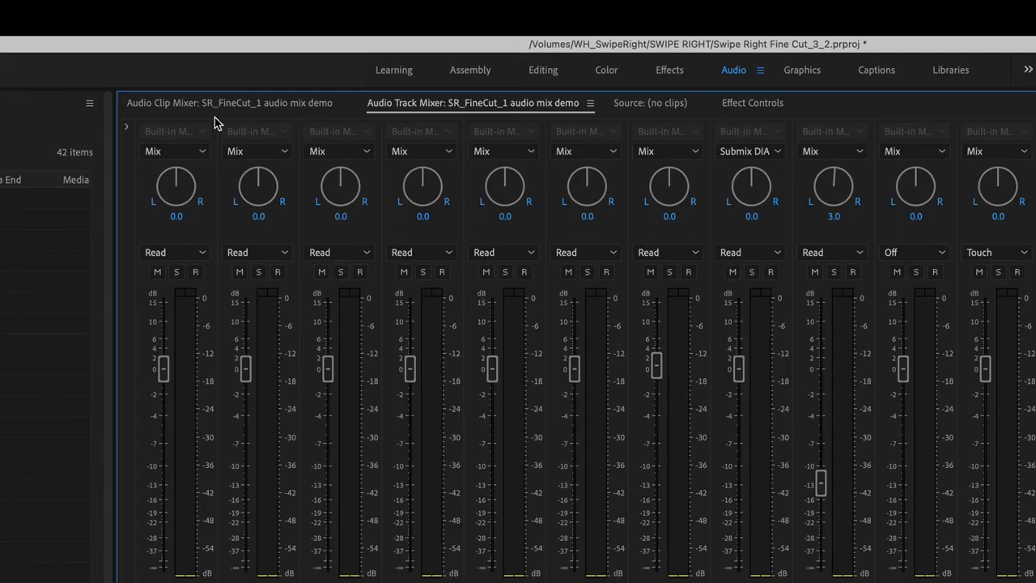
mouse_move(134, 159)
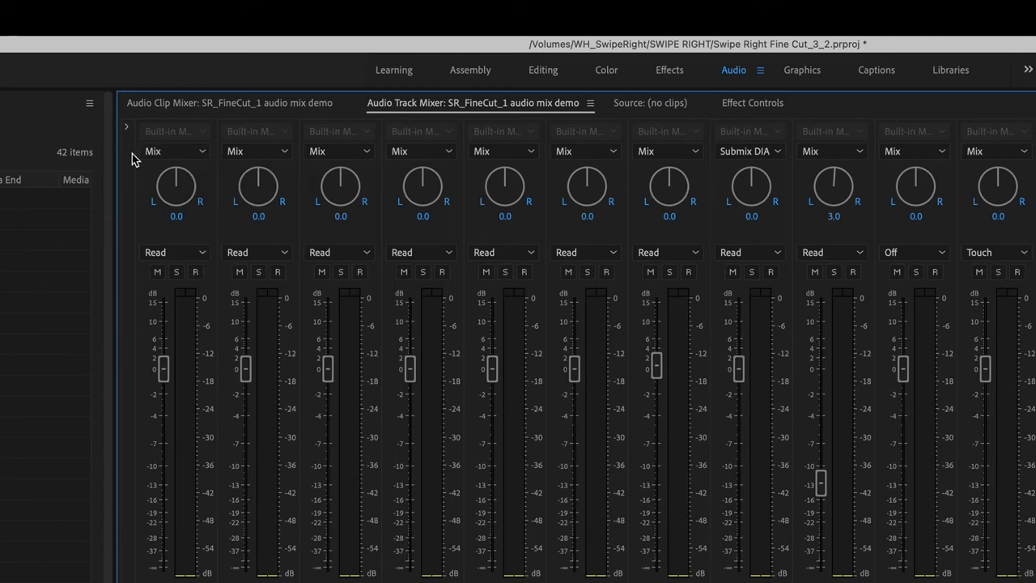
mouse_move(359, 135)
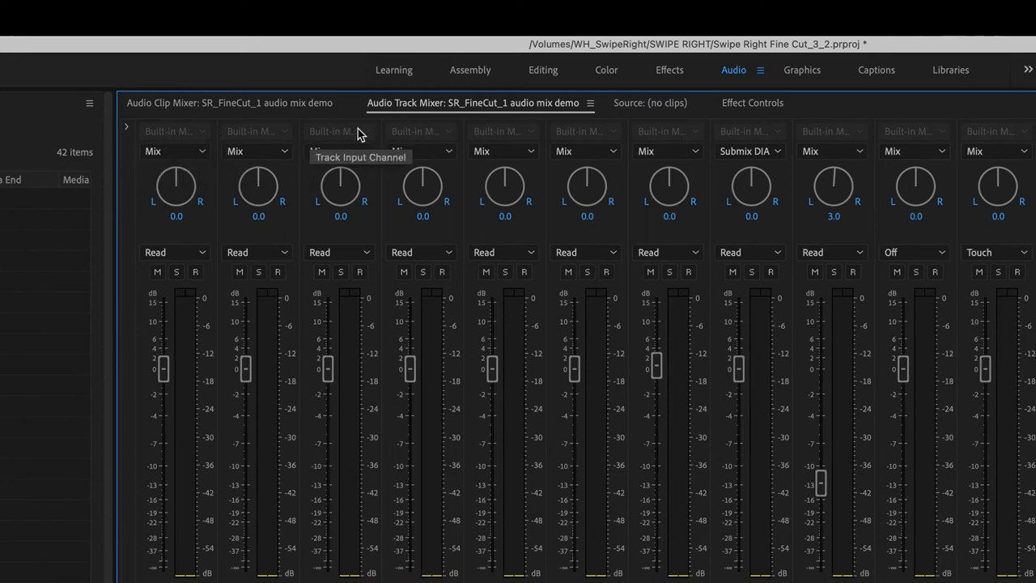
mouse_move(324, 138)
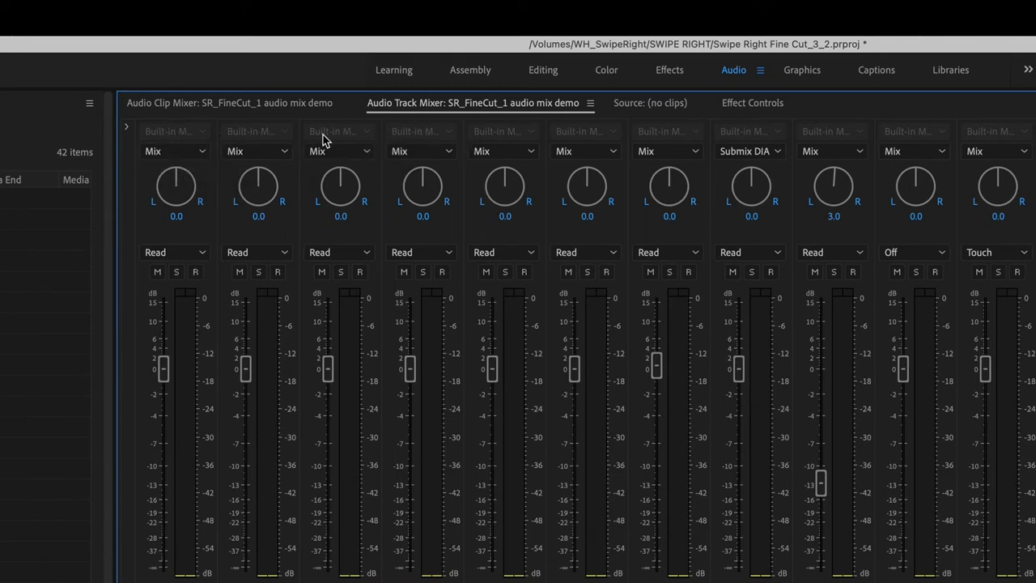
Route the first three dialogue tracks' outputs from Mix to Submix DIA
left_click(175, 150)
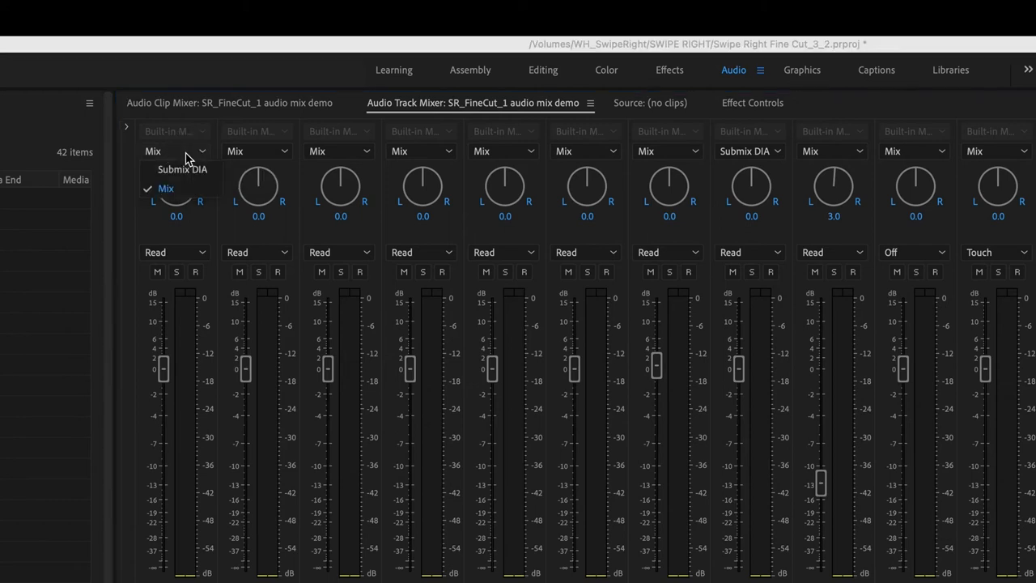
left_click(181, 168)
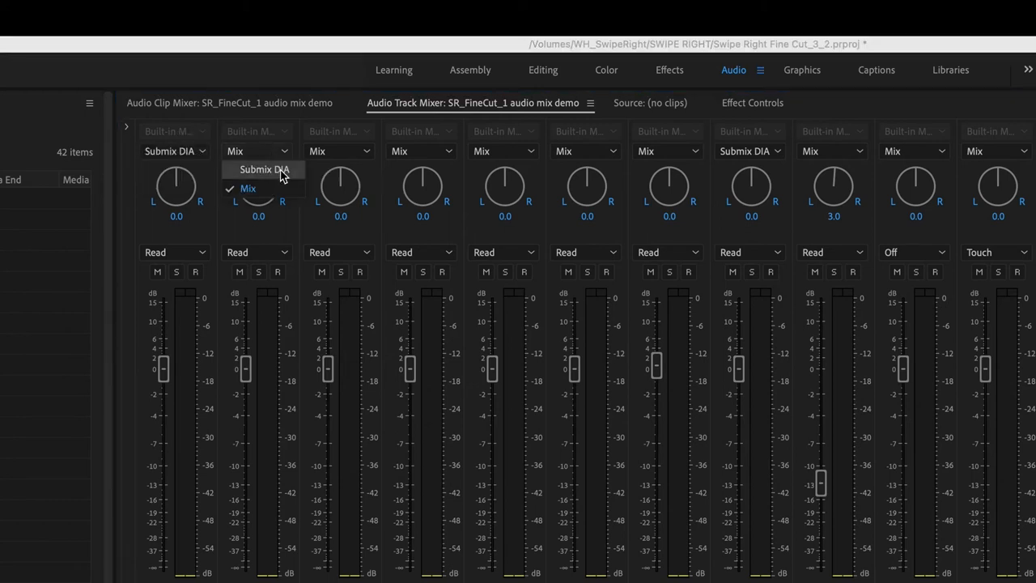
left_click(265, 170)
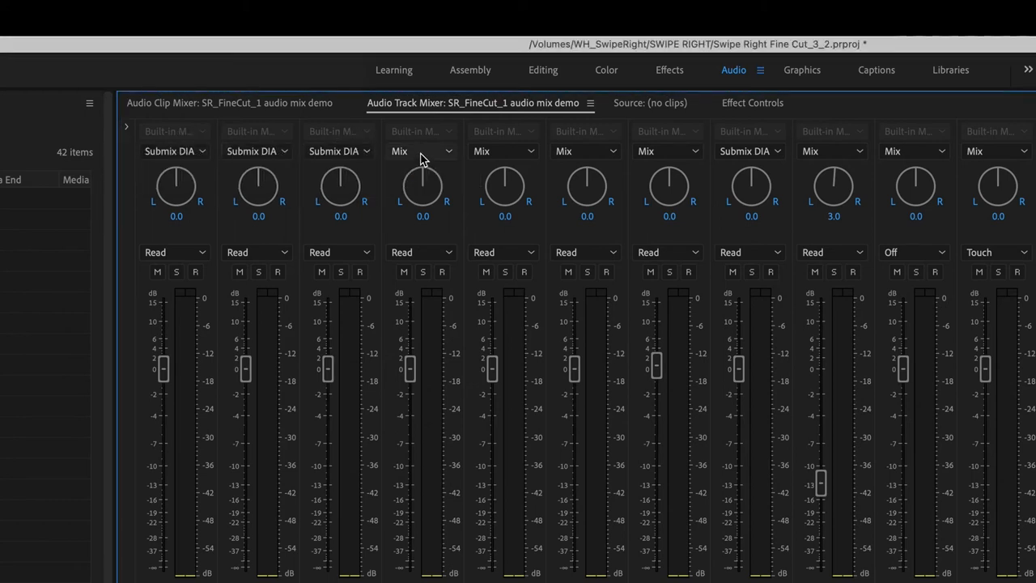
left_click(423, 151)
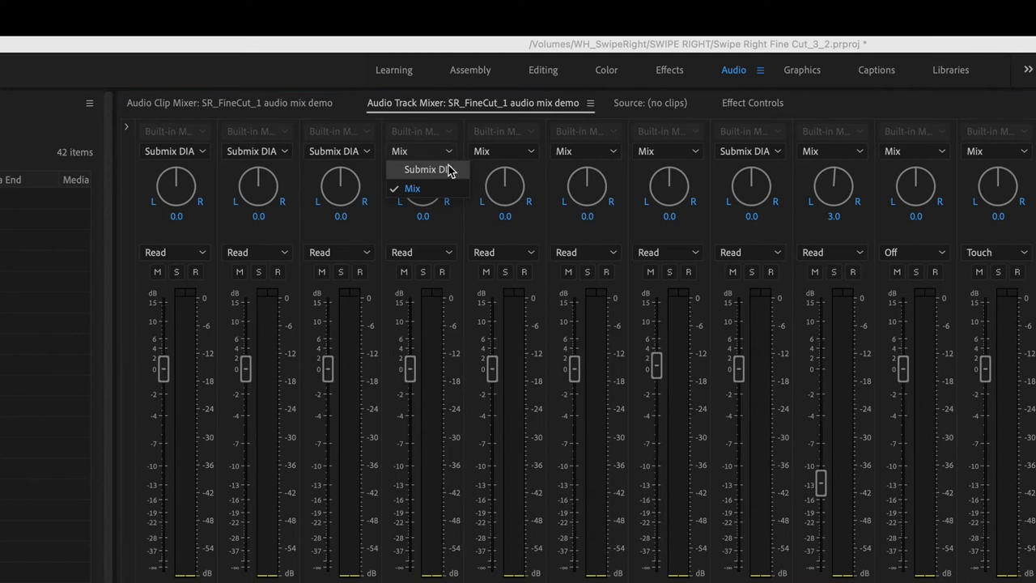
left_click(424, 170)
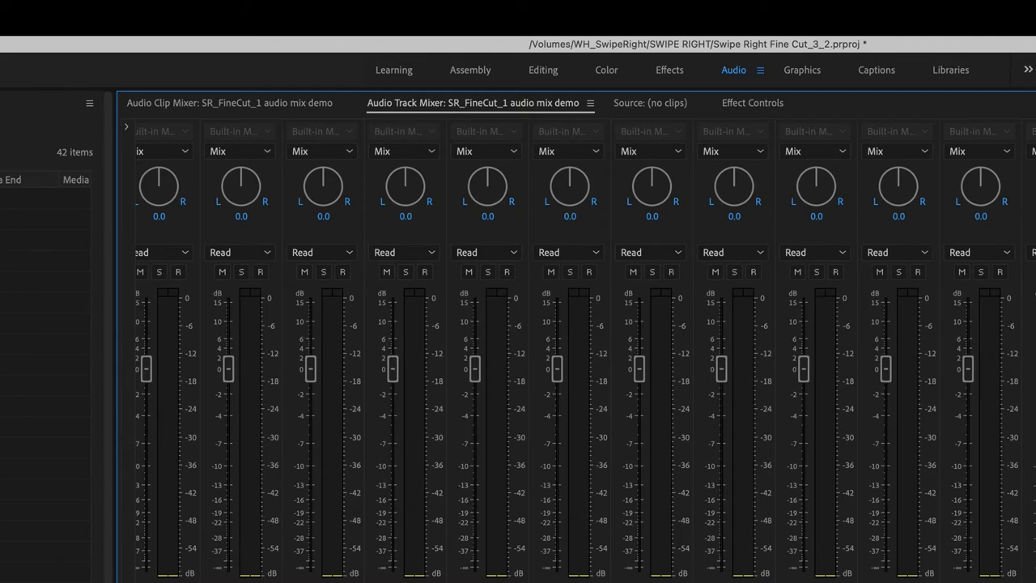
mouse_move(178, 272)
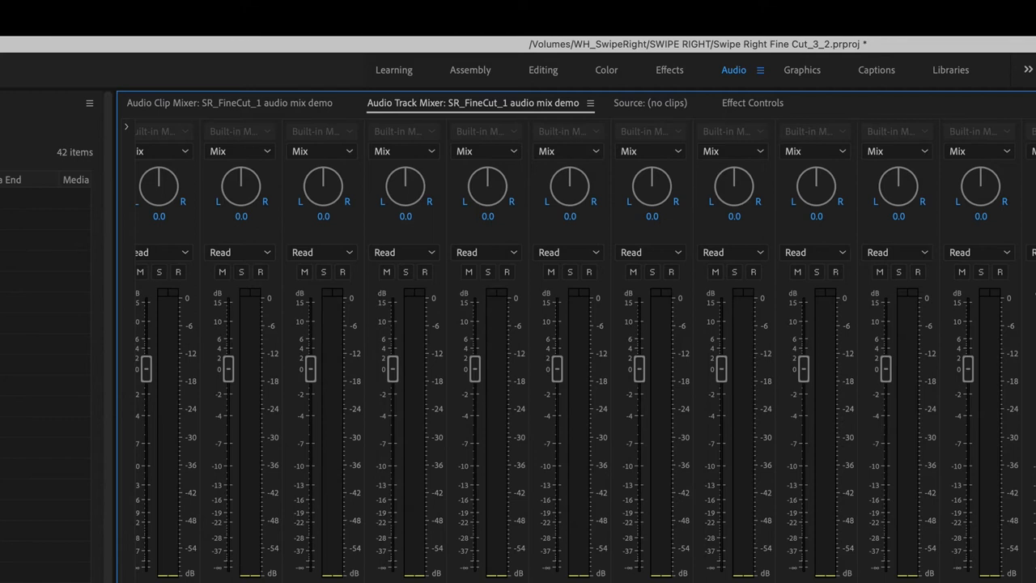
mouse_move(515, 105)
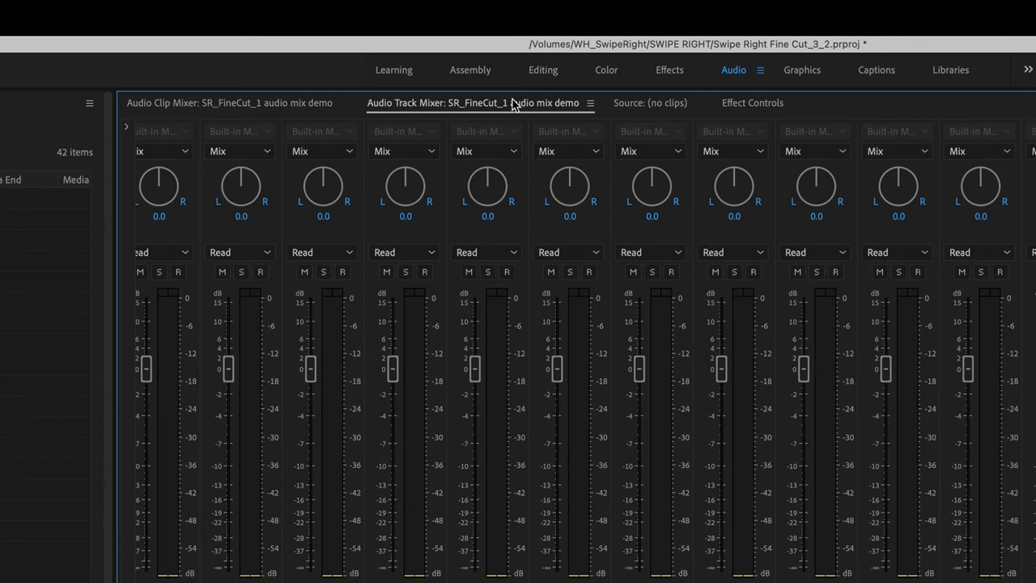
mouse_move(198, 397)
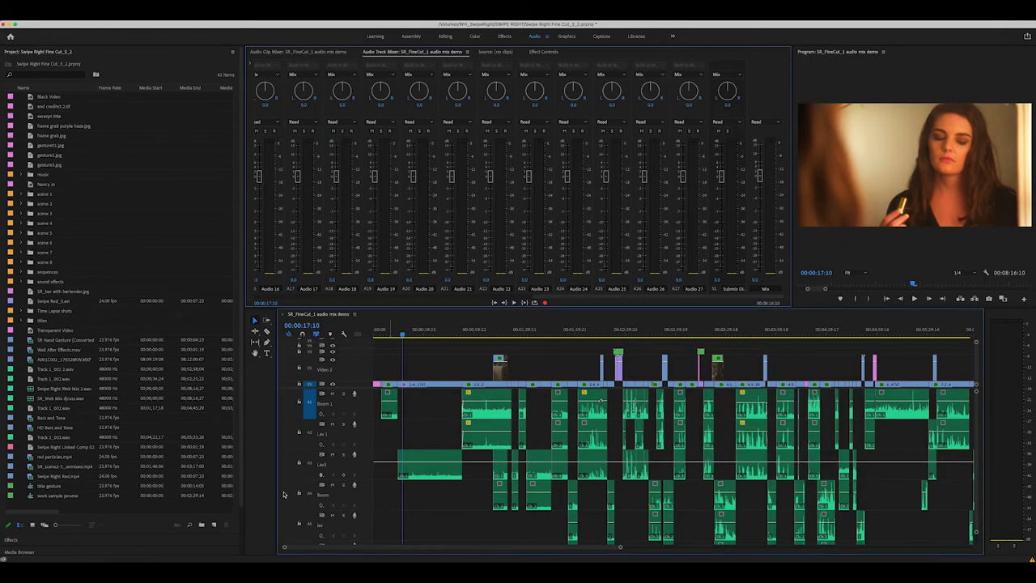
mouse_move(348, 419)
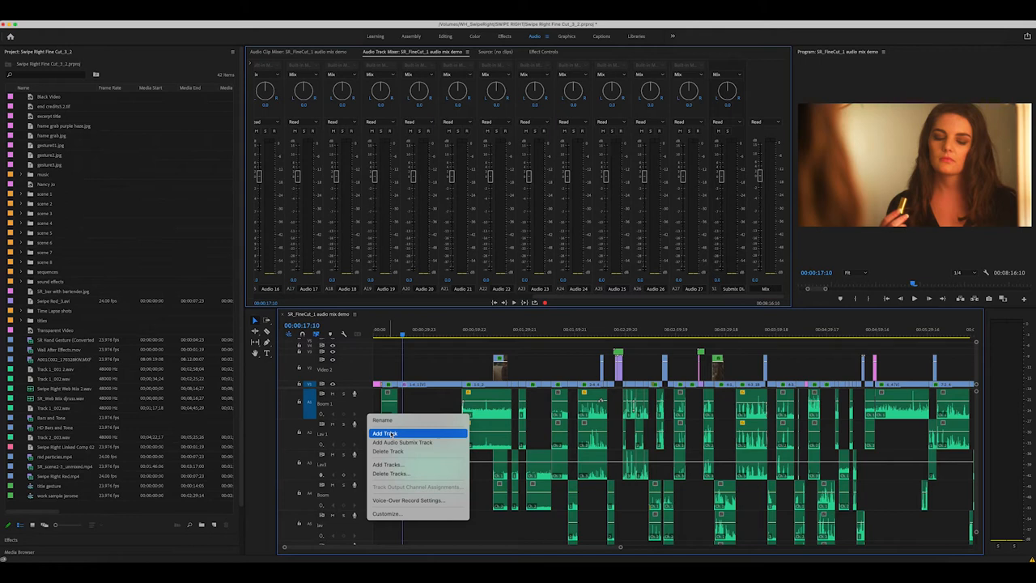
mouse_move(408, 482)
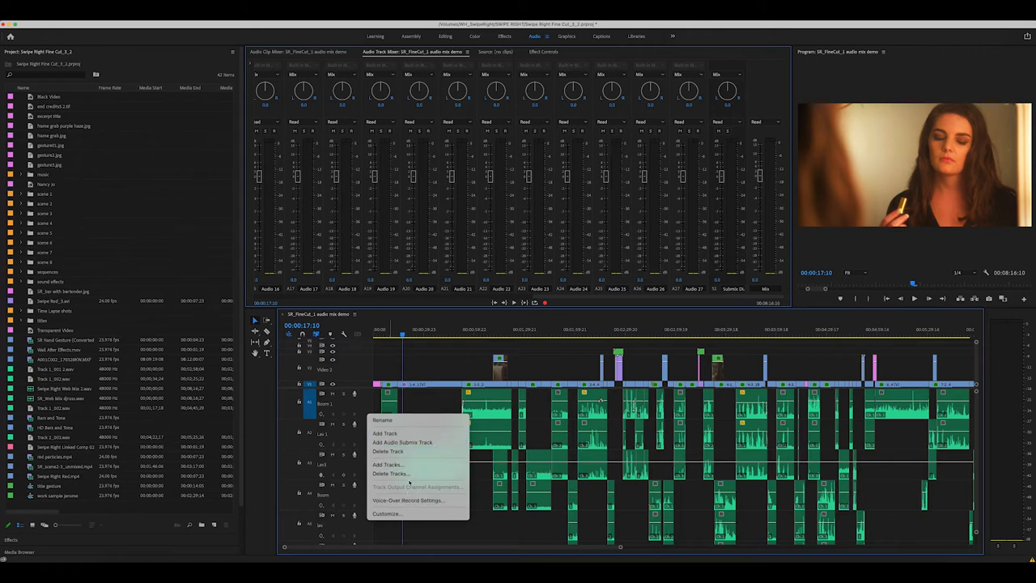
mouse_move(385, 433)
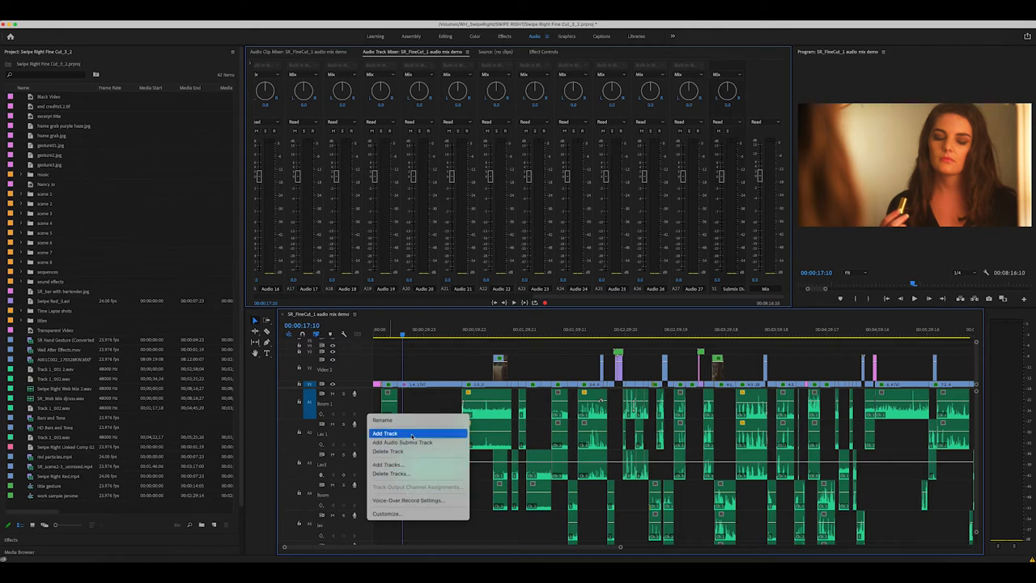
Add another sequence submix via Add Tracks with 0 audio and 1 submix track
left_click(385, 434)
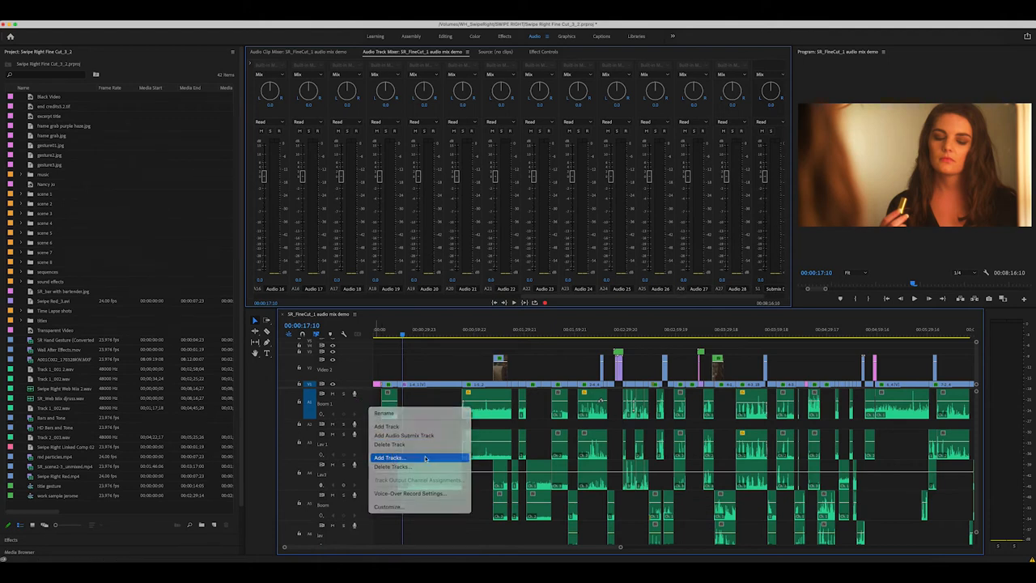
left_click(390, 458)
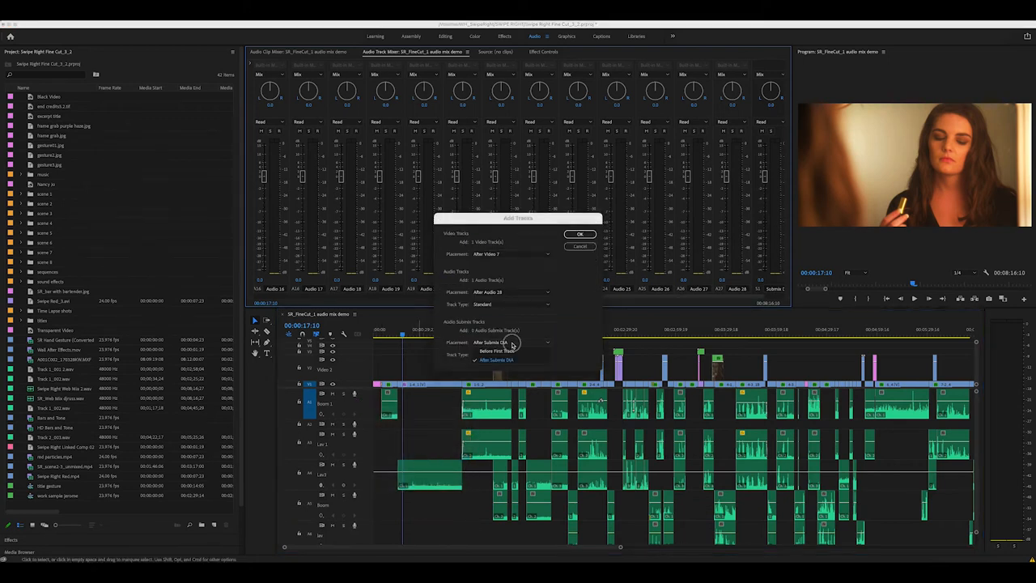
left_click(479, 353)
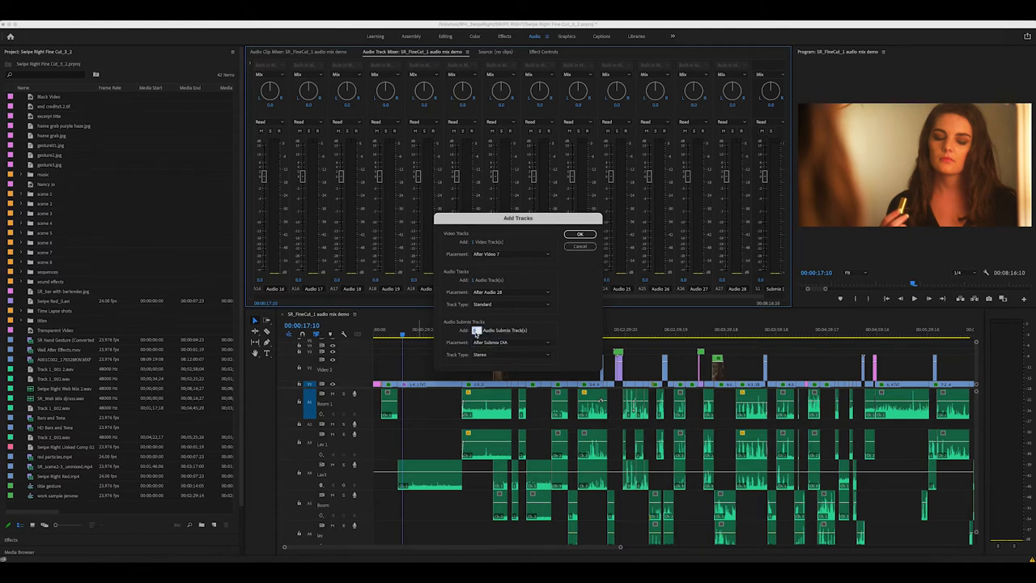
mouse_move(485, 358)
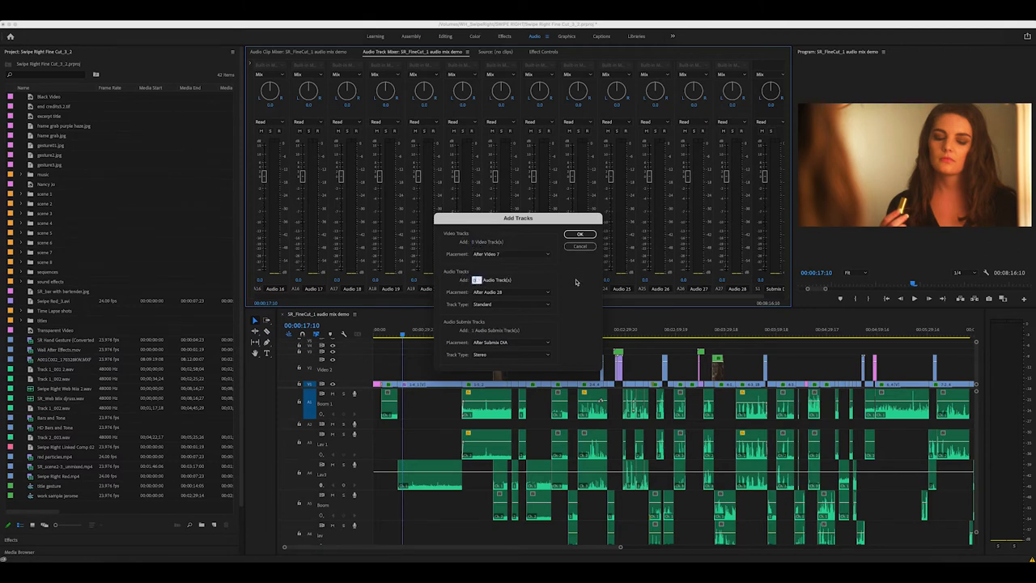
left_click(579, 233)
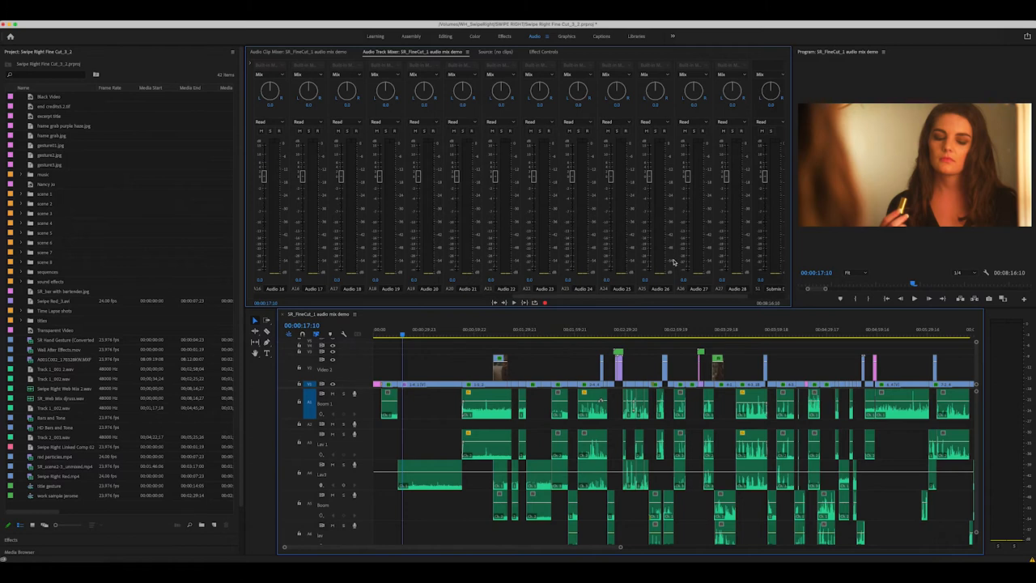
scroll("right", 3)
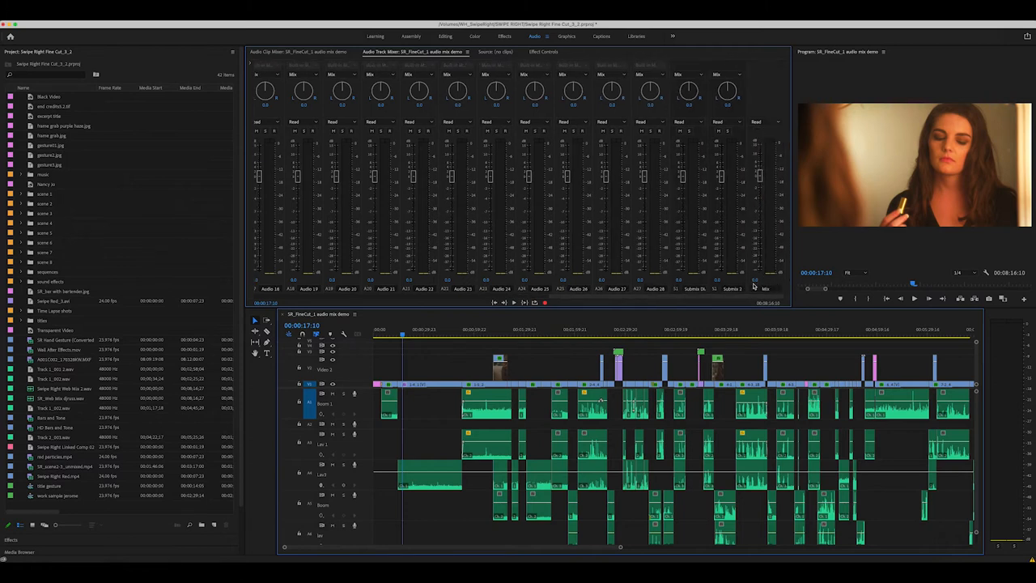
mouse_move(735, 289)
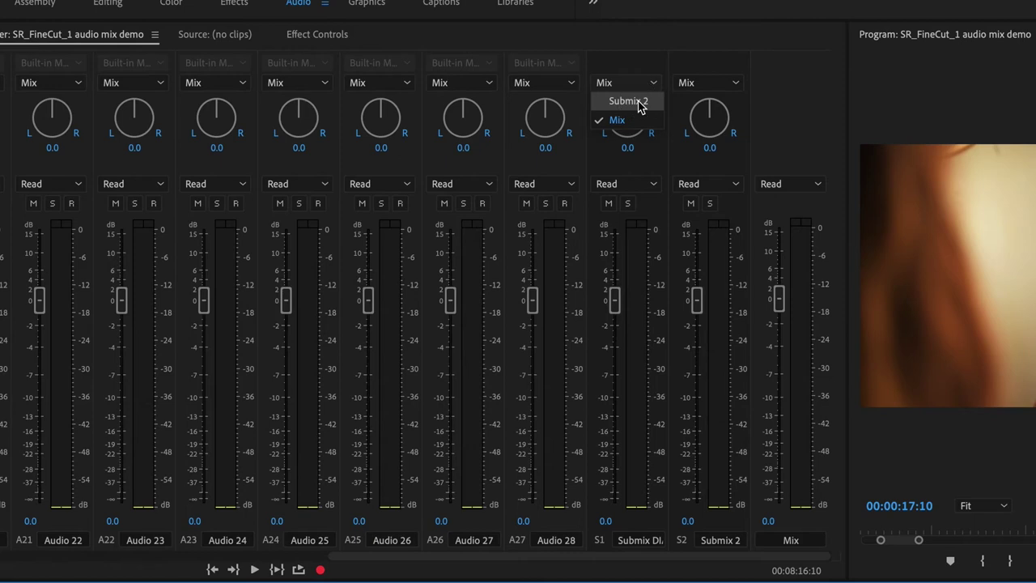
left_click(628, 101)
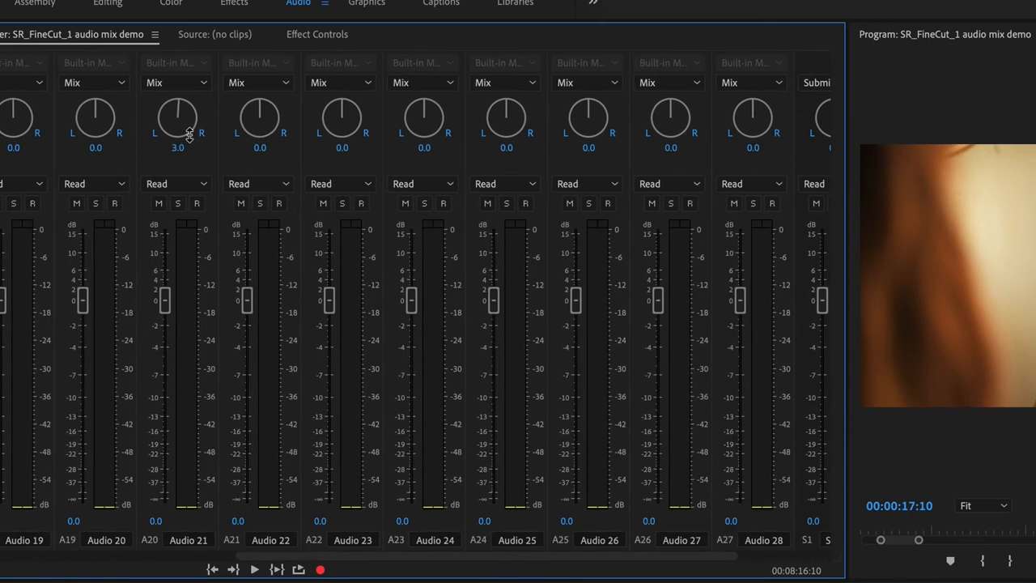
scroll("left", 3)
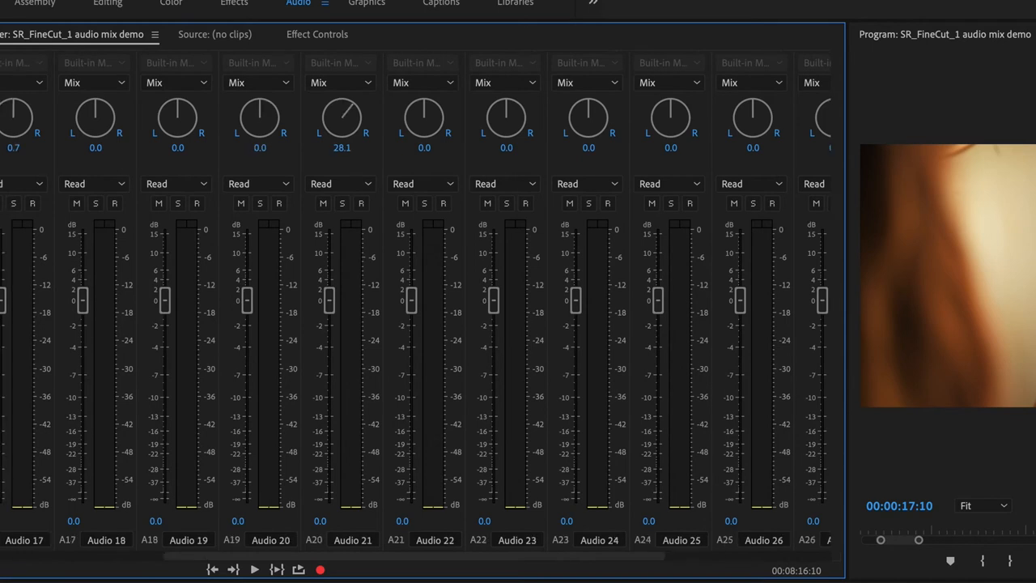
scroll("left", 3)
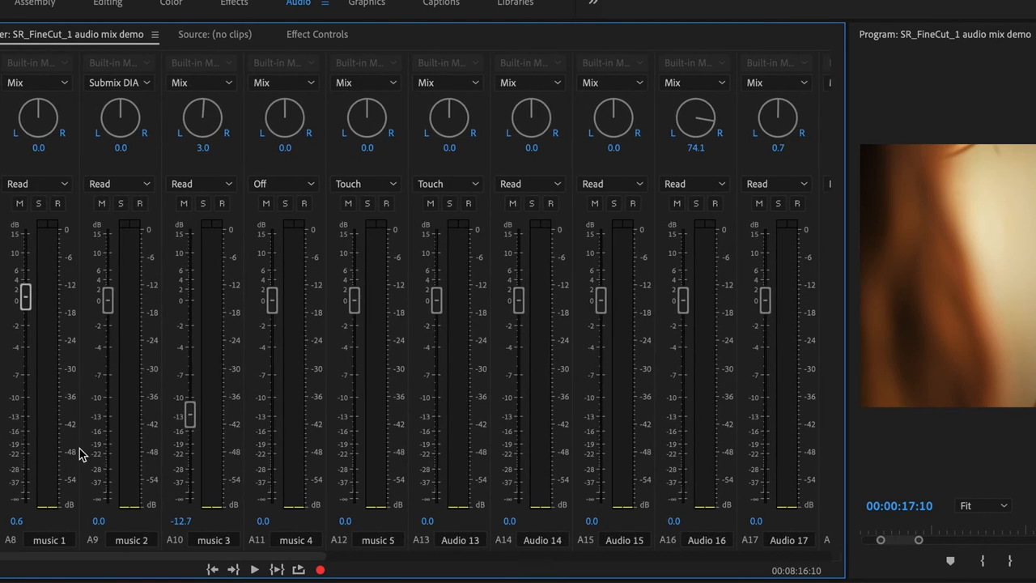
left_click(612, 81)
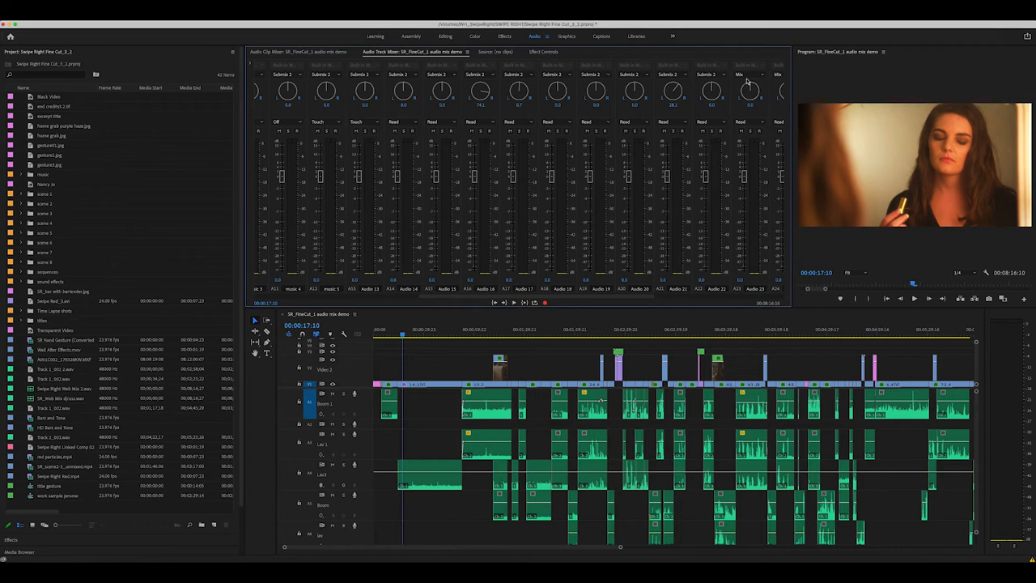
mouse_move(534, 278)
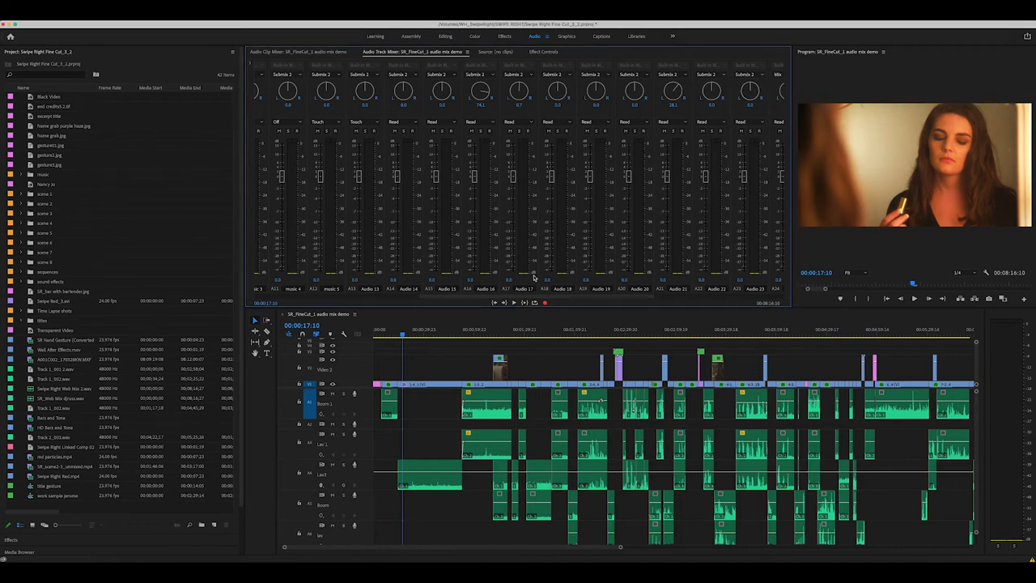
scroll("right", 3)
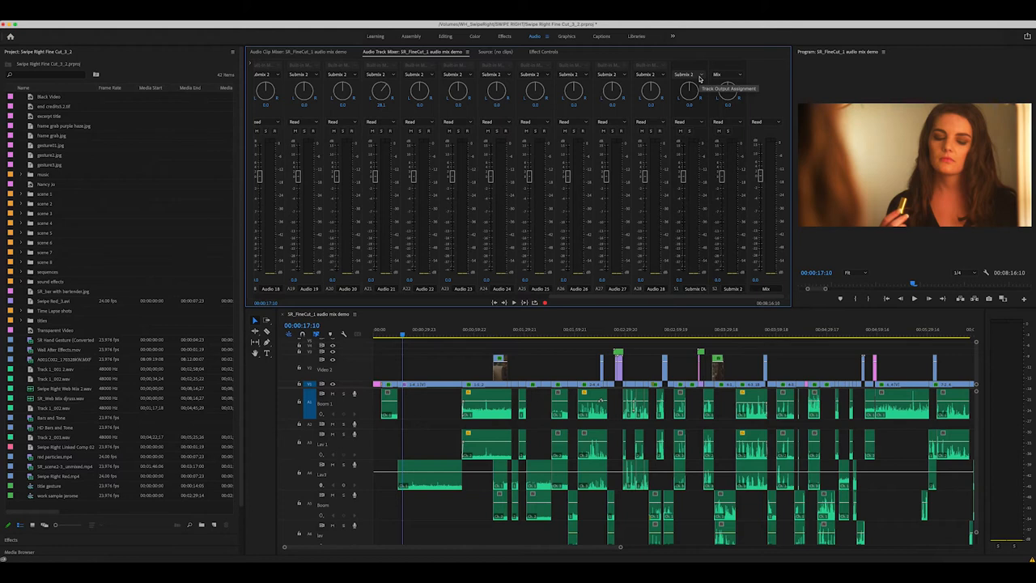
mouse_move(697, 78)
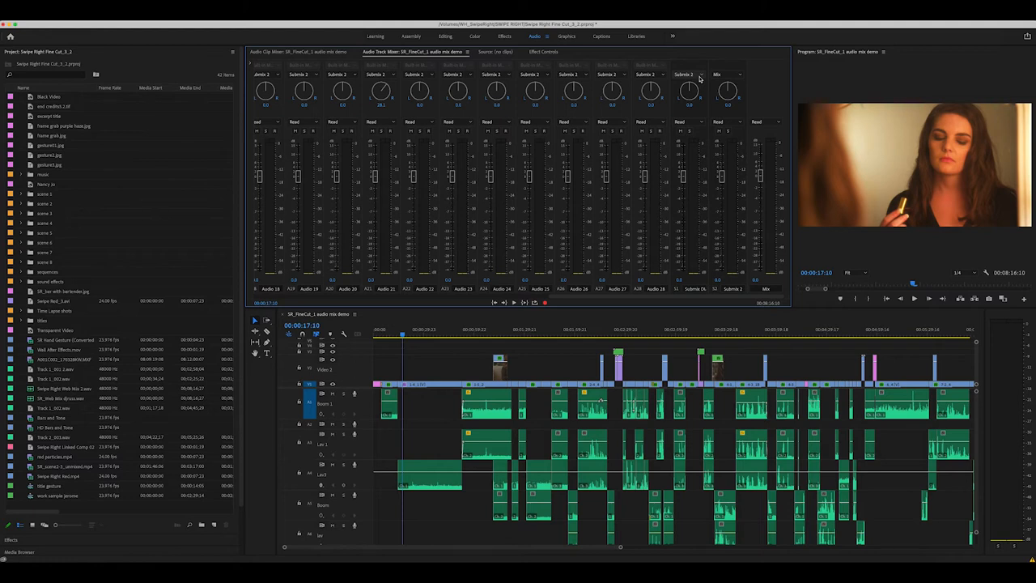
mouse_move(698, 74)
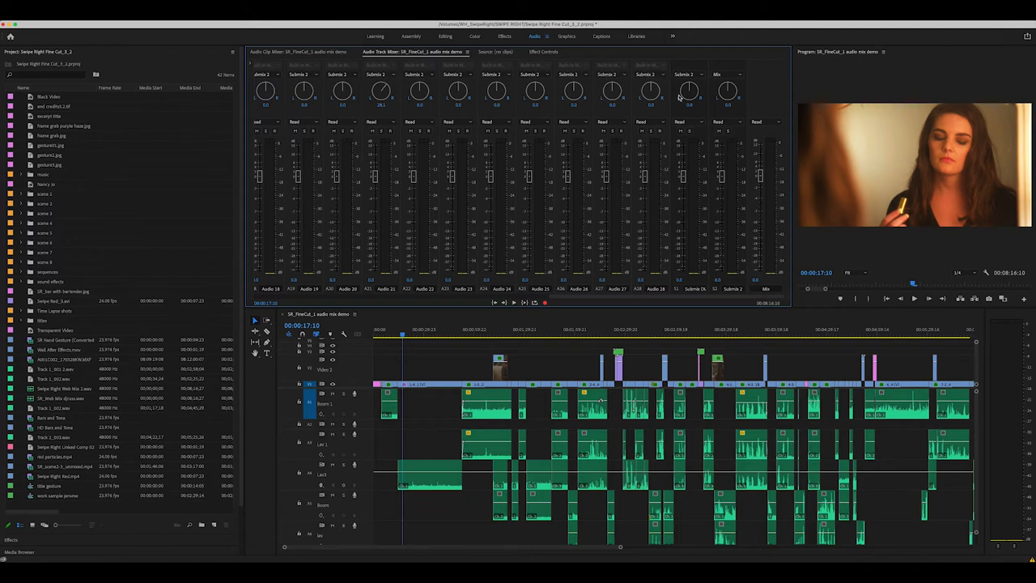
mouse_move(734, 123)
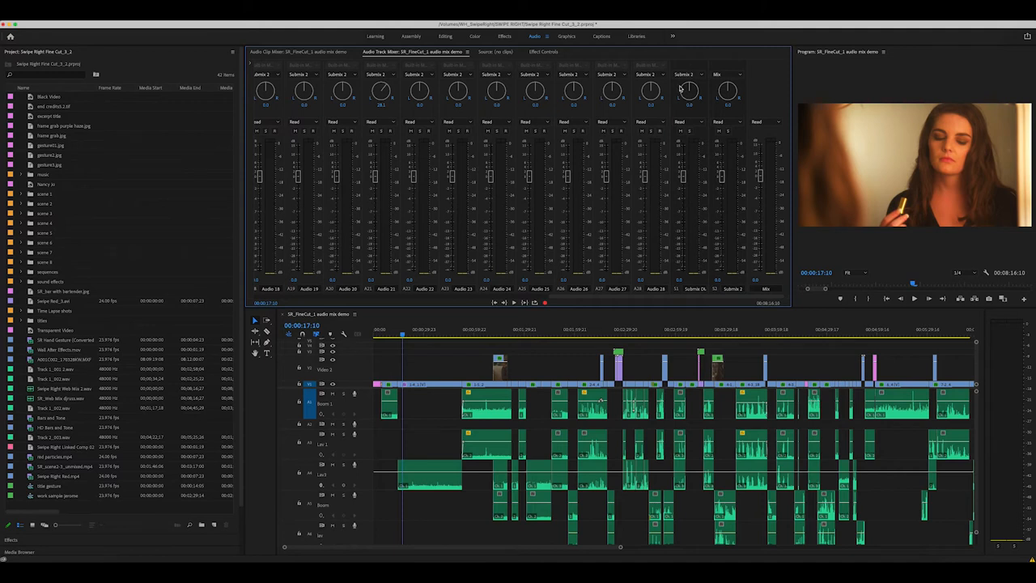
mouse_move(725, 269)
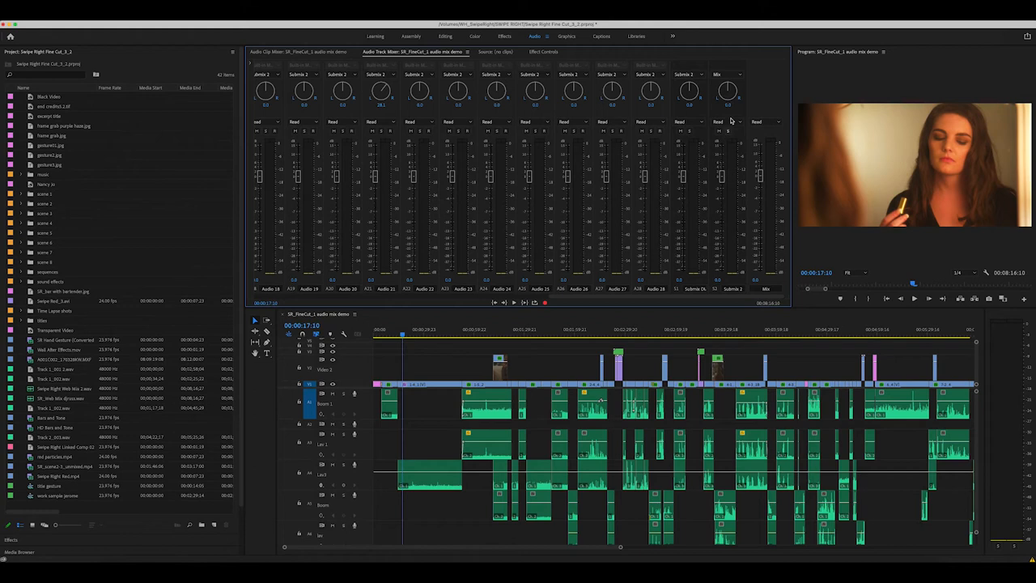
mouse_move(738, 115)
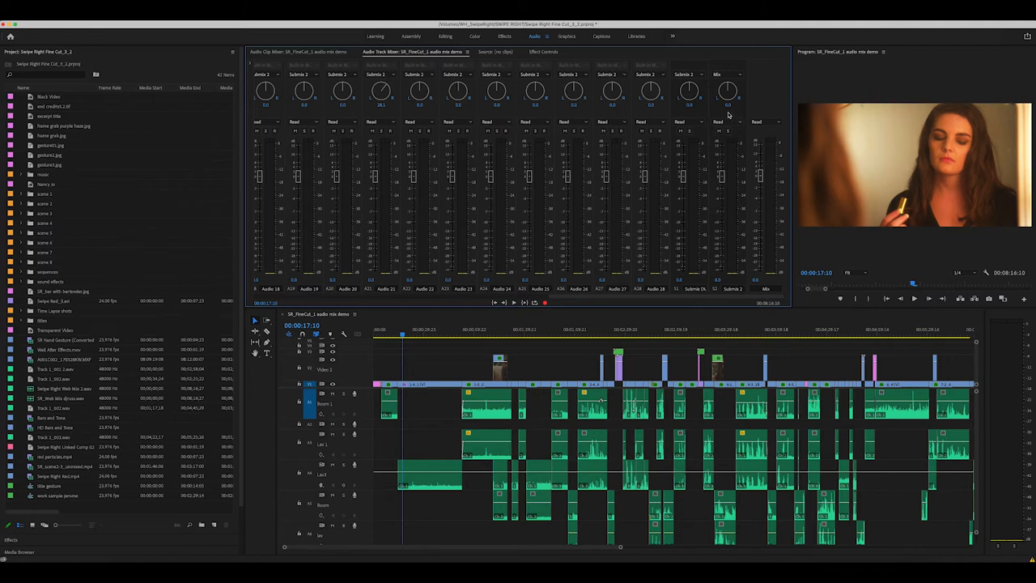
mouse_move(696, 118)
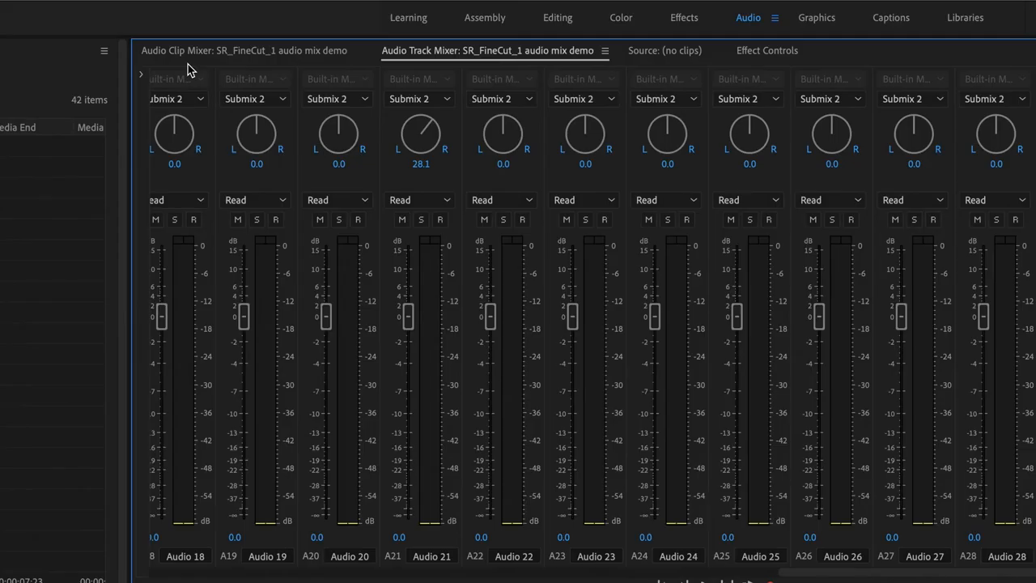
mouse_move(162, 105)
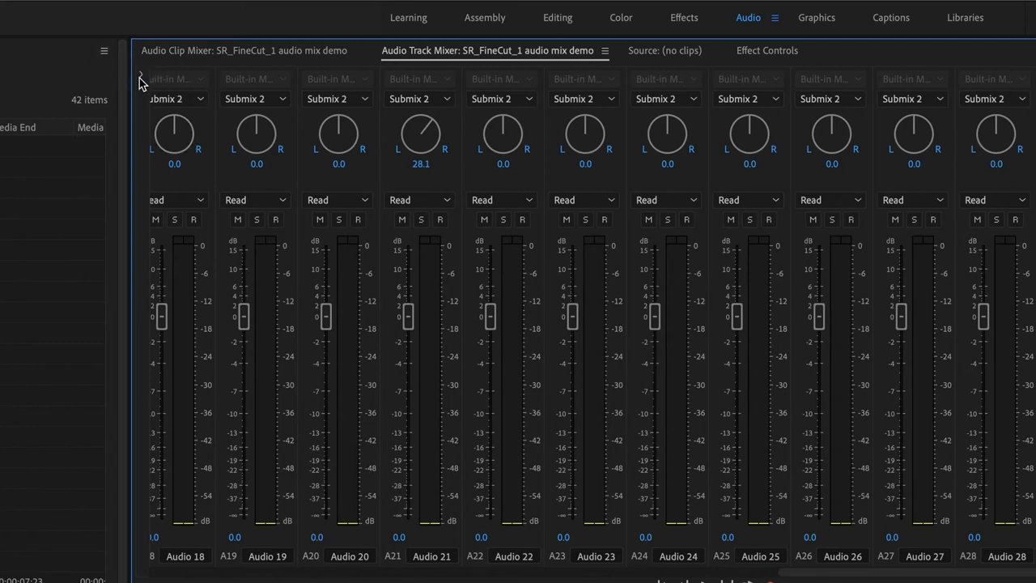
mouse_move(154, 77)
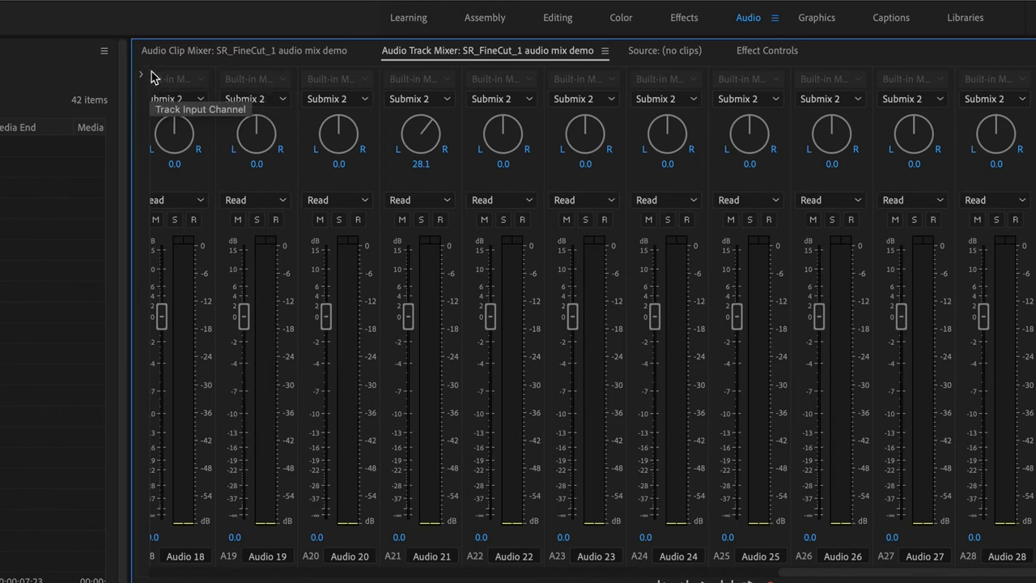
mouse_move(144, 78)
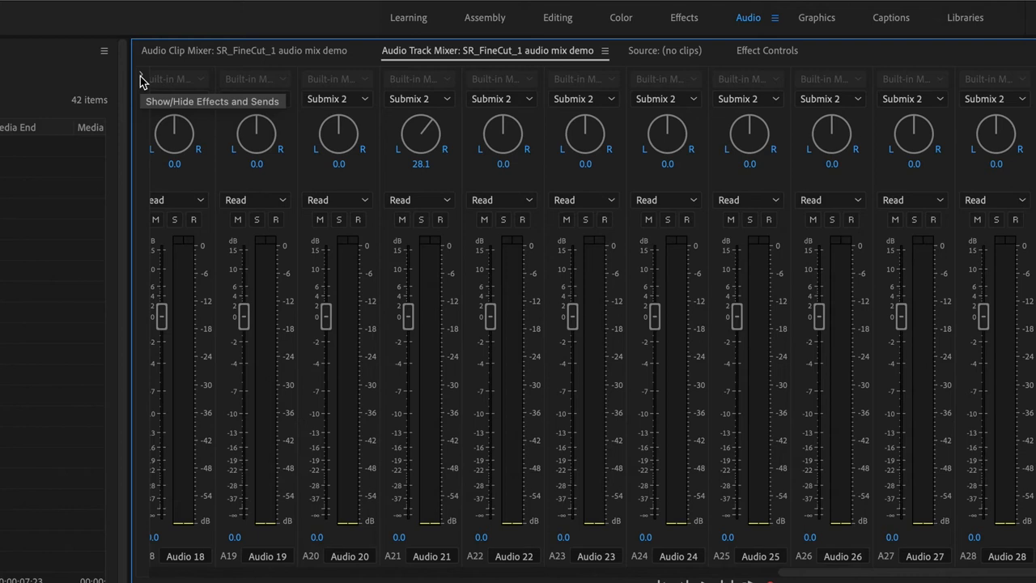
Expand the effects and sends area on every Audio Track Mixer channel
left_click(143, 80)
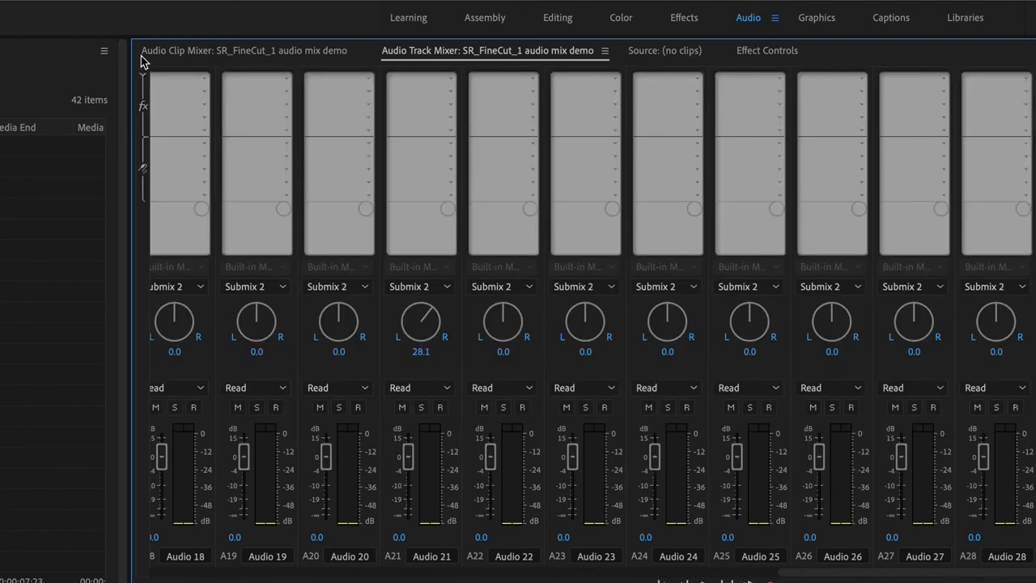
mouse_move(338, 128)
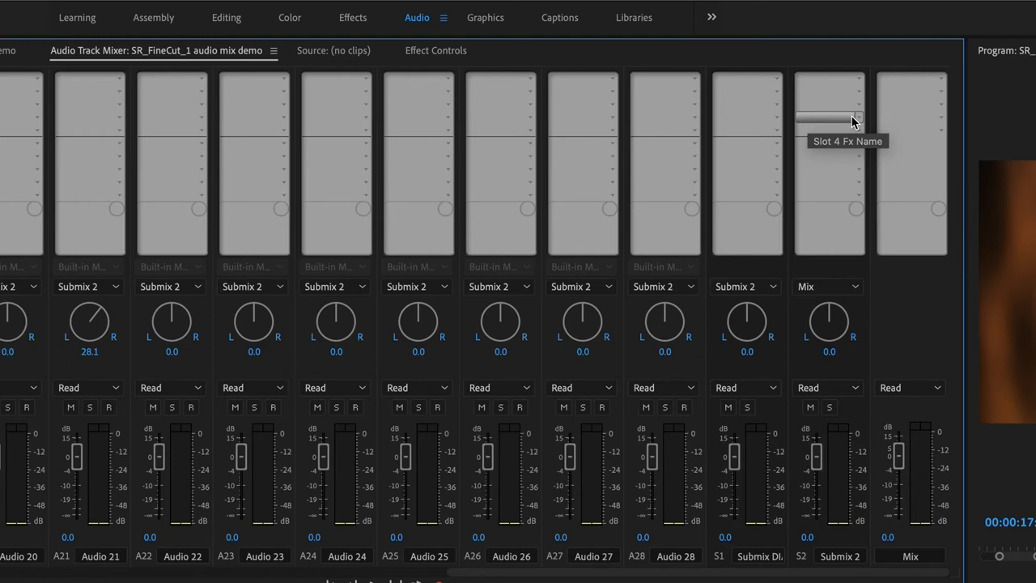
mouse_move(775, 91)
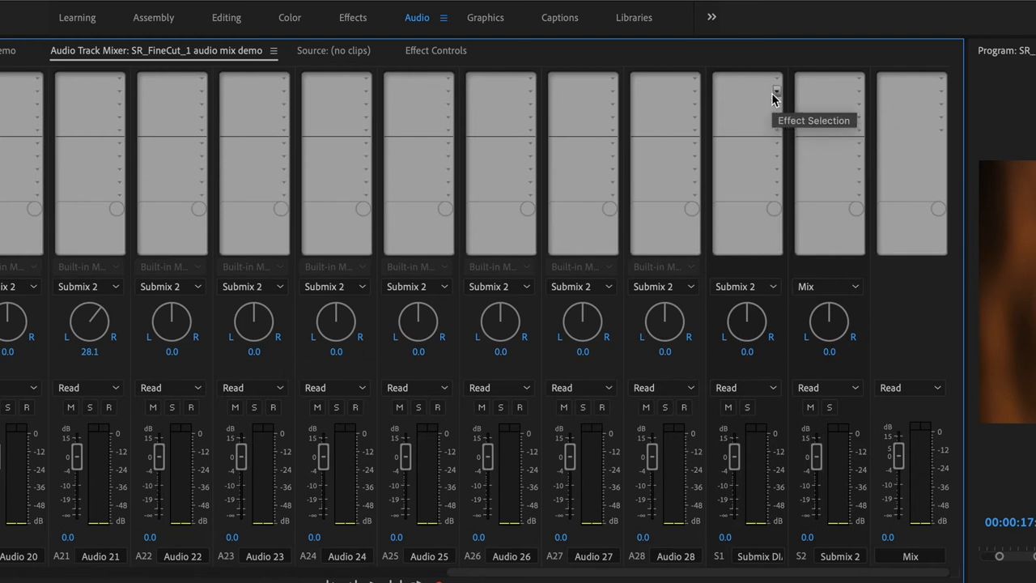
mouse_move(775, 84)
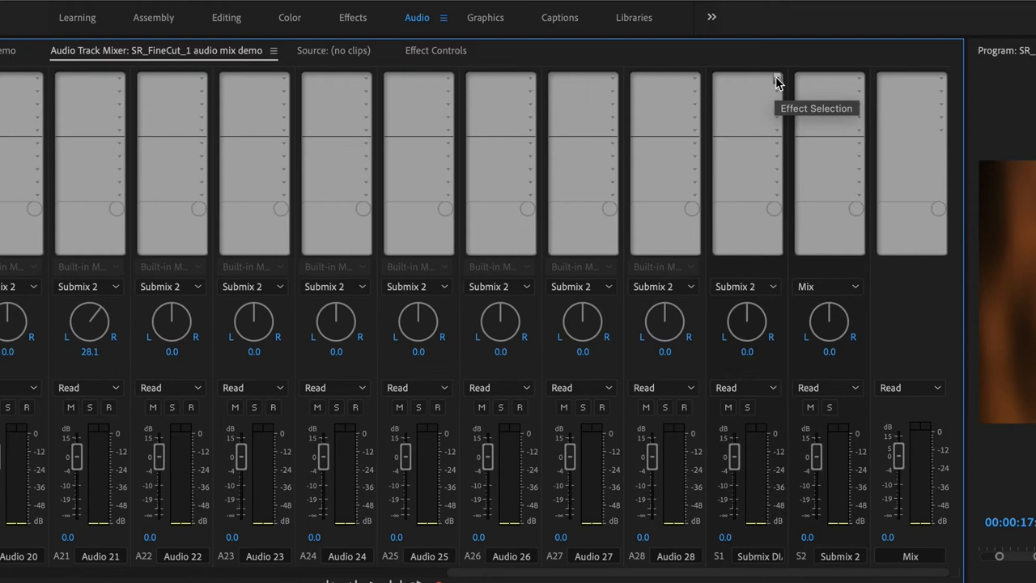
mouse_move(757, 104)
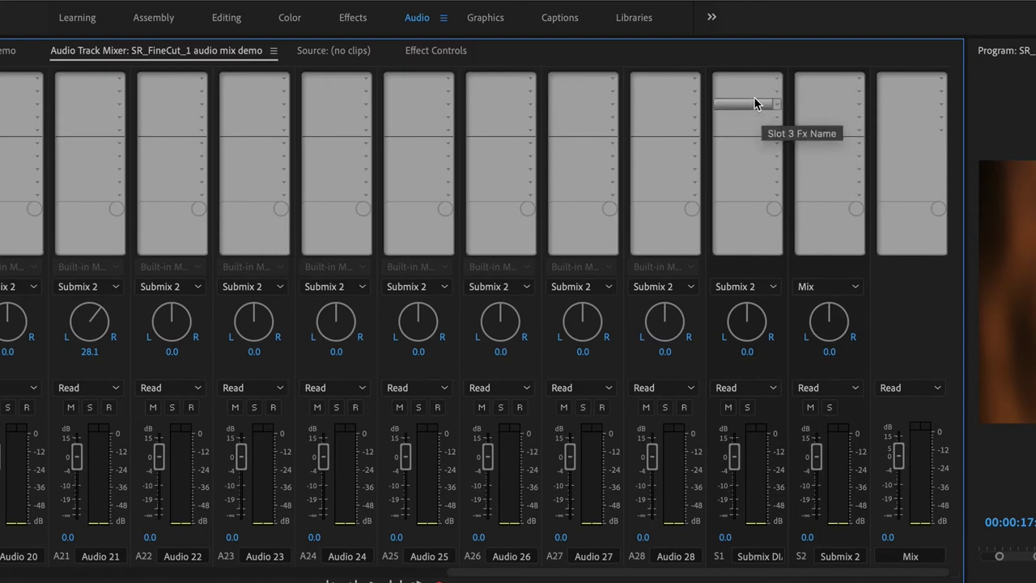
mouse_move(759, 84)
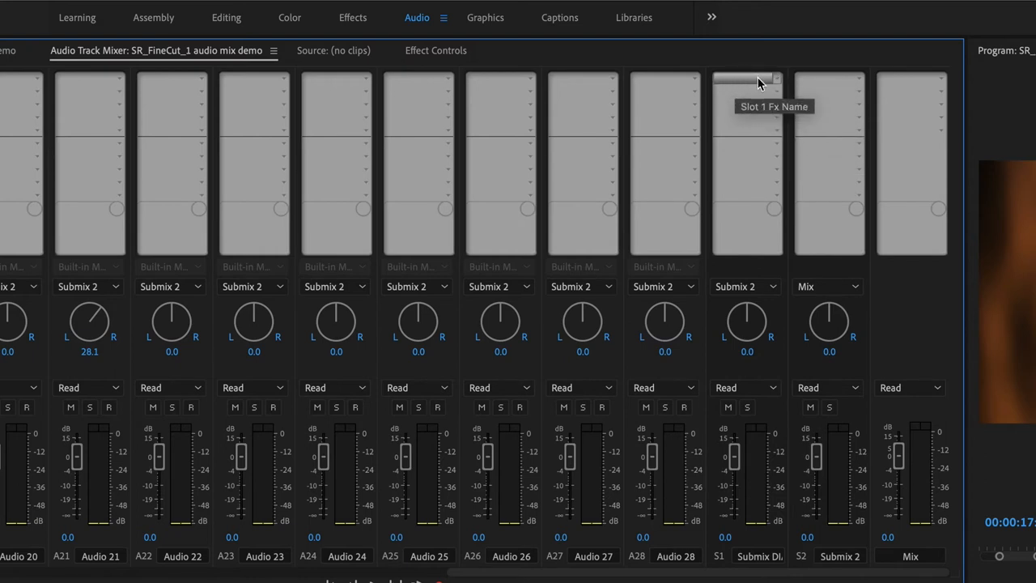
mouse_move(695, 81)
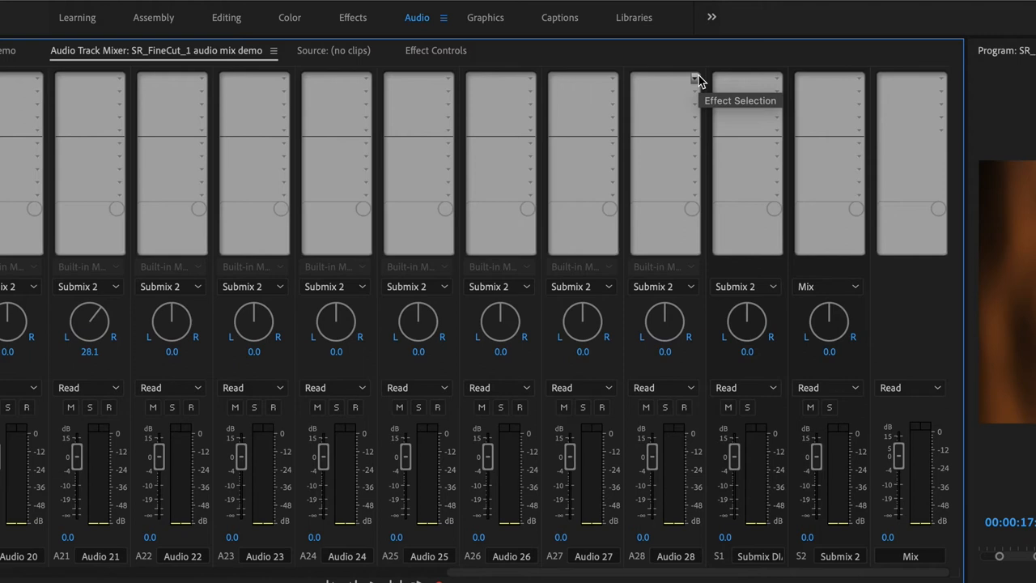
mouse_move(759, 81)
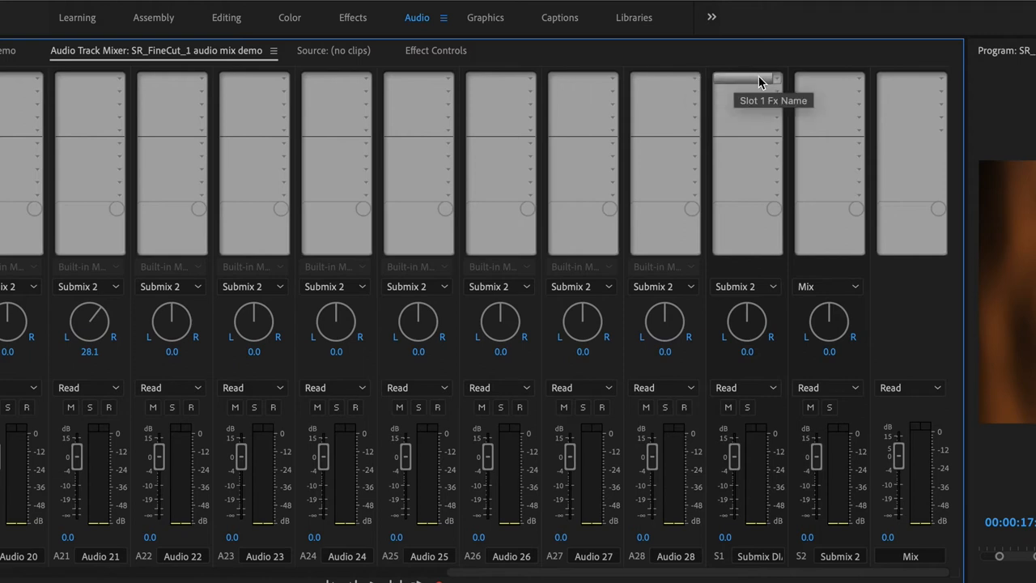
mouse_move(757, 84)
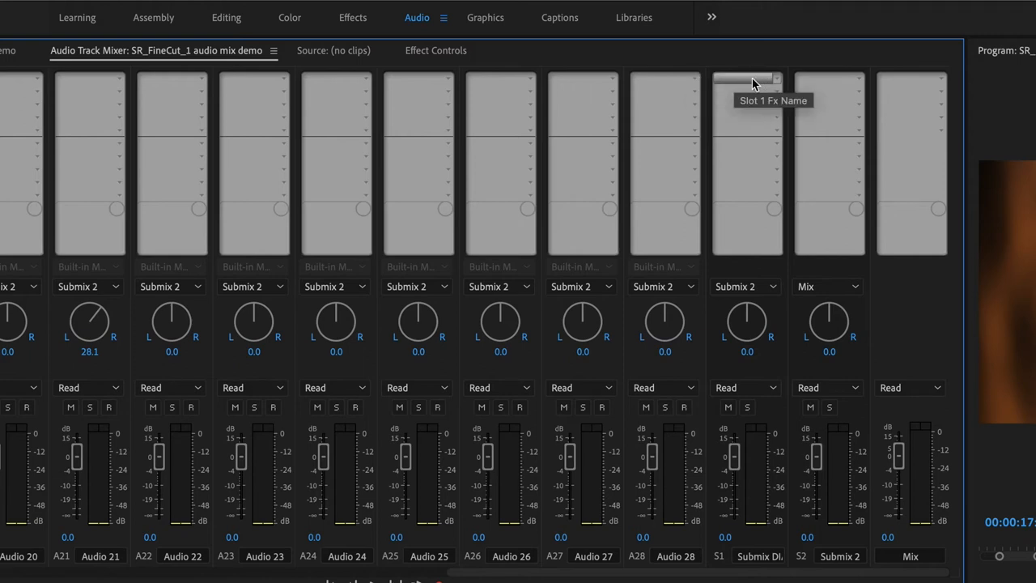
mouse_move(761, 90)
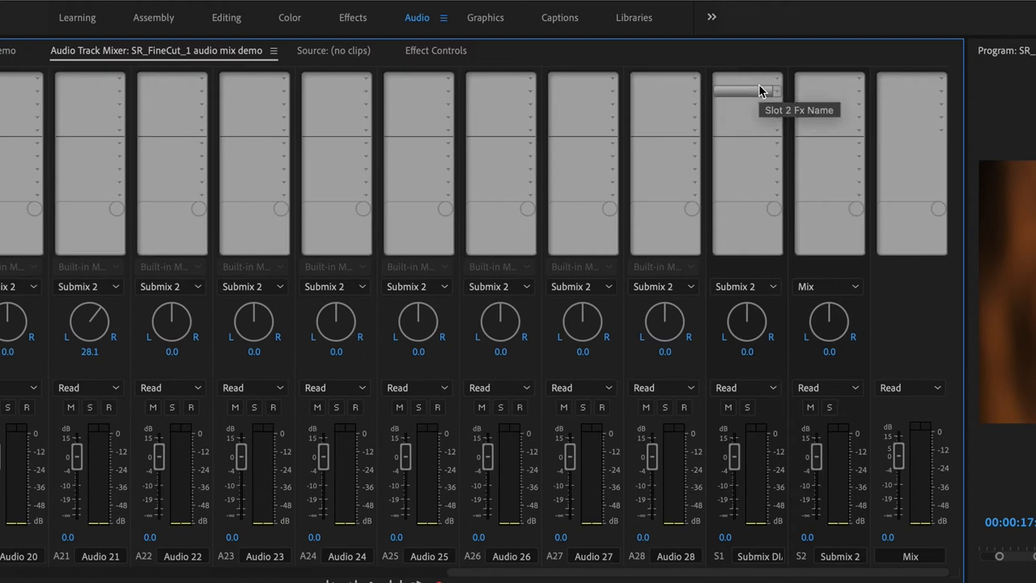
mouse_move(757, 105)
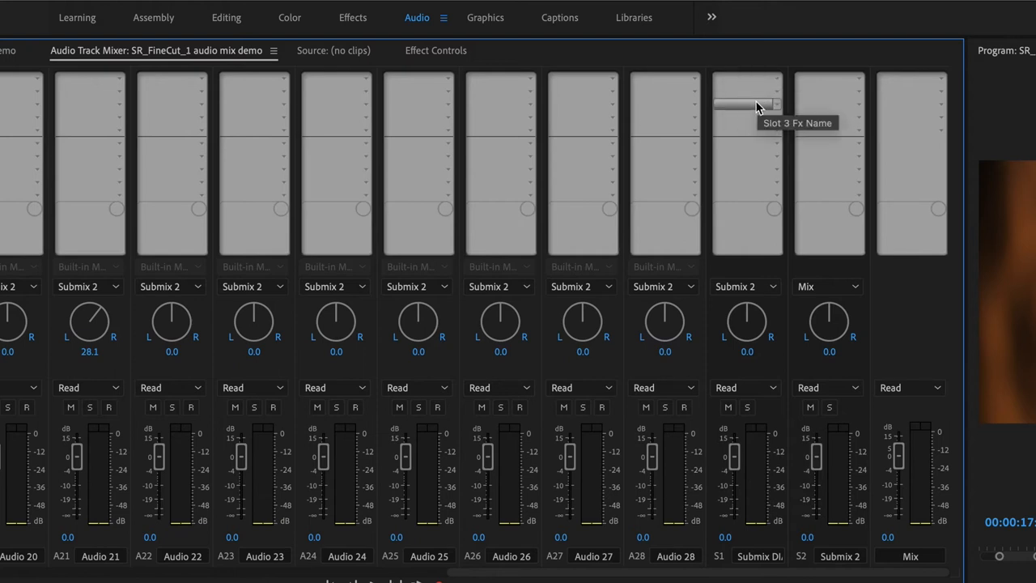
mouse_move(764, 131)
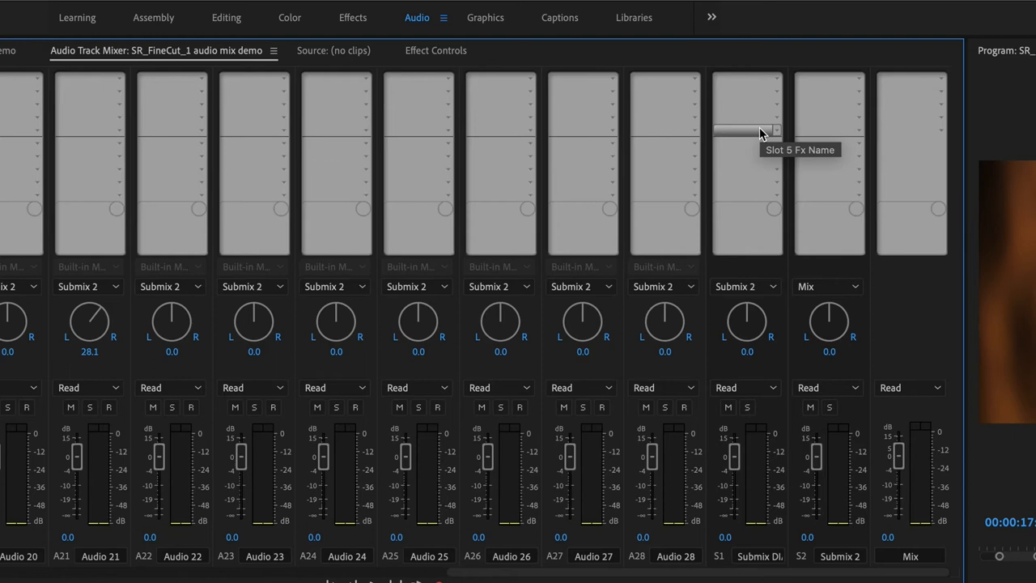
mouse_move(763, 138)
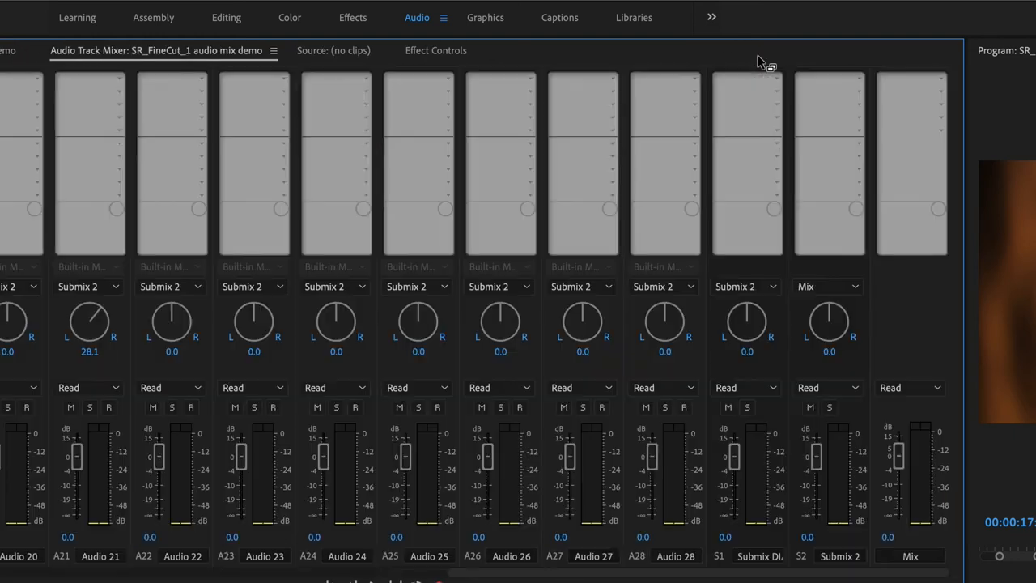
mouse_move(745, 105)
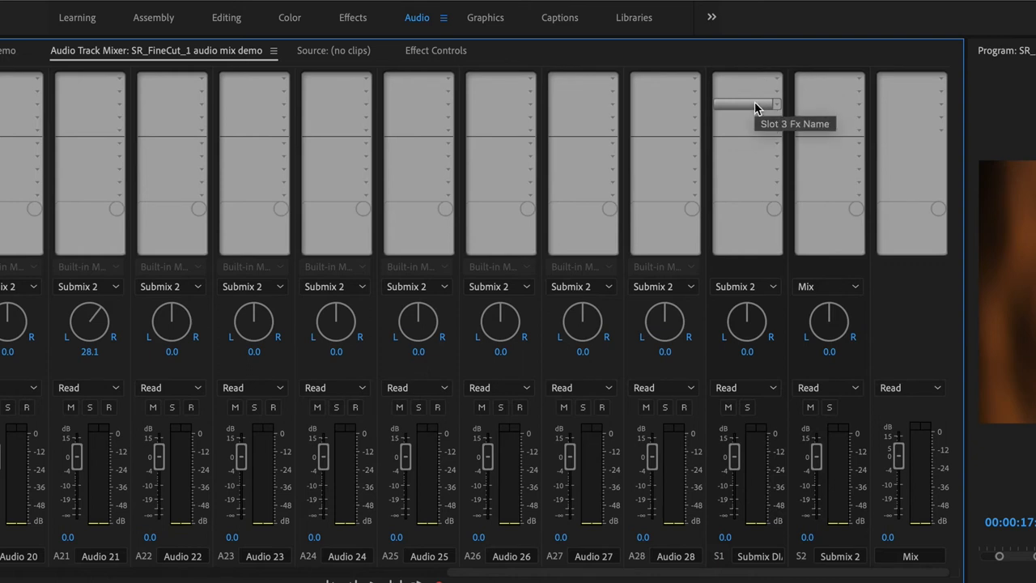
mouse_move(775, 85)
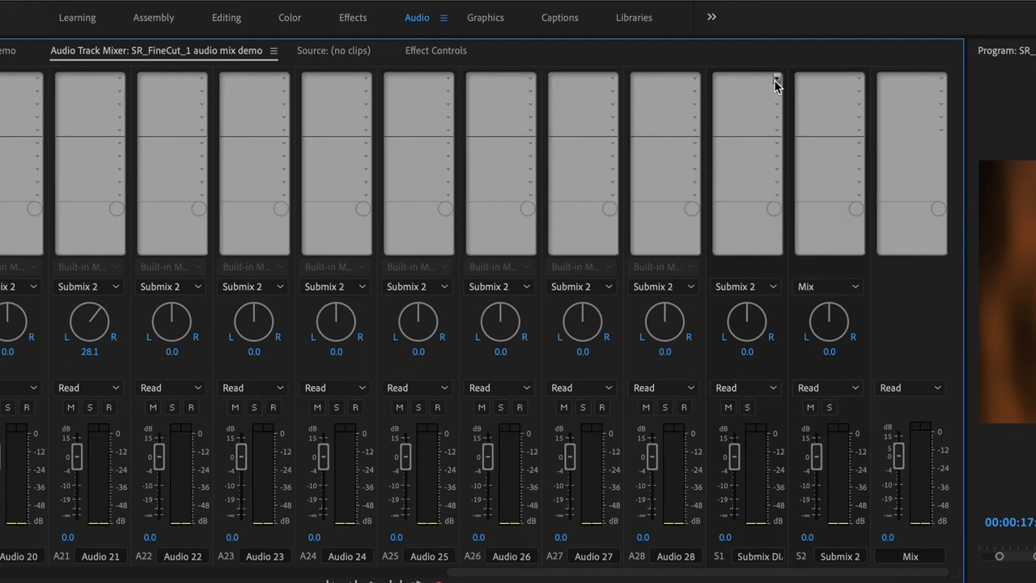
Bring up the audio effects list for an empty insert on the Submix DIA channel
left_click(775, 81)
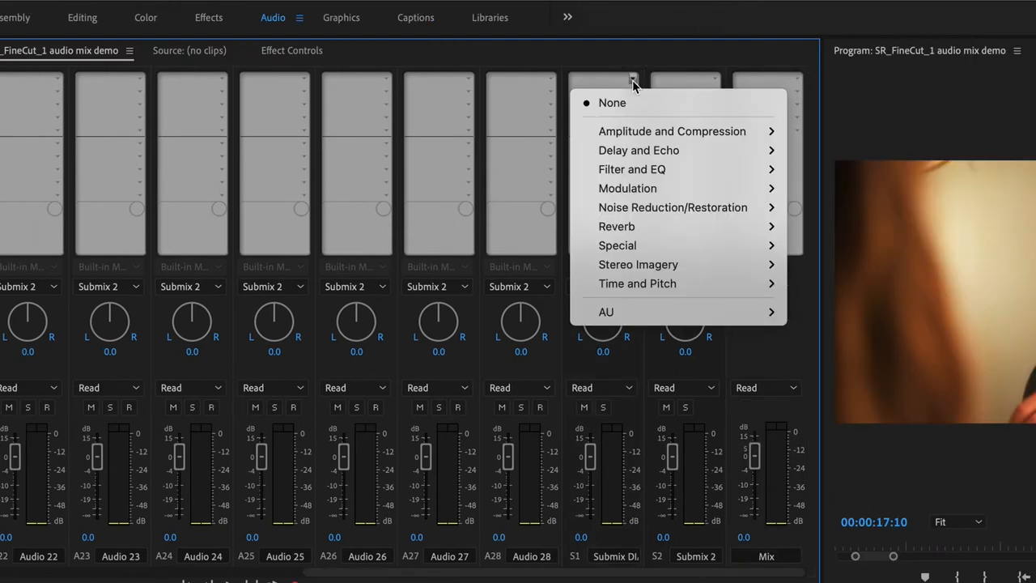
mouse_move(646, 117)
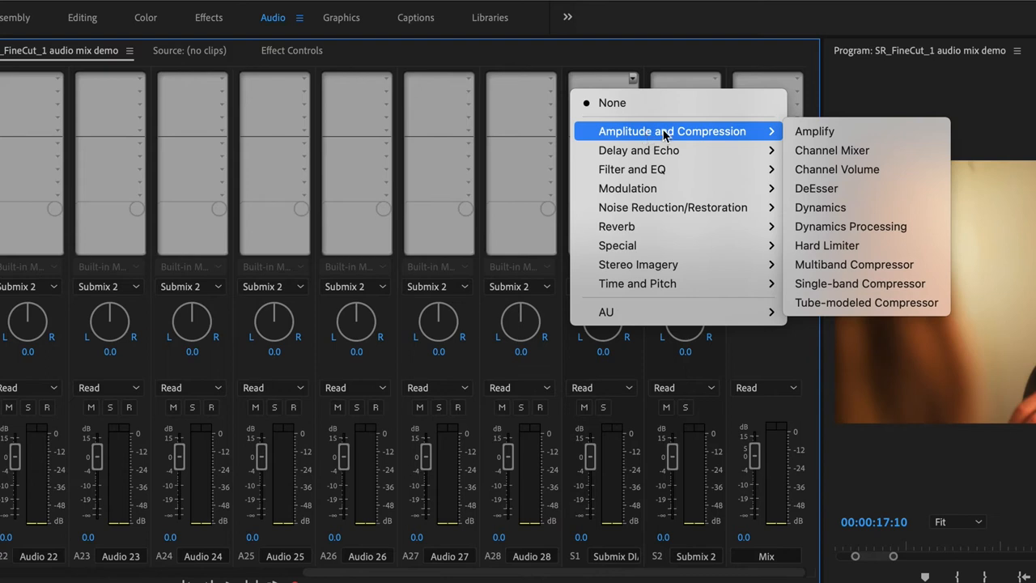
mouse_move(864, 264)
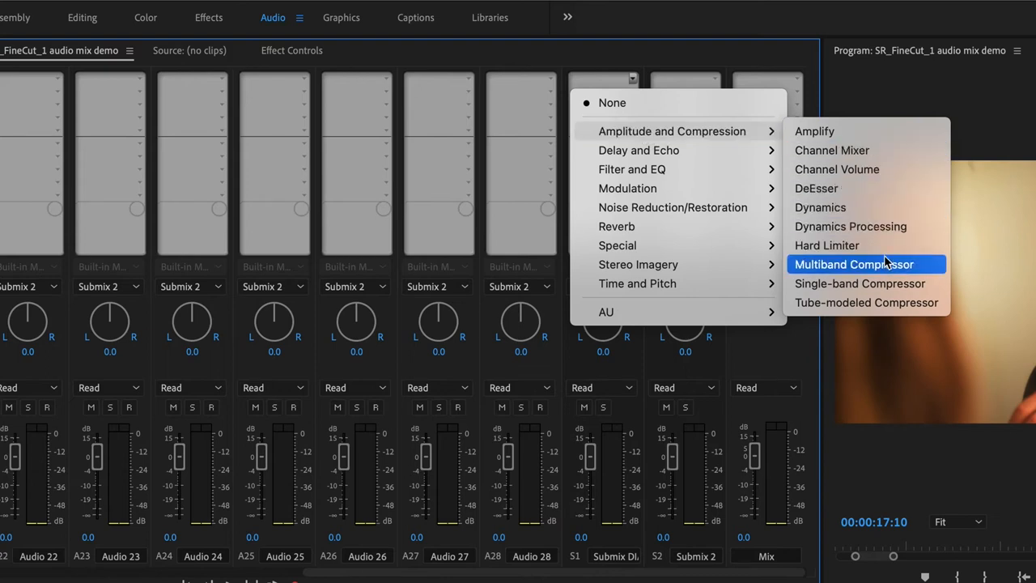
mouse_move(890, 268)
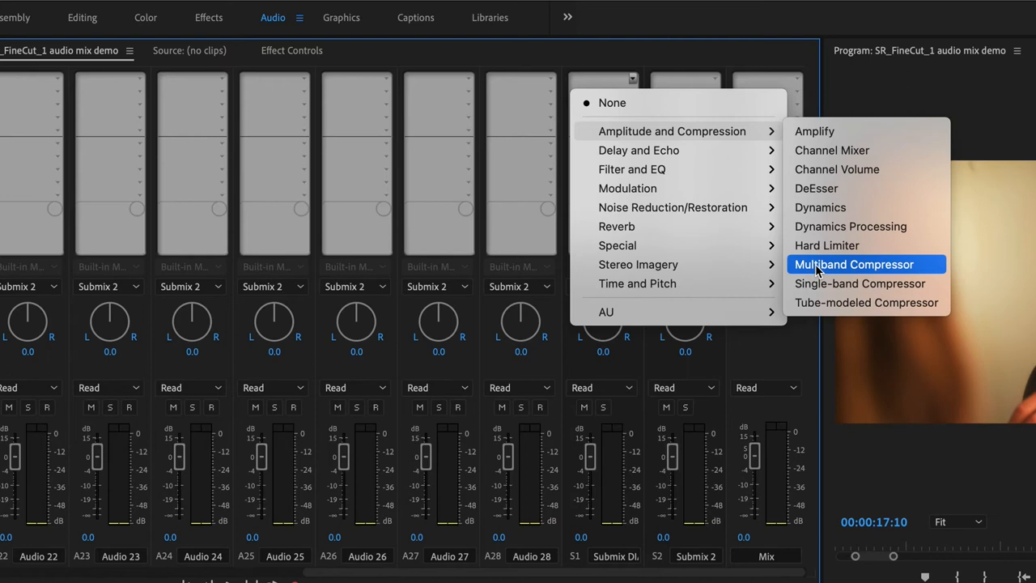
mouse_move(638, 149)
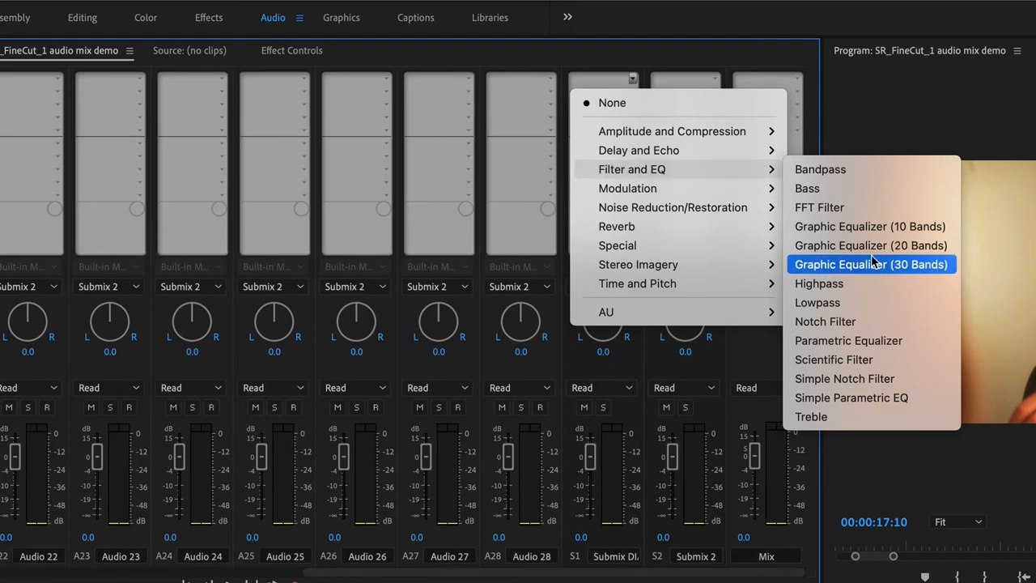
mouse_move(819, 283)
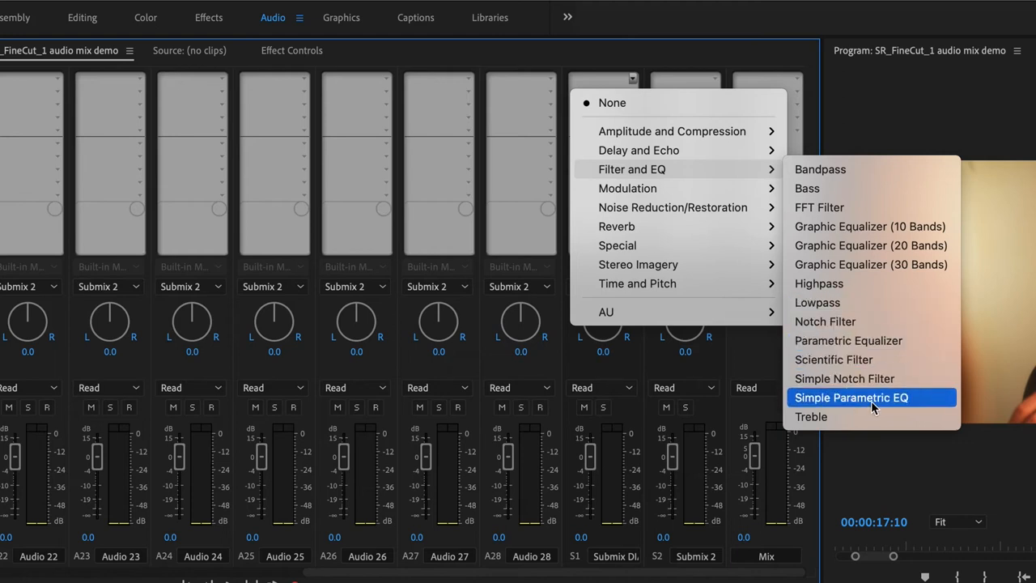
mouse_move(769, 333)
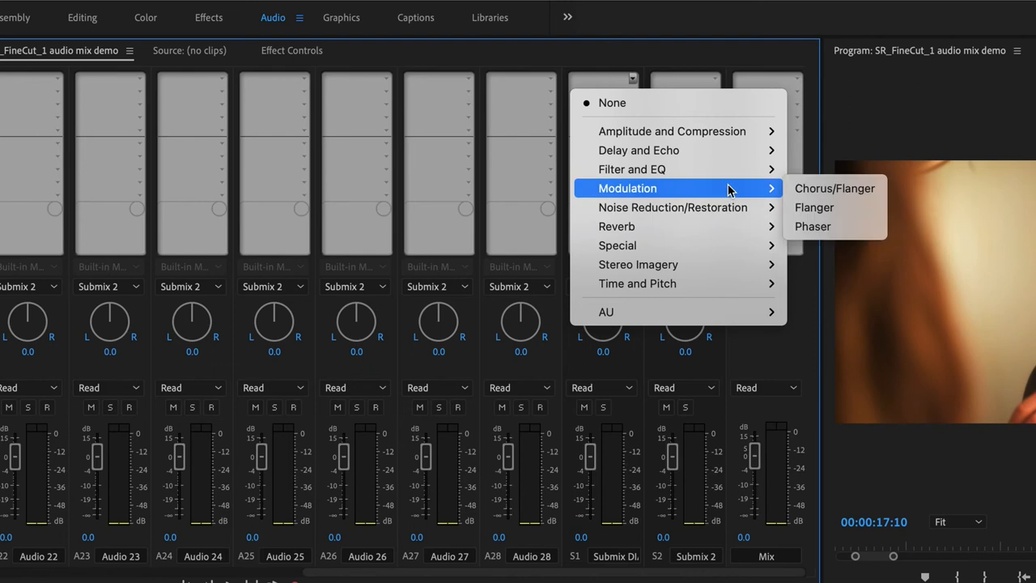
mouse_move(673, 207)
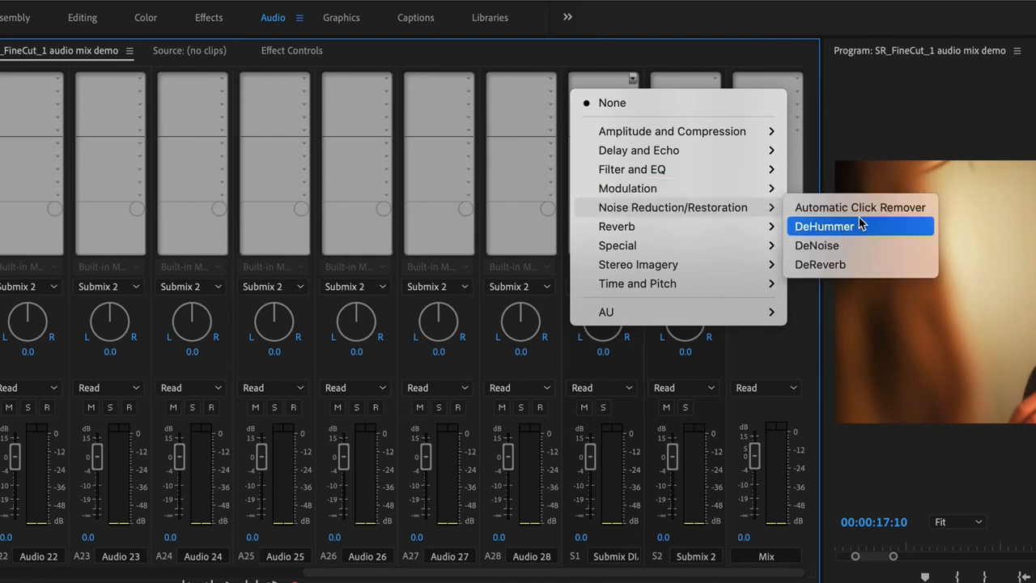
mouse_move(859, 253)
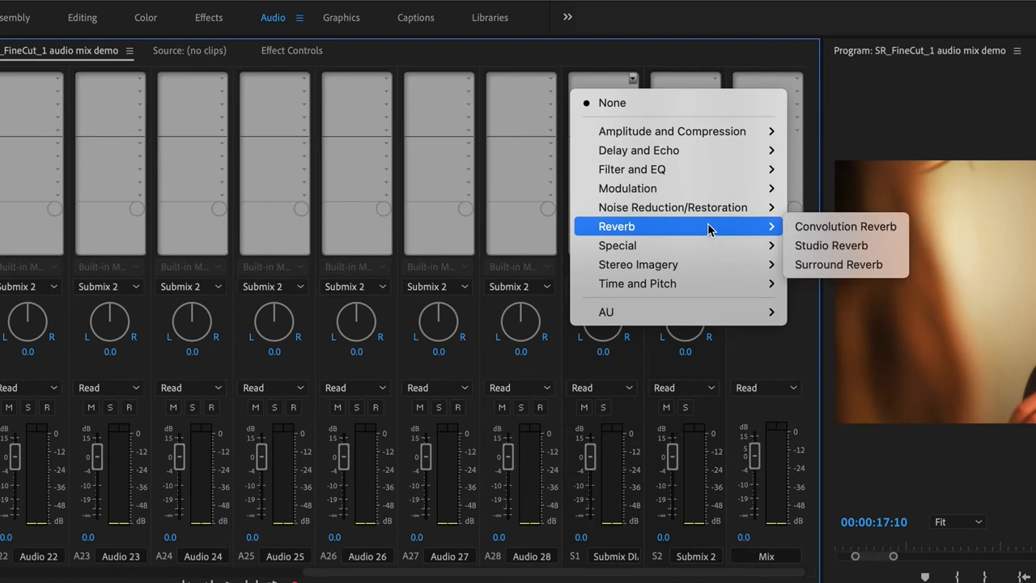
mouse_move(693, 226)
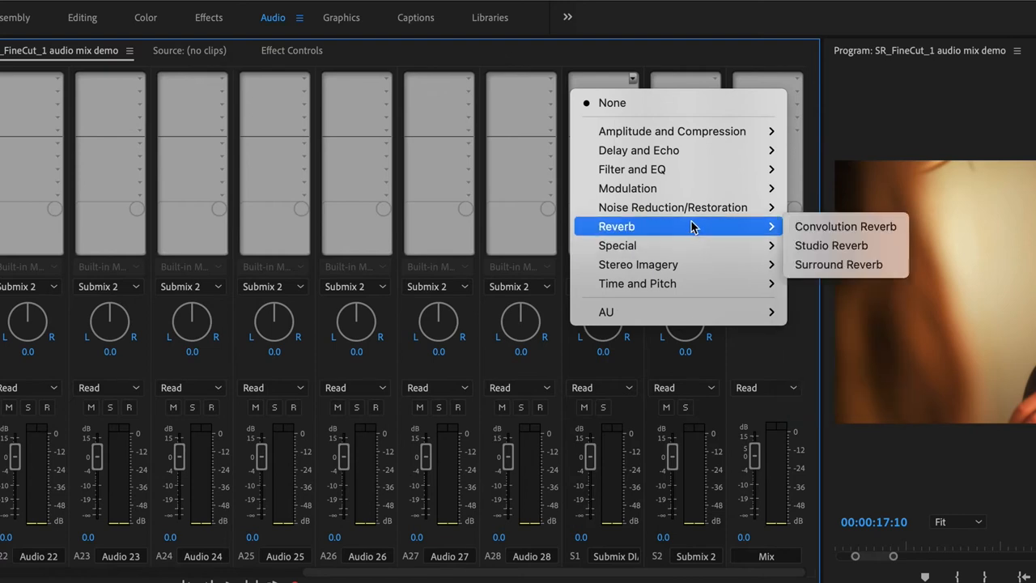
mouse_move(678, 246)
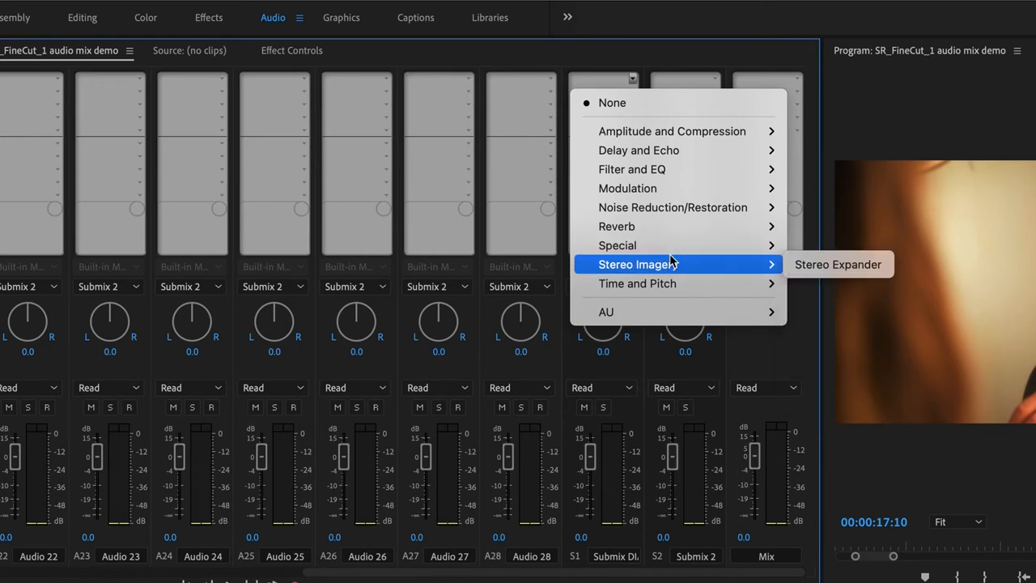
mouse_move(637, 283)
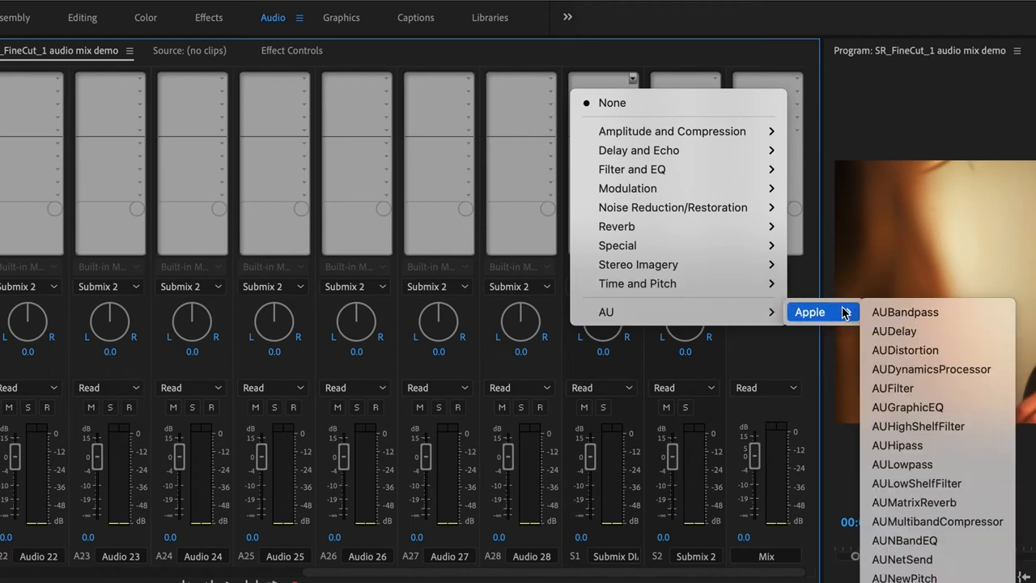
mouse_move(671, 129)
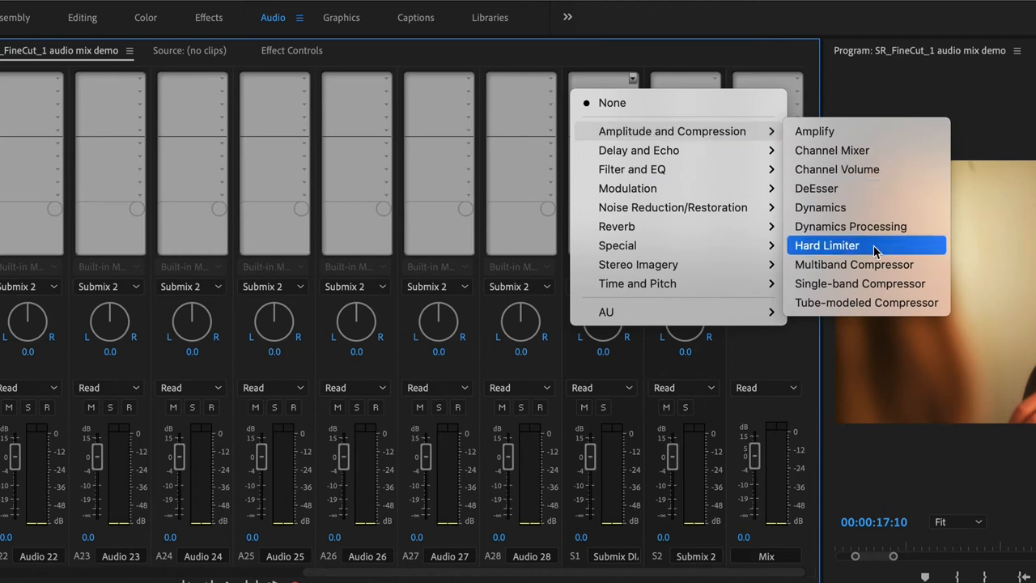
mouse_move(877, 266)
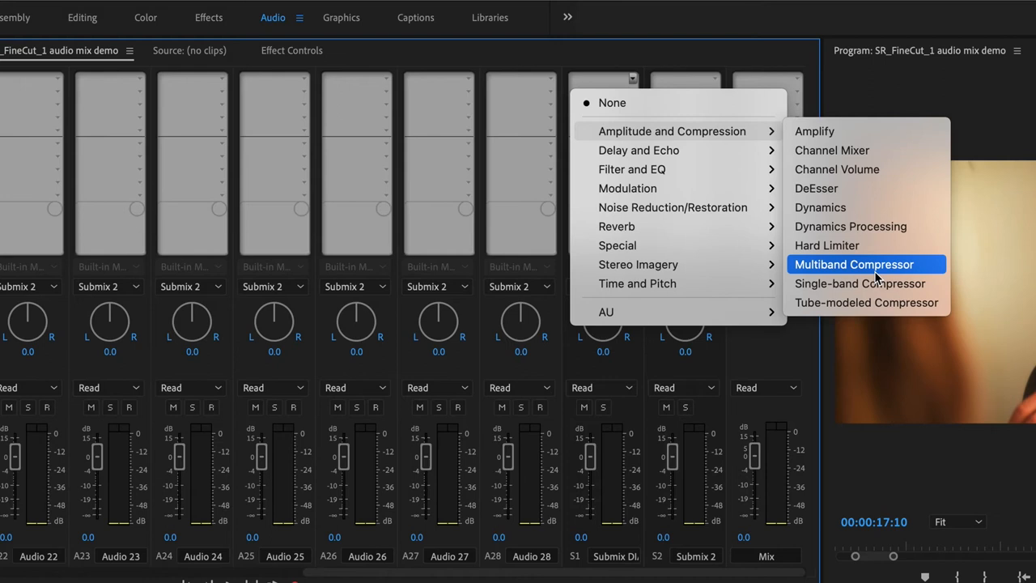
mouse_move(671, 207)
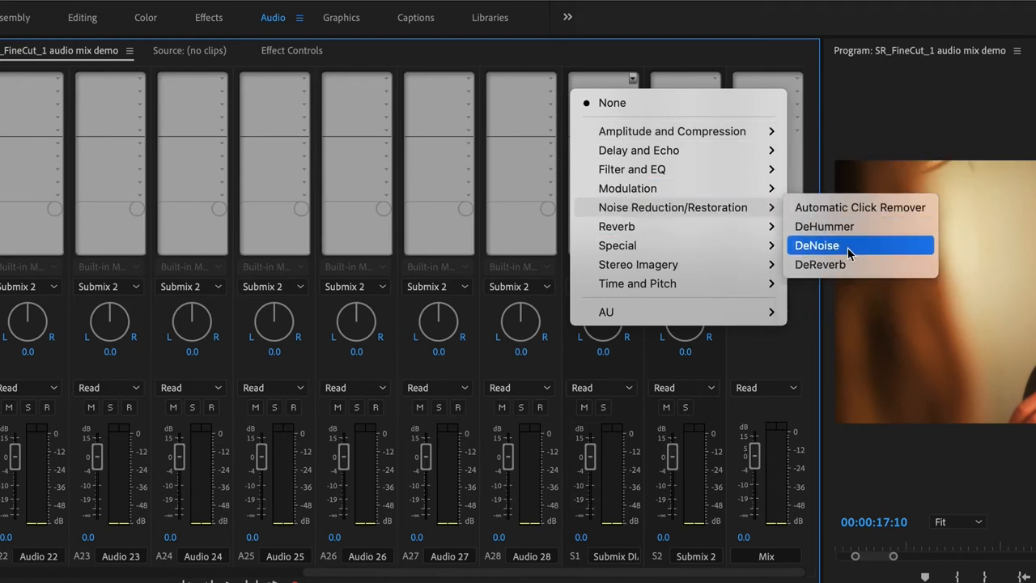
Insert DeNoise from Noise Reduction/Restoration onto the Submix DIA channel
left_click(816, 246)
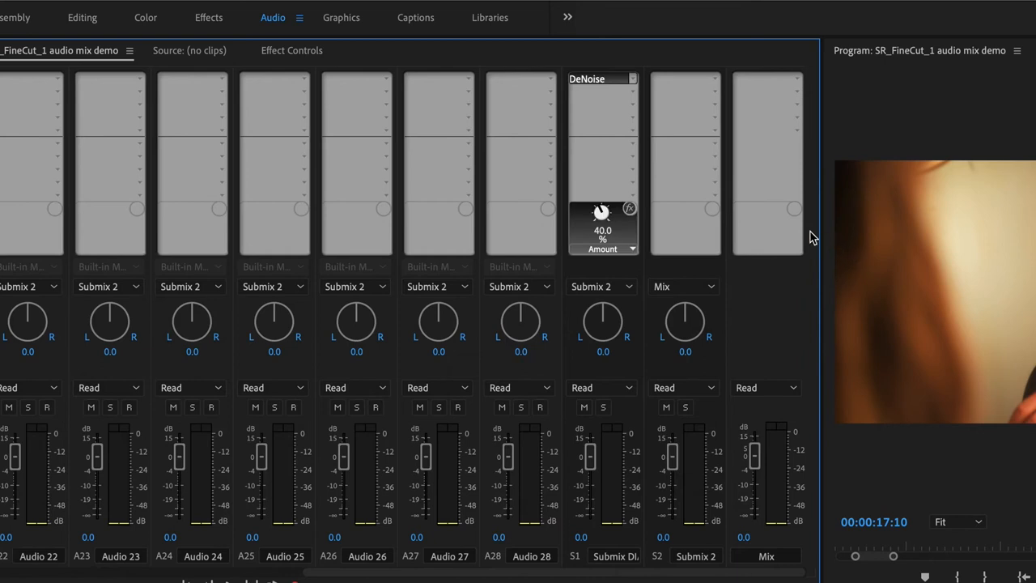
mouse_move(617, 240)
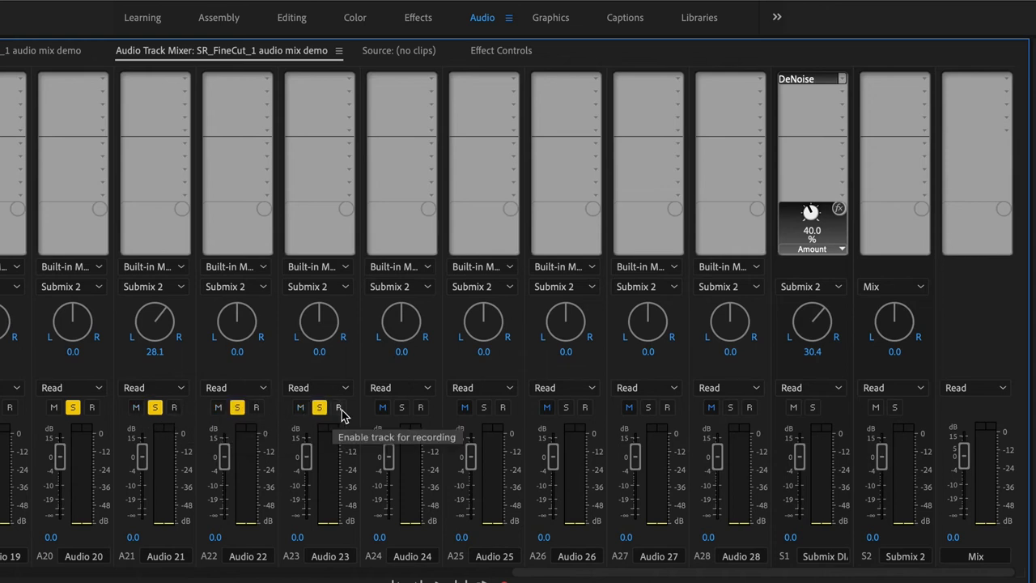
mouse_move(318, 413)
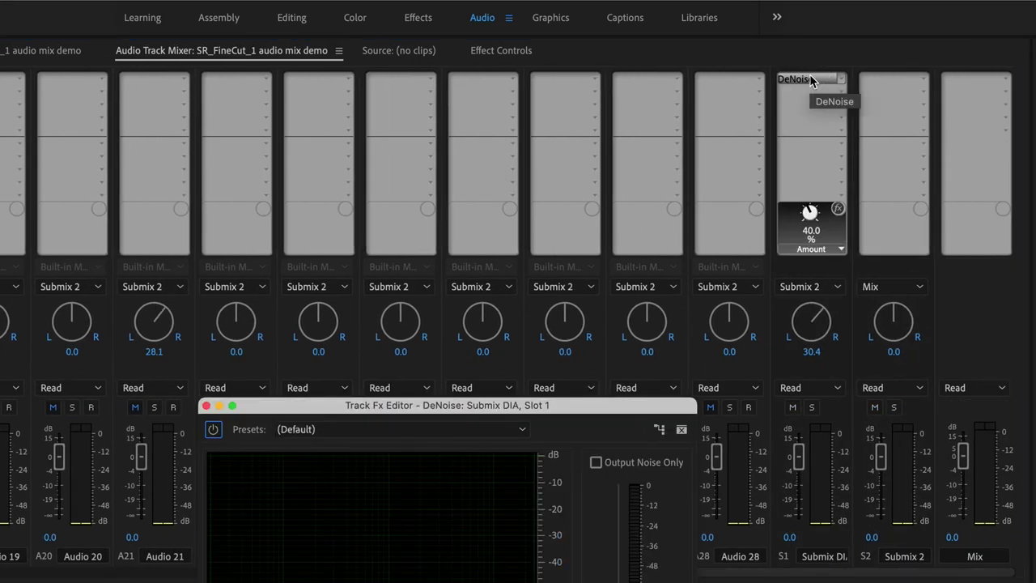
mouse_move(353, 440)
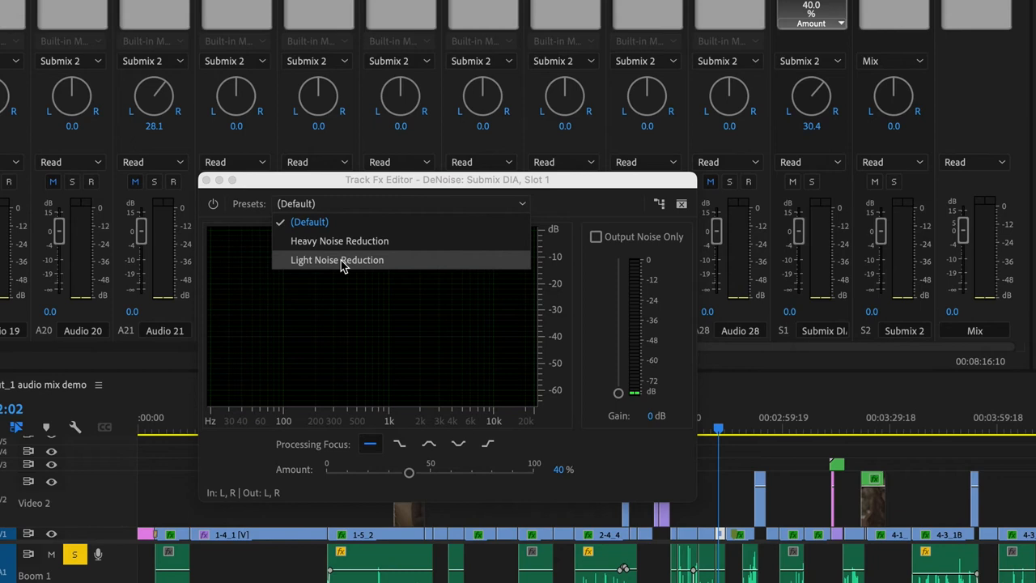
mouse_move(531, 202)
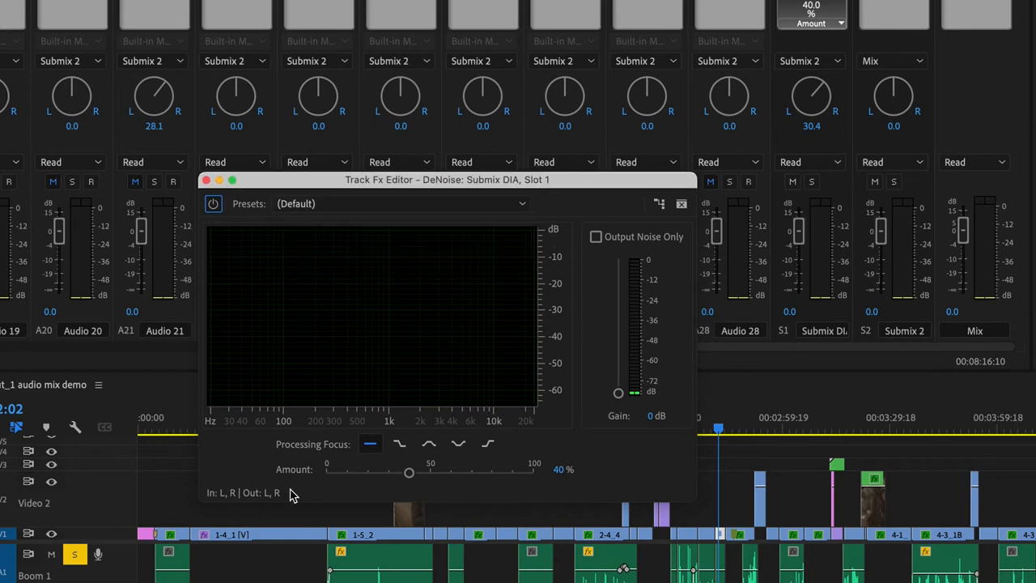
mouse_move(566, 479)
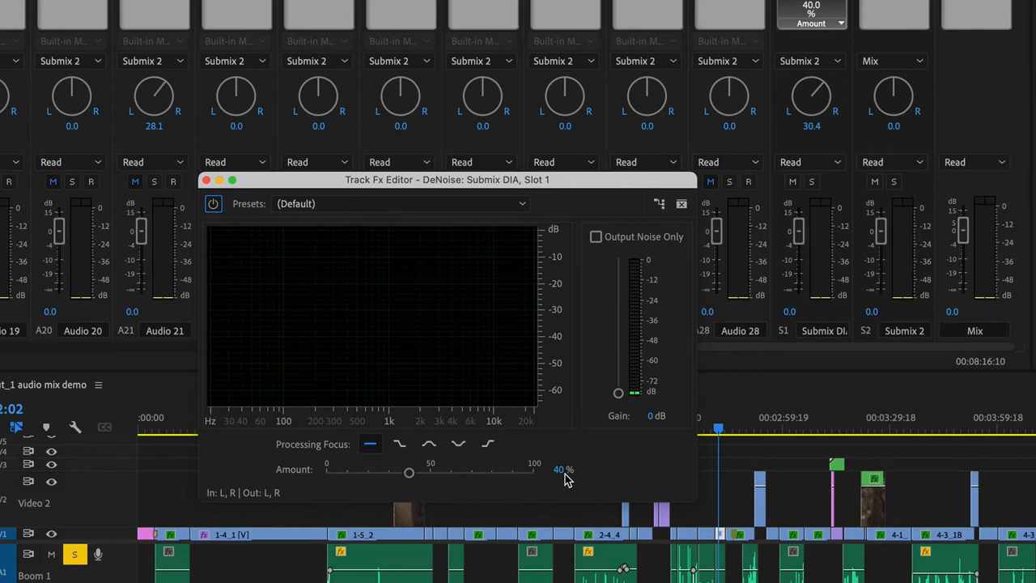
mouse_move(369, 443)
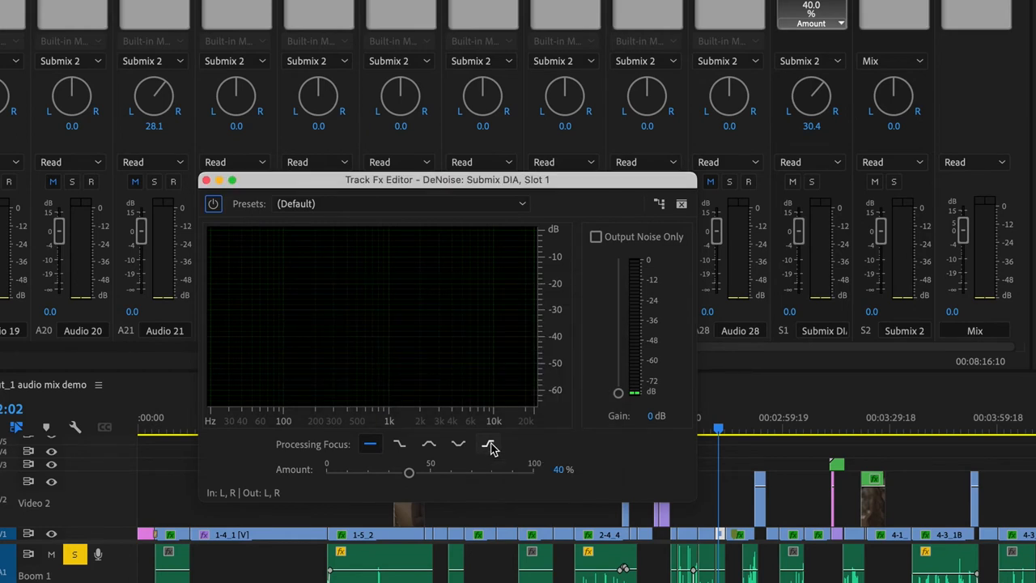
mouse_move(744, 417)
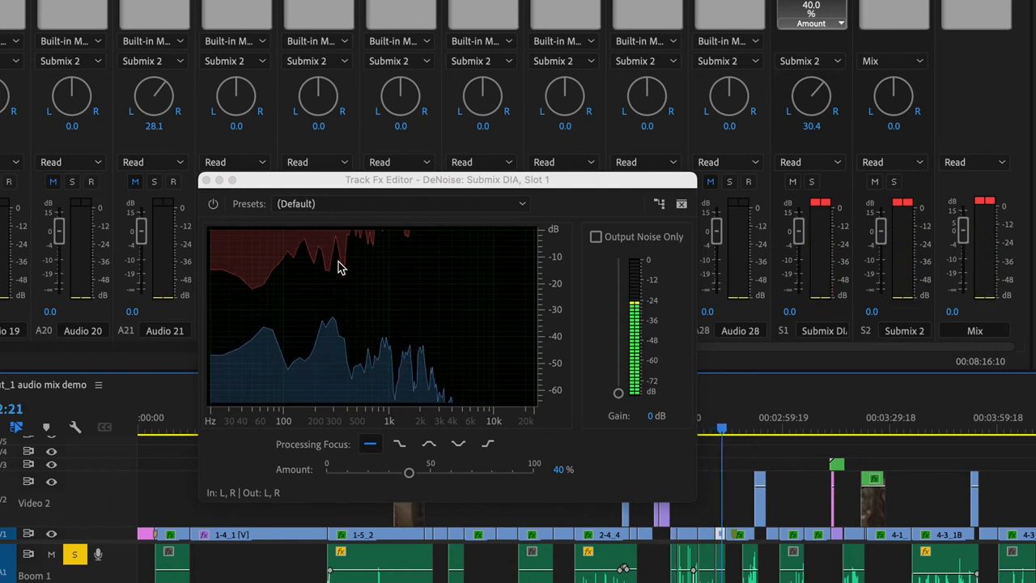
mouse_move(543, 378)
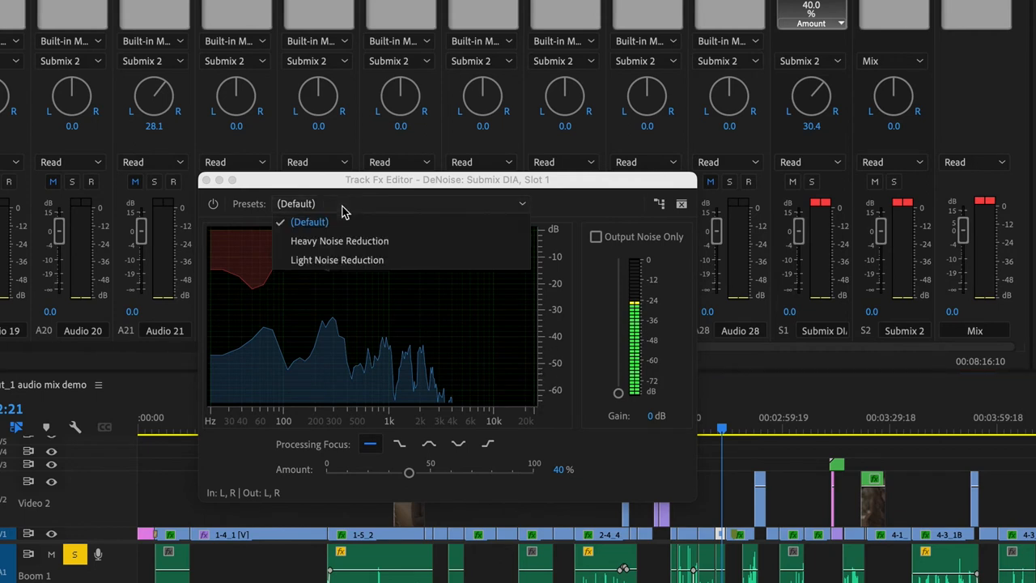
Apply the Light Noise Reduction preset and lower the DeNoise amount to about 12%
left_click(337, 259)
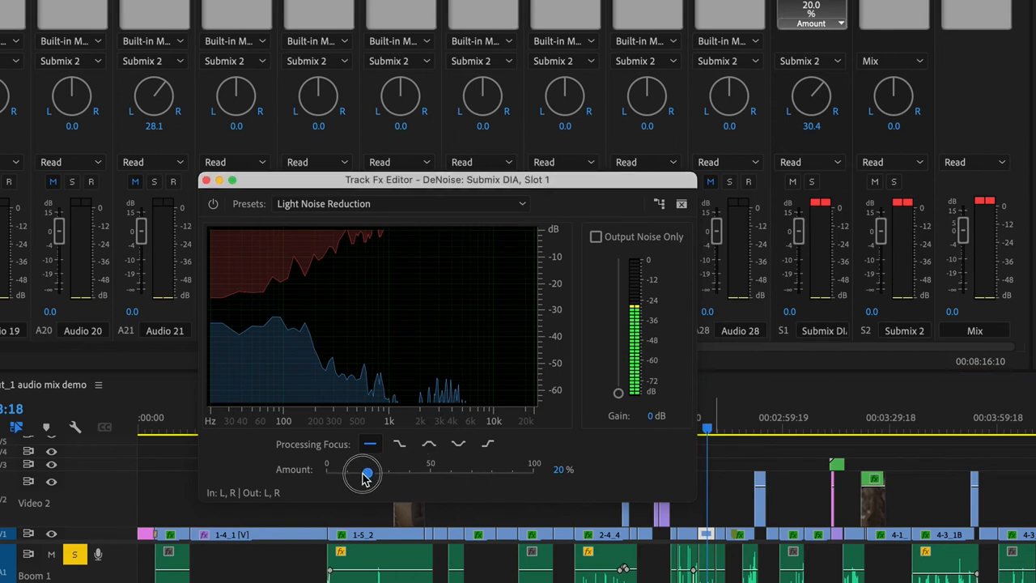
left_click_drag(362, 472, 356, 473)
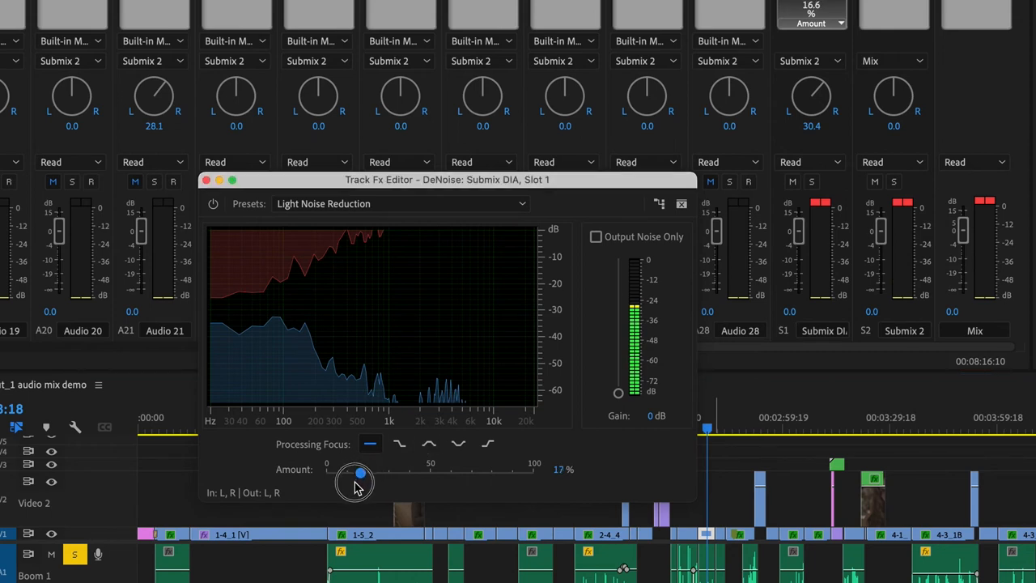
left_click_drag(356, 473, 350, 473)
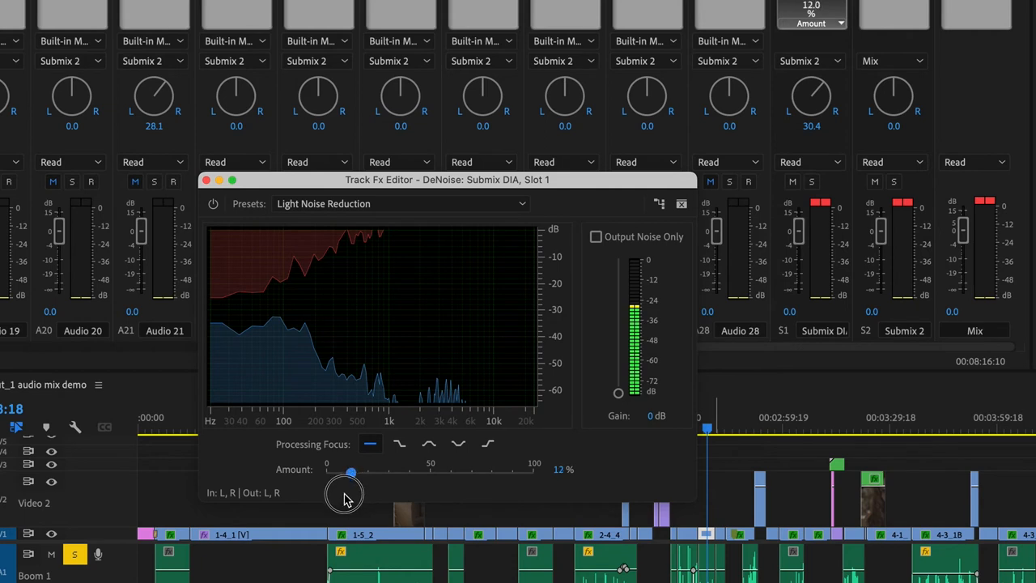
mouse_move(213, 204)
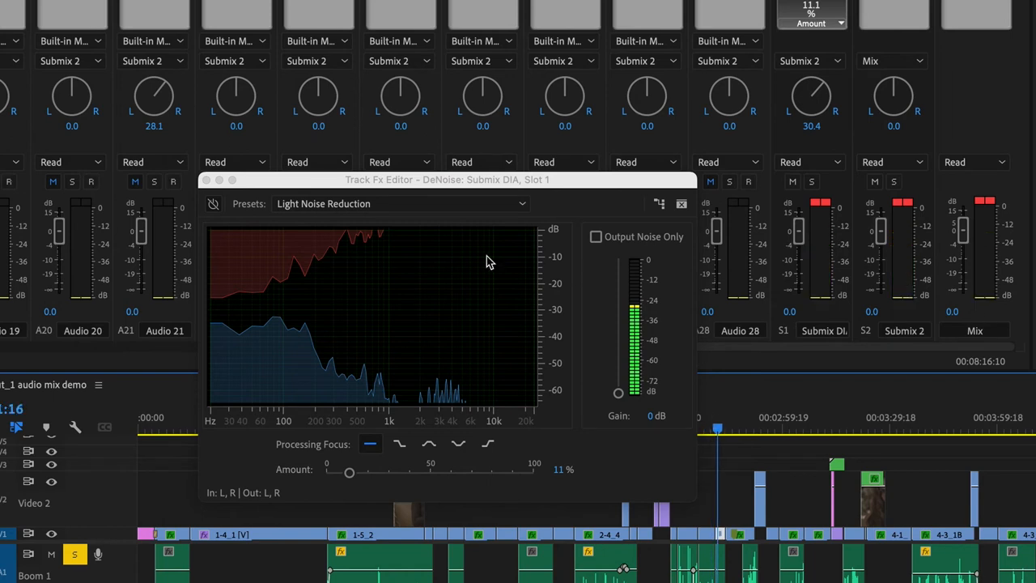
mouse_move(381, 296)
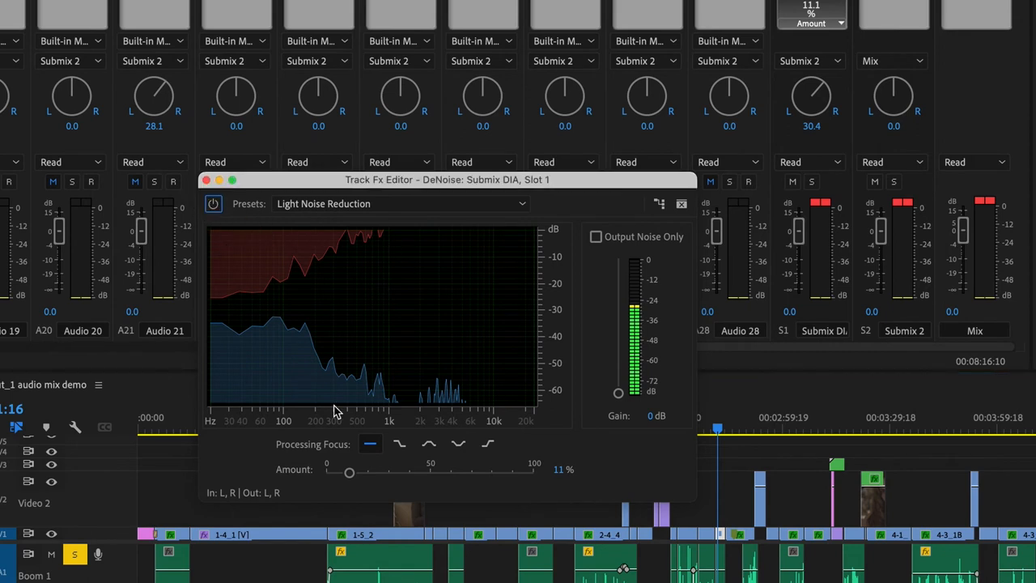
Switch DeNoise's processing focus to other frequencies and raise its amount to about 15%
left_click(431, 444)
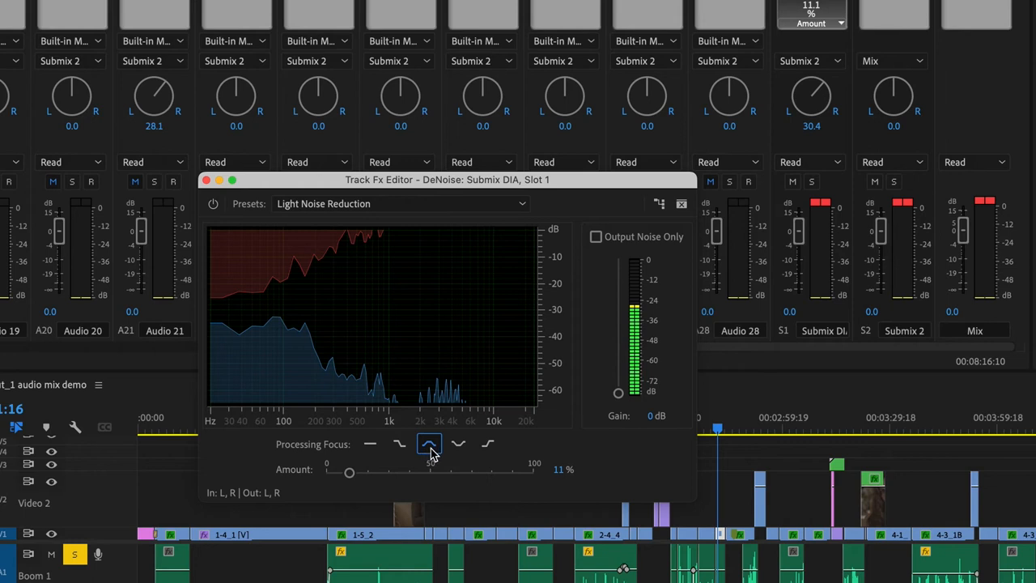
mouse_move(458, 443)
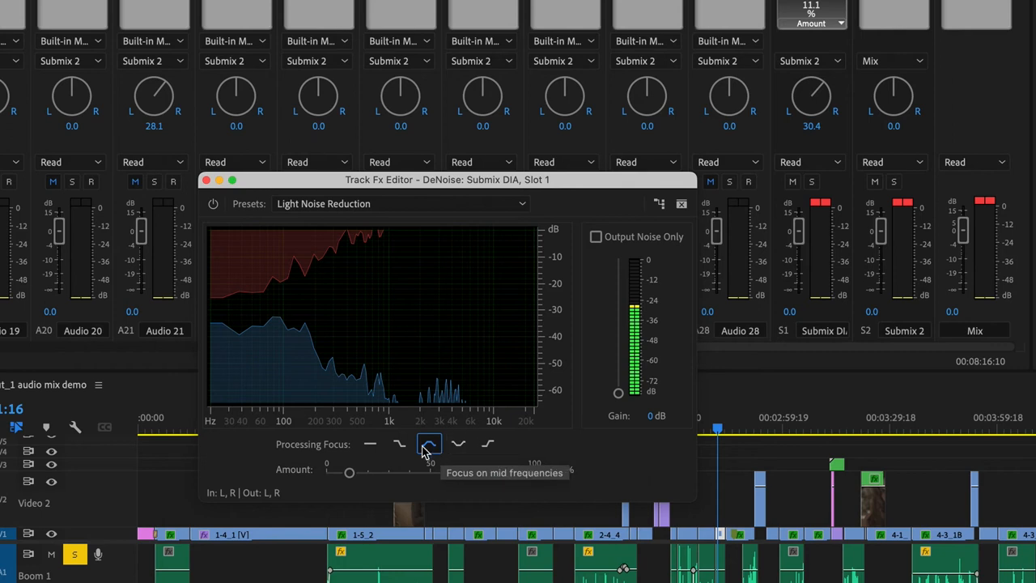
left_click(458, 443)
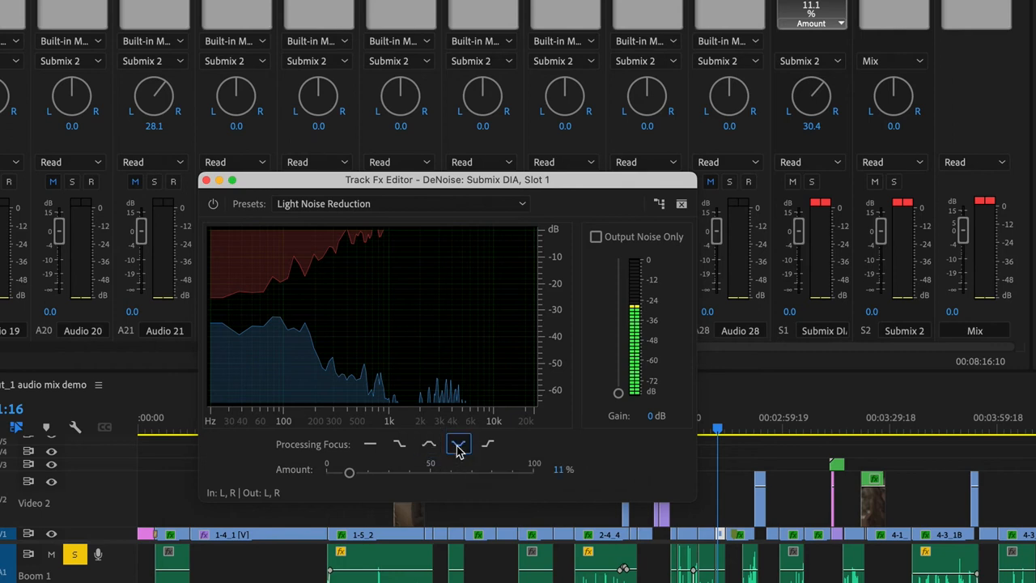
left_click_drag(349, 472, 355, 473)
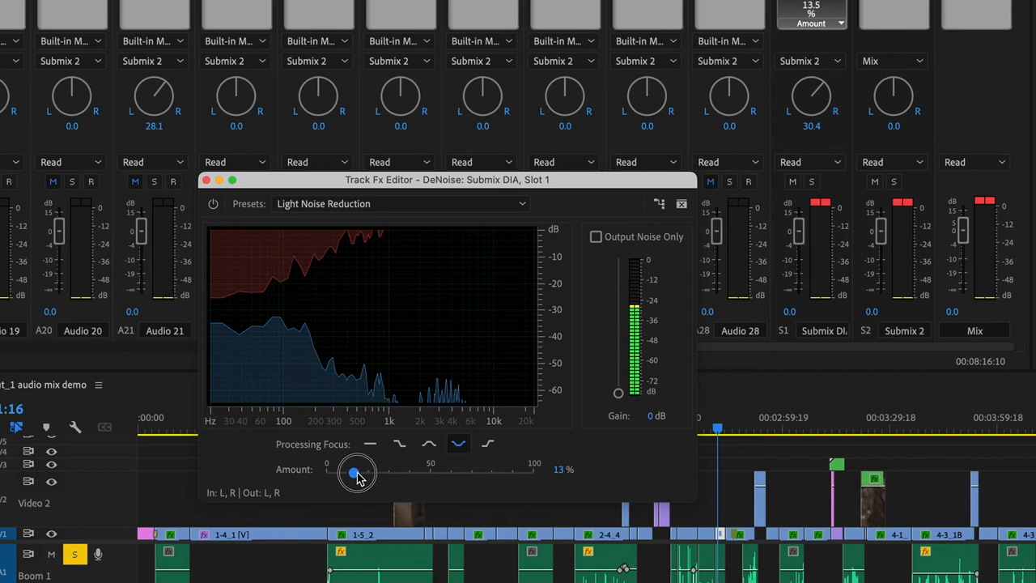
left_click_drag(353, 472, 356, 472)
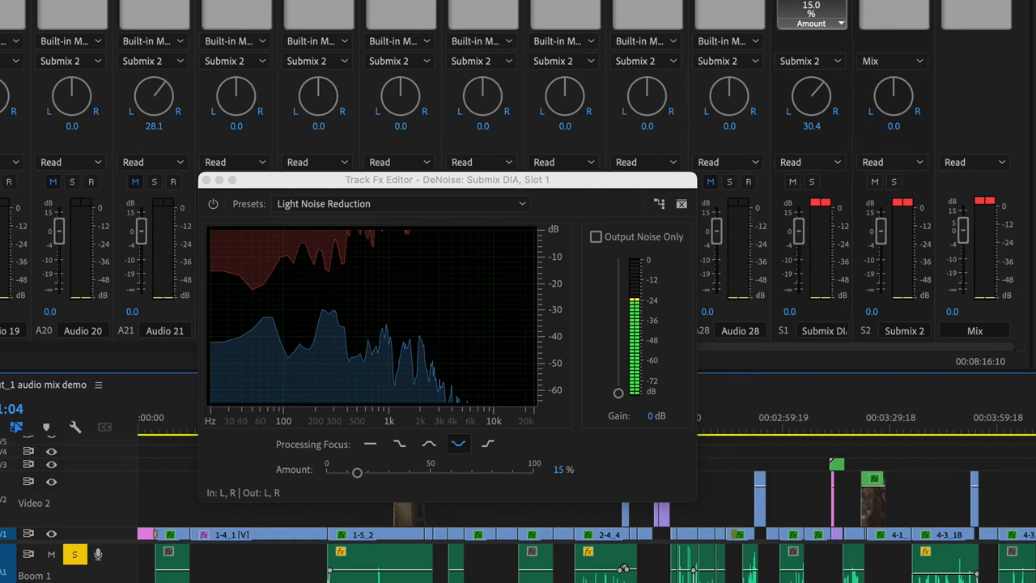
Check a later point in the film and close the DeNoise settings
left_click(995, 429)
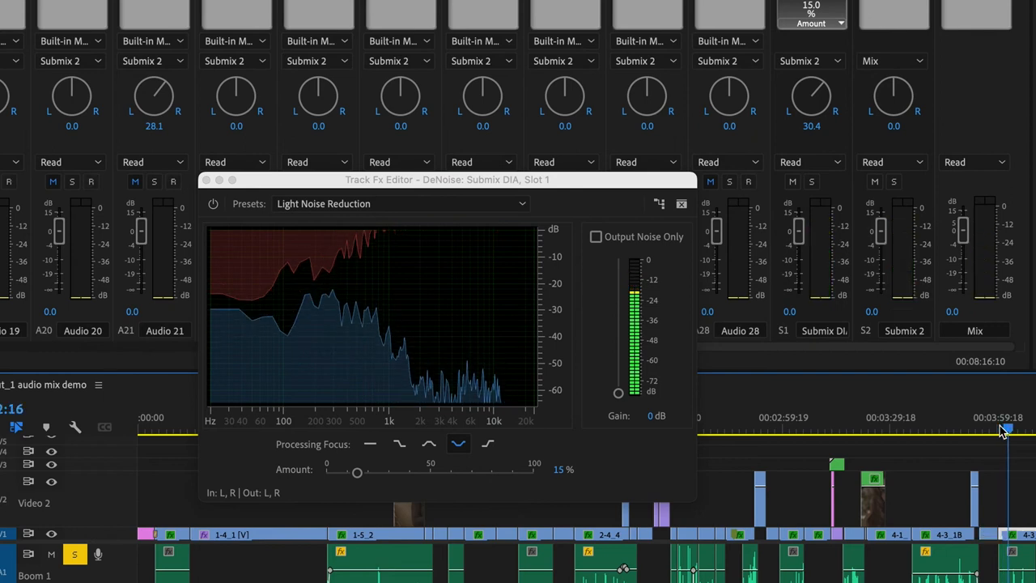
left_click(681, 204)
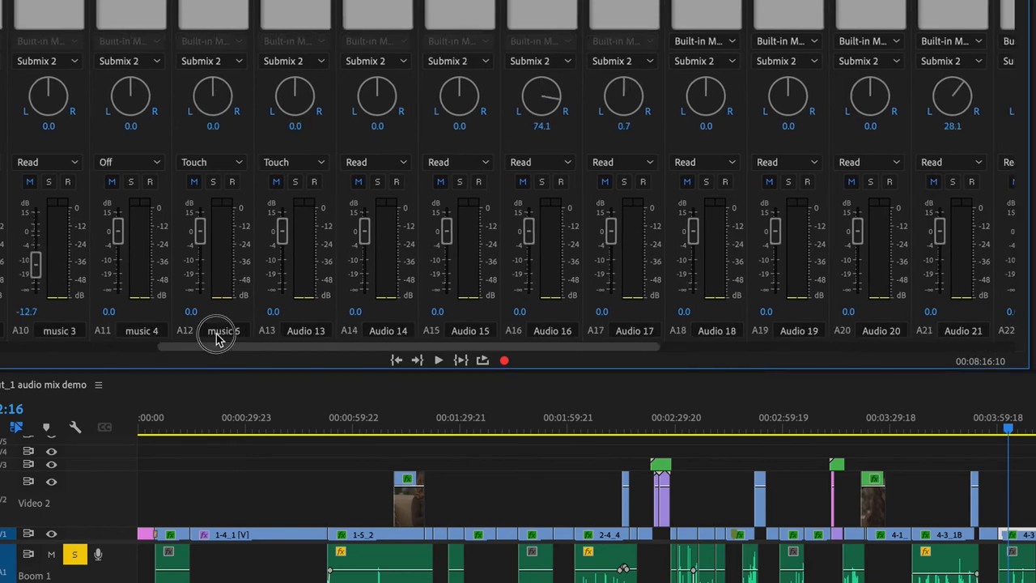
Scroll the Audio Track Mixer toward the Submix 2 track
scroll("left", 3)
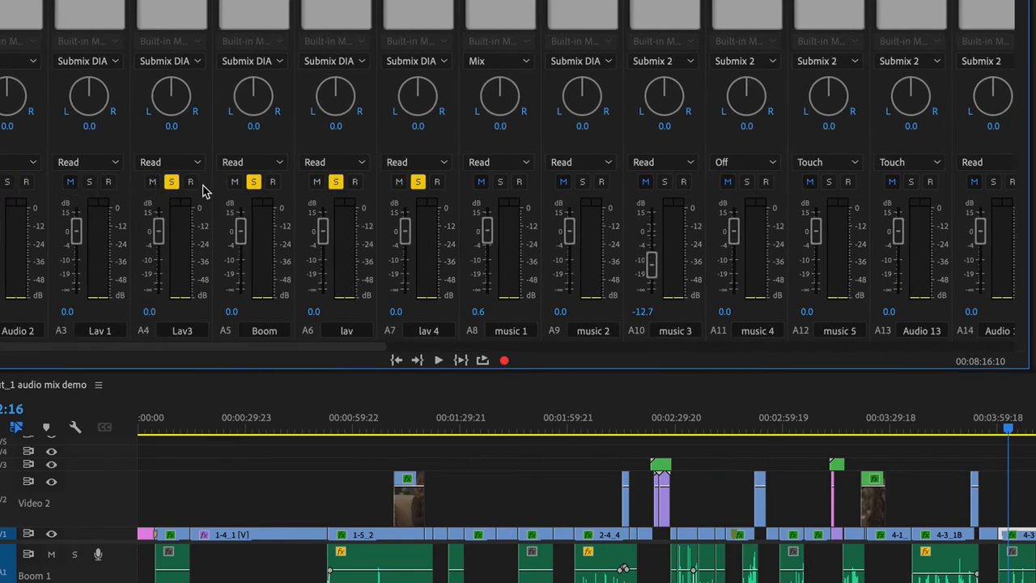
mouse_move(418, 182)
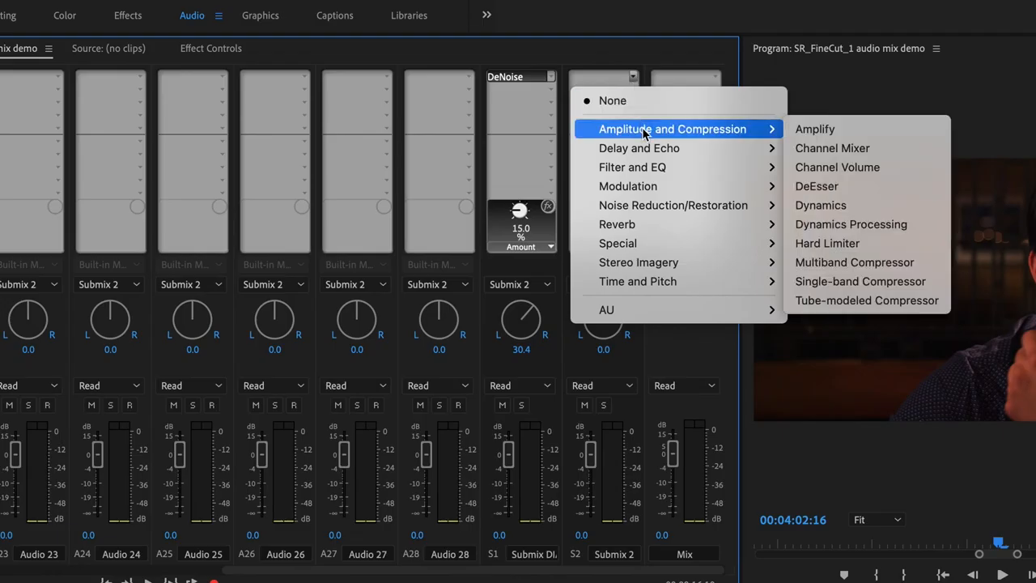
mouse_move(784, 136)
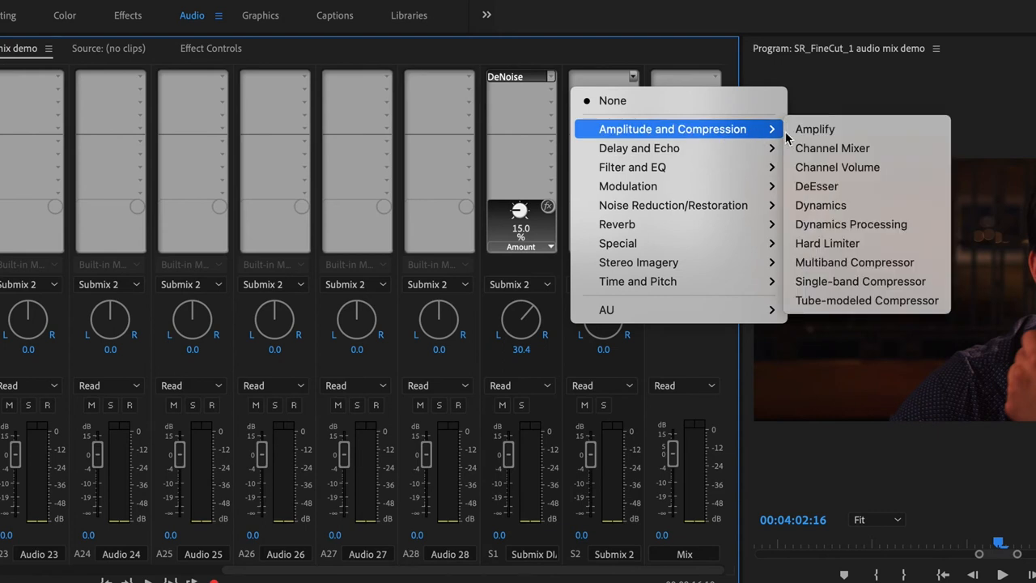
mouse_move(861, 262)
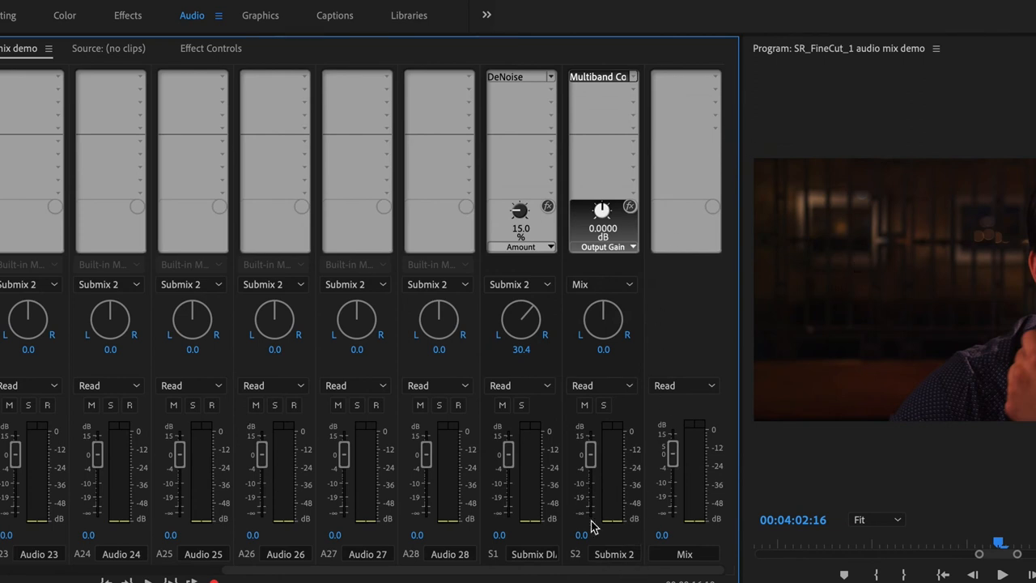
mouse_move(628, 563)
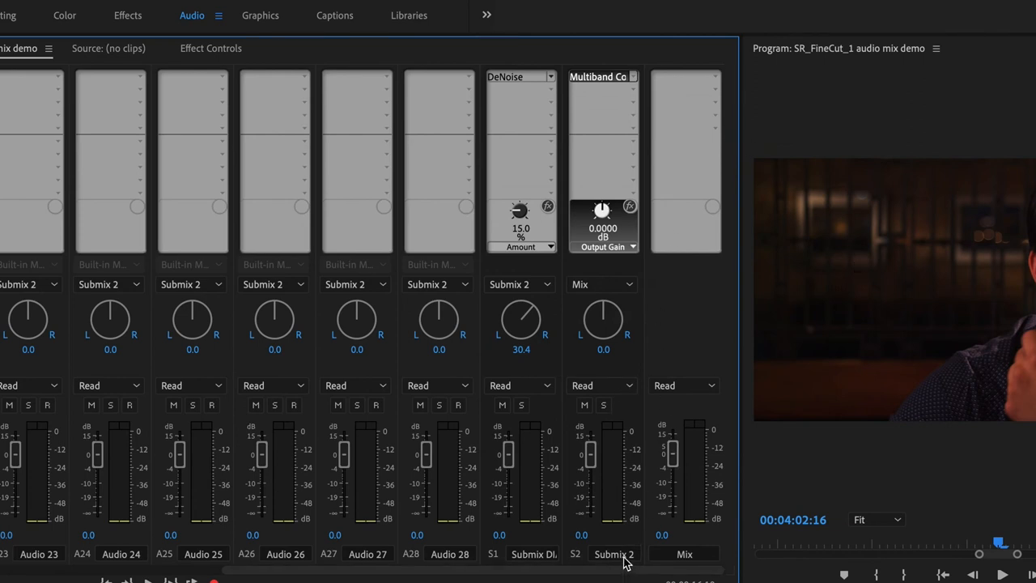
mouse_move(613, 553)
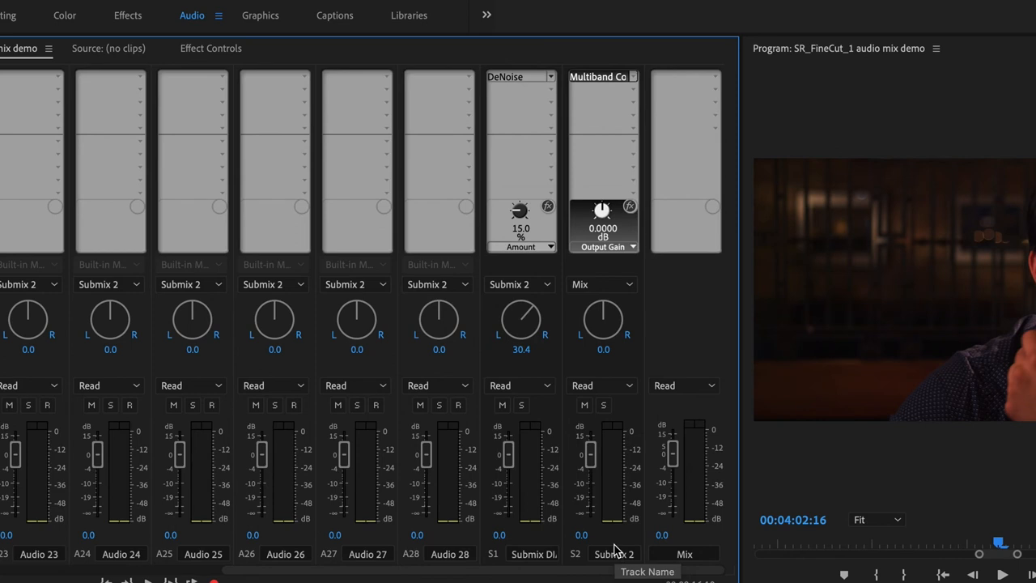
mouse_move(598, 78)
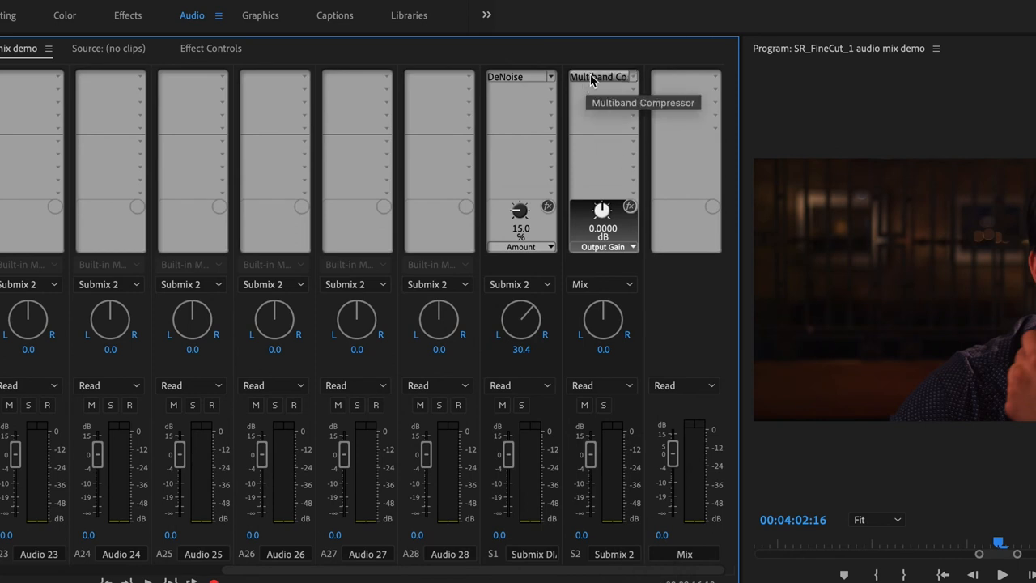
Open the detailed settings of the Submix 2 Multiband Compressor
double_click(597, 76)
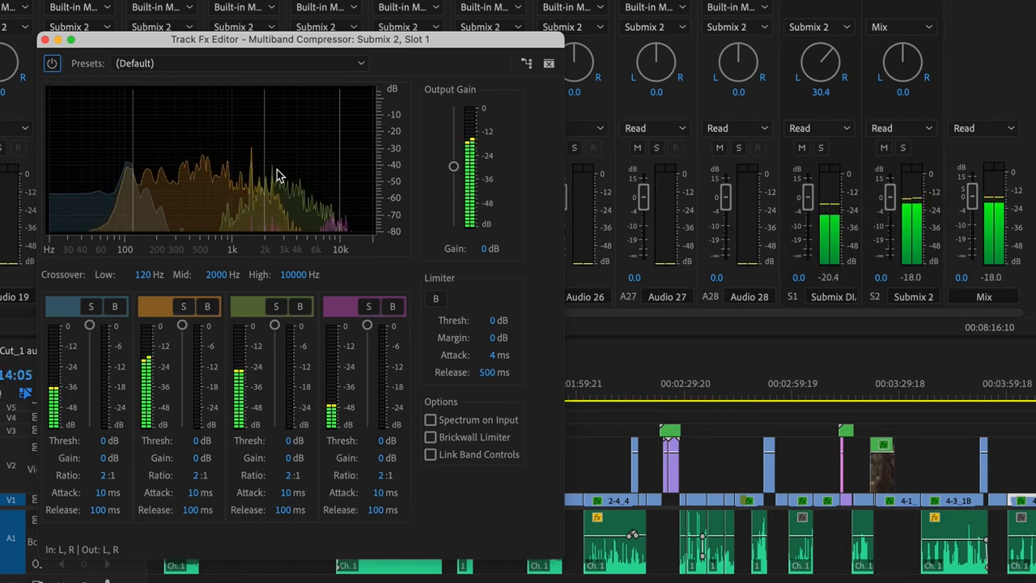
mouse_move(259, 278)
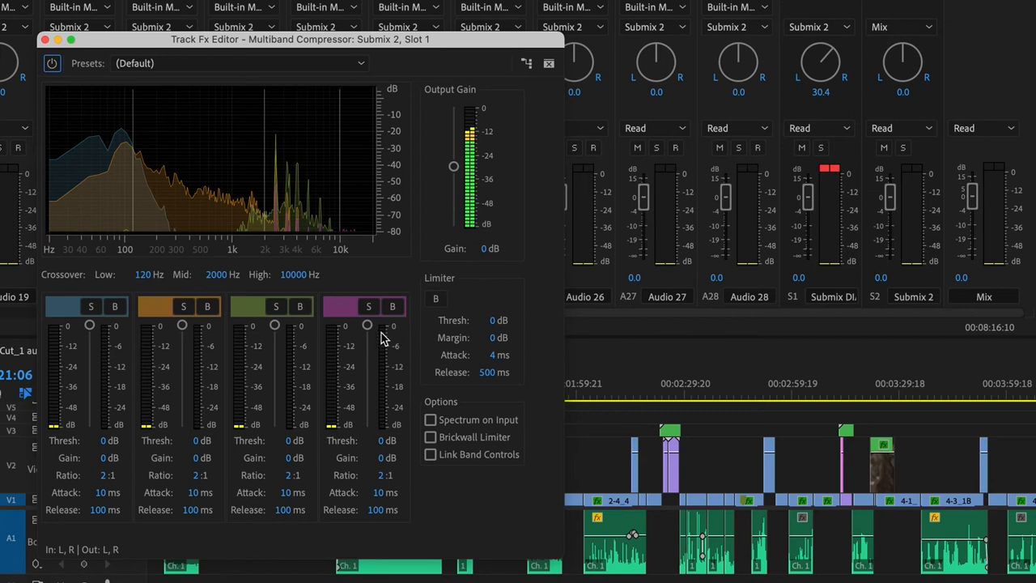
mouse_move(278, 408)
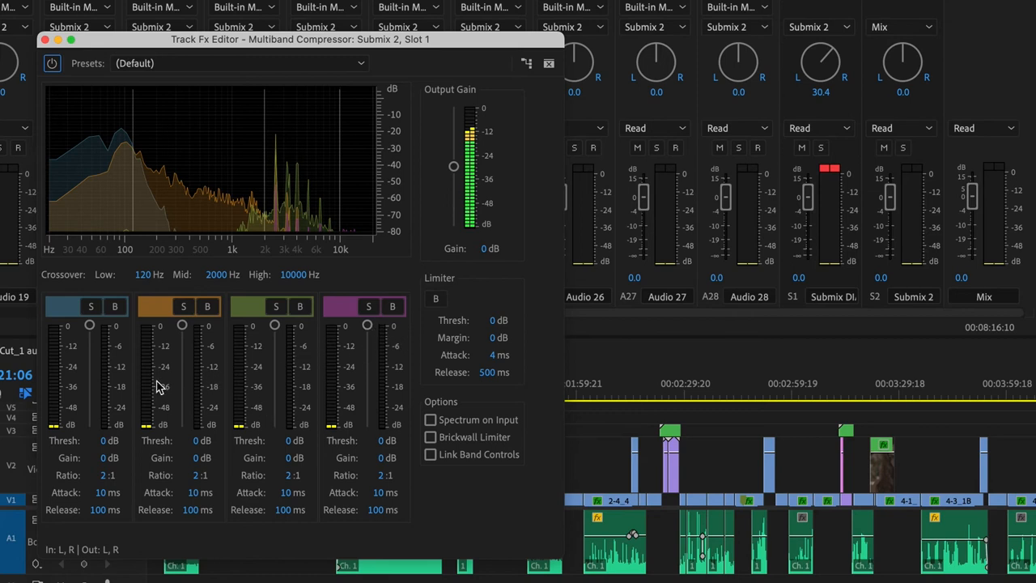
mouse_move(291, 460)
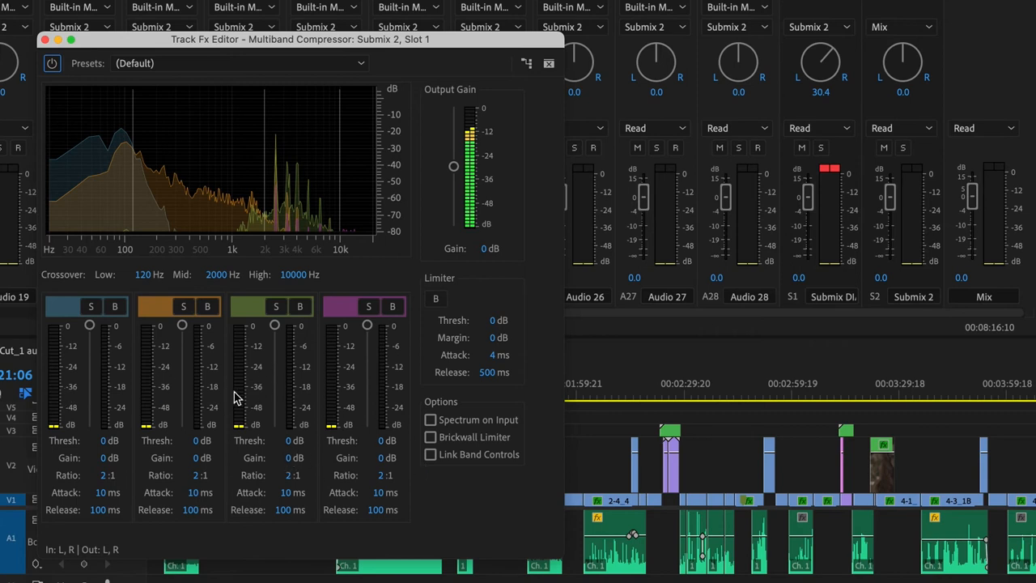
mouse_move(316, 29)
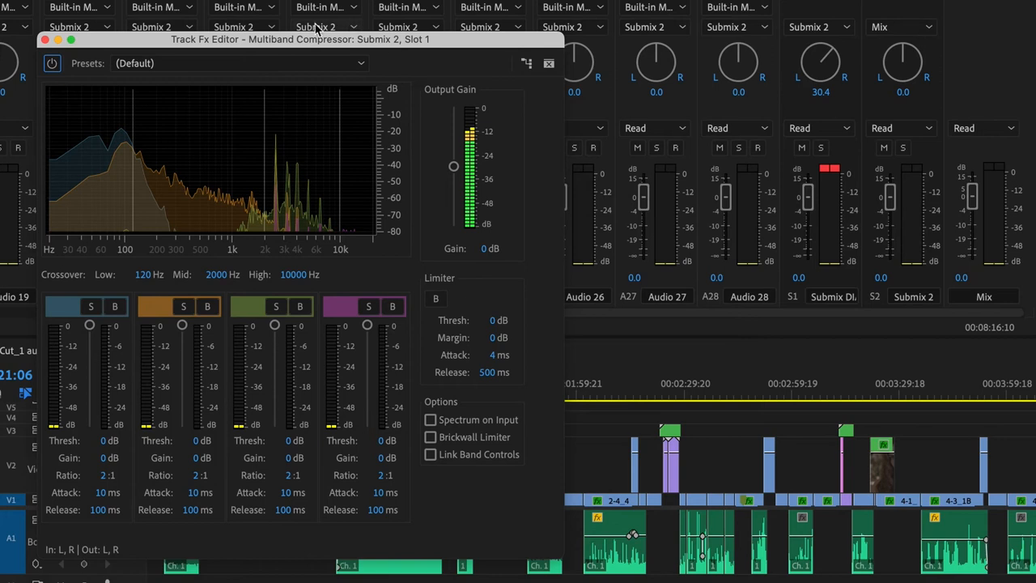
Apply the Broadcast preset to the Submix 2 Multiband Compressor
left_click(240, 63)
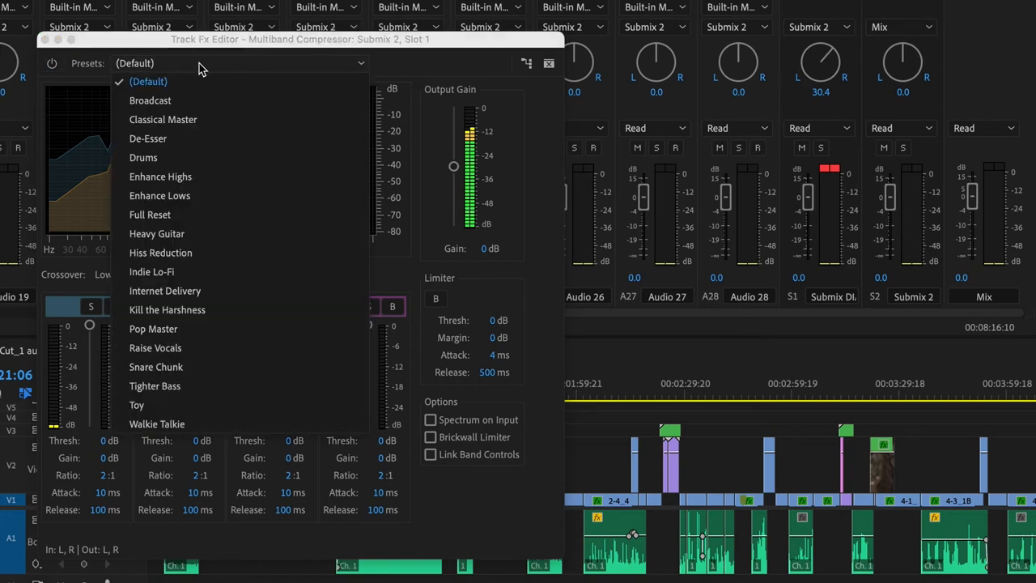
left_click(149, 101)
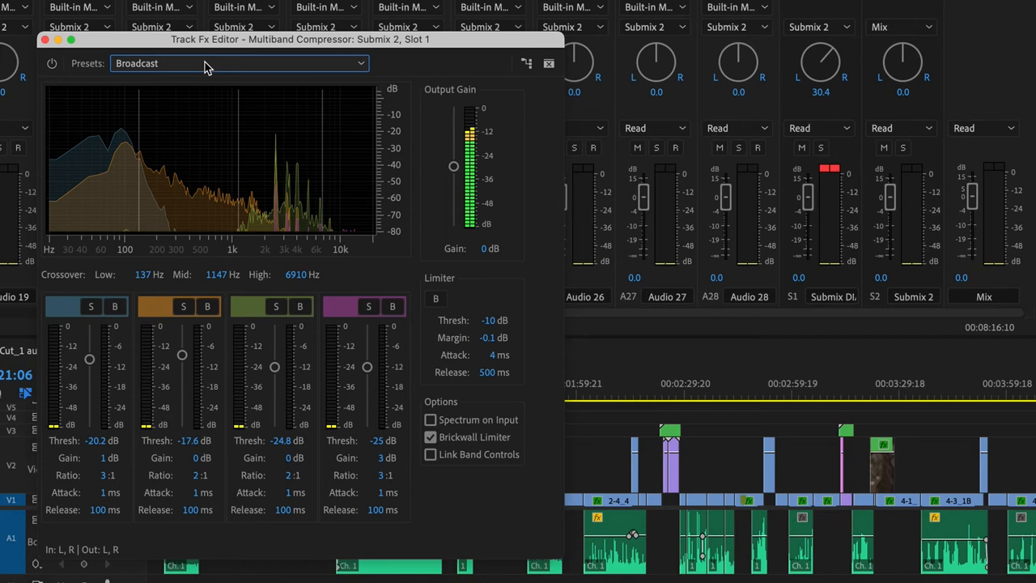
mouse_move(741, 155)
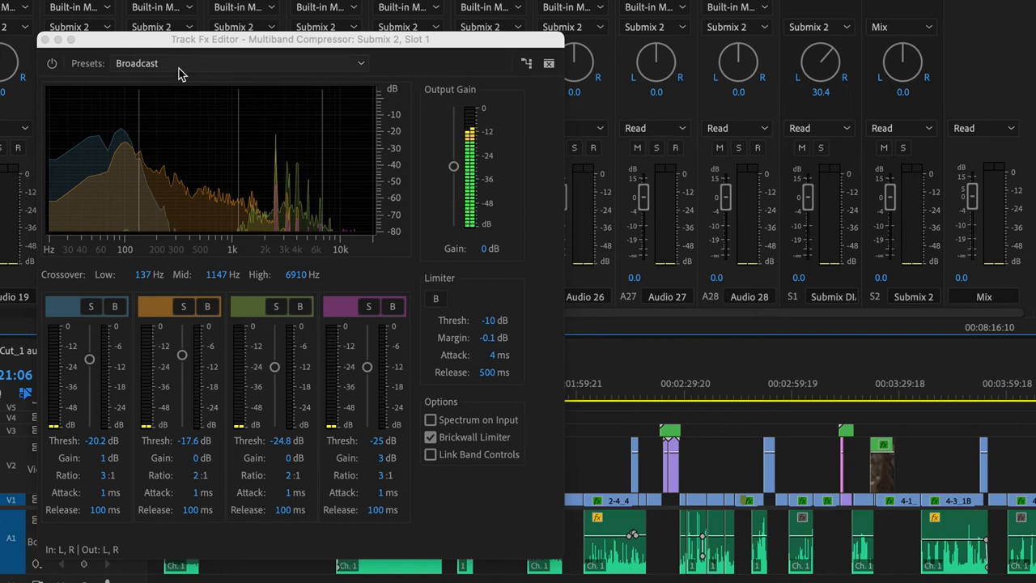
mouse_move(148, 75)
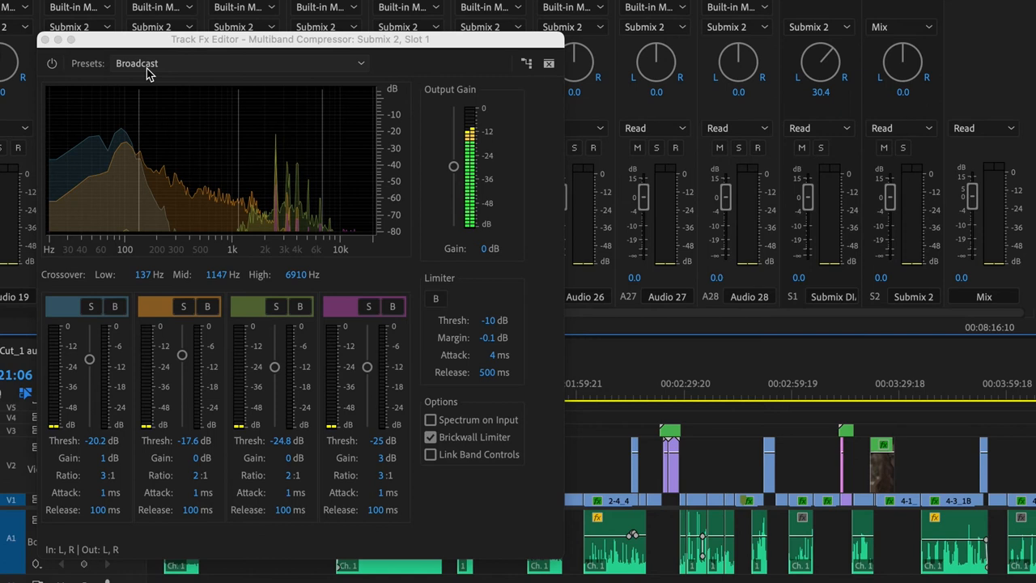
mouse_move(249, 89)
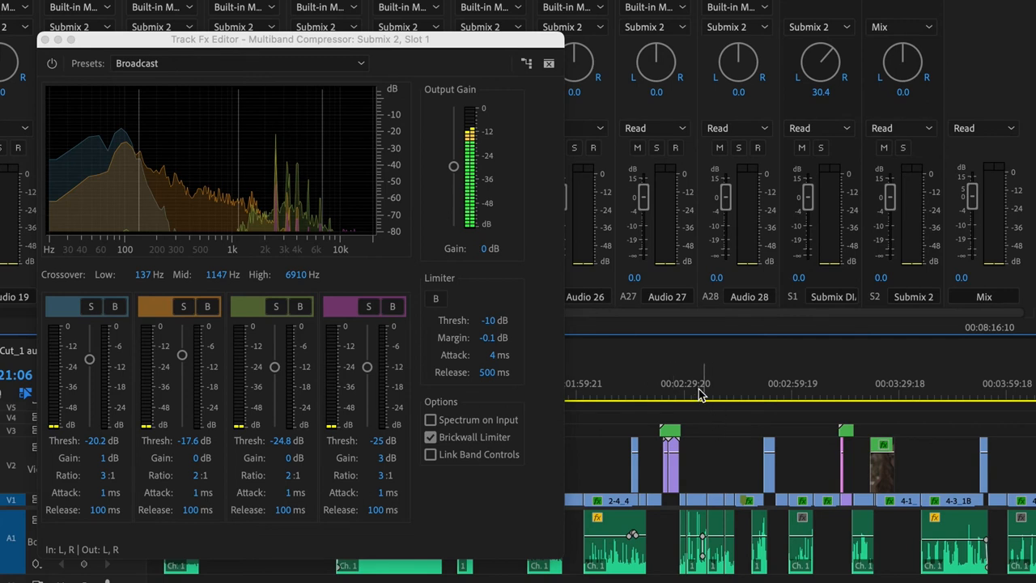
Lower the compressor's output gain to -4 dB while reviewing playback around two minutes in
left_click(633, 395)
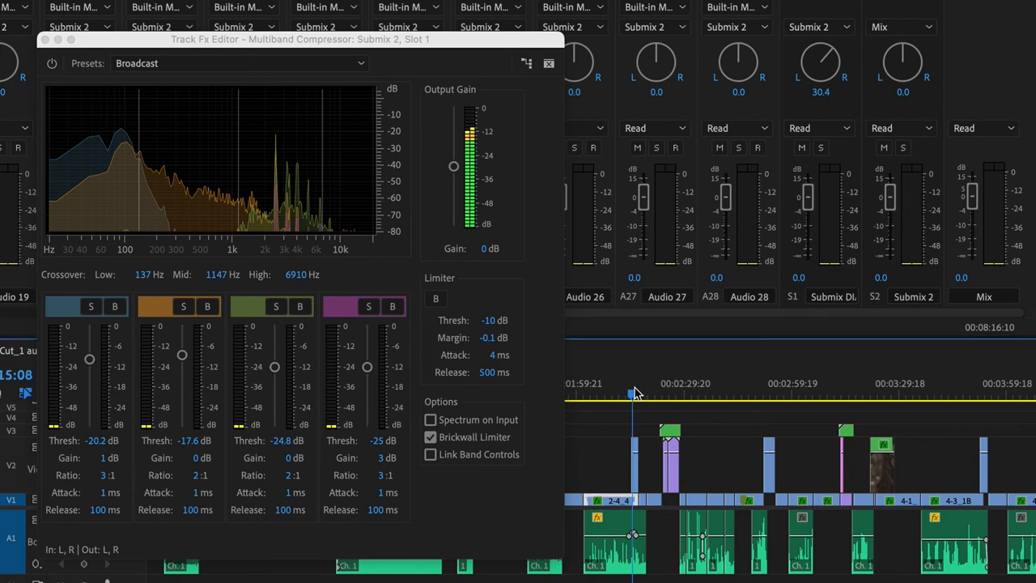
mouse_move(191, 89)
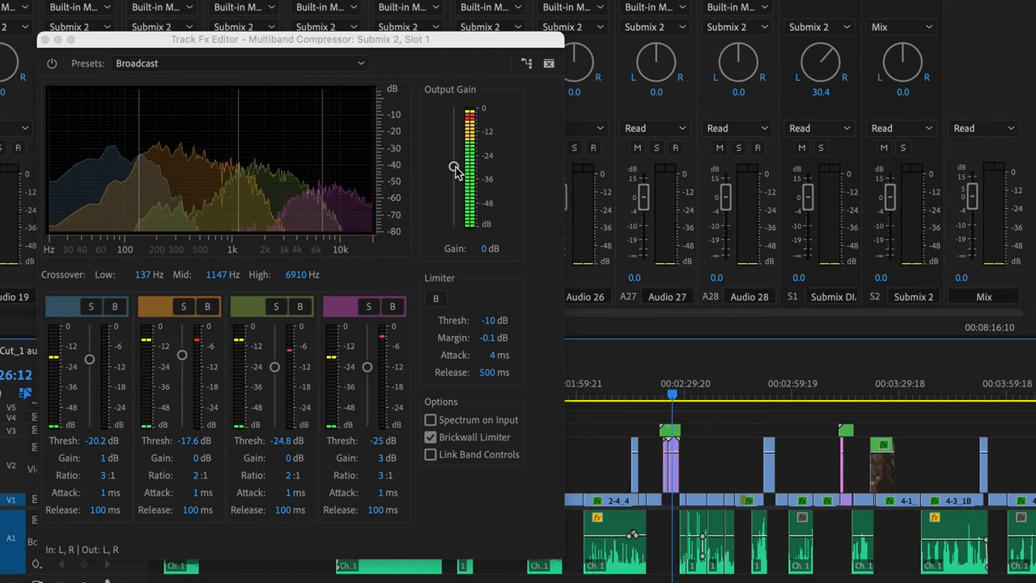
left_click_drag(453, 167, 453, 175)
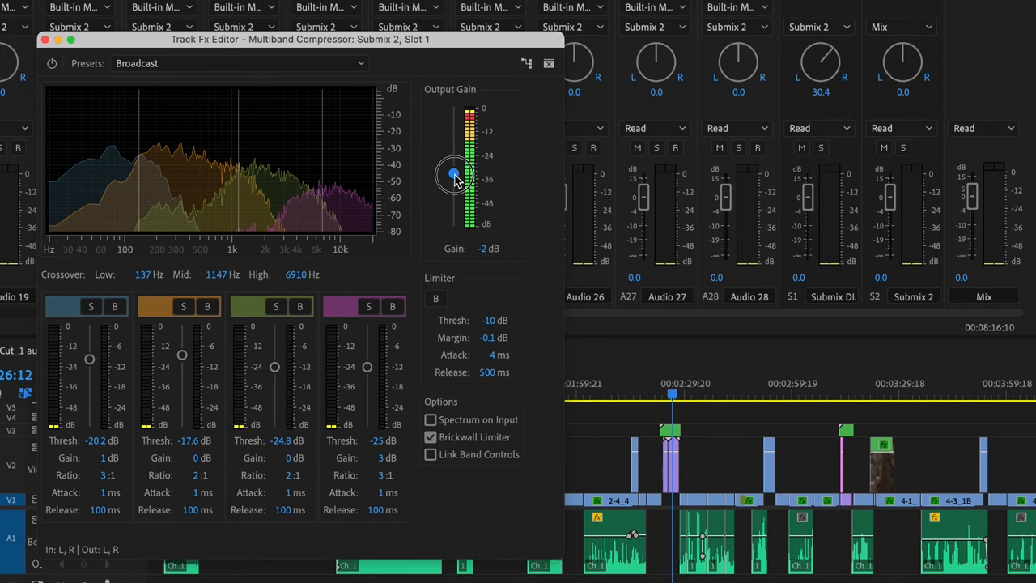
left_click_drag(453, 171, 453, 178)
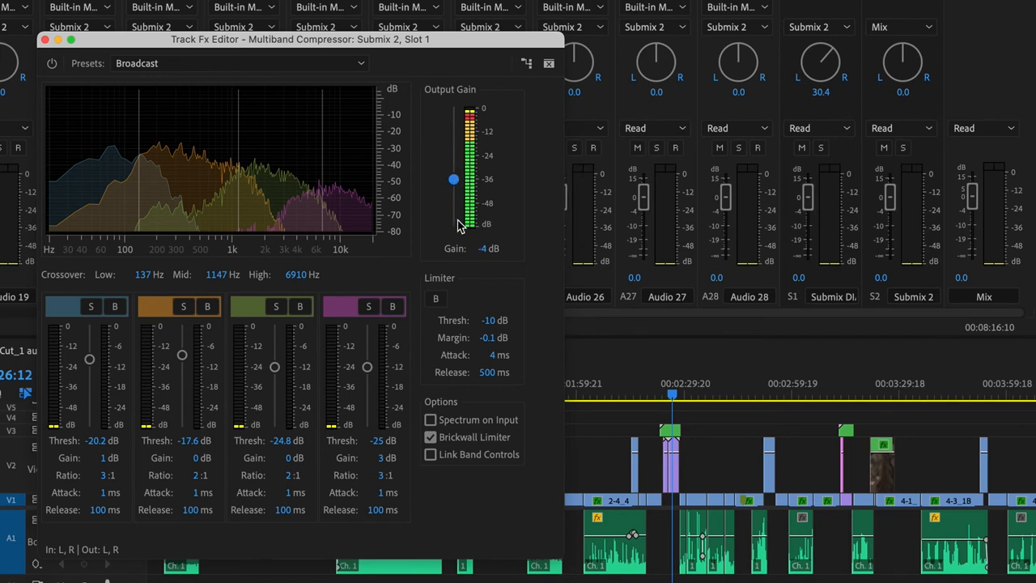
mouse_move(644, 389)
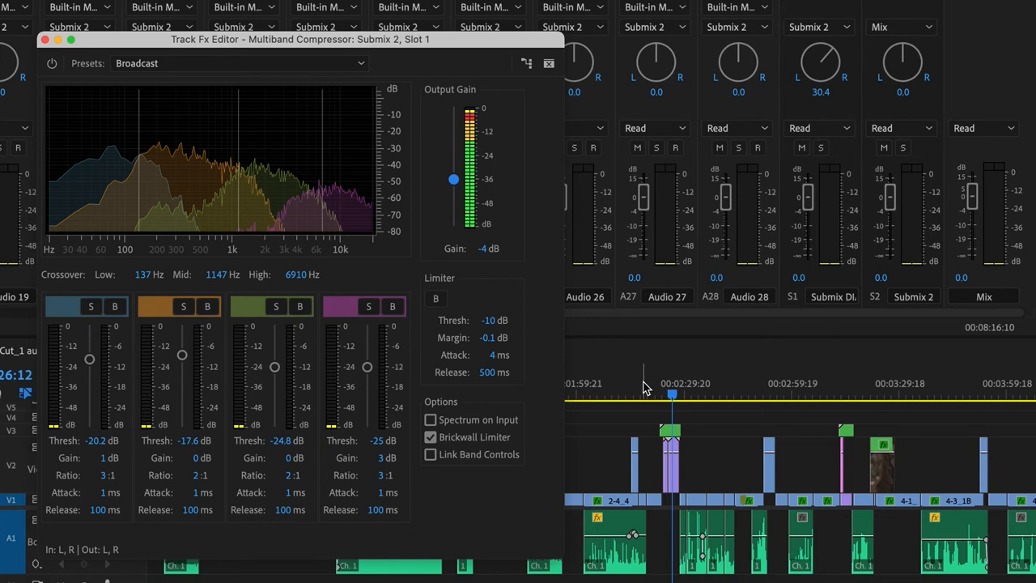
left_click(644, 395)
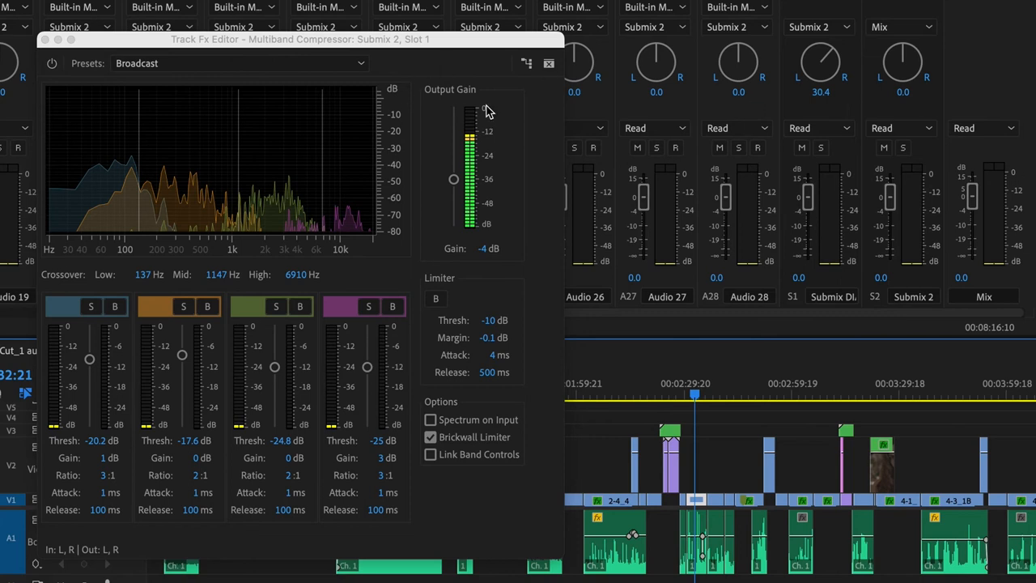
mouse_move(472, 121)
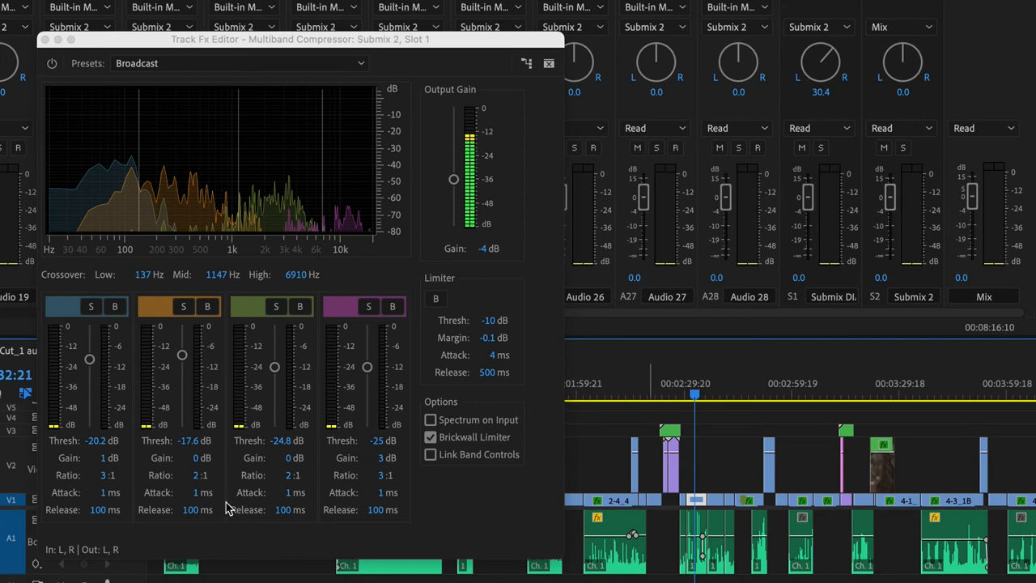
Reset the compressor to its default preset, then try the Walkie Talkie preset
left_click(234, 63)
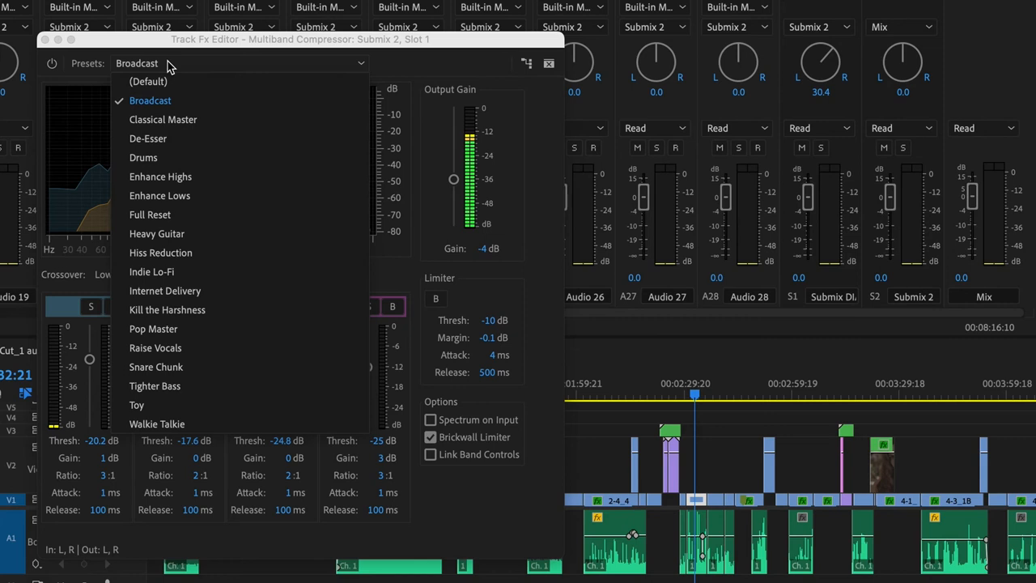
left_click(148, 80)
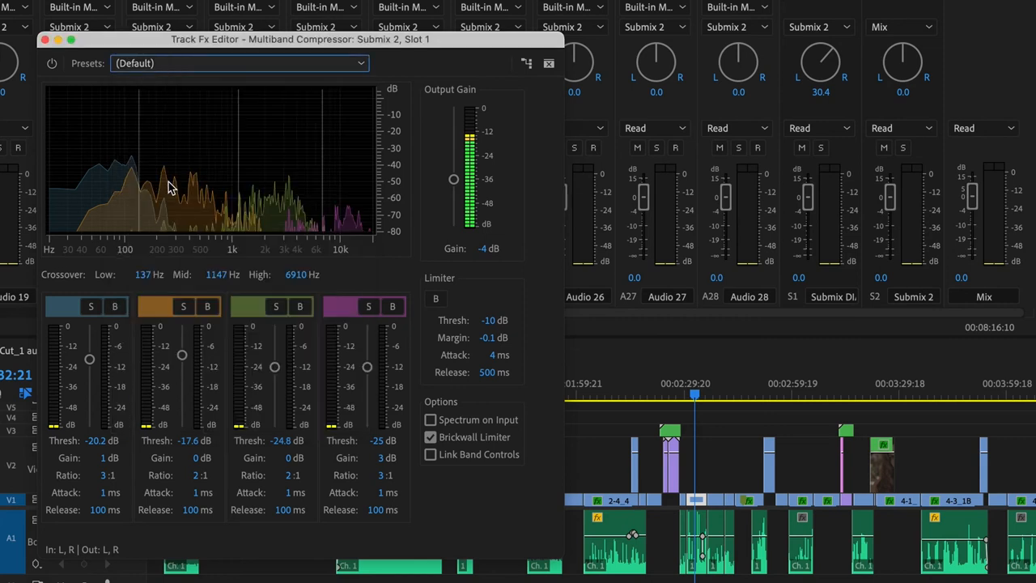
left_click(238, 63)
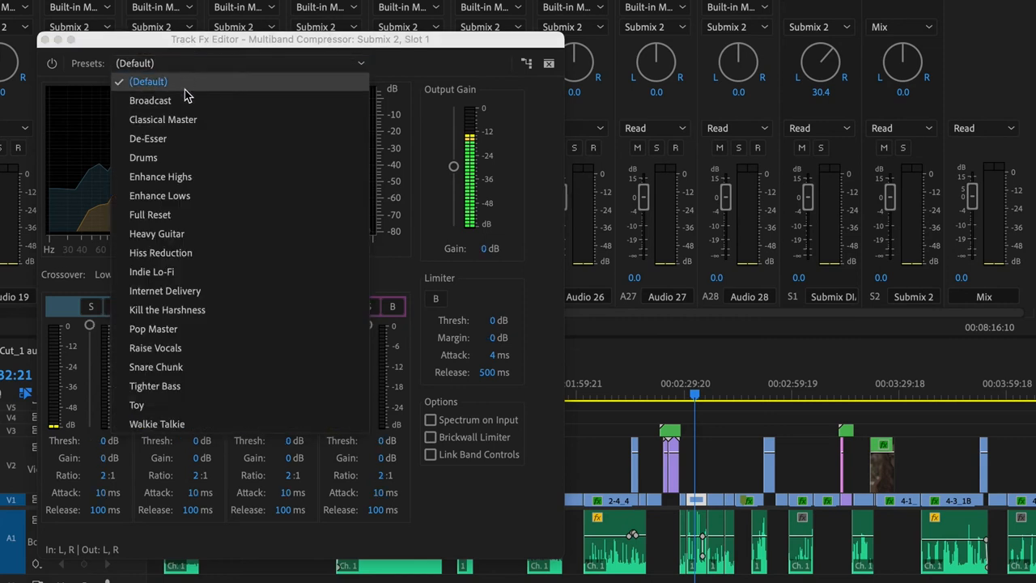
mouse_move(205, 424)
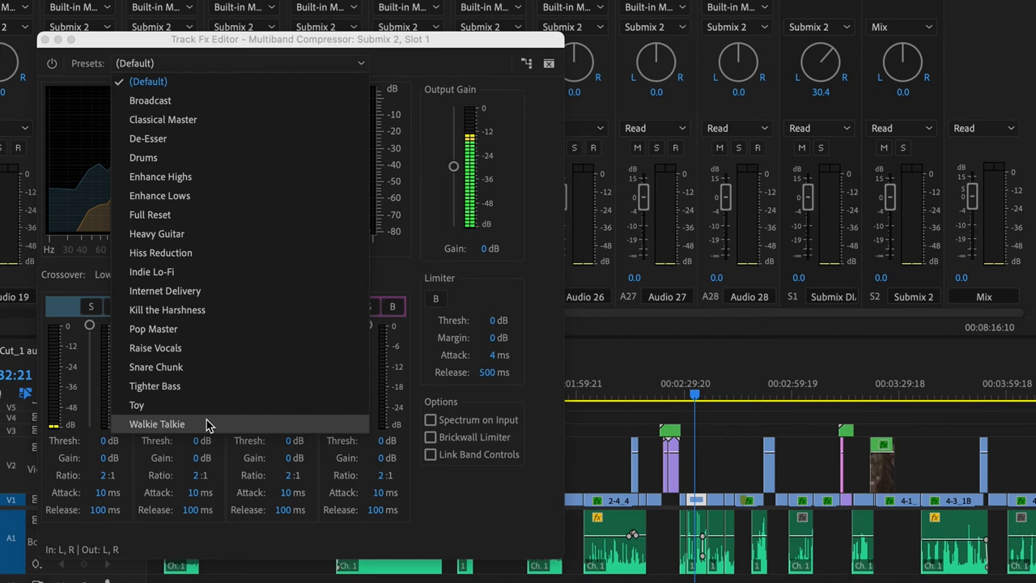
left_click(157, 424)
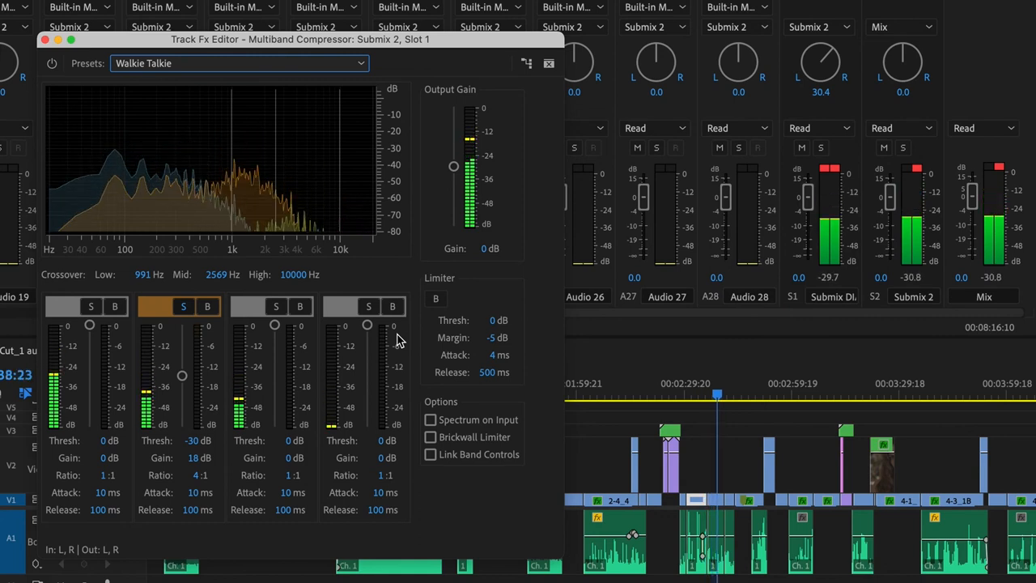
Return to the Broadcast preset and lower the output gain back to -4 dB
left_click(239, 63)
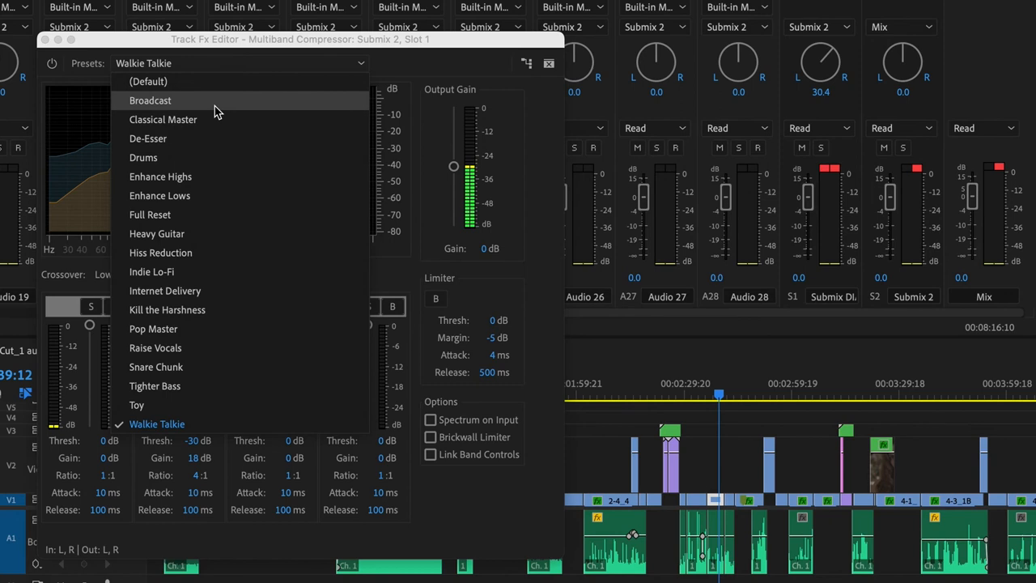
left_click(151, 100)
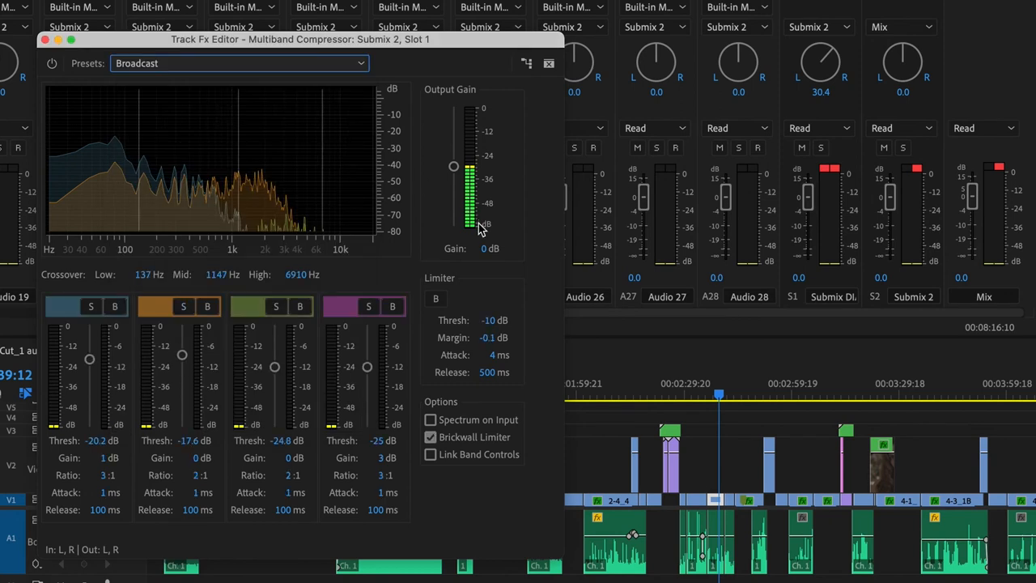
left_click_drag(453, 165, 453, 174)
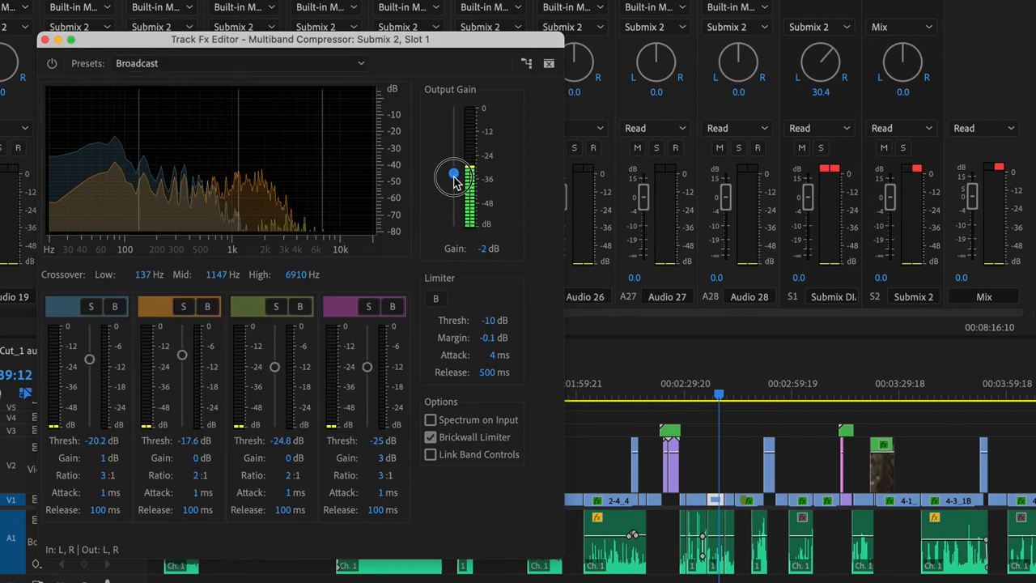
left_click_drag(453, 175, 453, 182)
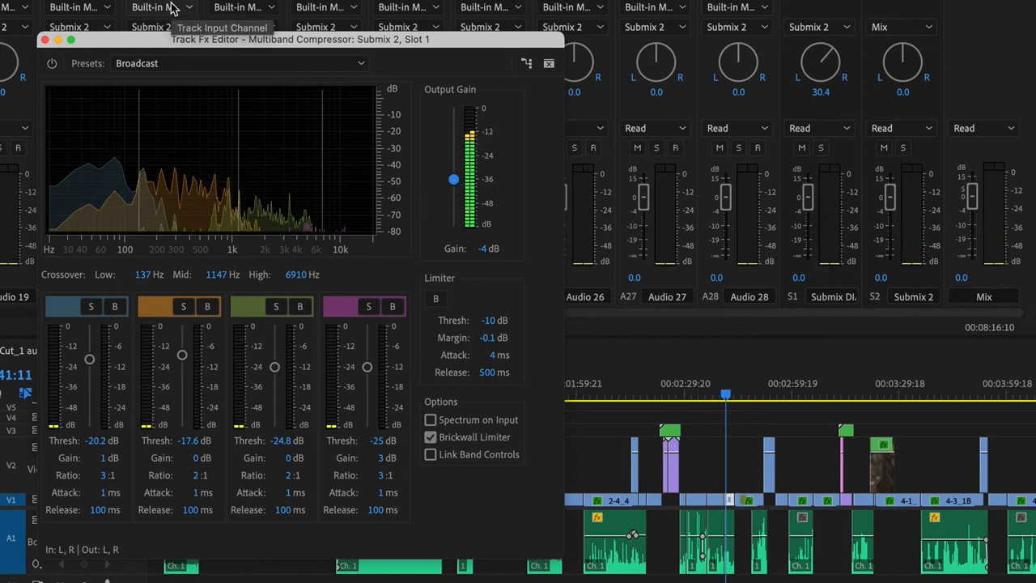
mouse_move(52, 63)
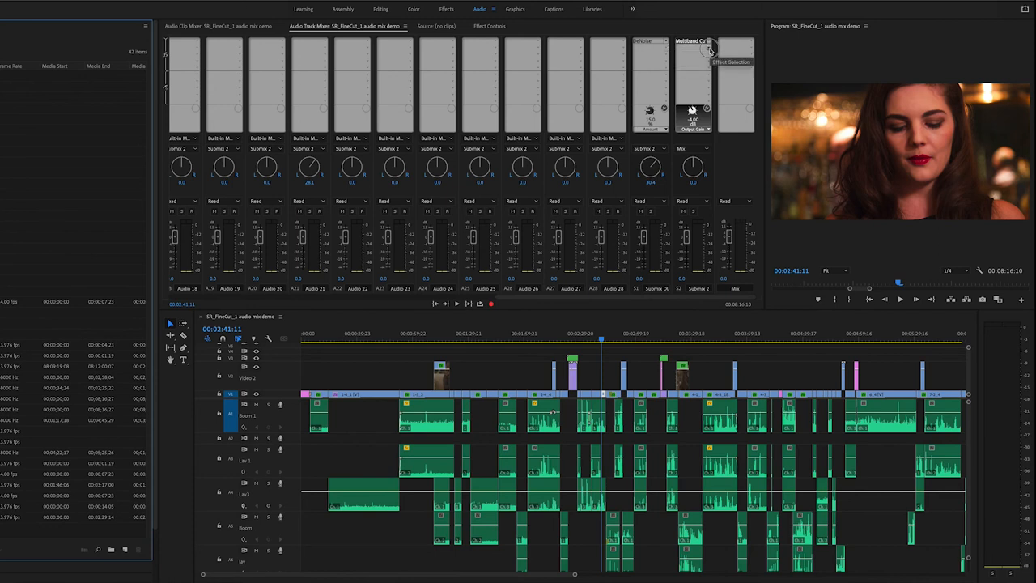
Browse the effect list for another Submix slot without choosing one
left_click(709, 42)
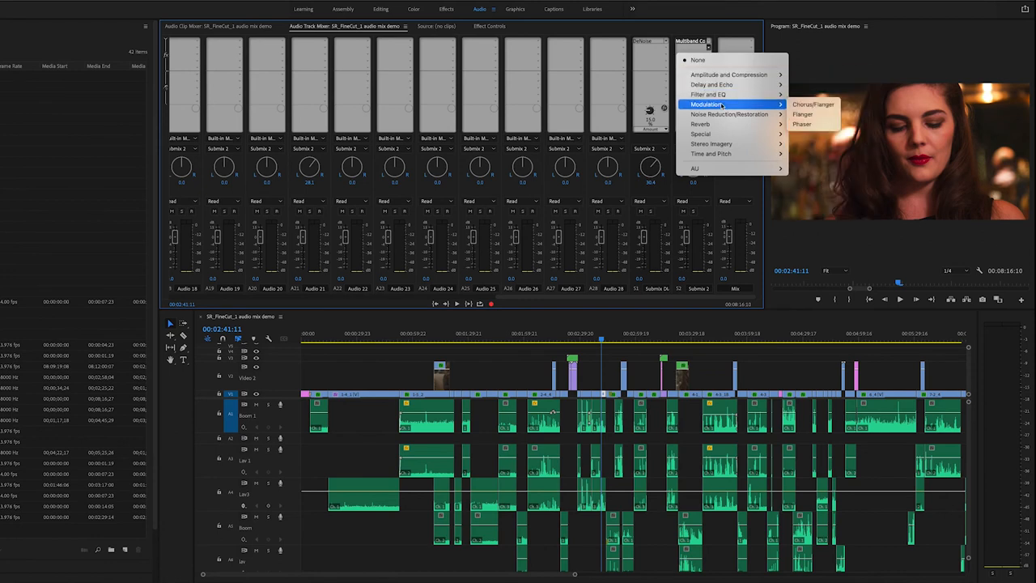
mouse_move(700, 133)
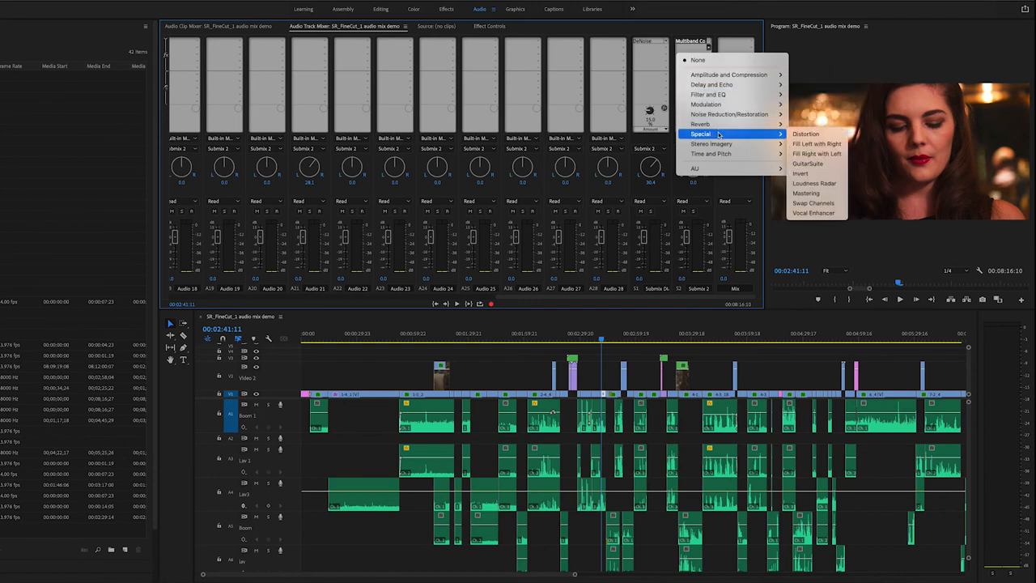
mouse_move(728, 113)
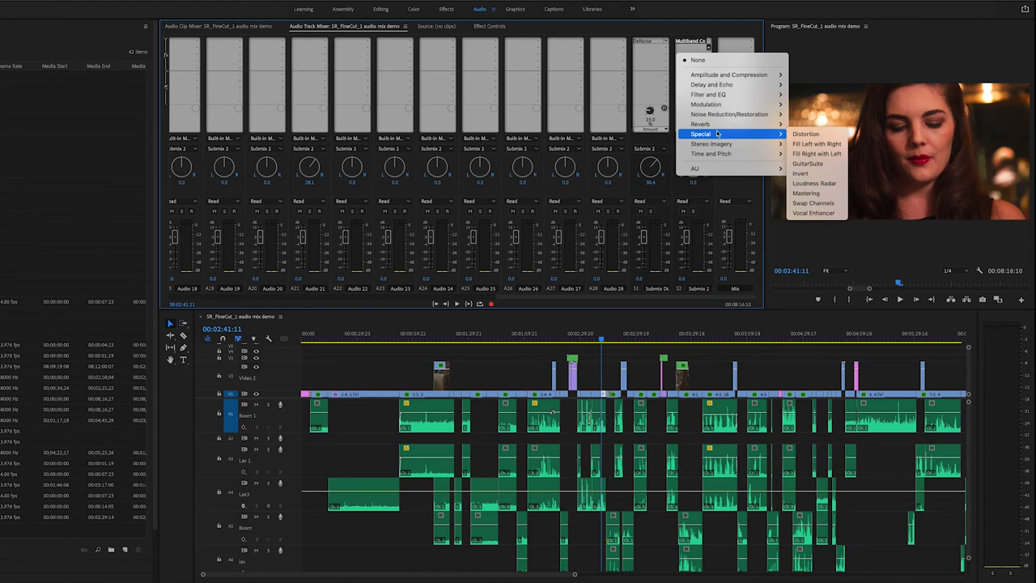
mouse_move(710, 144)
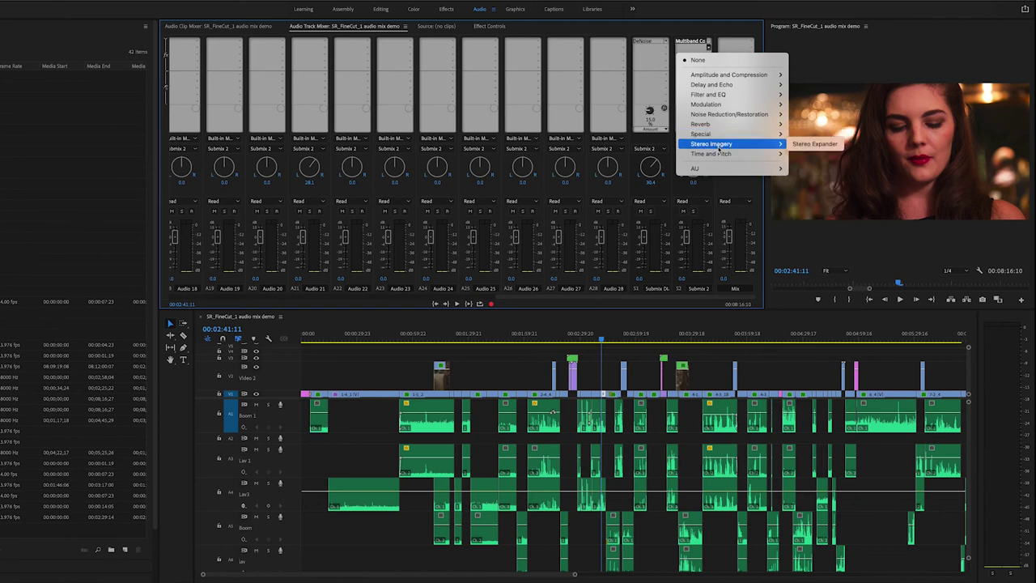
mouse_move(699, 132)
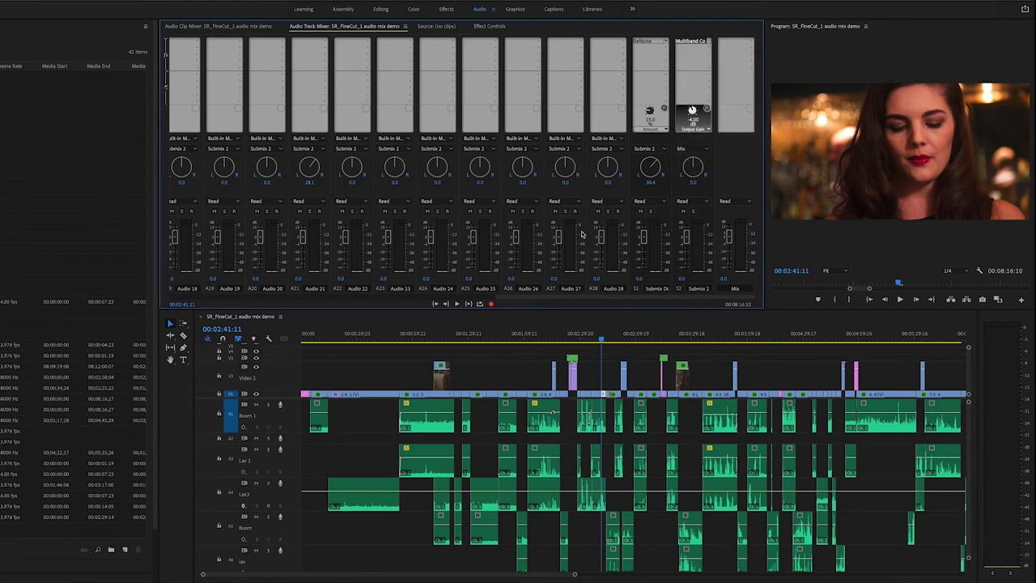
mouse_move(547, 299)
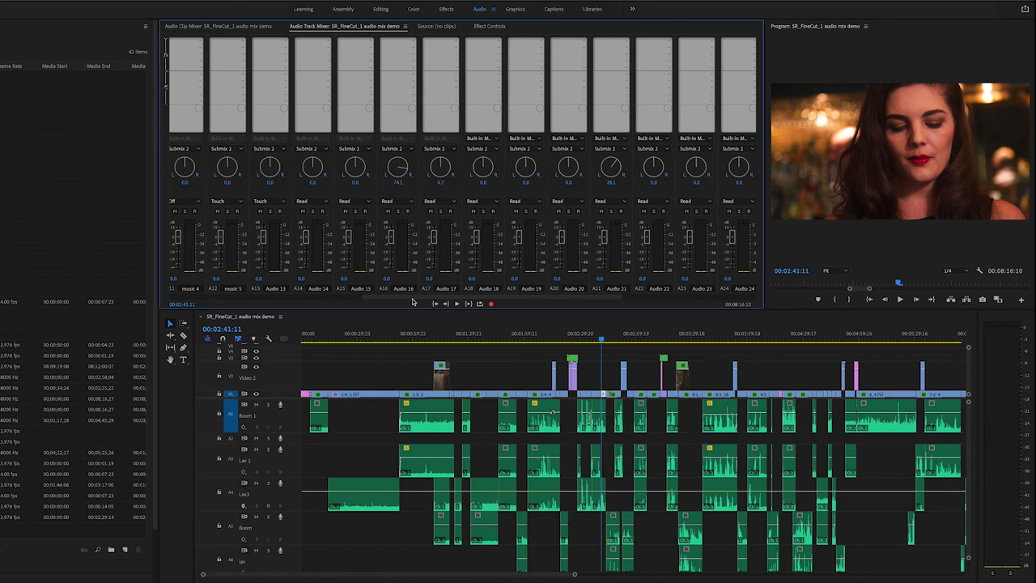
mouse_move(984, 494)
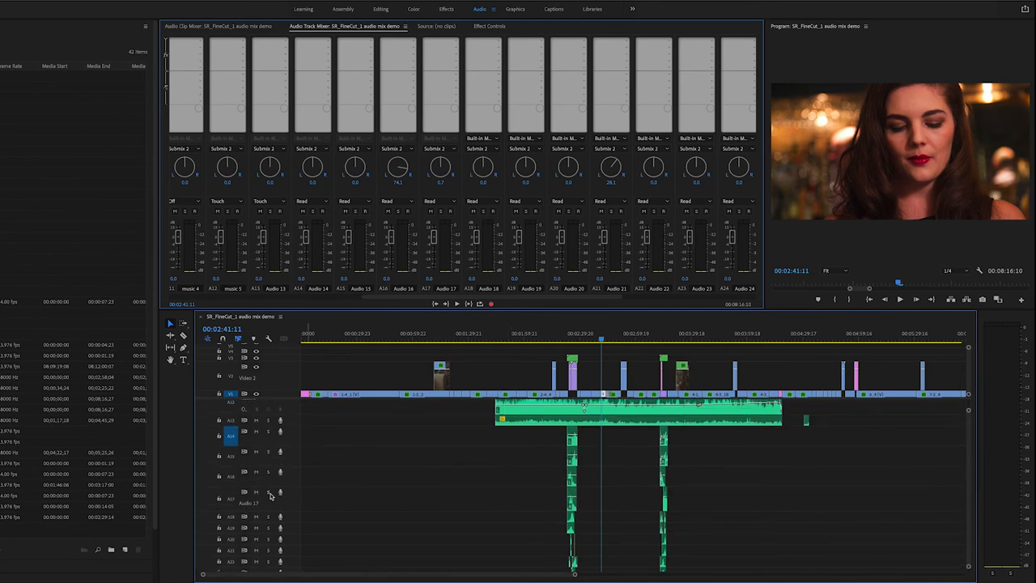
Solo one dialogue track, play the scene, then bring up the effect list for a track
left_click(563, 333)
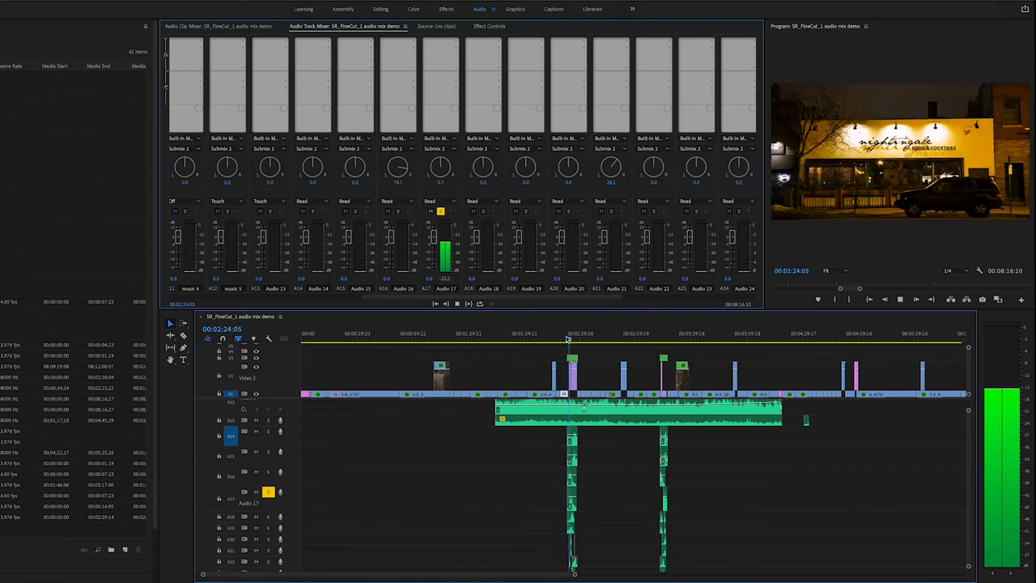
key("Space")
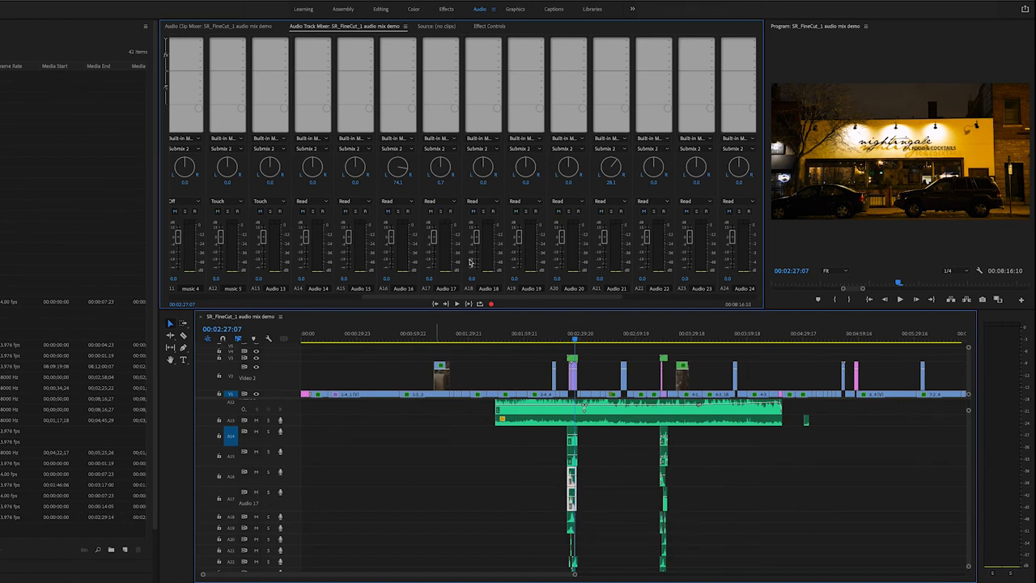
mouse_move(402, 165)
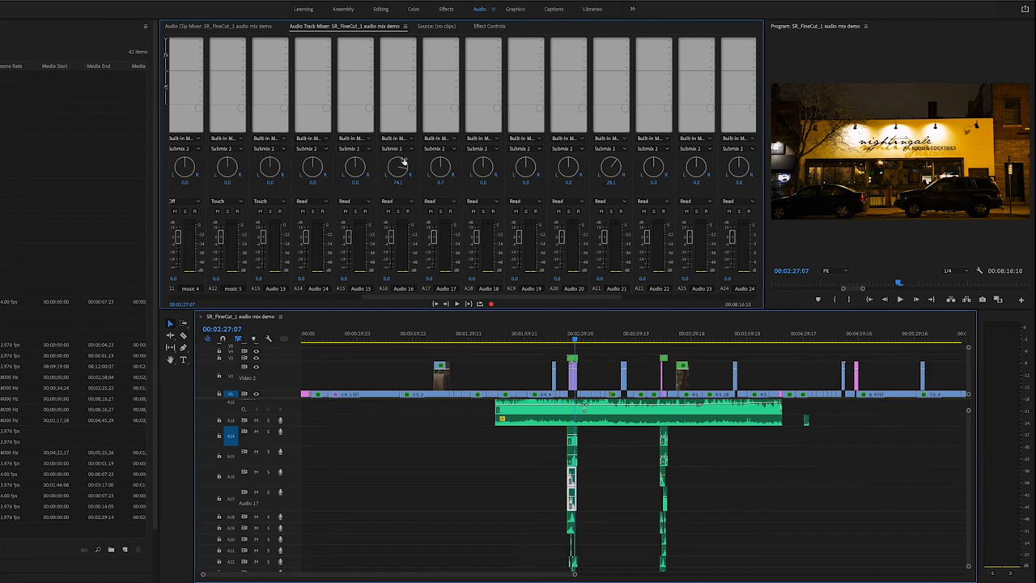
left_click(397, 66)
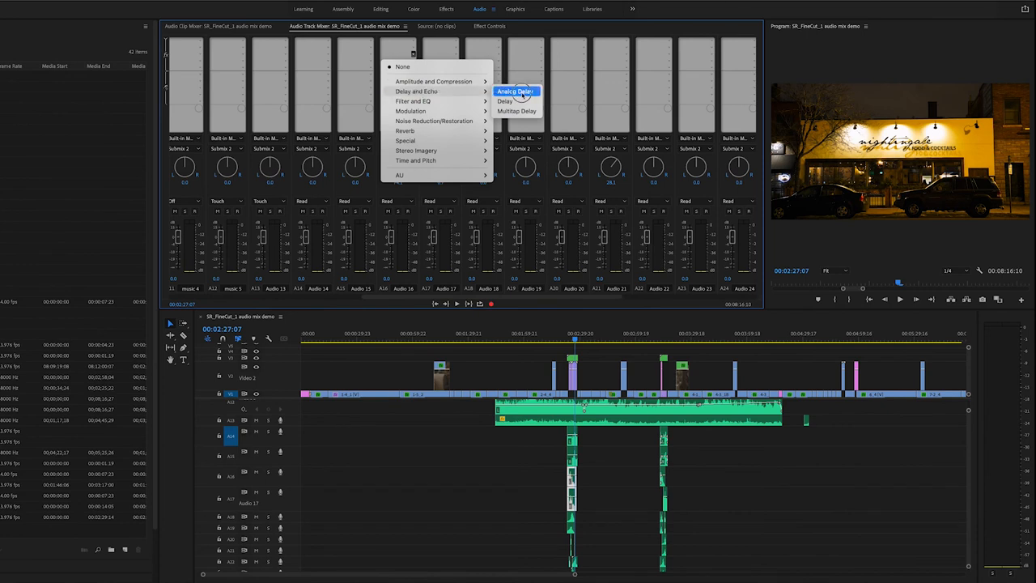
Add an Analog Delay to the track and set it to a tape echo preset
left_click(515, 91)
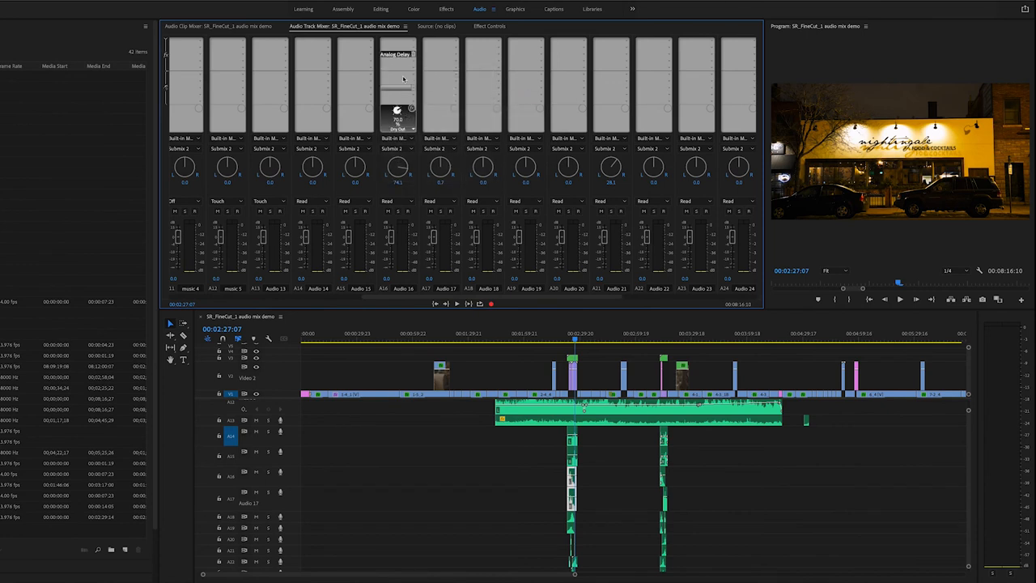
double_click(397, 55)
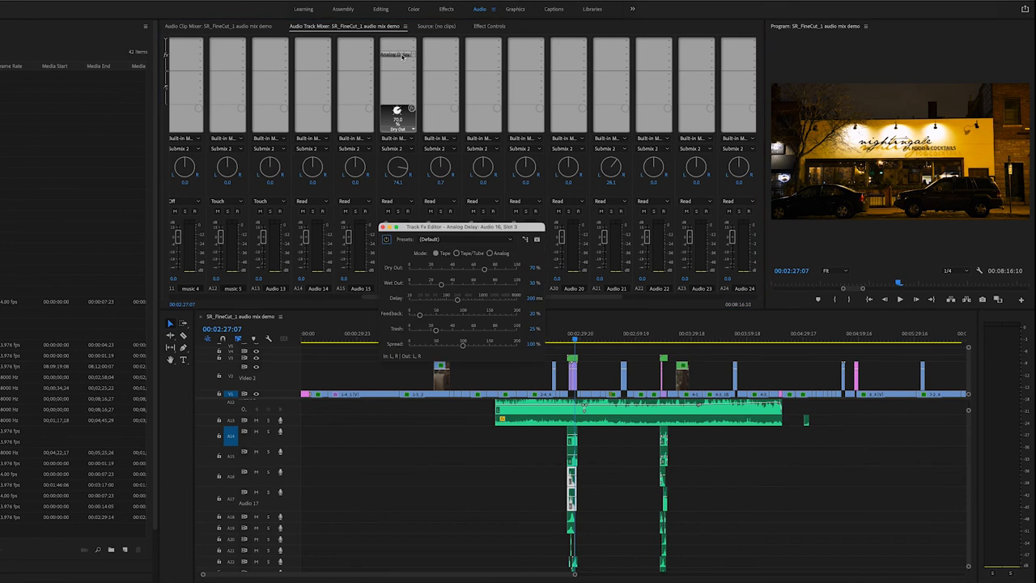
left_click(466, 238)
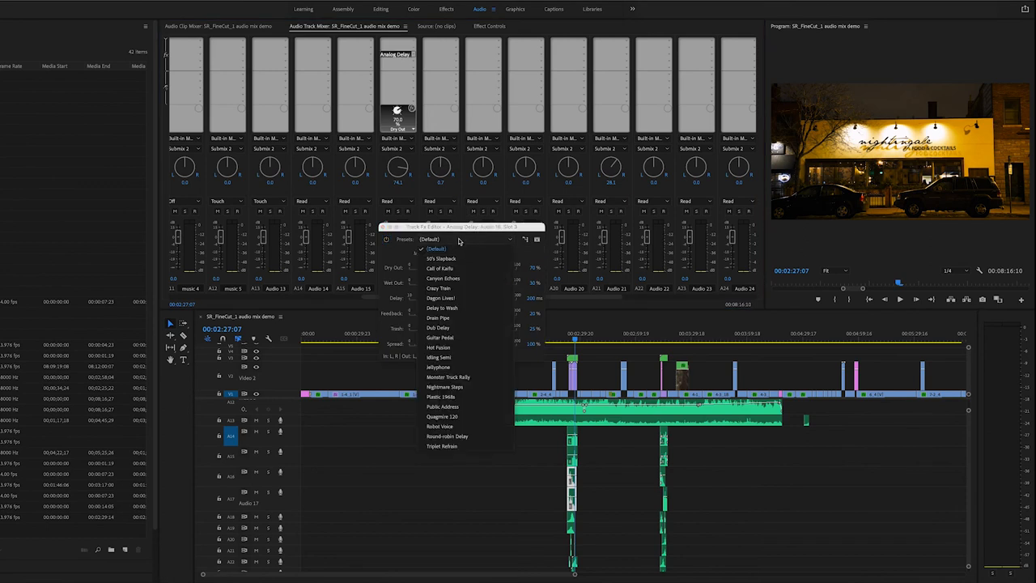
left_click(437, 288)
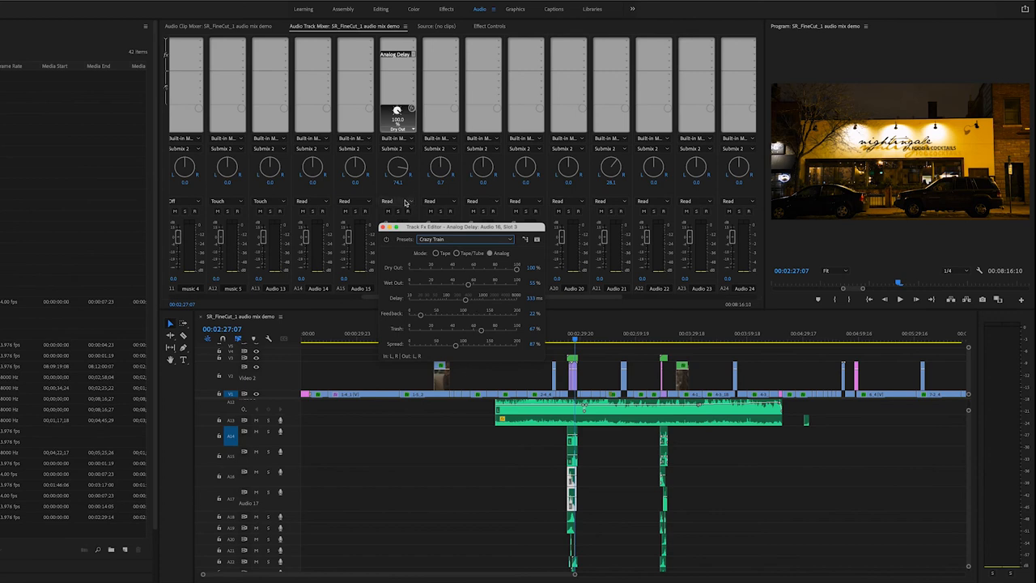
Solo the track and play back to hear the delay effect
left_click(389, 210)
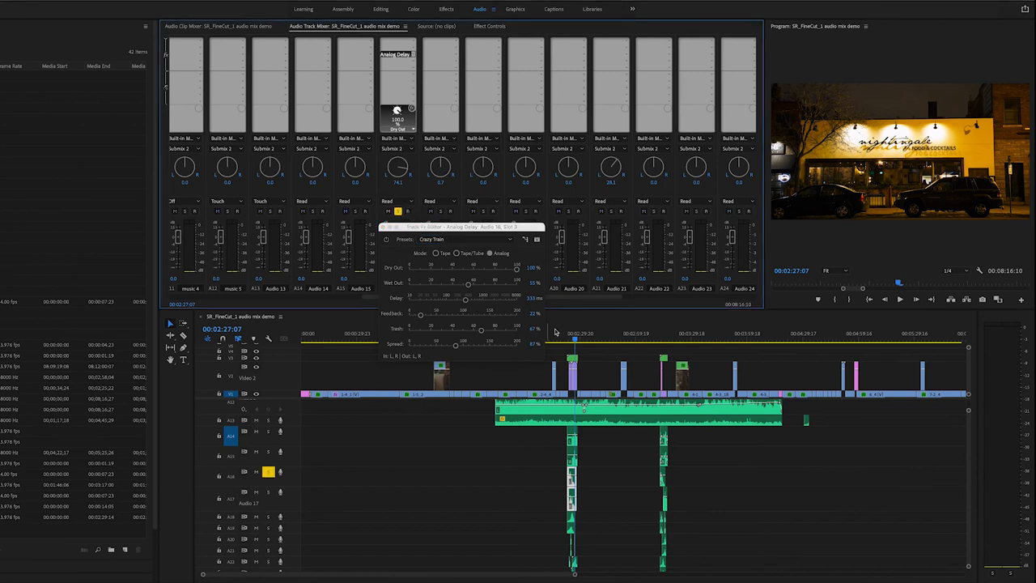
left_click(560, 340)
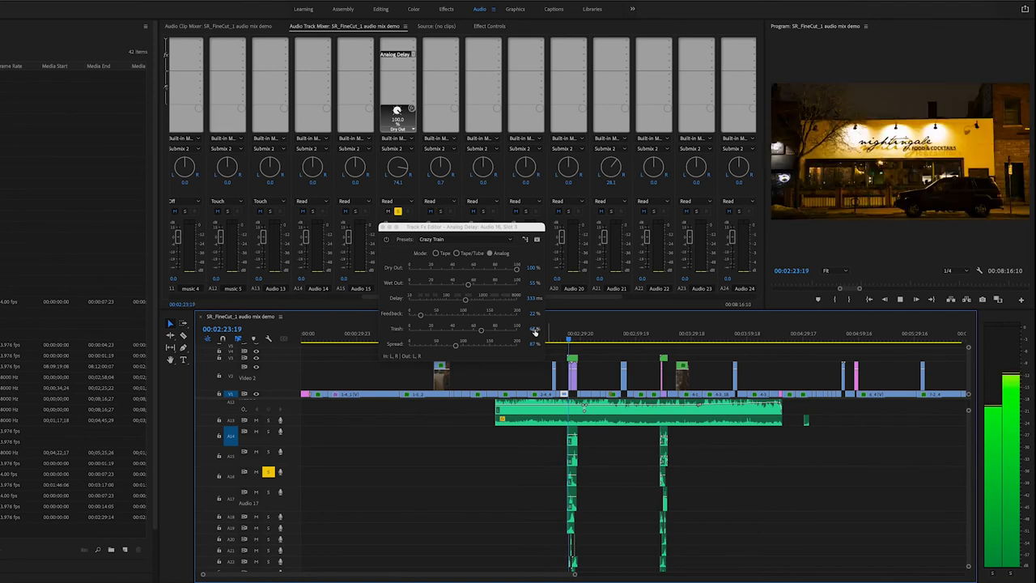
key("Space")
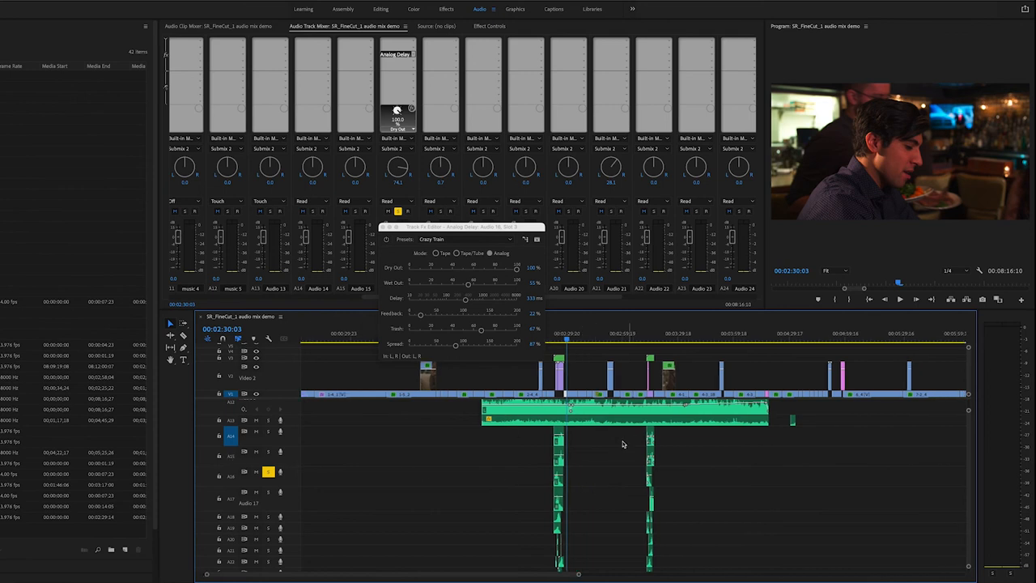
mouse_move(559, 483)
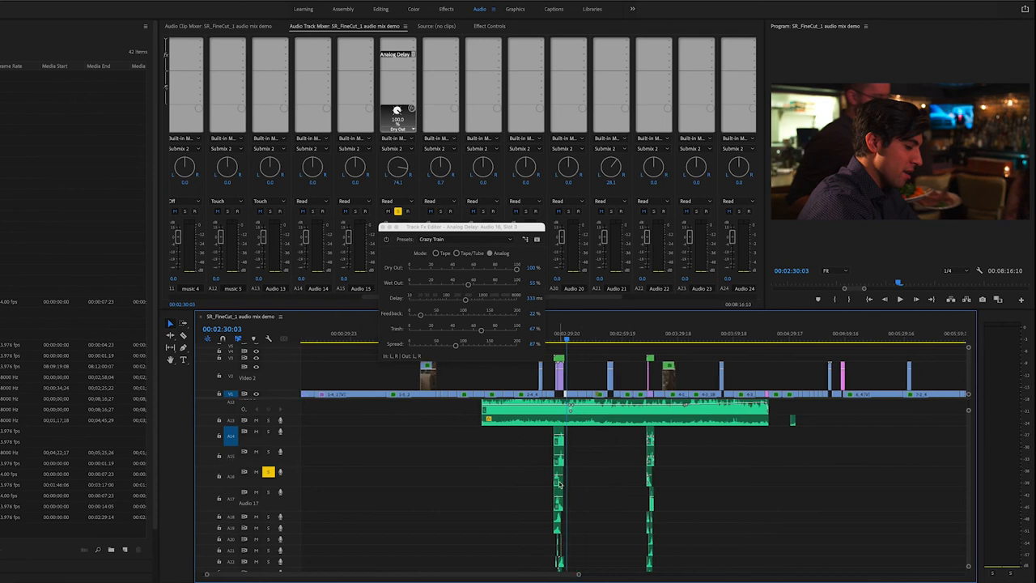
mouse_move(568, 478)
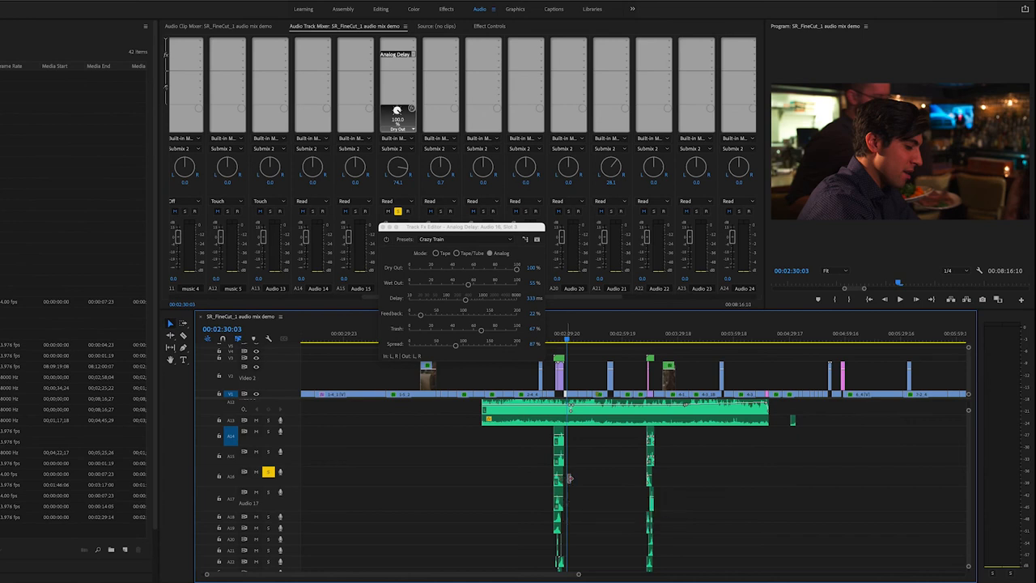
mouse_move(573, 479)
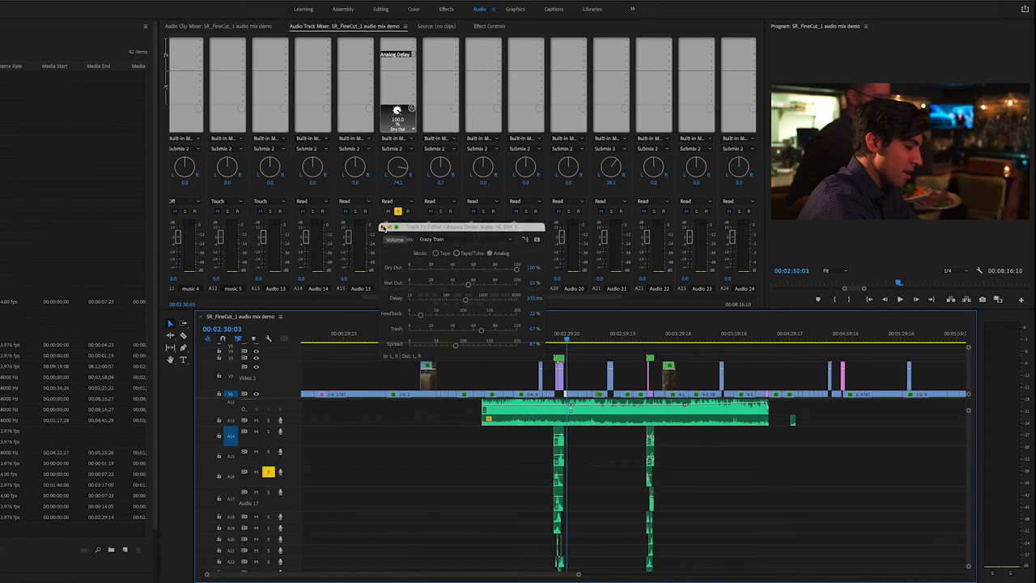
Remove the Analog Delay from the track
left_click(396, 55)
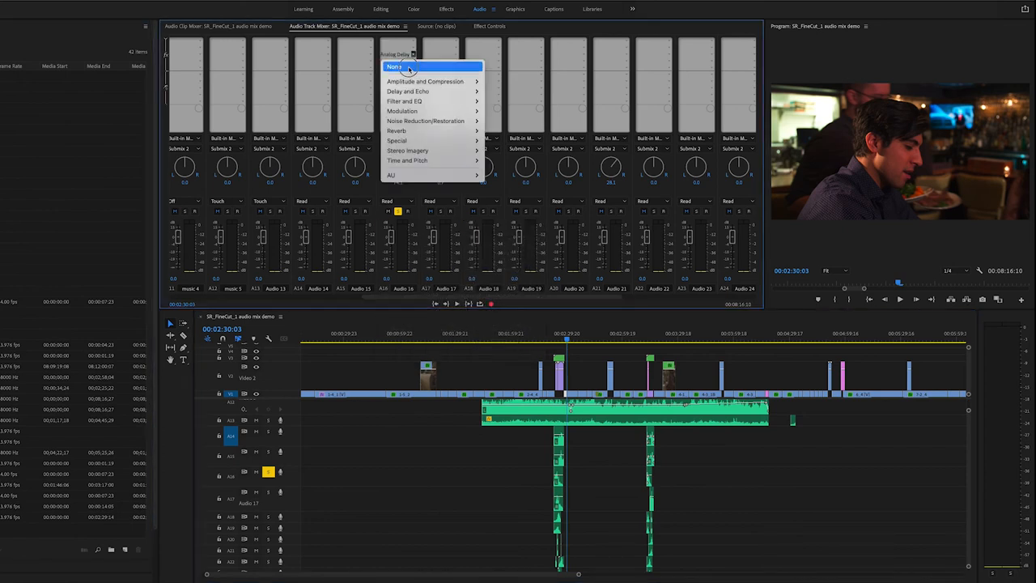
left_click(395, 66)
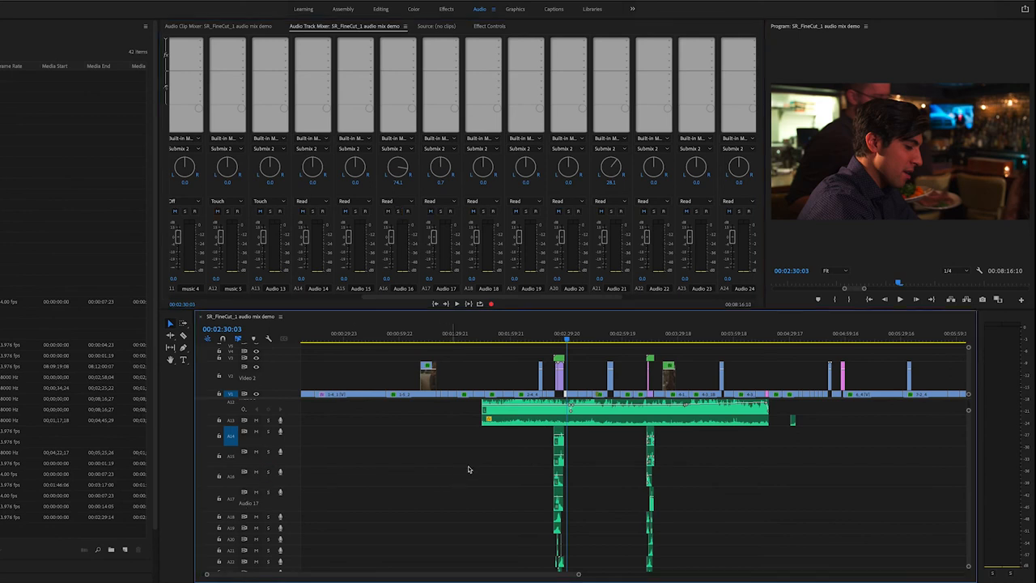
mouse_move(566, 489)
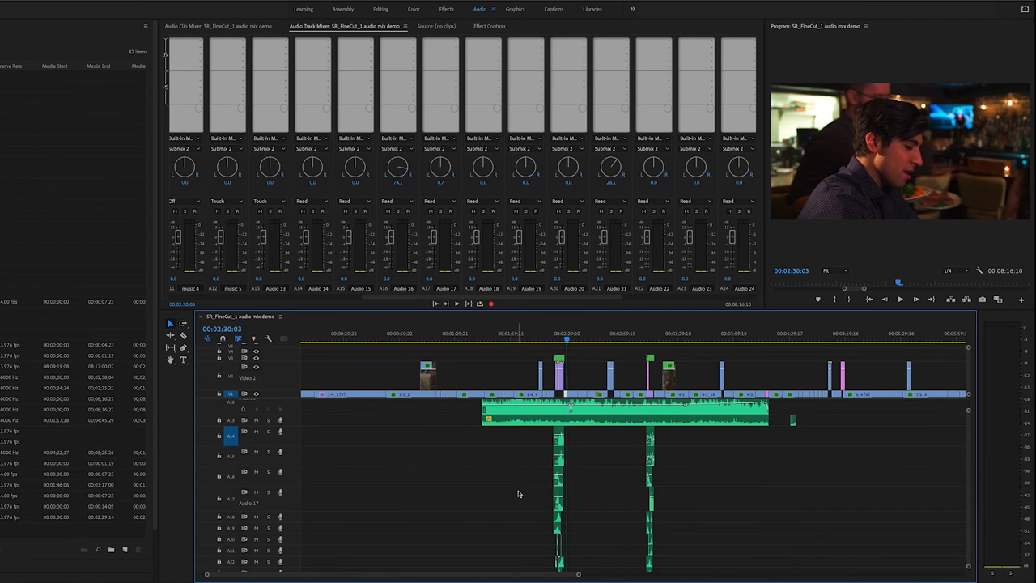
mouse_move(462, 577)
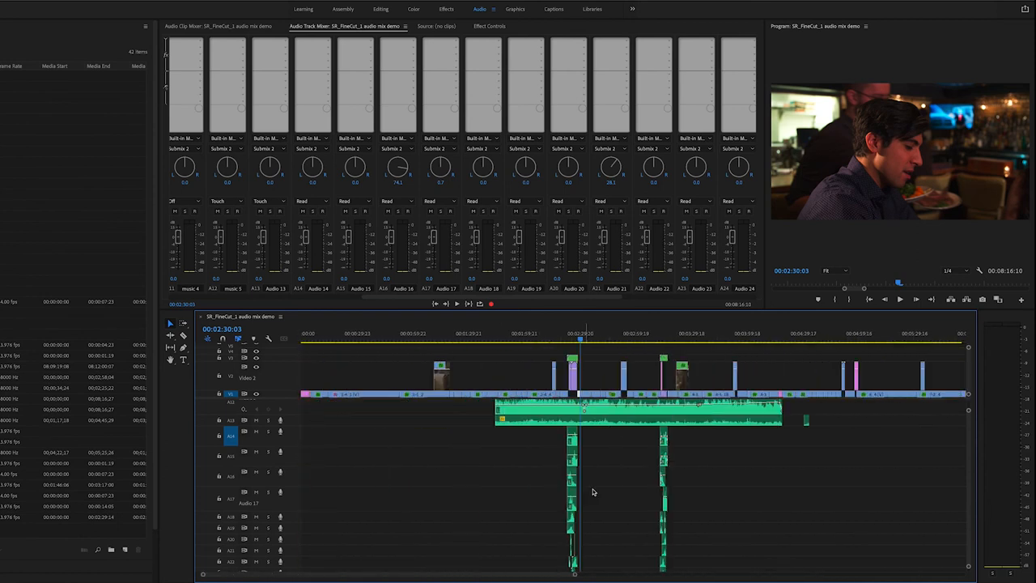
Move playback to later moments in the scene, around 3:14
left_click(660, 333)
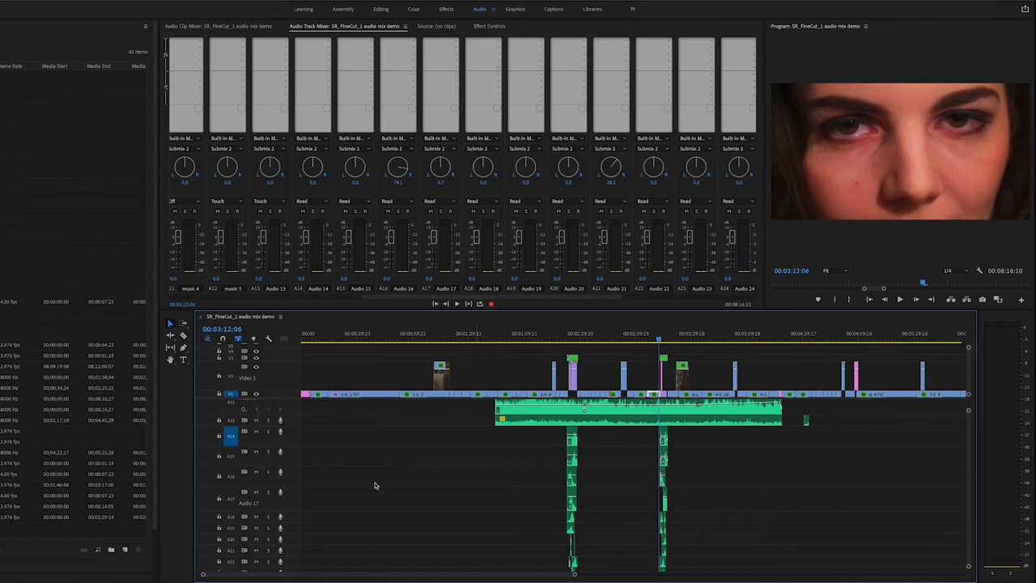
left_click(256, 472)
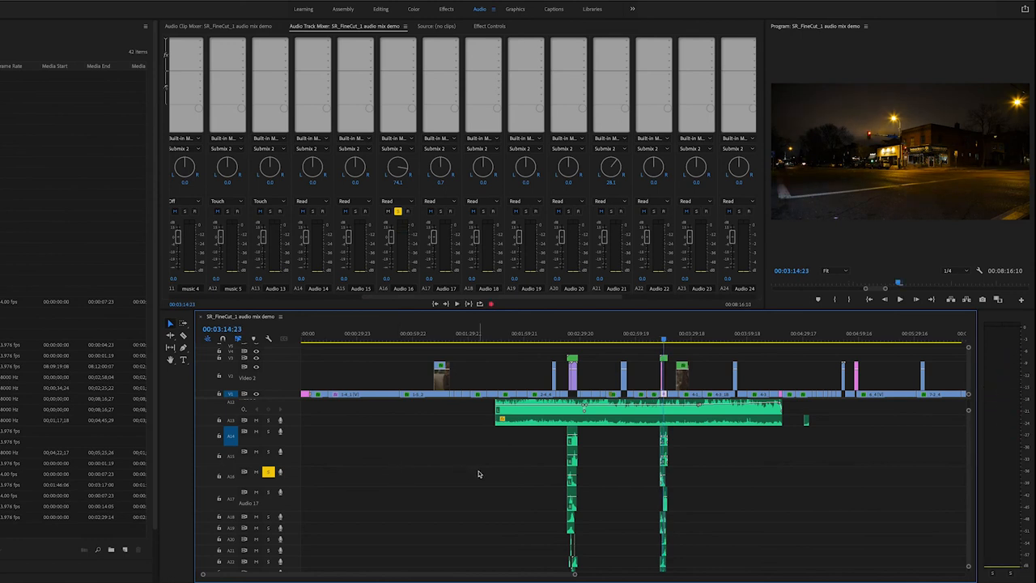
mouse_move(682, 356)
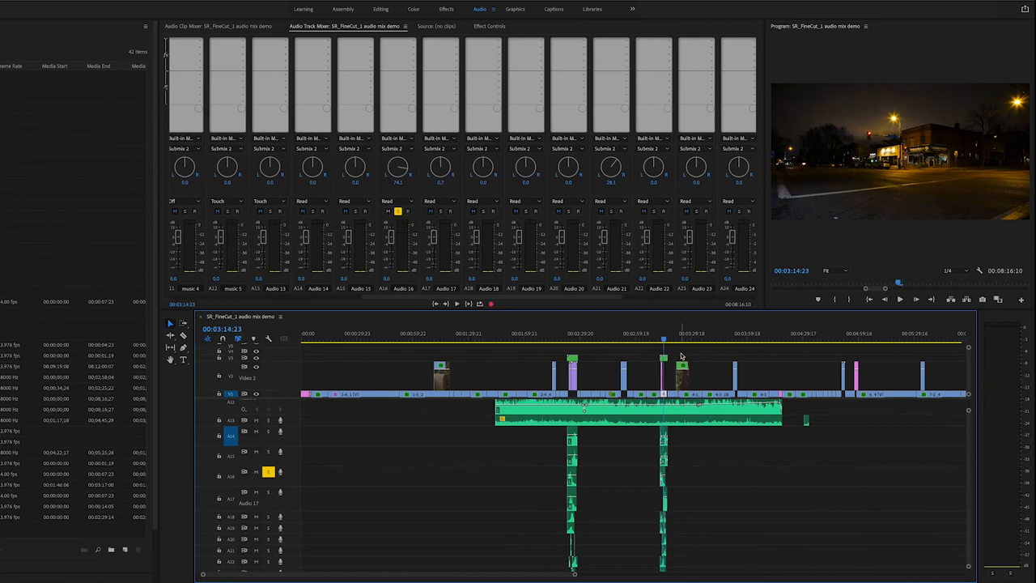
left_click(662, 333)
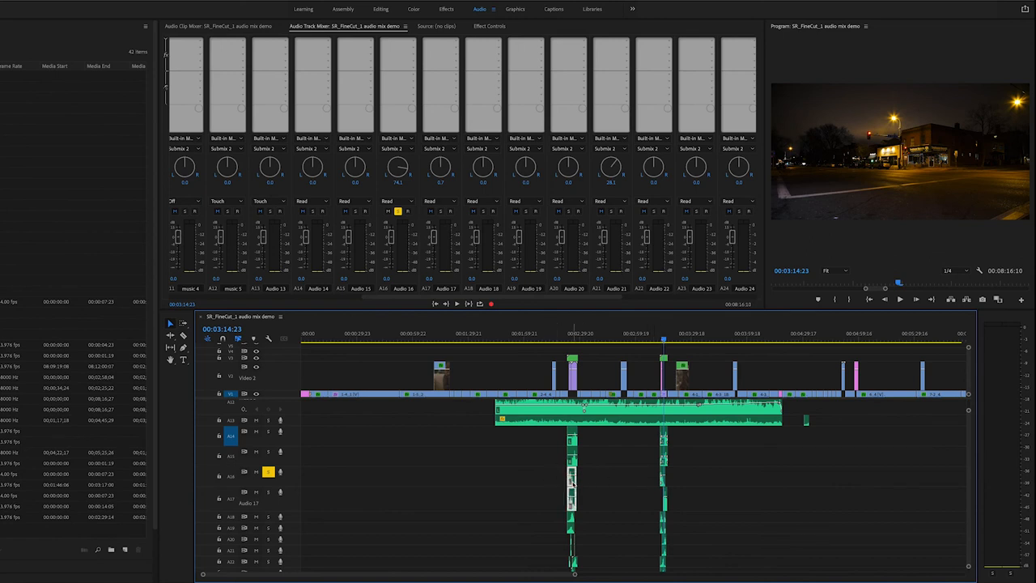
mouse_move(555, 479)
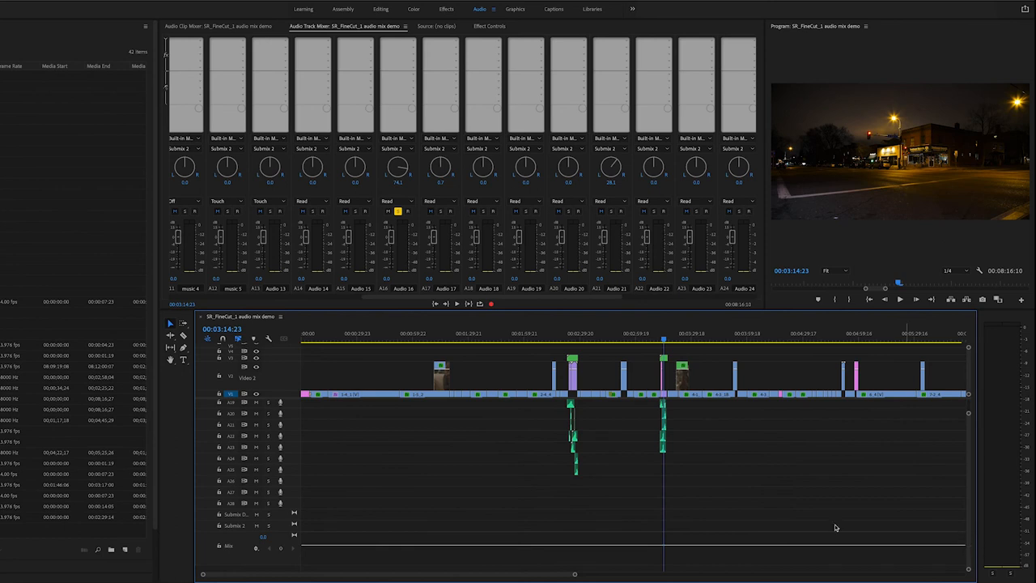
mouse_move(348, 502)
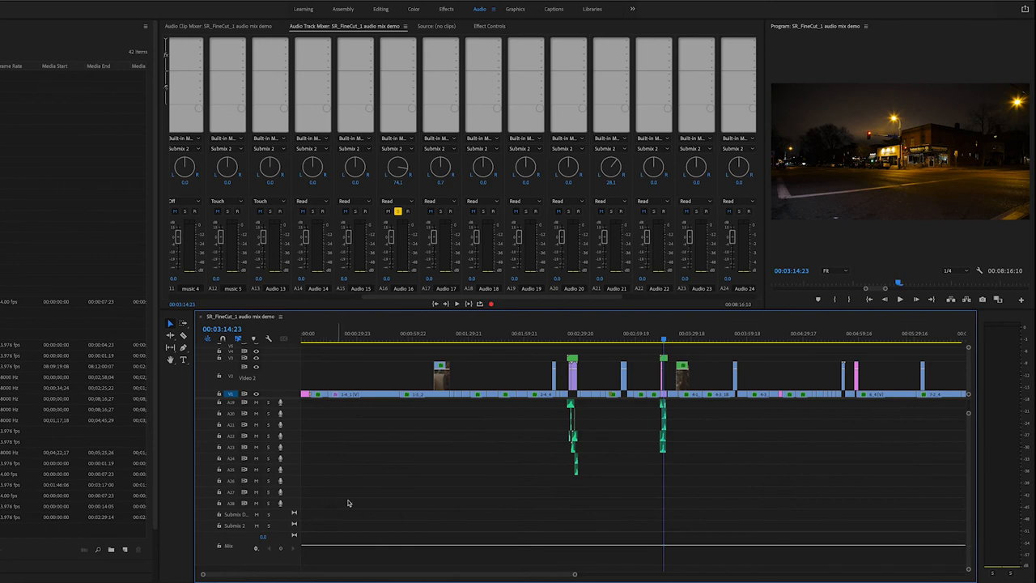
mouse_move(969, 531)
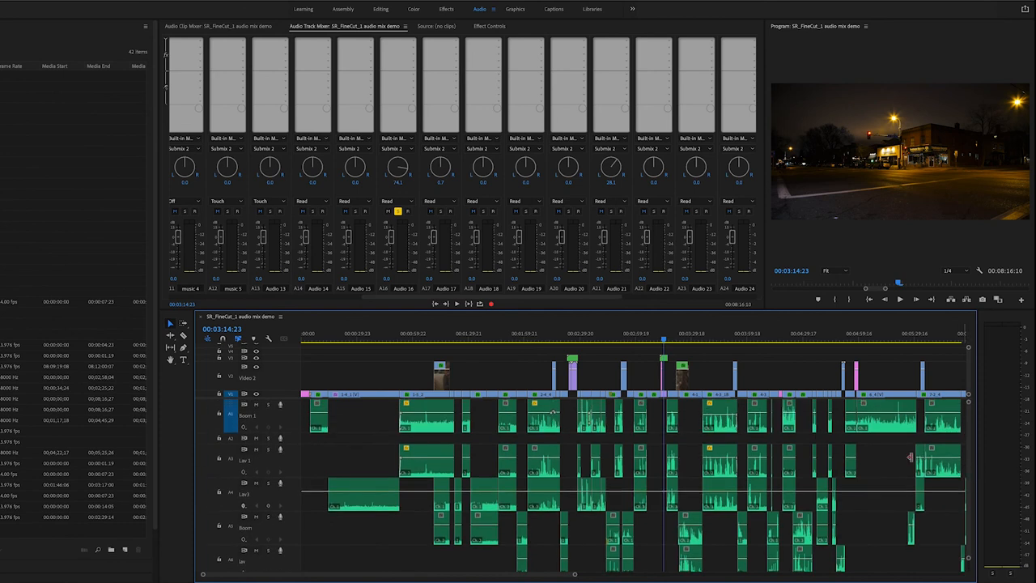
mouse_move(815, 450)
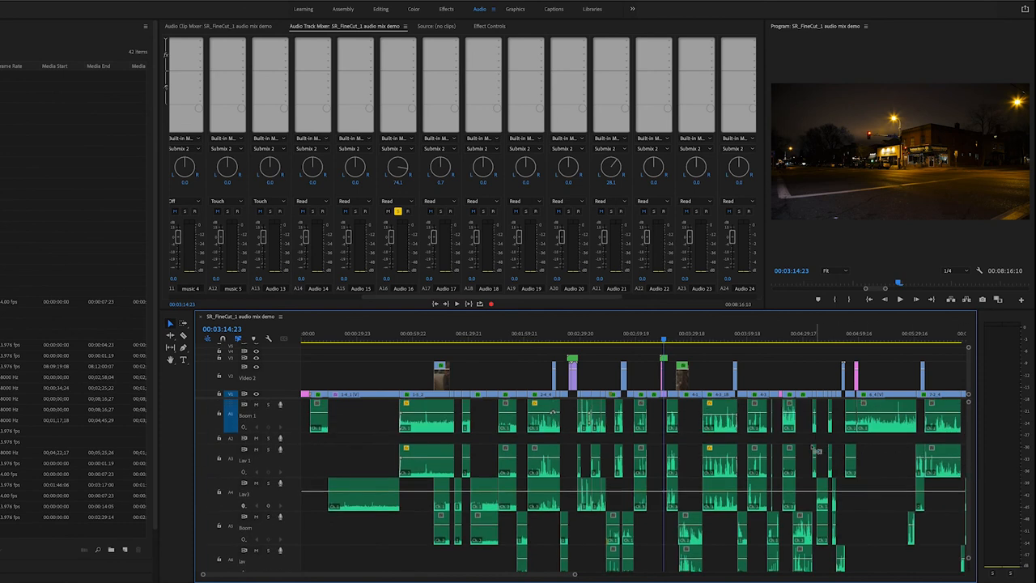
mouse_move(829, 444)
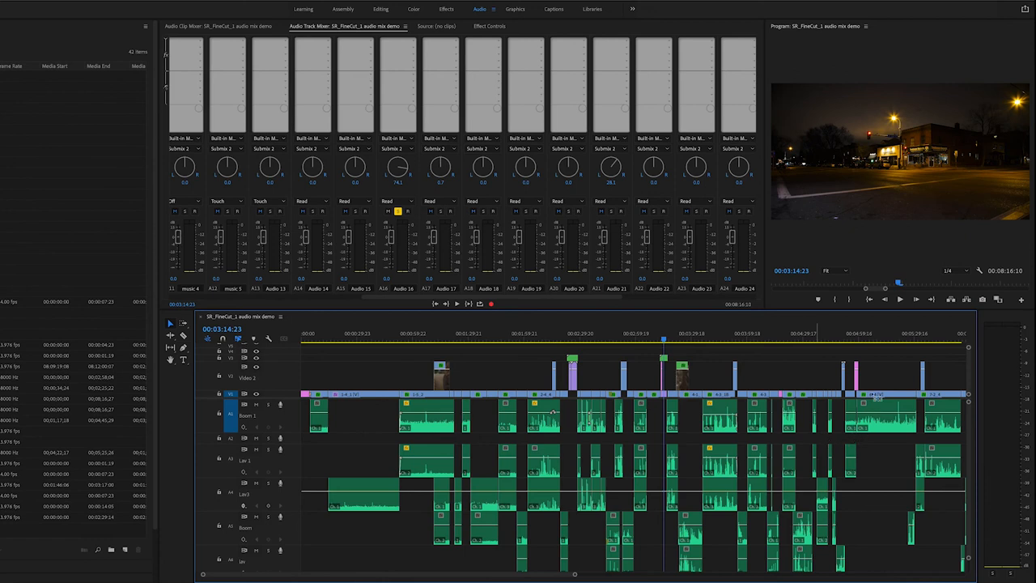
key("ctrl+s")
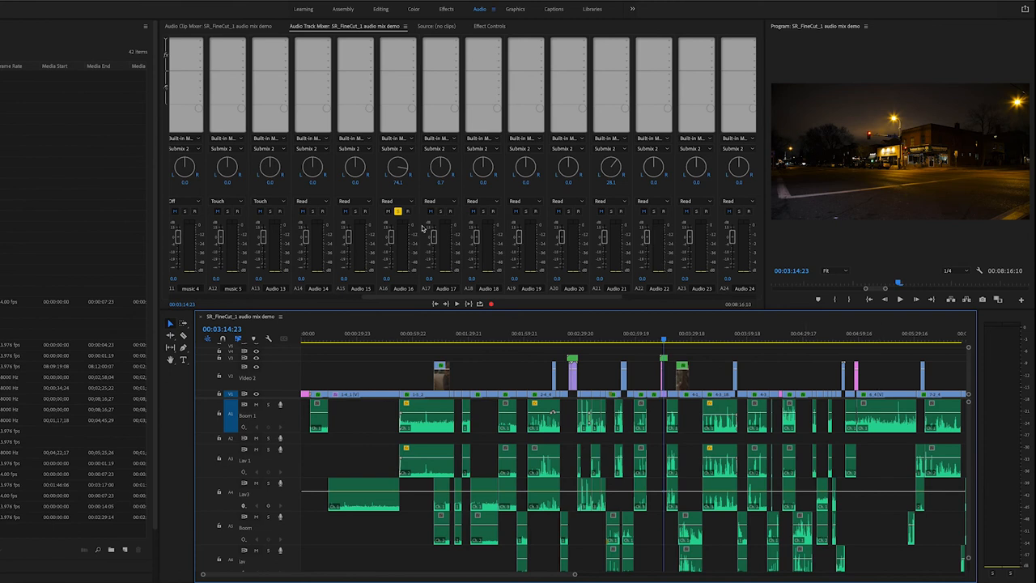
left_click(396, 210)
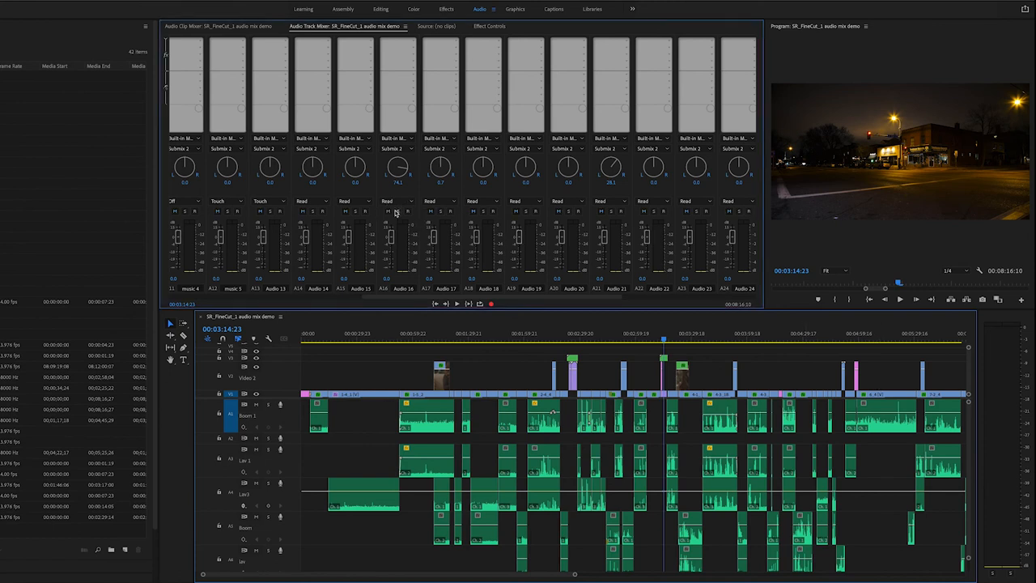
scroll("right", 3)
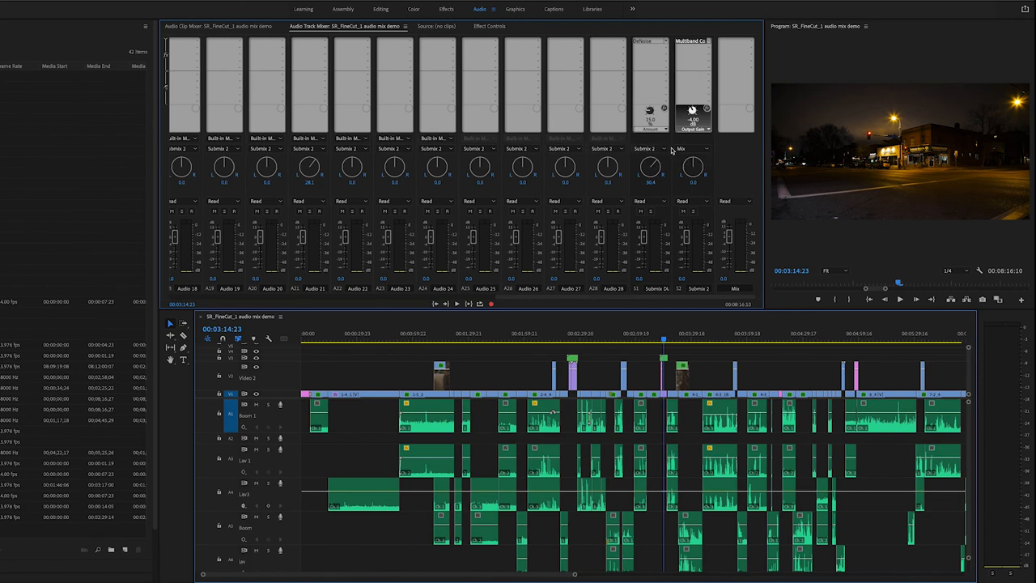
mouse_move(680, 149)
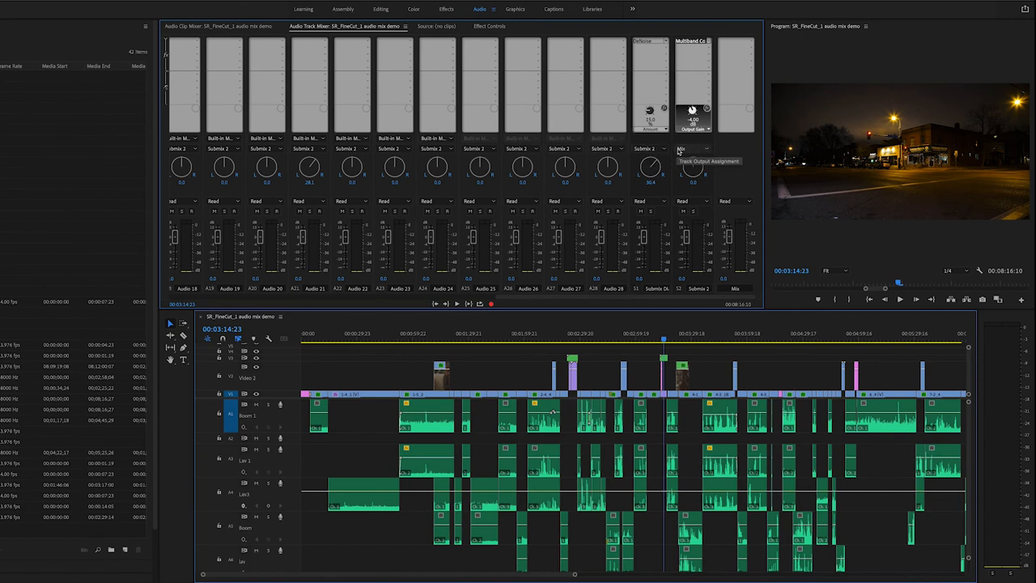
mouse_move(728, 150)
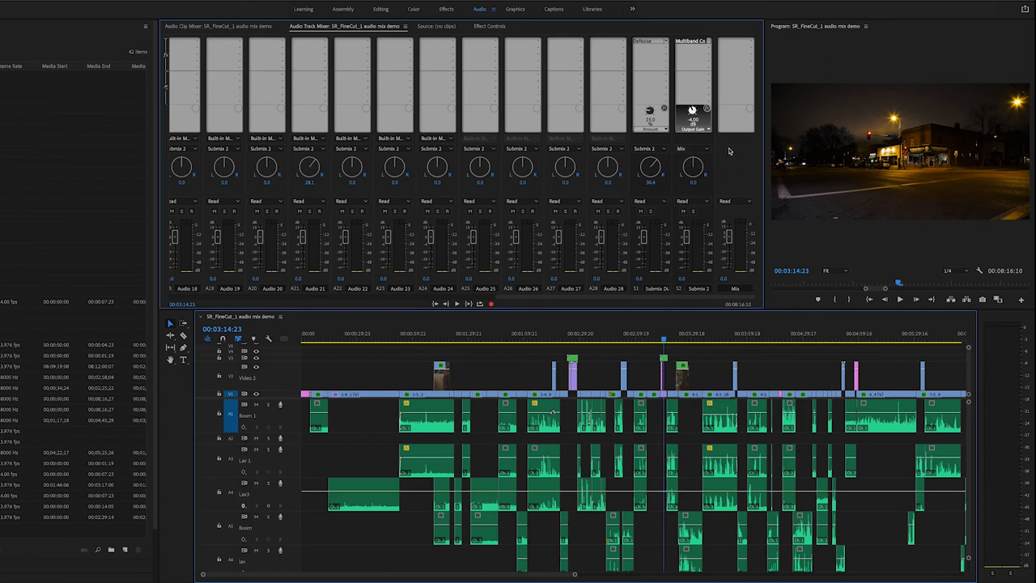
left_click(736, 55)
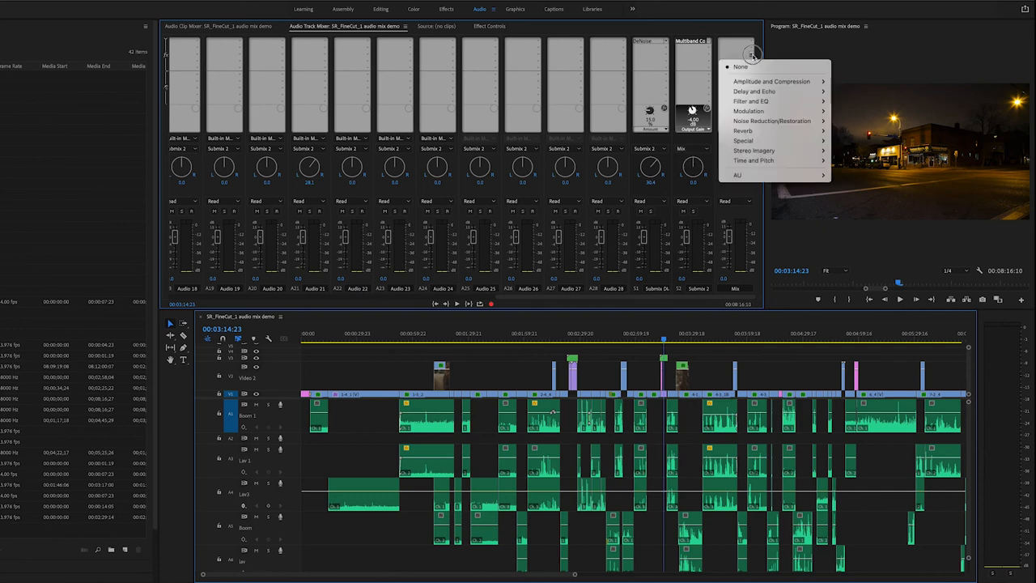
mouse_move(770, 81)
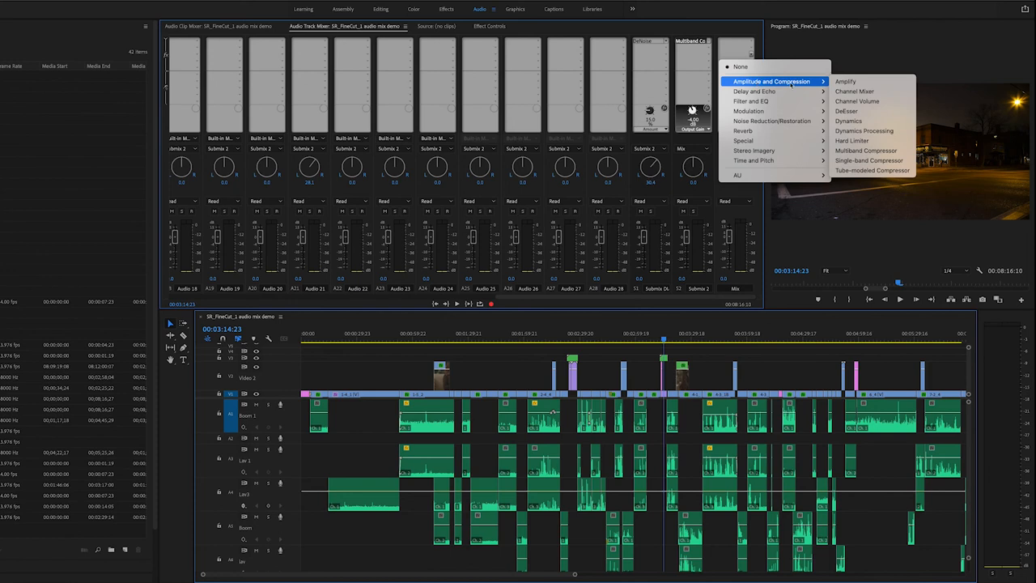
mouse_move(854, 91)
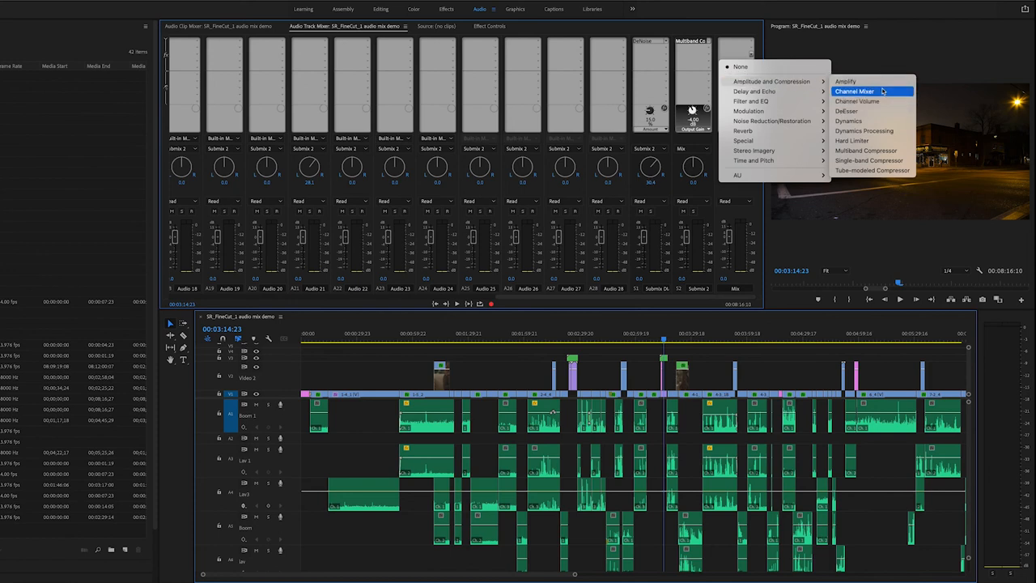
mouse_move(865, 151)
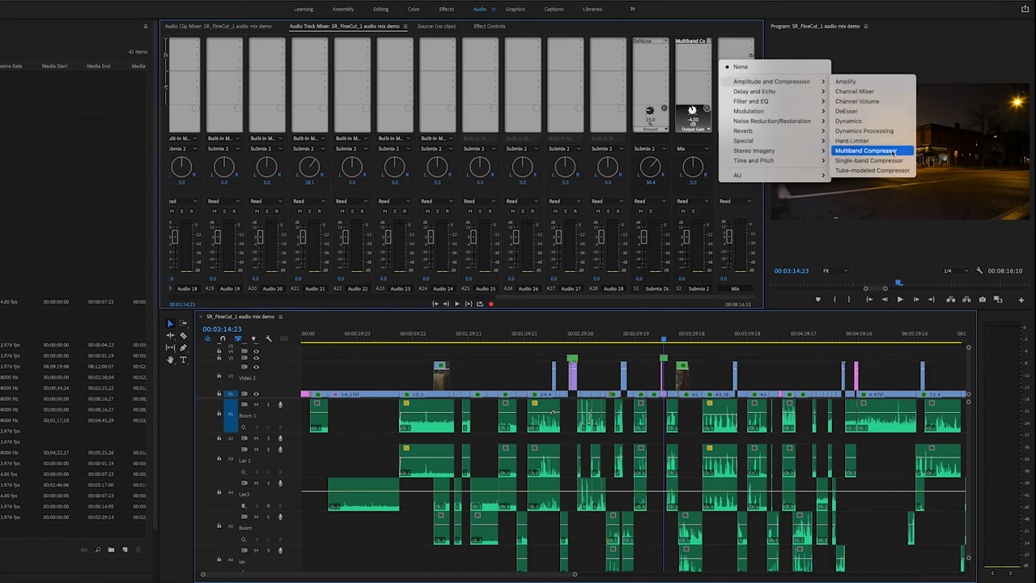
mouse_move(682, 198)
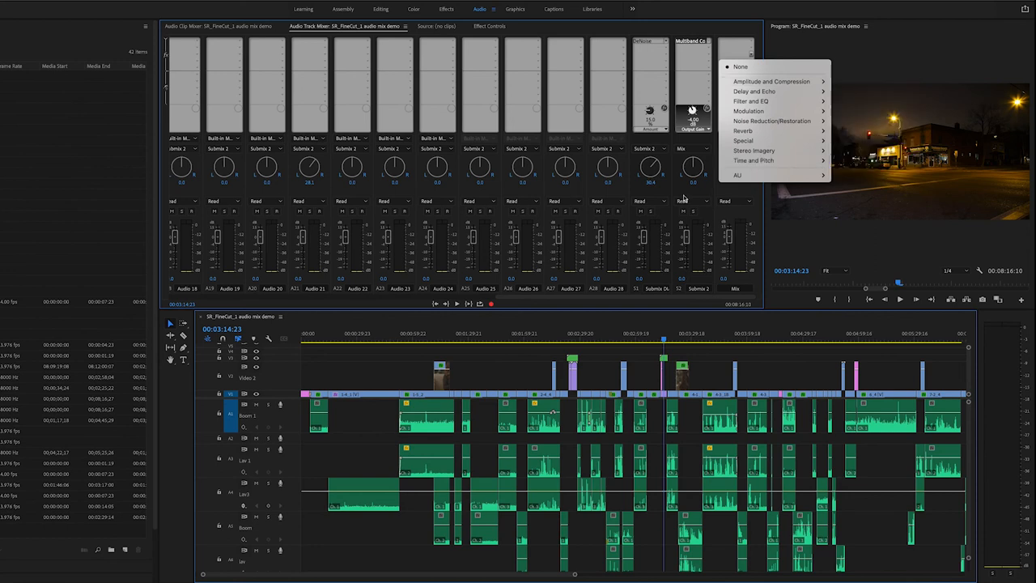
left_click(745, 79)
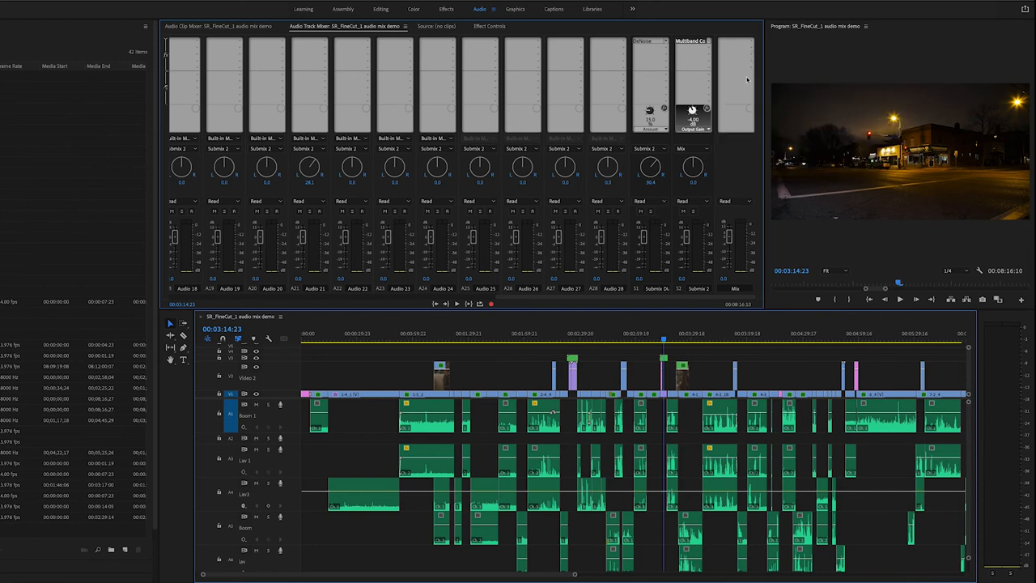
mouse_move(677, 207)
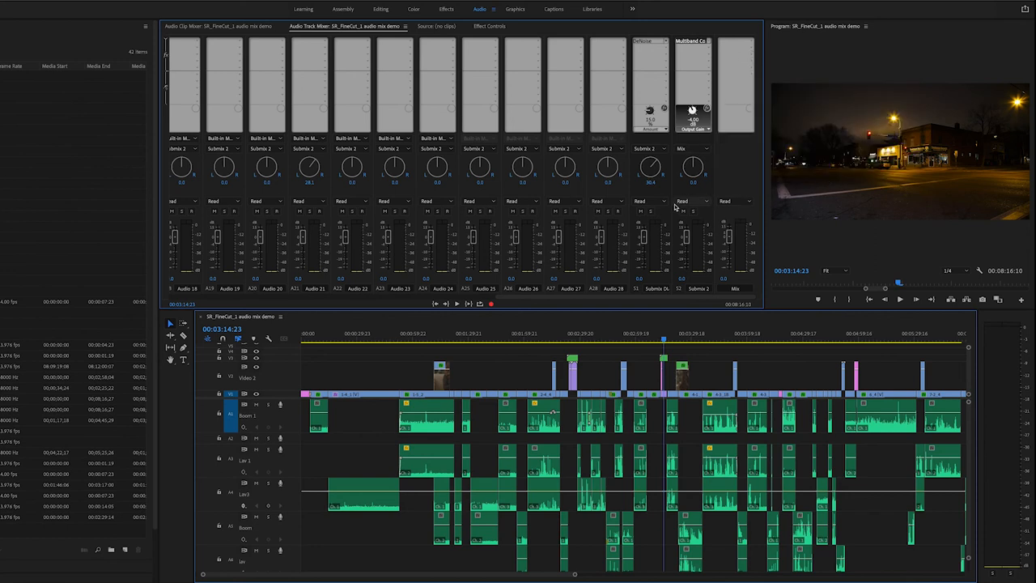
mouse_move(694, 293)
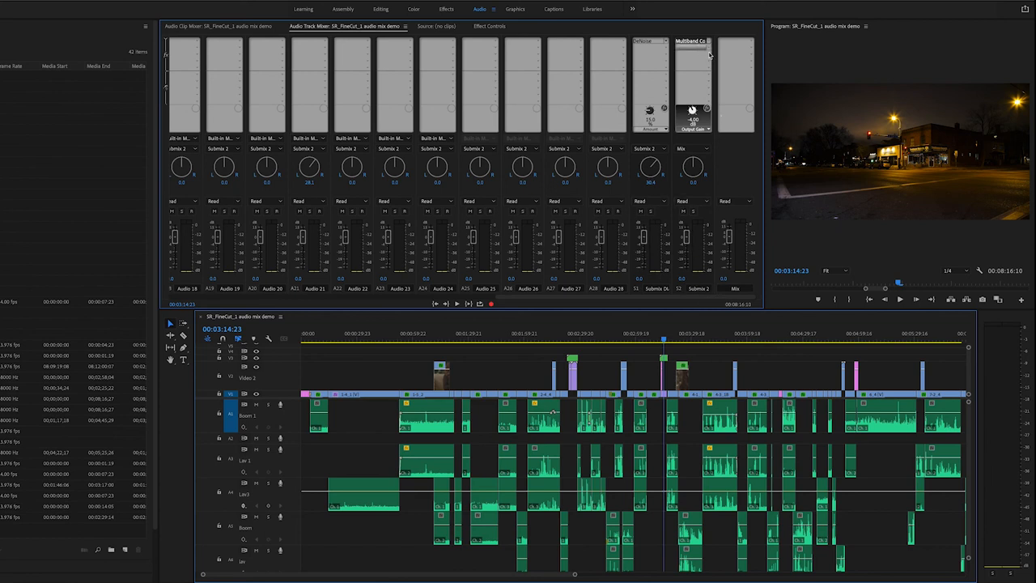
mouse_move(699, 79)
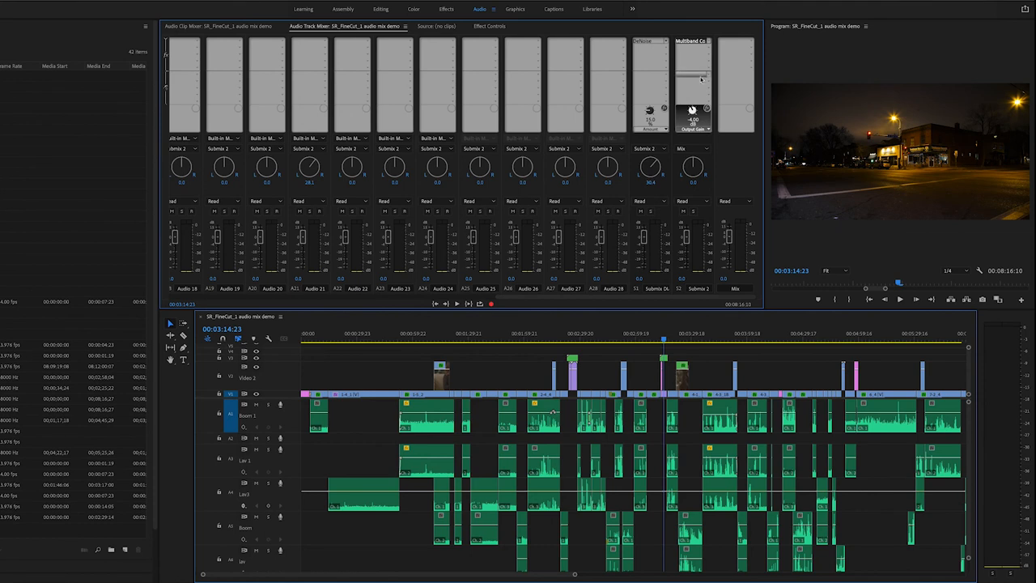
mouse_move(709, 52)
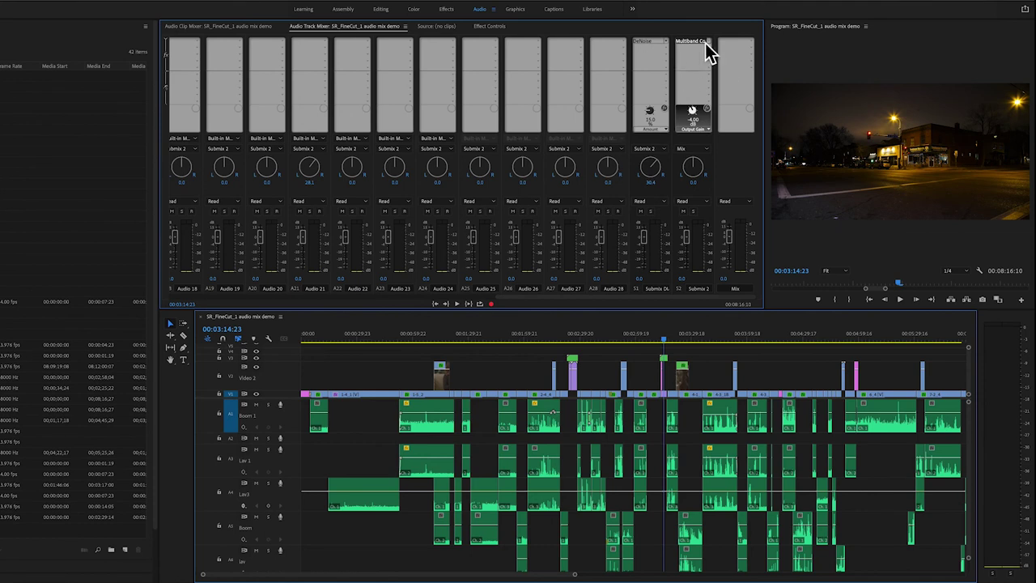
mouse_move(738, 110)
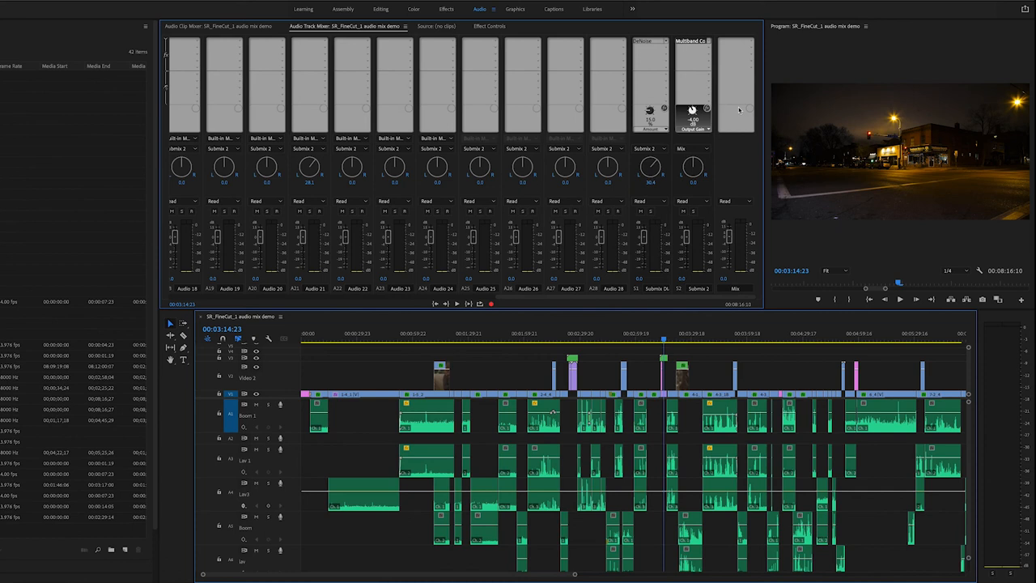
mouse_move(741, 116)
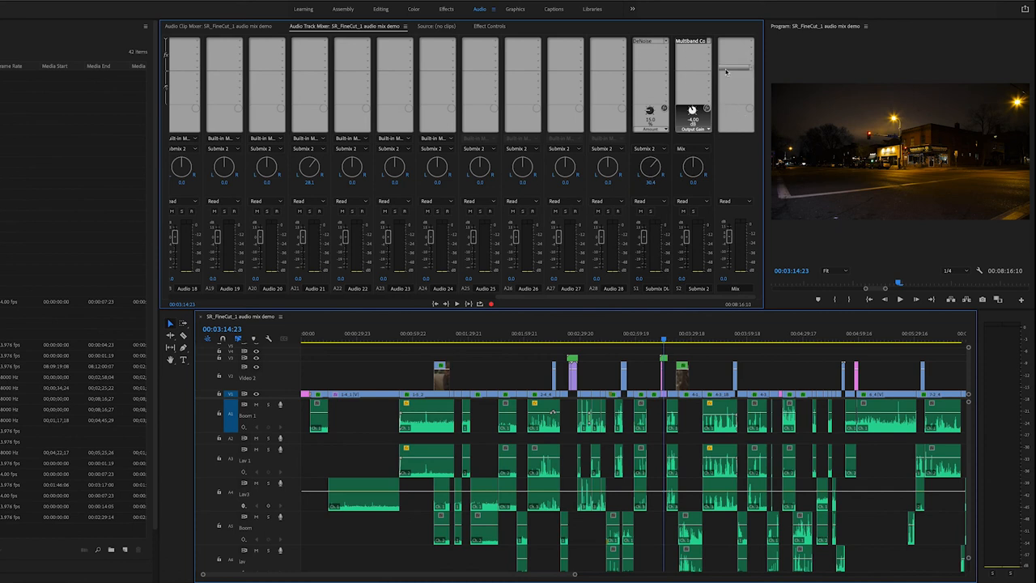
mouse_move(752, 57)
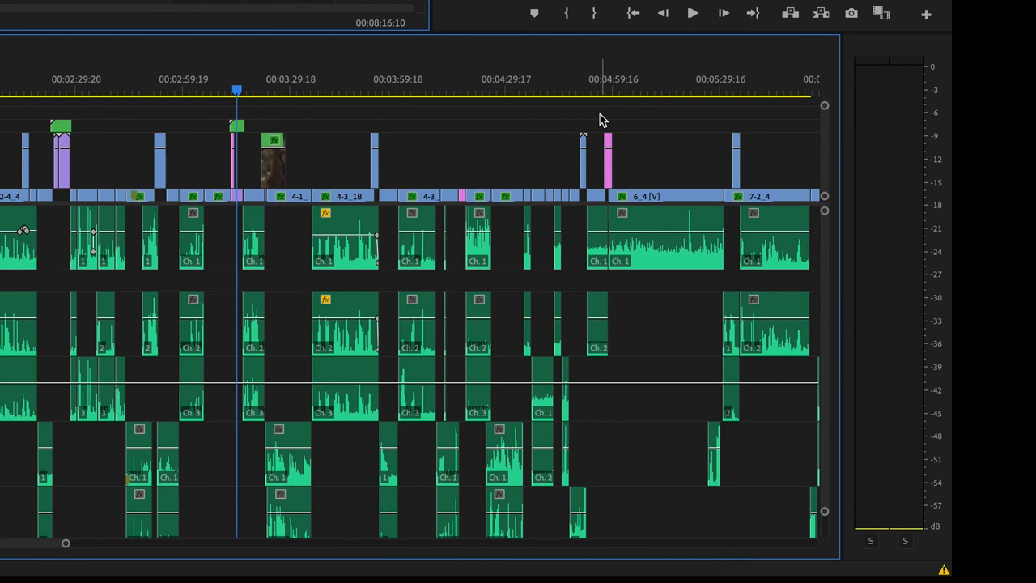
mouse_move(861, 73)
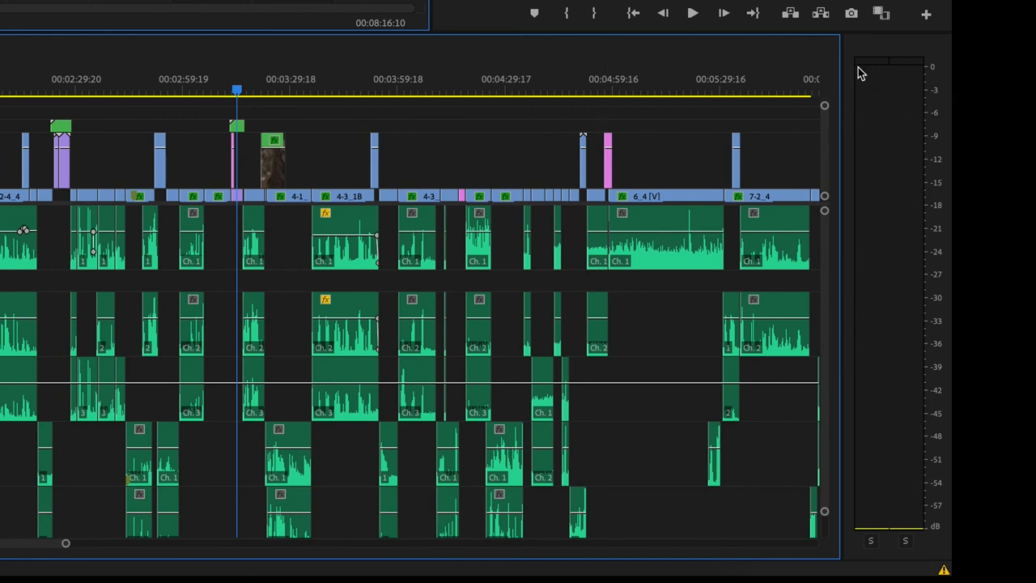
mouse_move(880, 91)
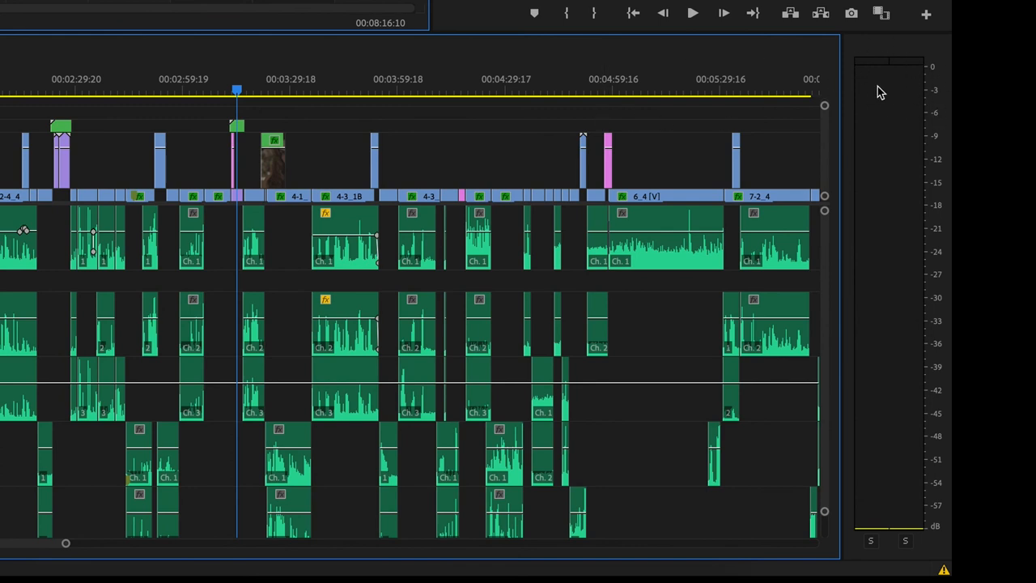
mouse_move(908, 180)
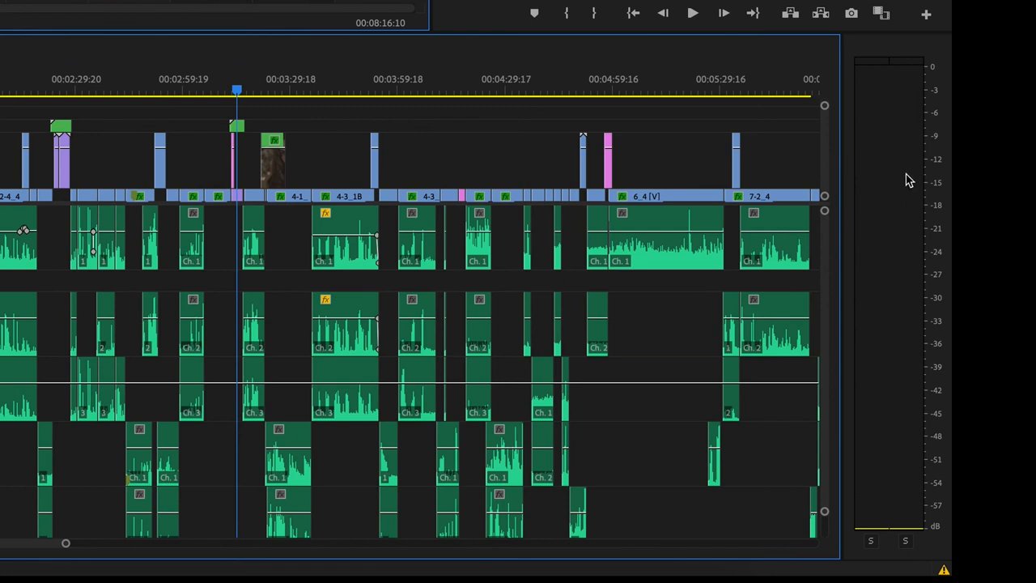
mouse_move(890, 175)
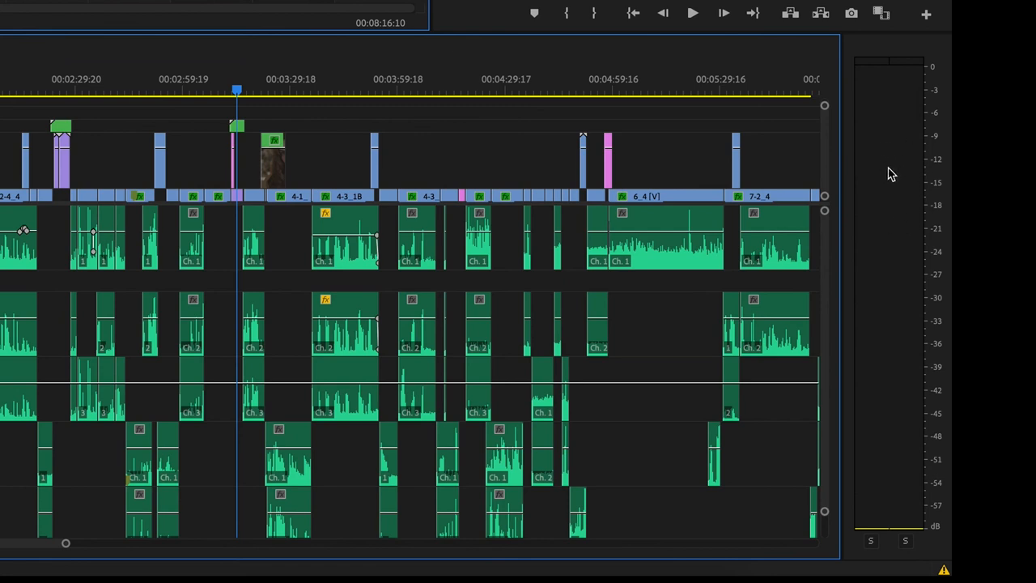
mouse_move(903, 343)
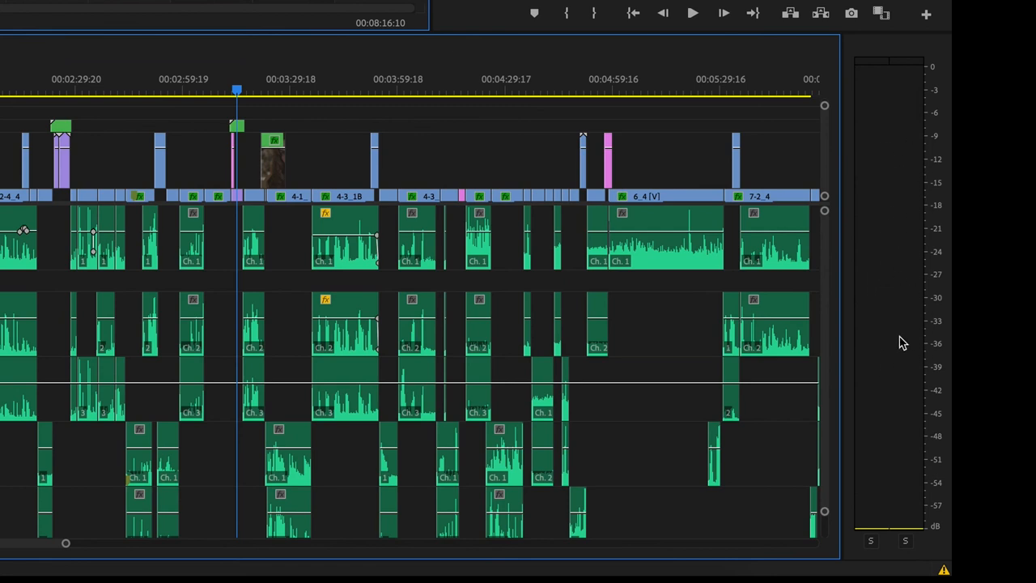
mouse_move(900, 279)
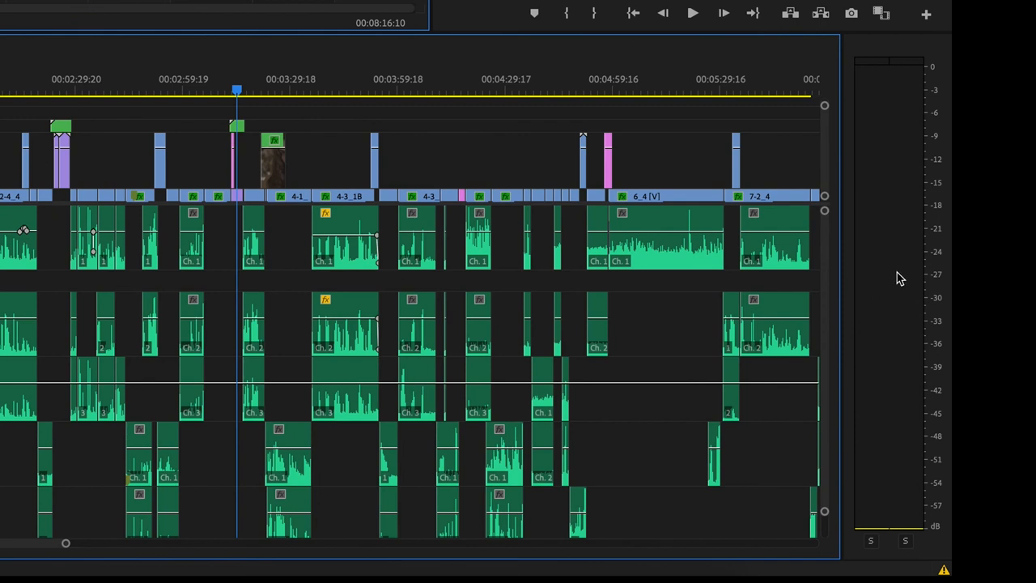
mouse_move(903, 497)
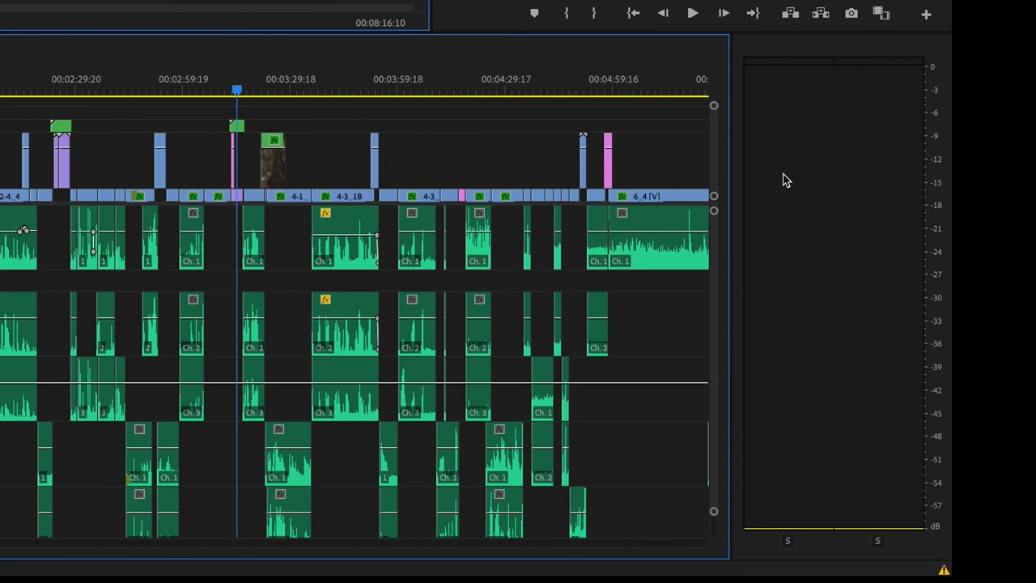
mouse_move(866, 115)
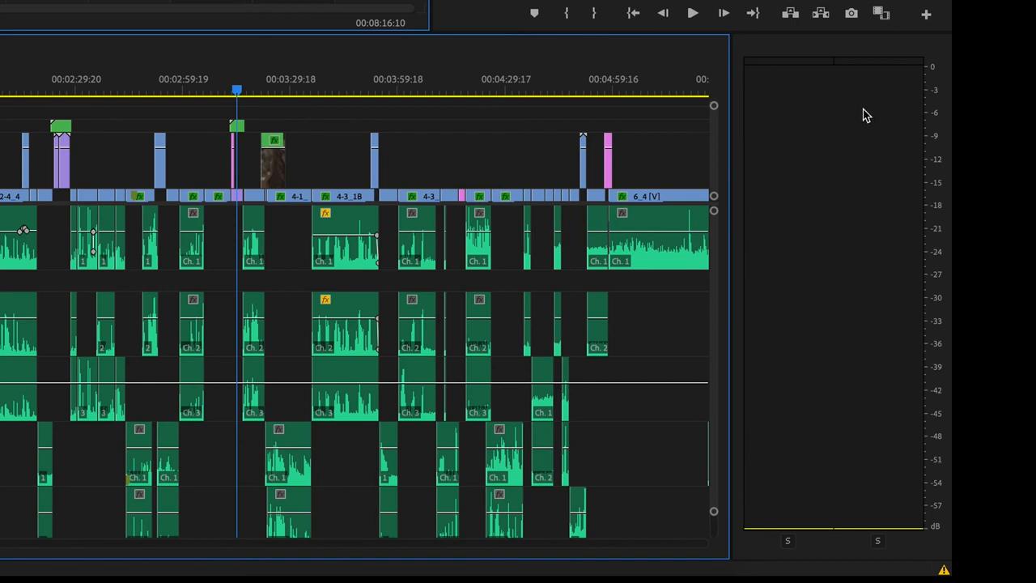
mouse_move(706, 122)
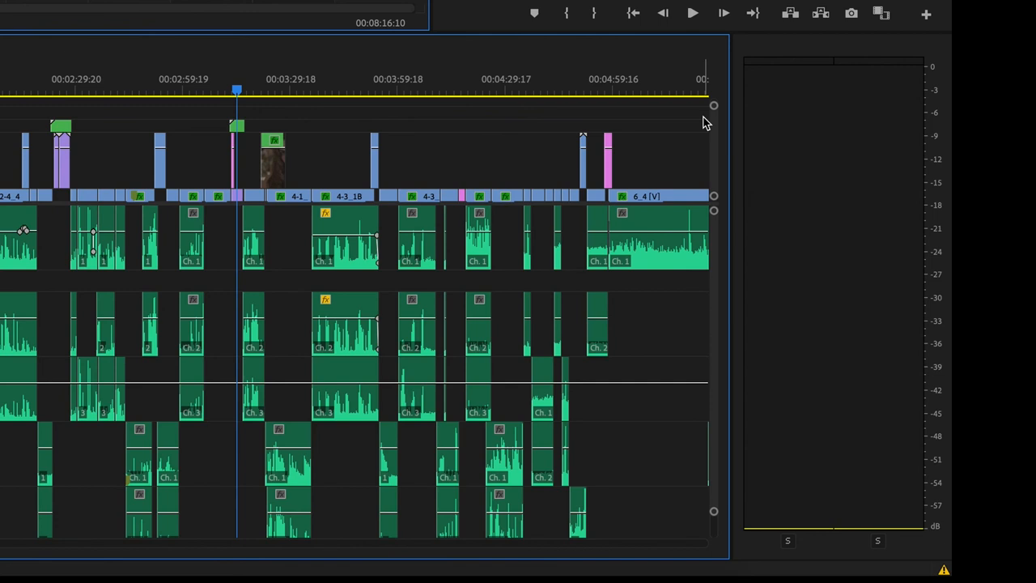
mouse_move(703, 105)
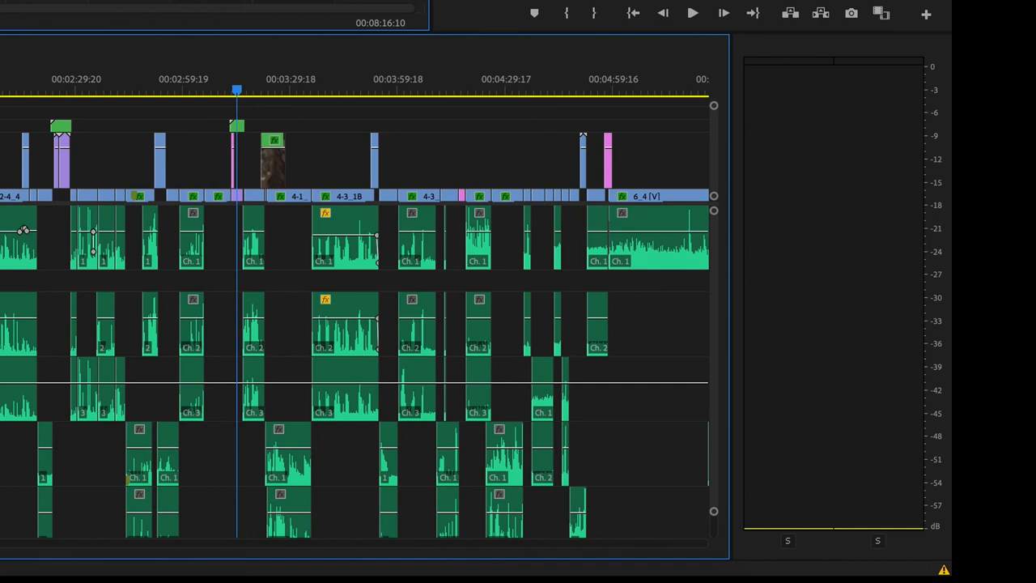
mouse_move(628, 33)
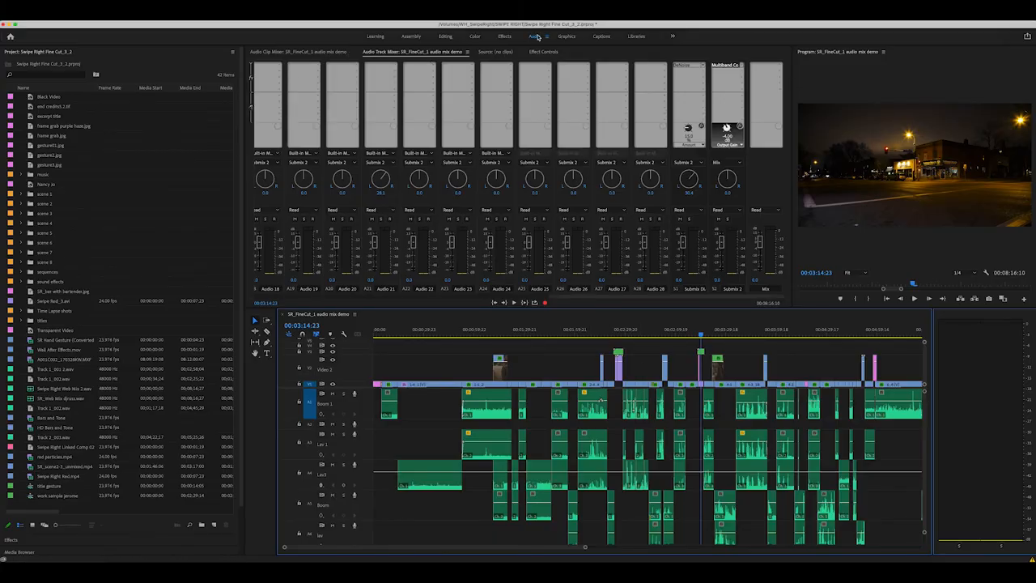
mouse_move(539, 37)
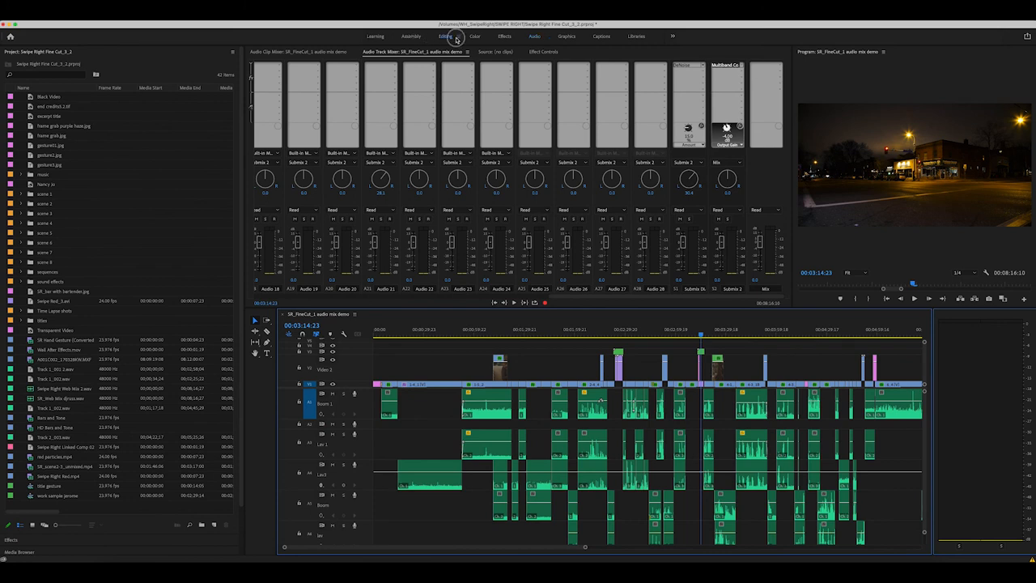
Return to the Editing workspace and show Clip Keyframes on the audio track
left_click(444, 36)
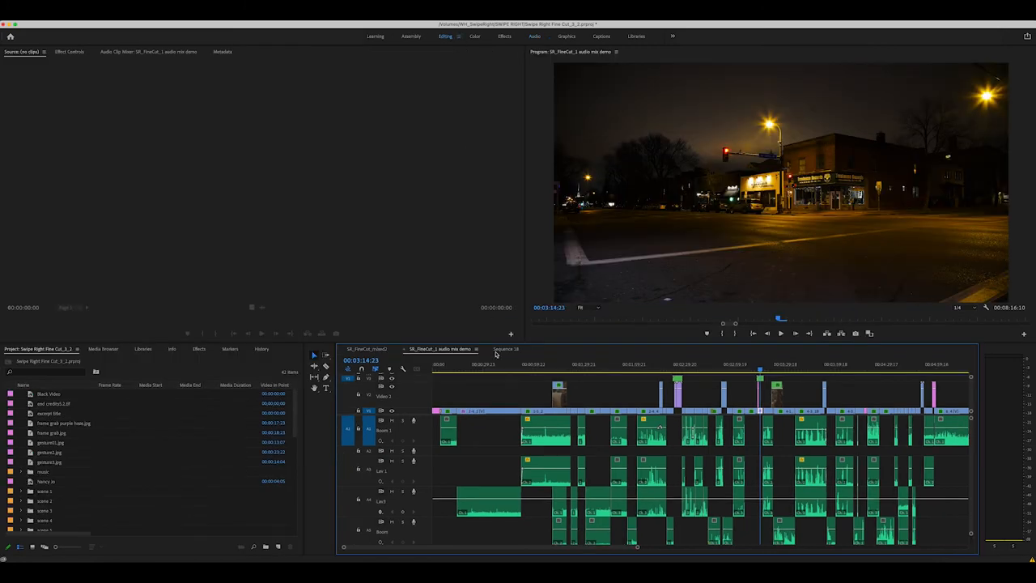
left_click(493, 395)
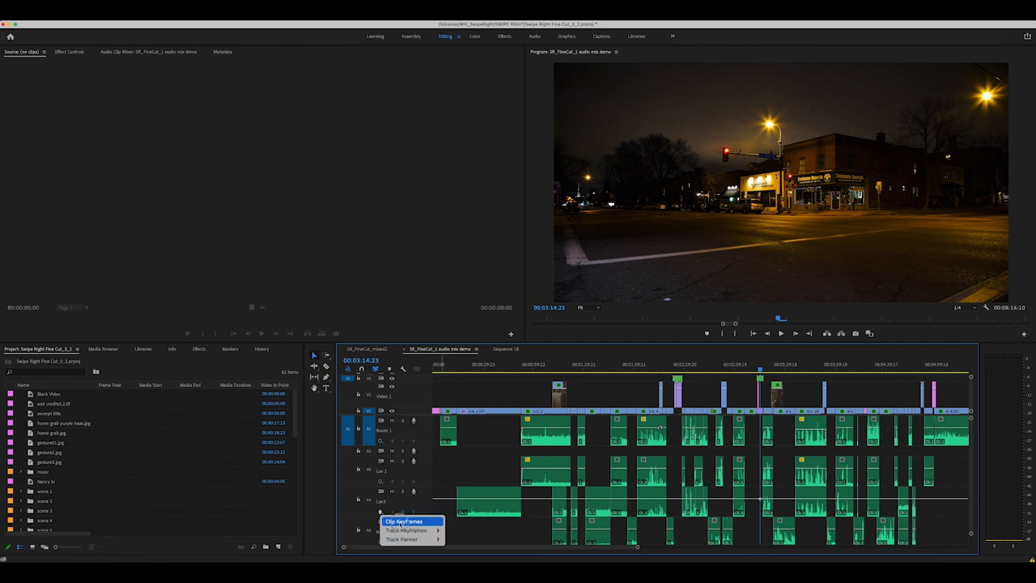
left_click(404, 521)
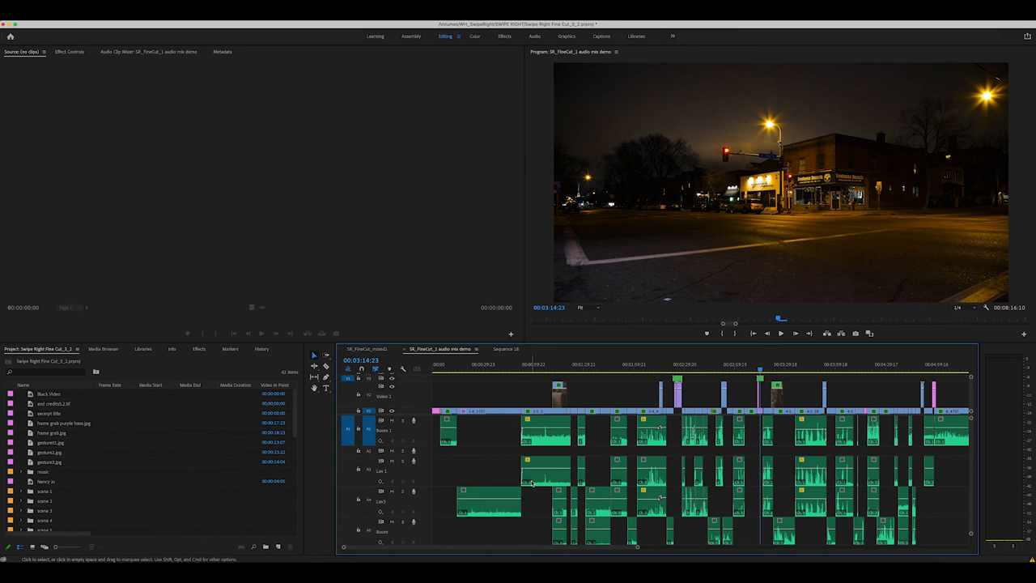
mouse_move(444, 291)
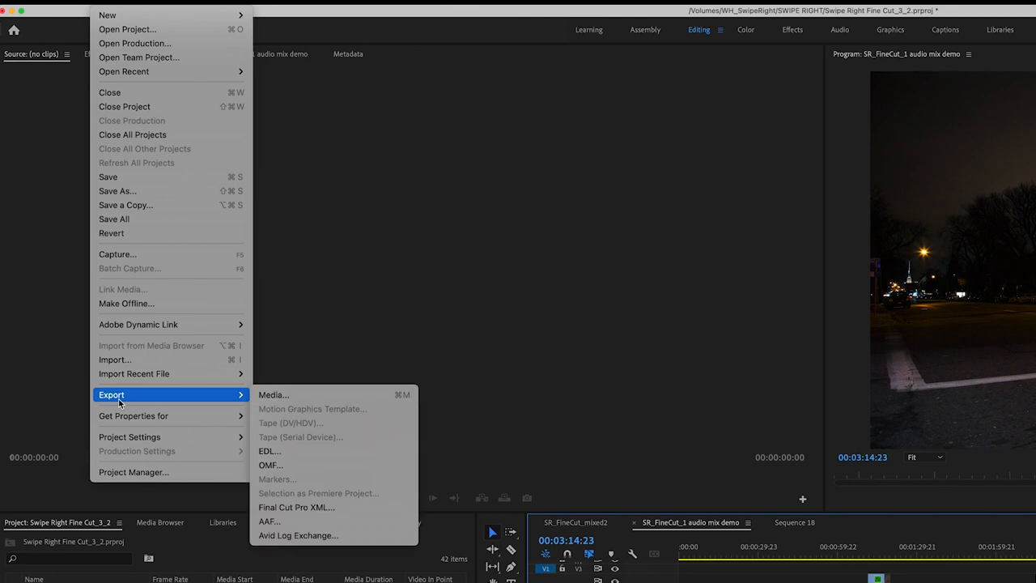
mouse_move(343, 464)
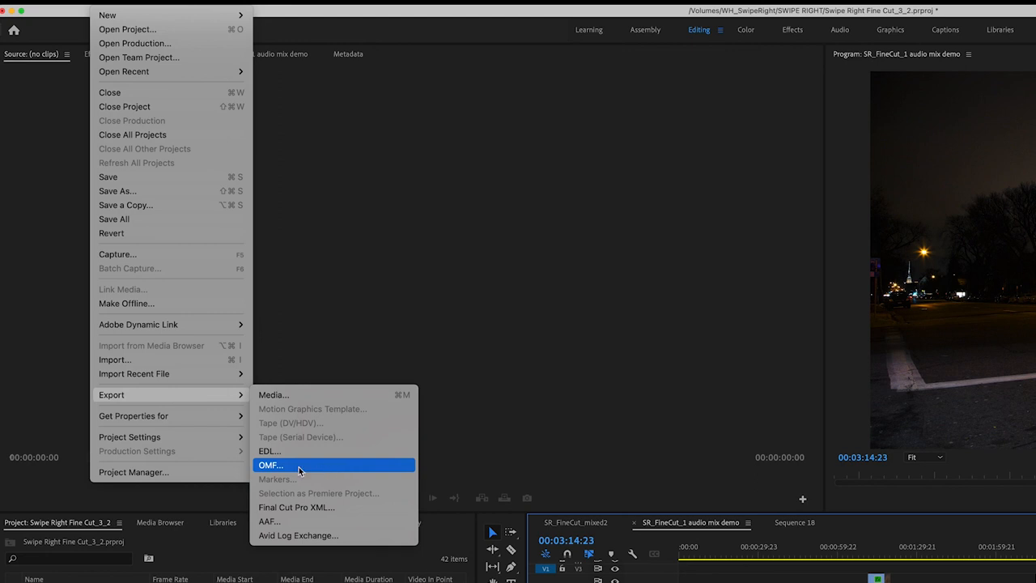
mouse_move(285, 465)
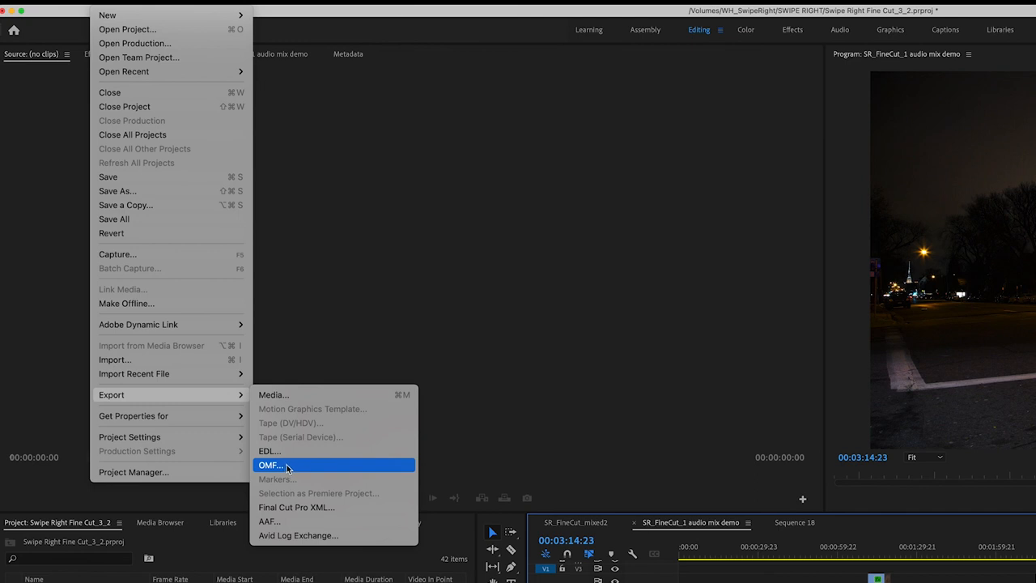
mouse_move(295, 468)
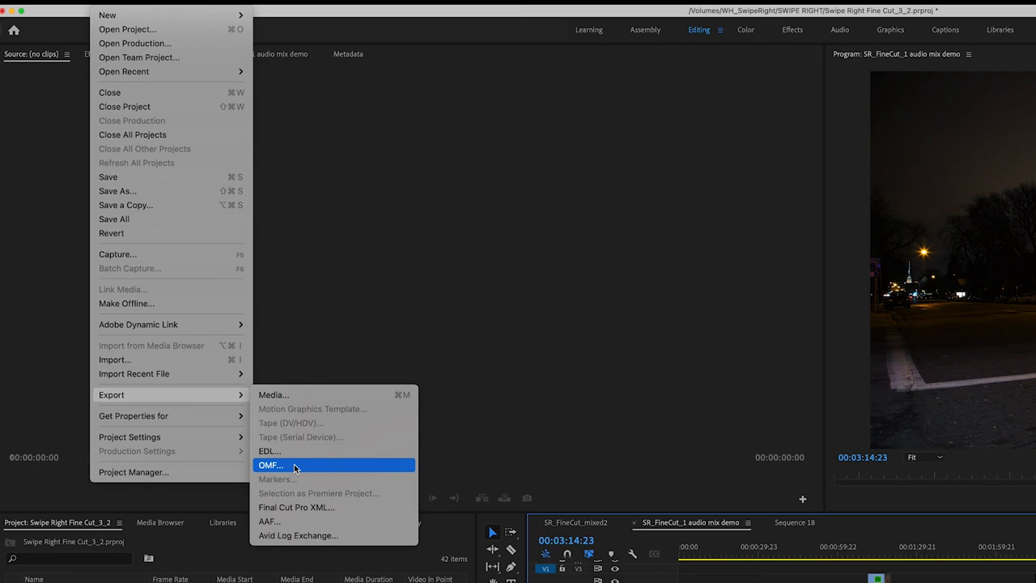
mouse_move(295, 469)
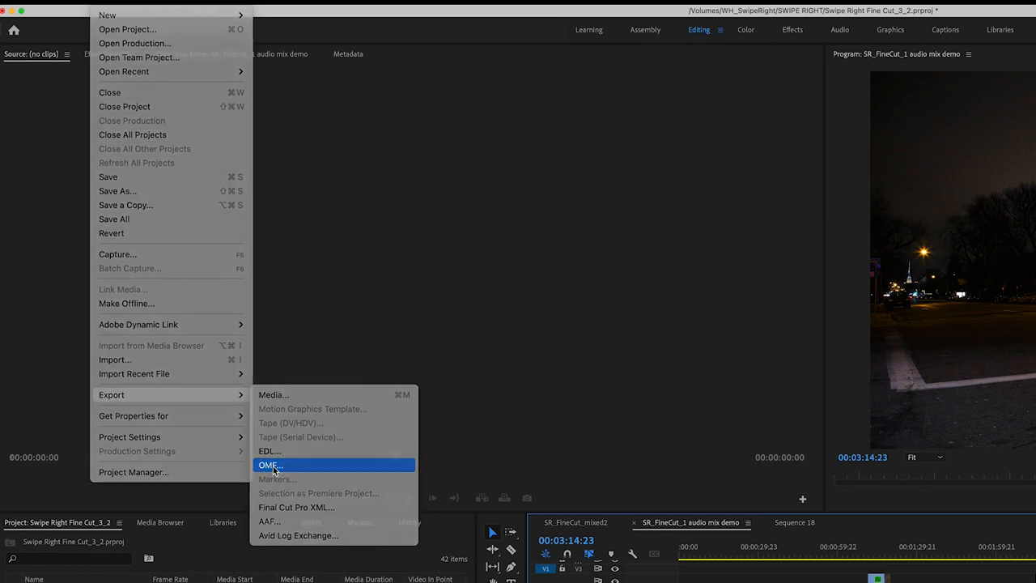
Review the OMF export settings: 24 bits per sample, Embed Audio, Trim Audio Files render
left_click(268, 464)
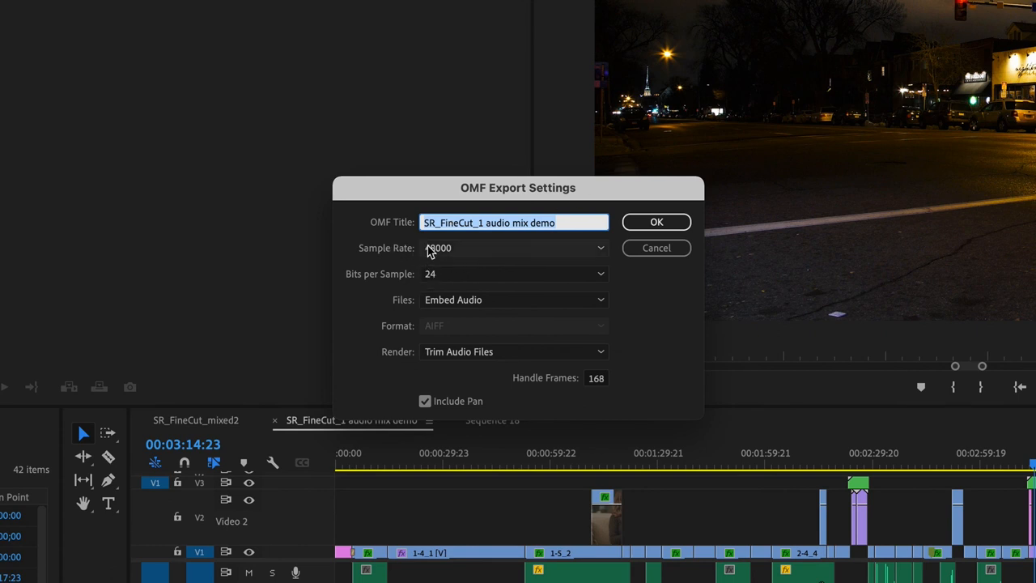
mouse_move(494, 253)
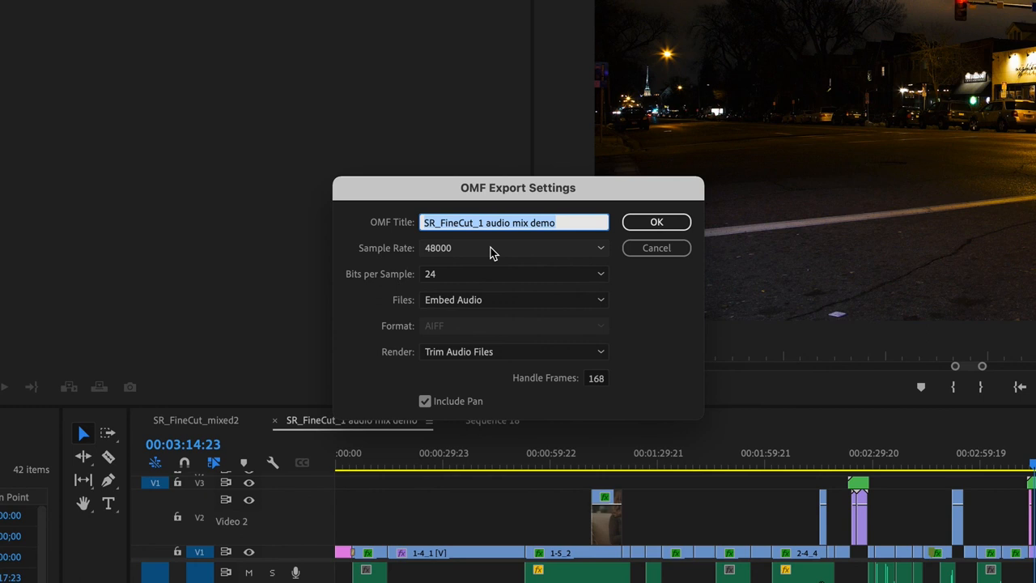
mouse_move(407, 258)
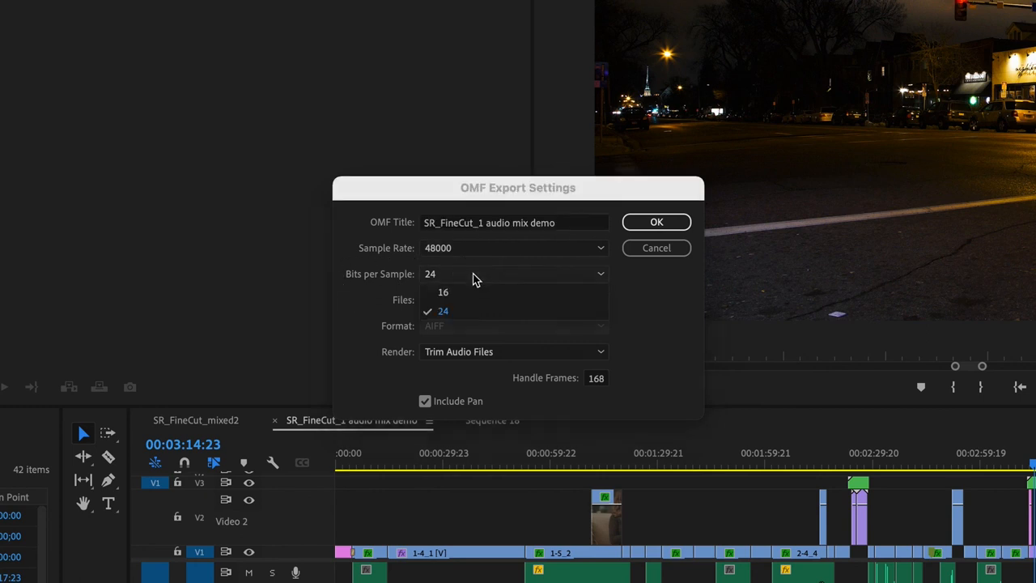
left_click(443, 310)
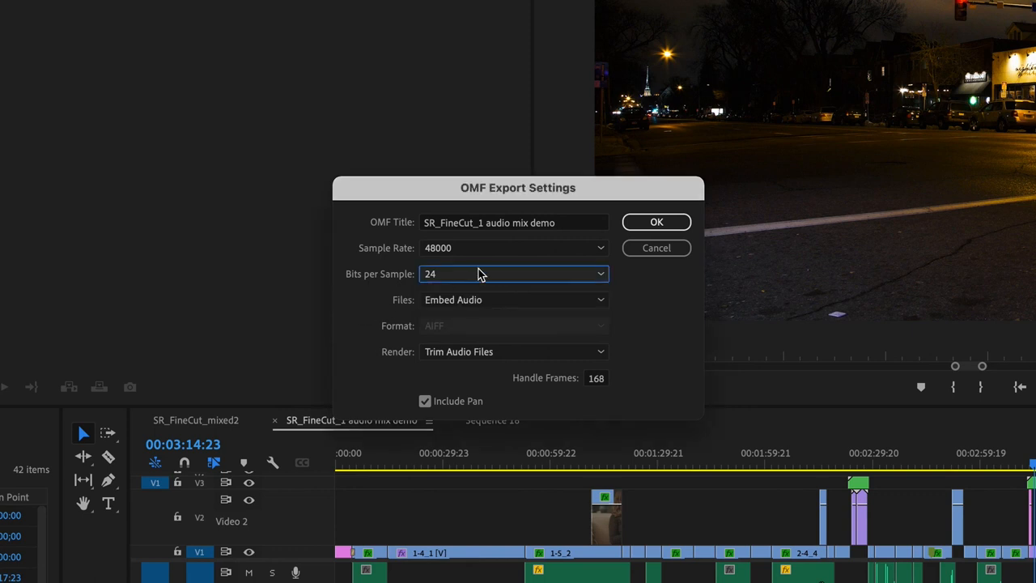
mouse_move(455, 275)
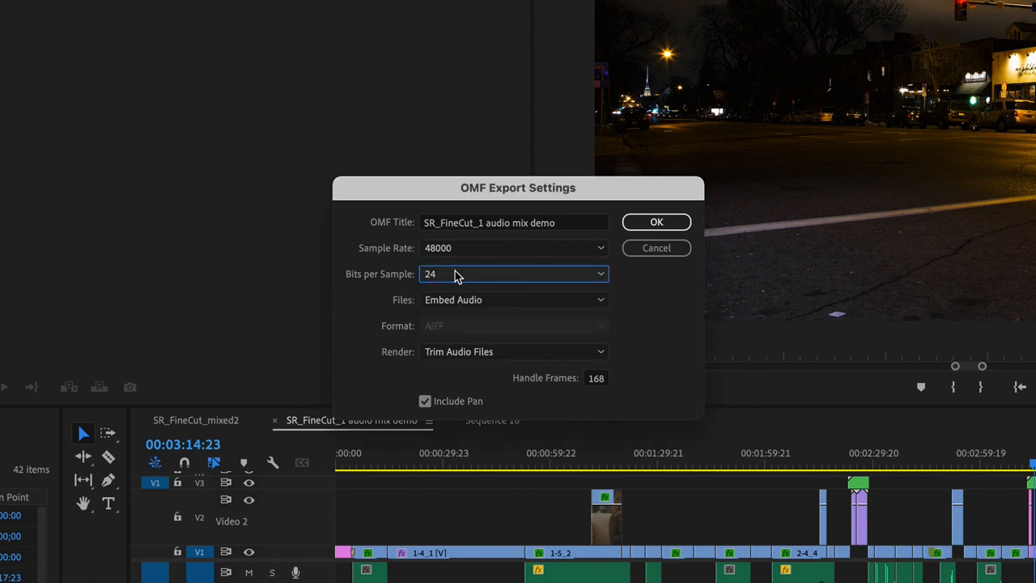
mouse_move(406, 300)
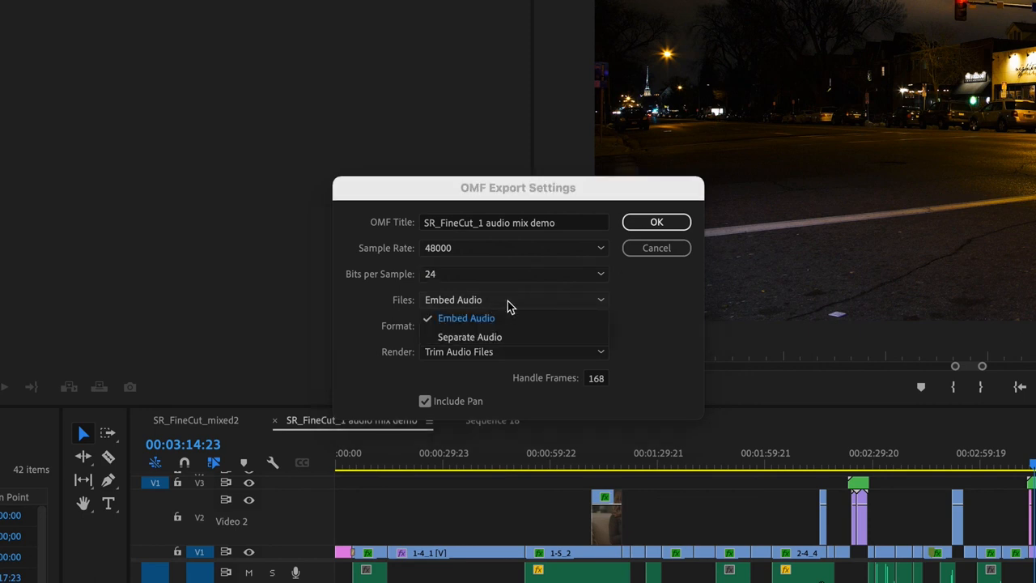
mouse_move(501, 337)
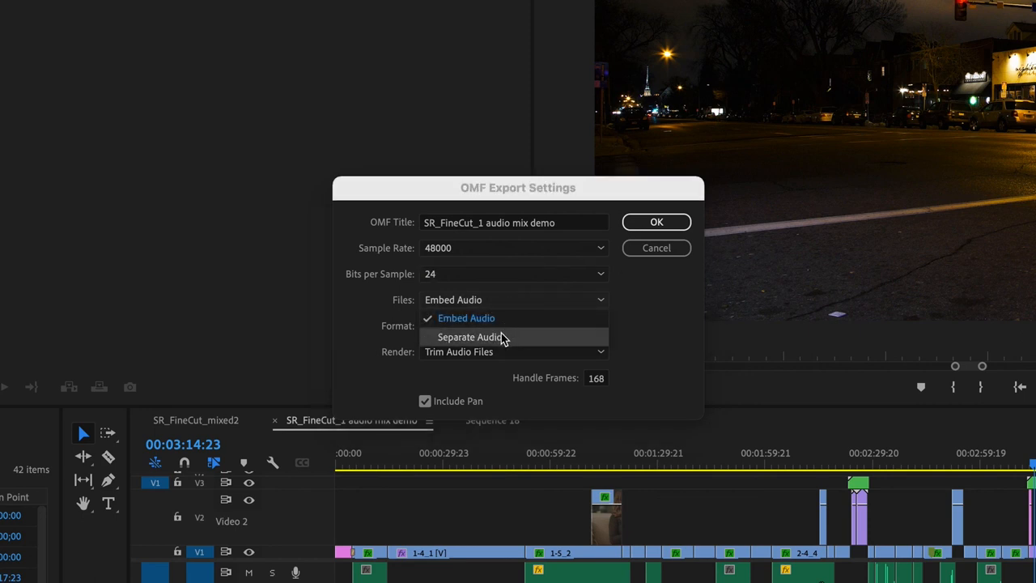
left_click(466, 317)
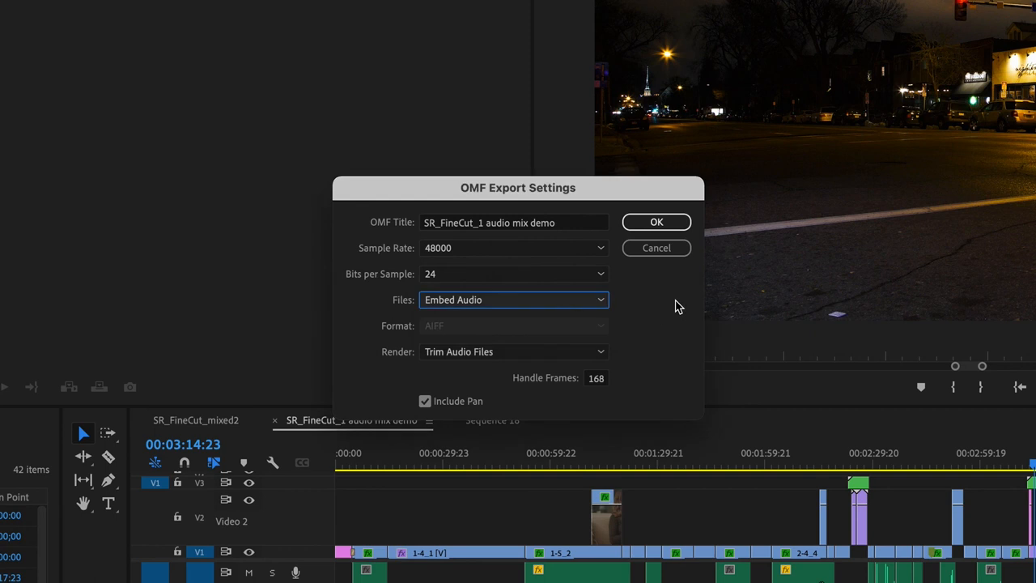
mouse_move(495, 306)
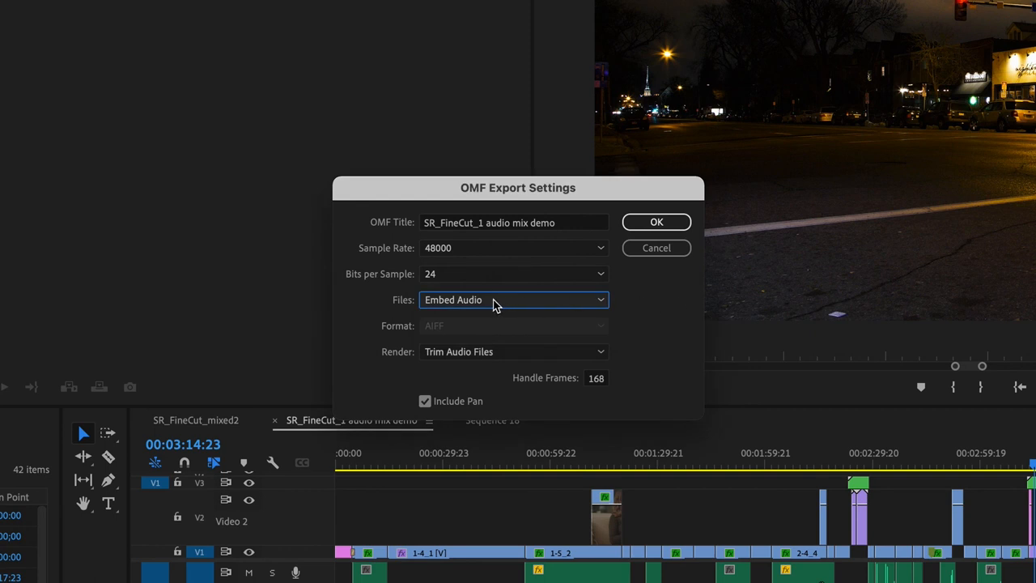
mouse_move(359, 362)
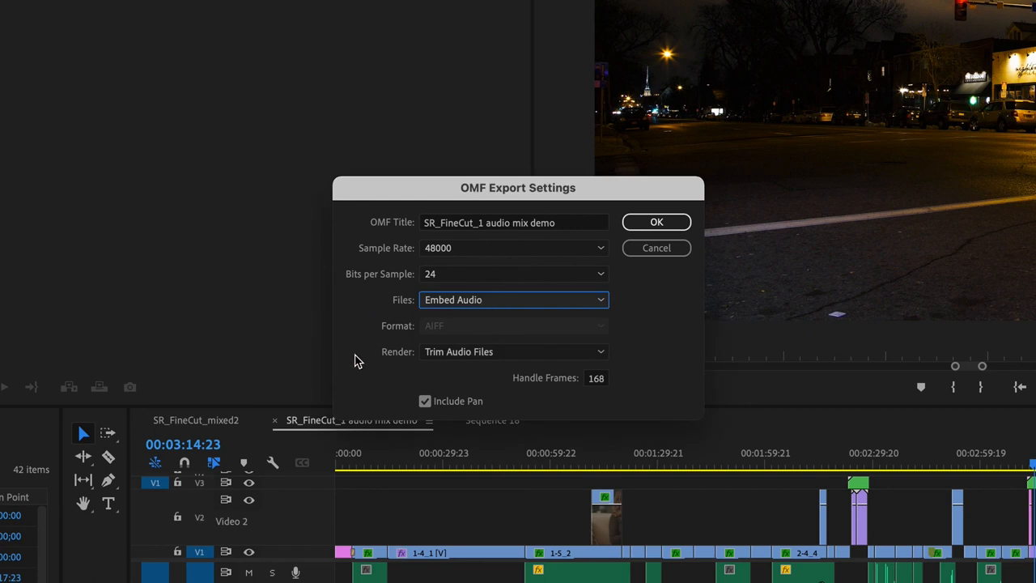
mouse_move(489, 360)
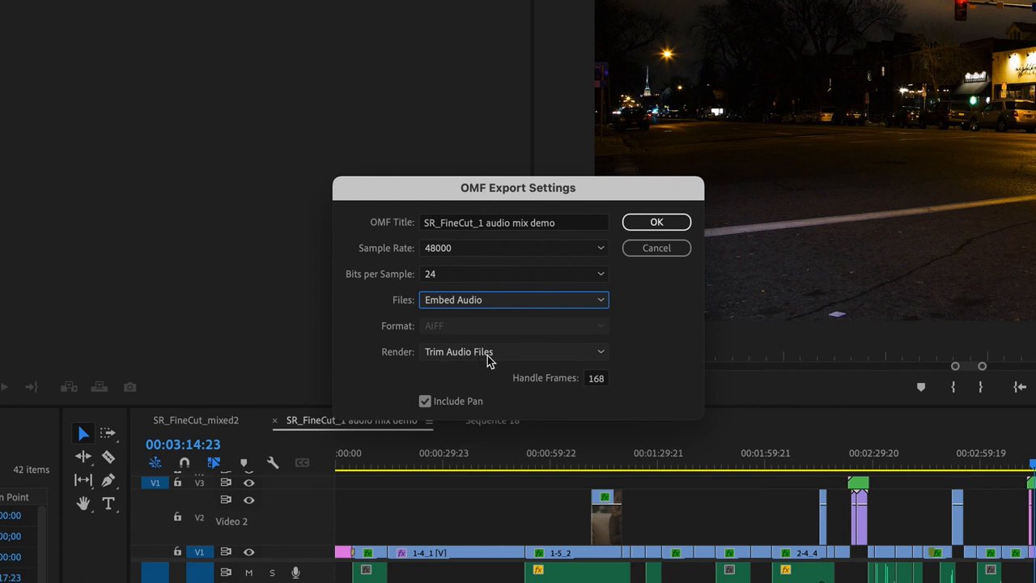
left_click(515, 352)
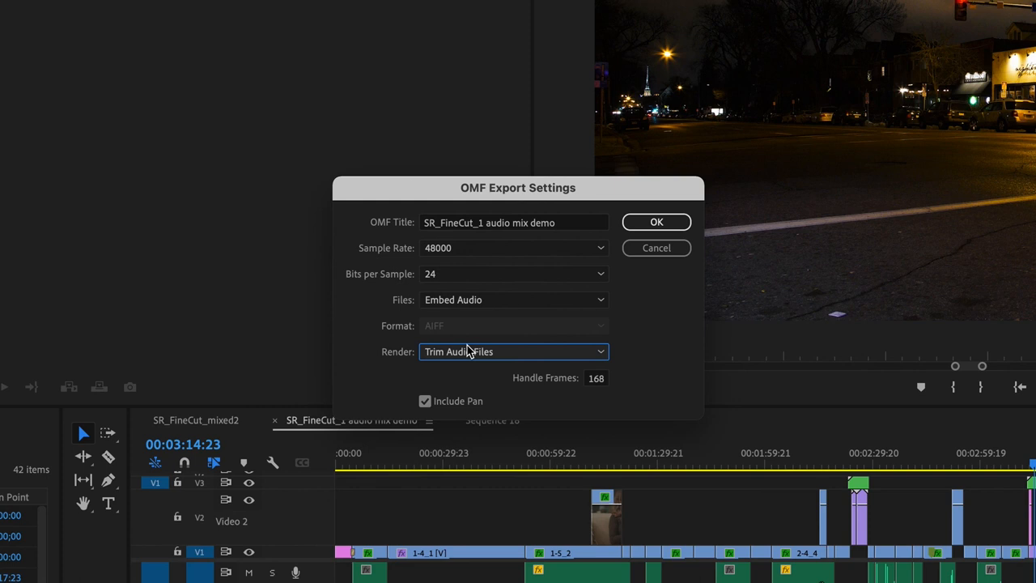
mouse_move(408, 563)
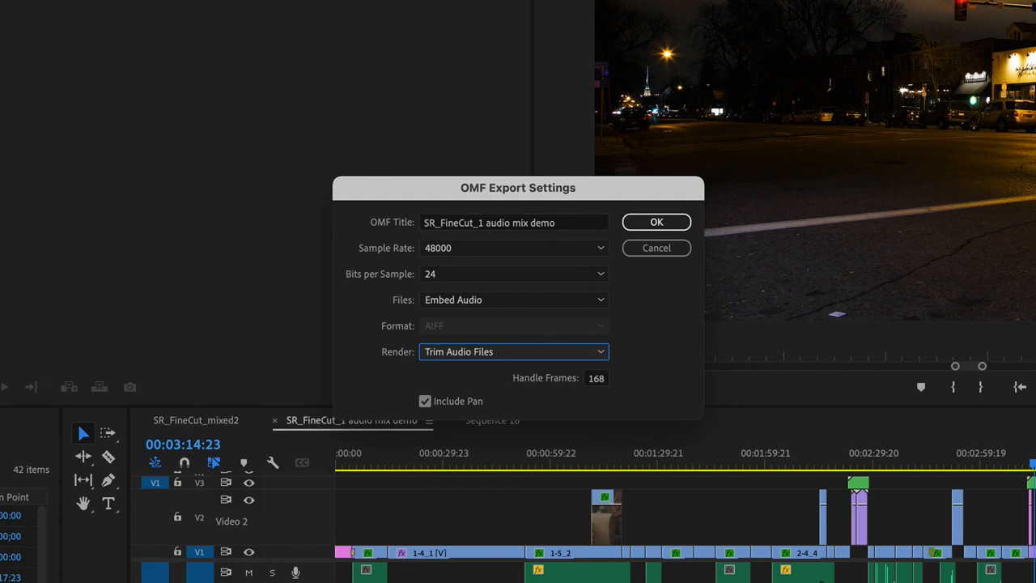
mouse_move(595, 386)
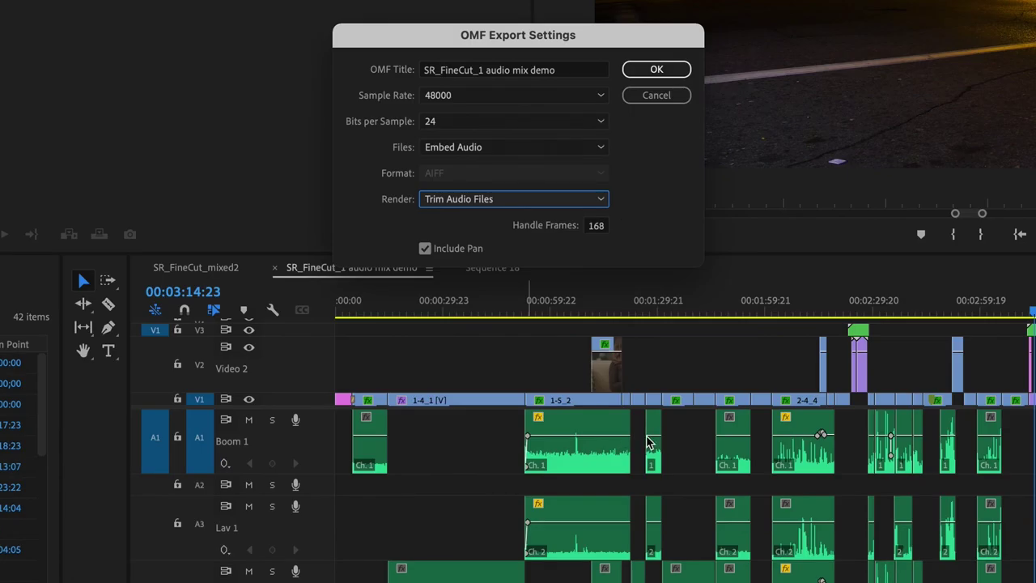
mouse_move(631, 453)
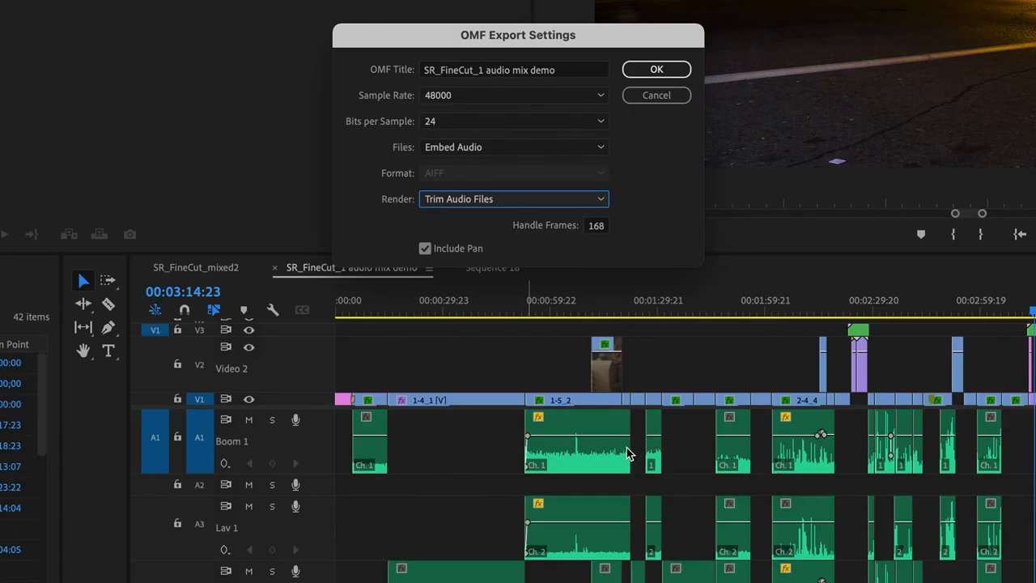
mouse_move(639, 469)
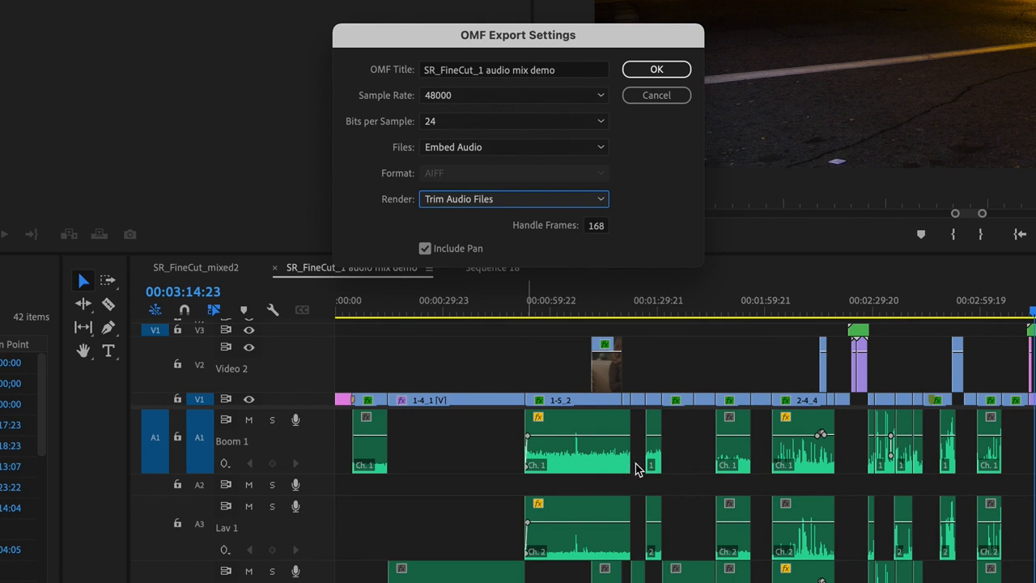
mouse_move(607, 235)
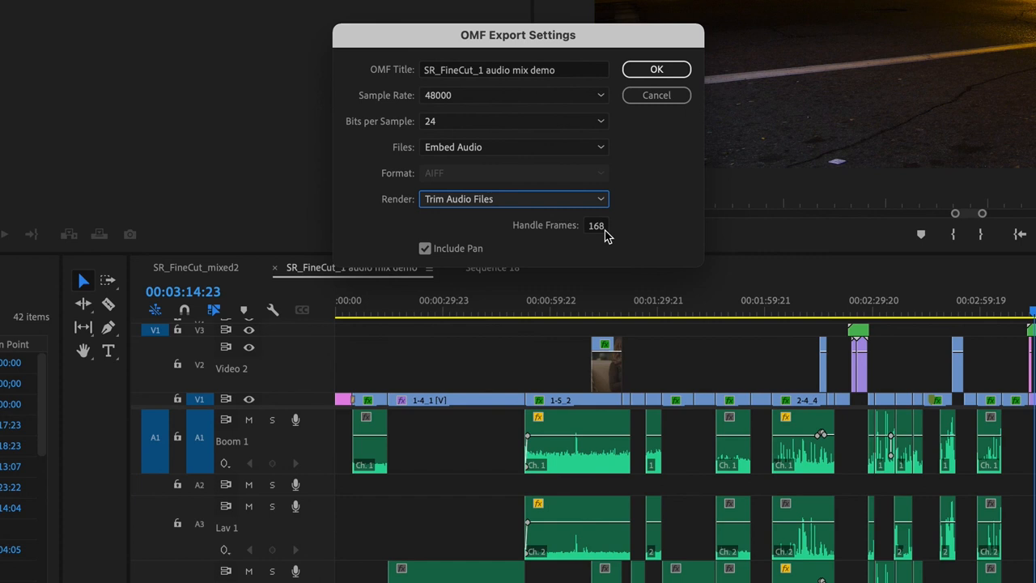
mouse_move(602, 236)
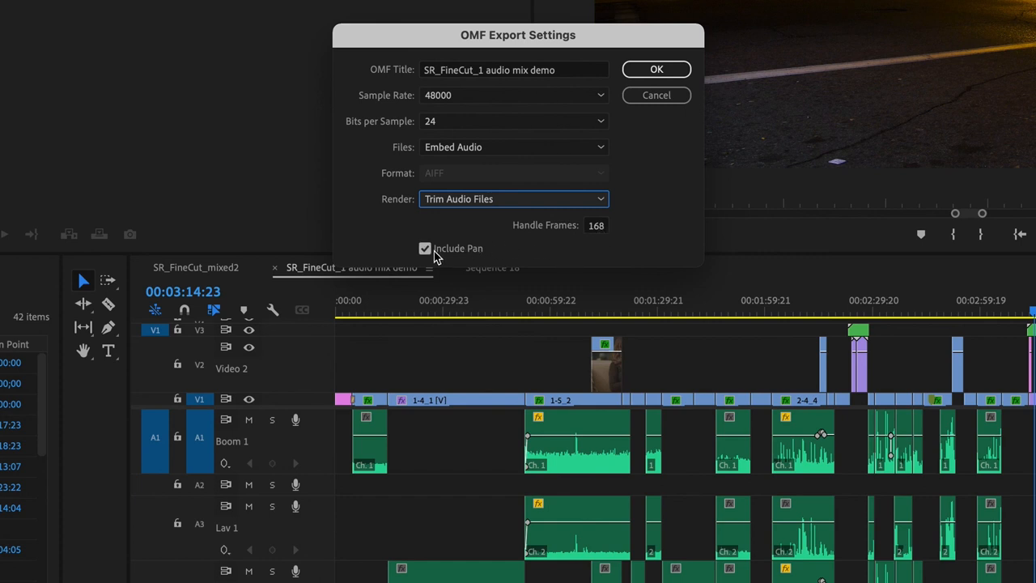
mouse_move(556, 255)
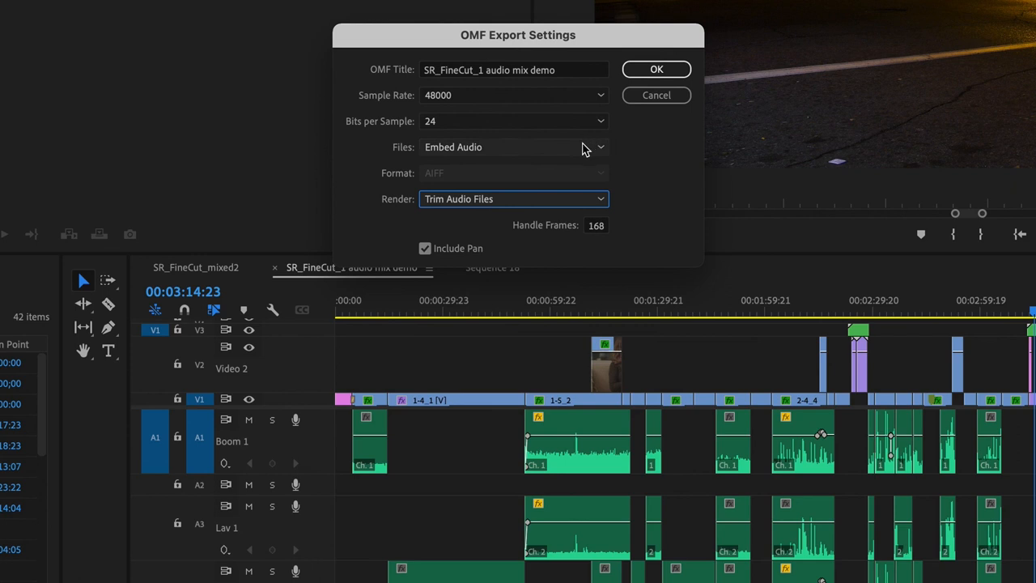
mouse_move(531, 97)
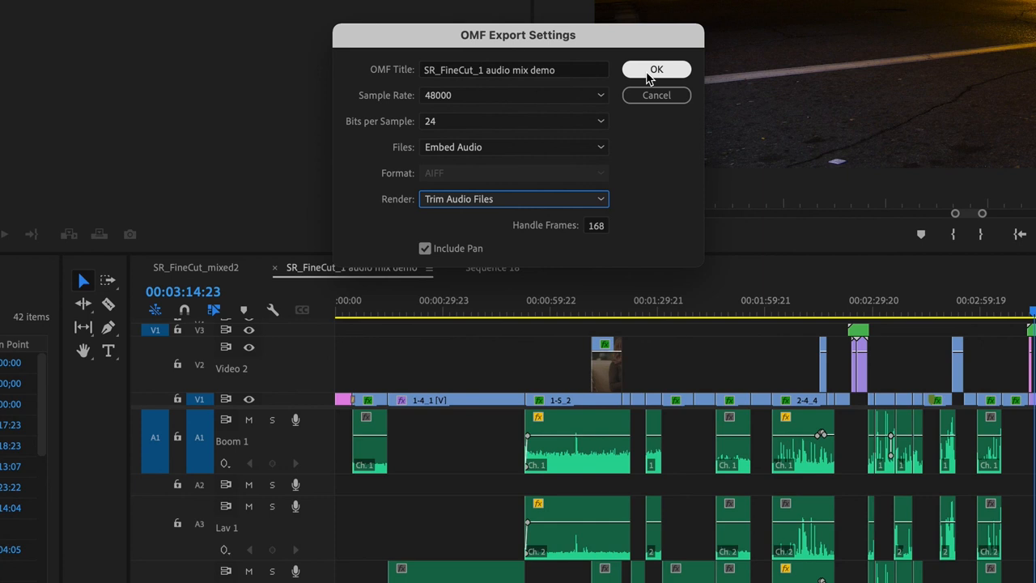
mouse_move(570, 257)
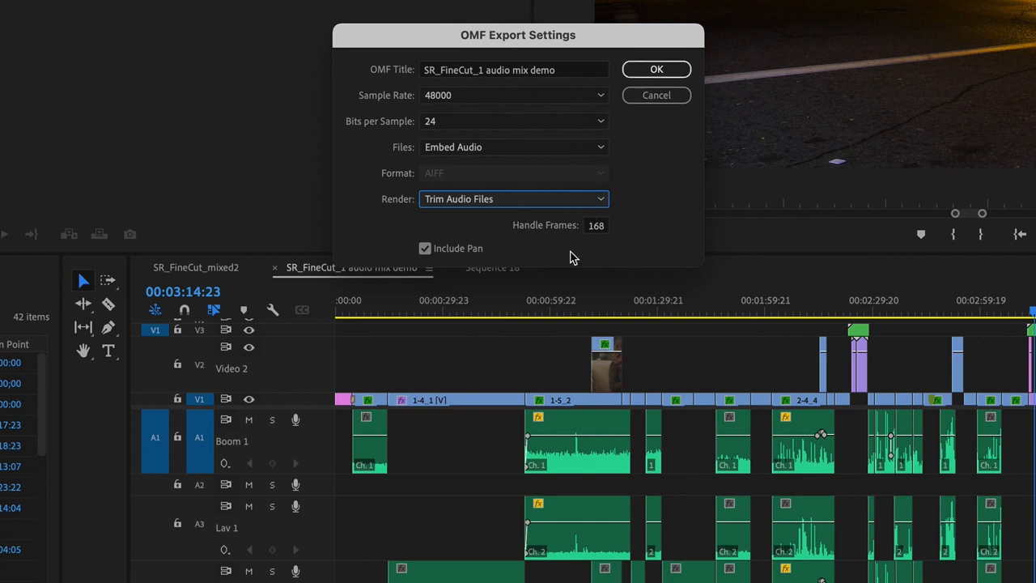
mouse_move(657, 68)
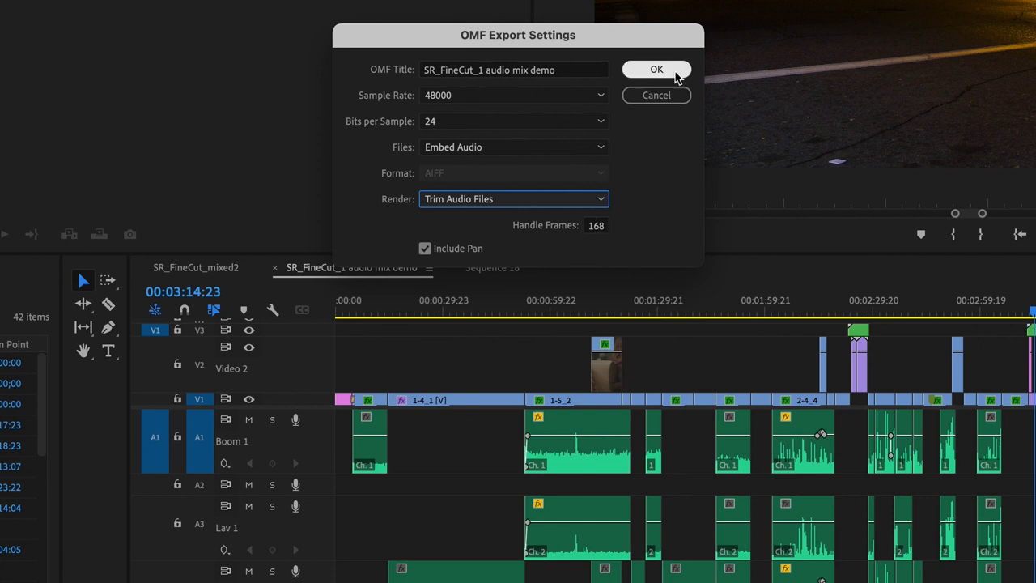
mouse_move(657, 68)
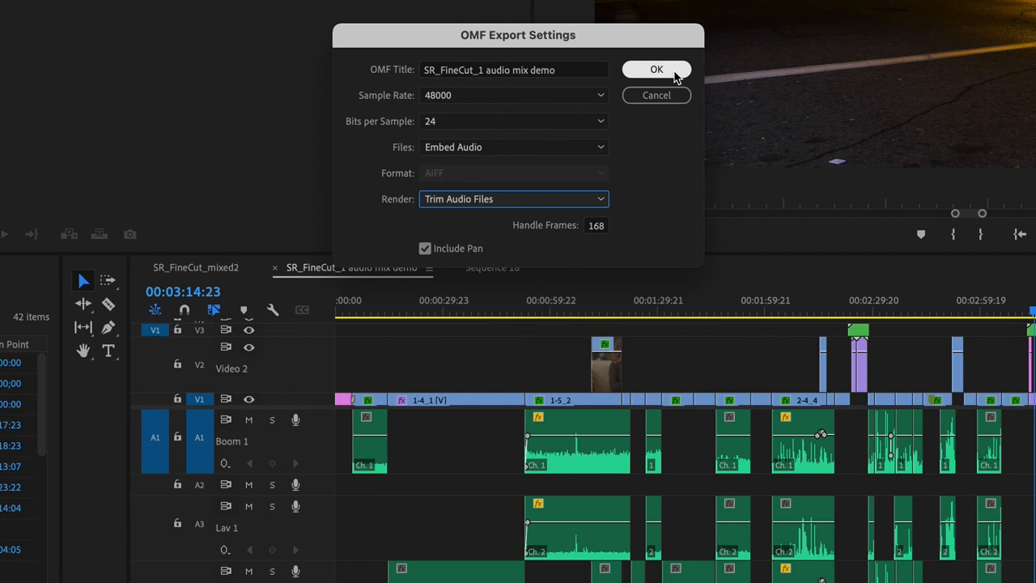
mouse_move(657, 94)
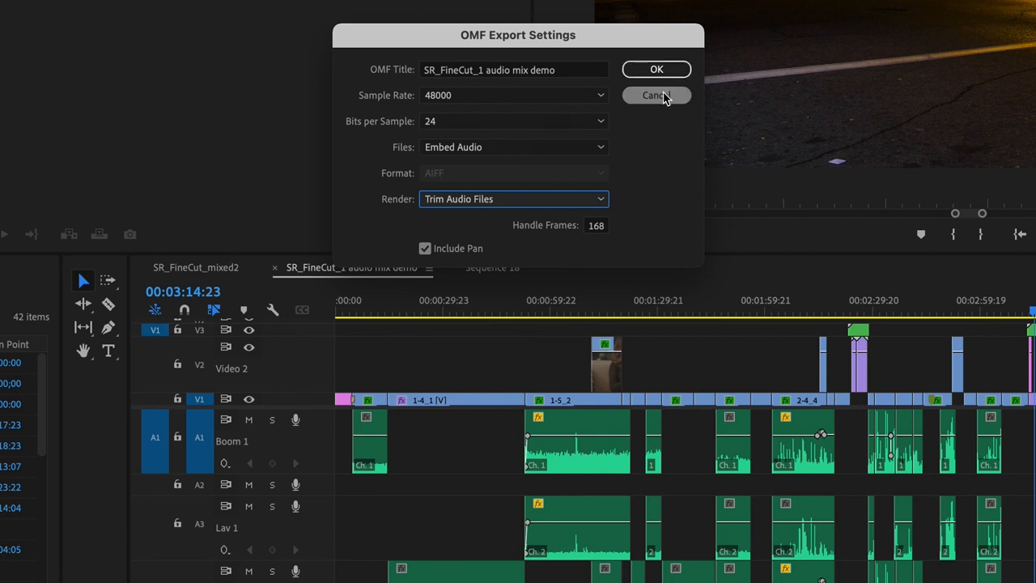
mouse_move(829, 408)
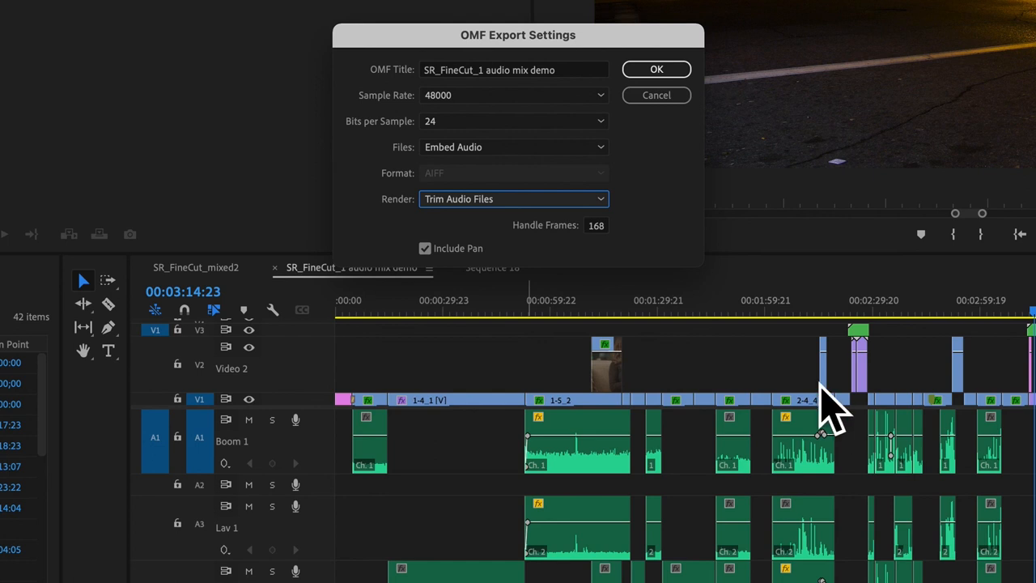
mouse_move(657, 95)
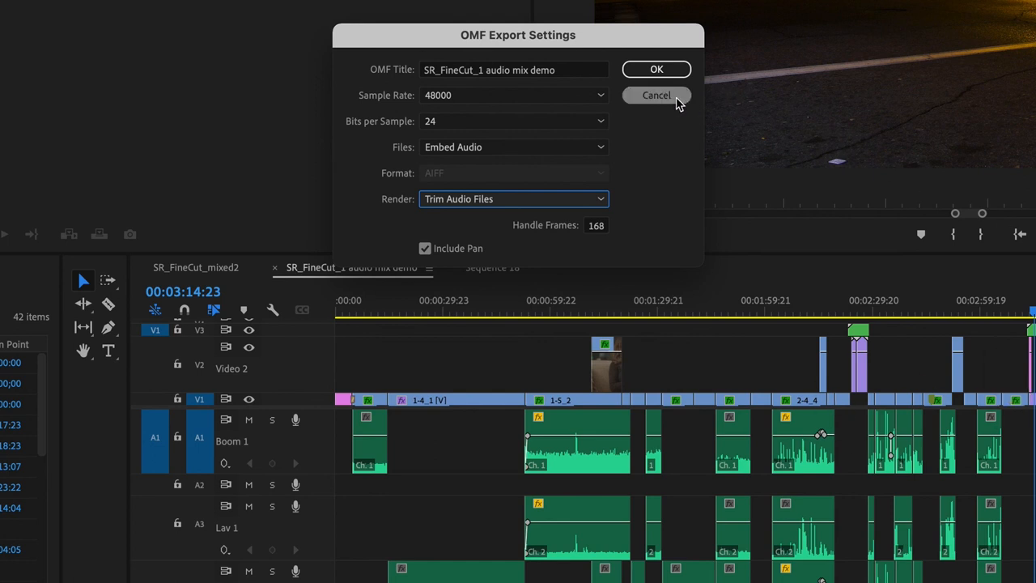
Cancel the OMF Export Settings dialog without exporting
left_click(657, 95)
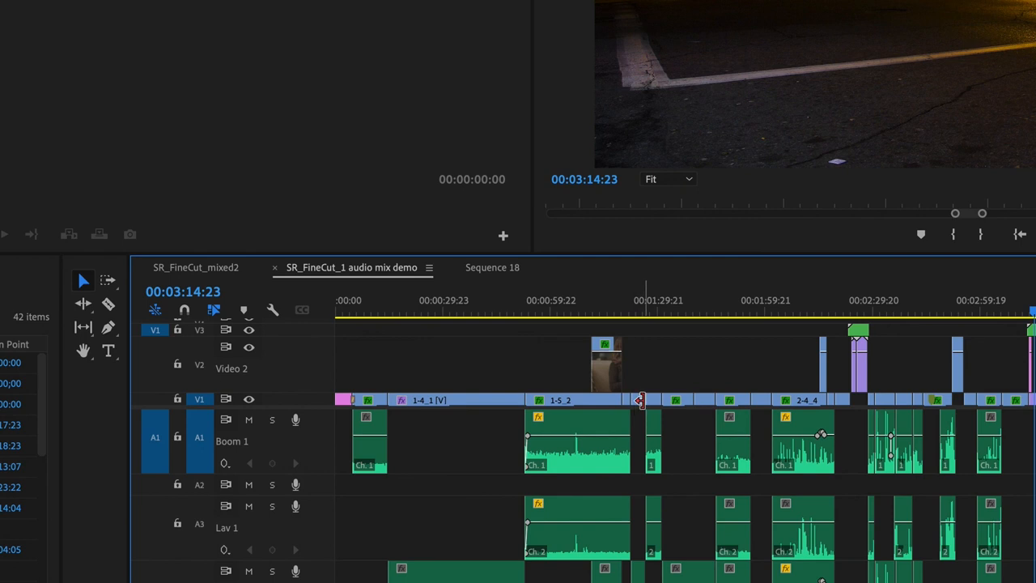
mouse_move(688, 440)
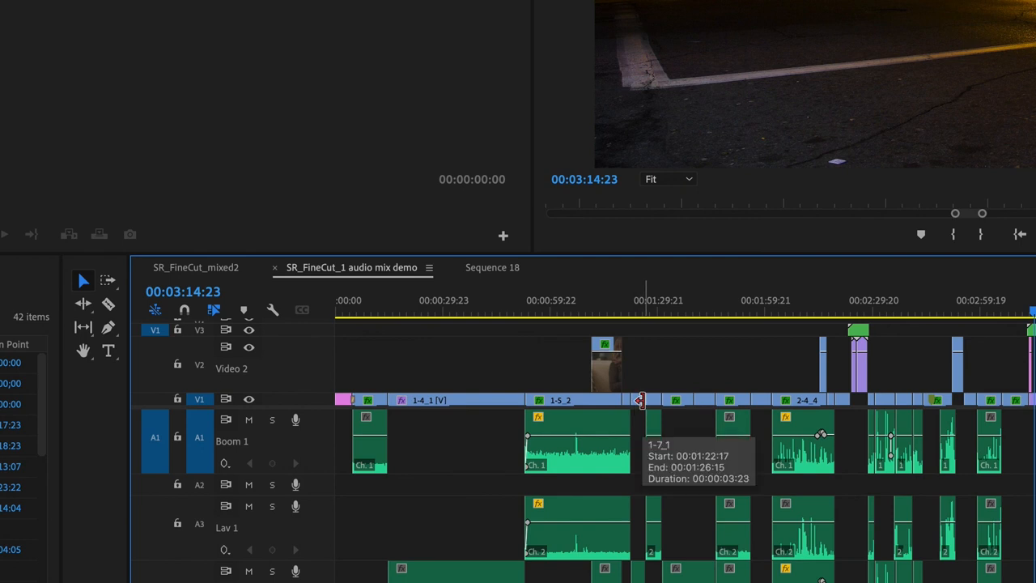
mouse_move(362, 408)
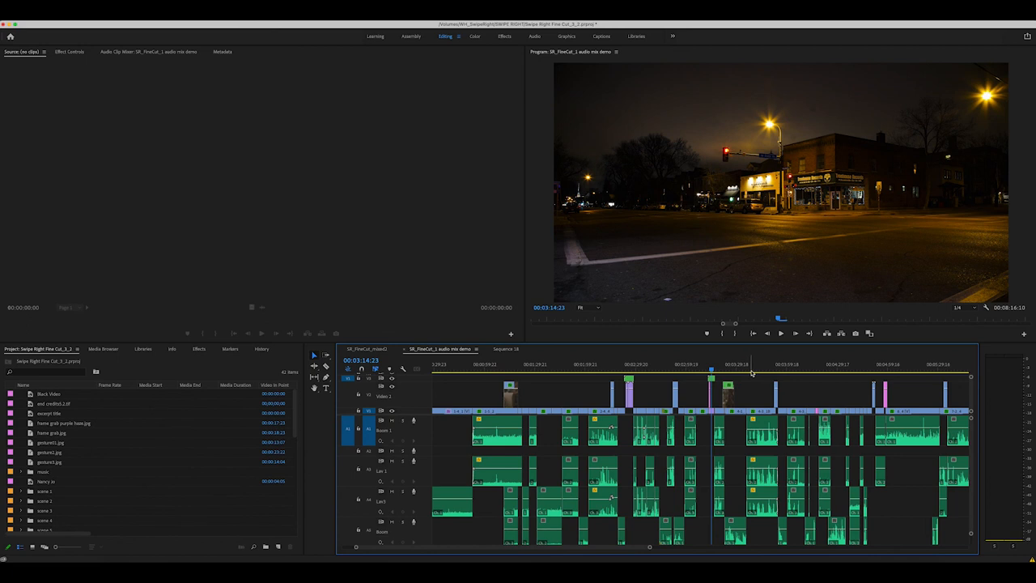
mouse_move(586, 339)
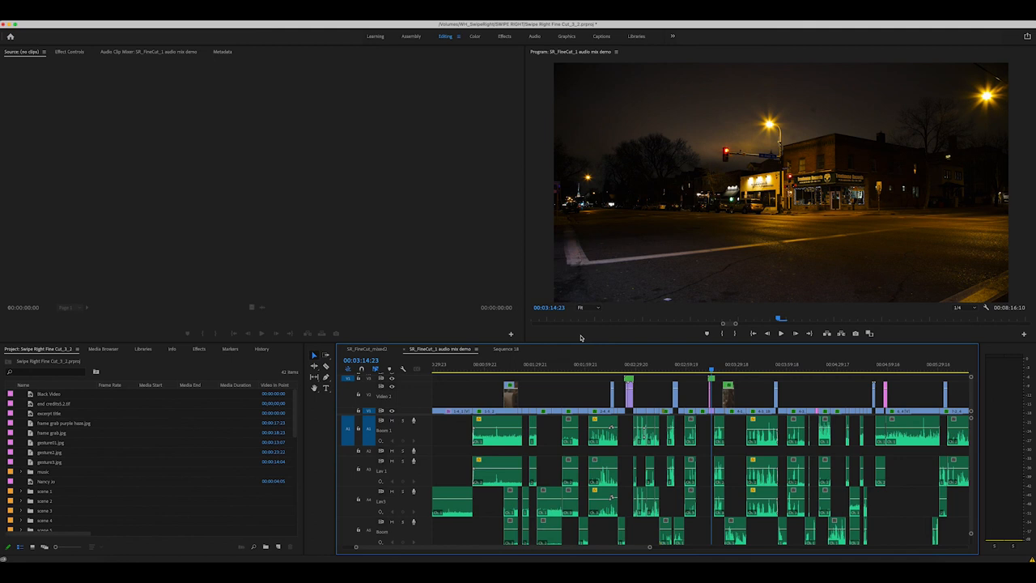
mouse_move(435, 416)
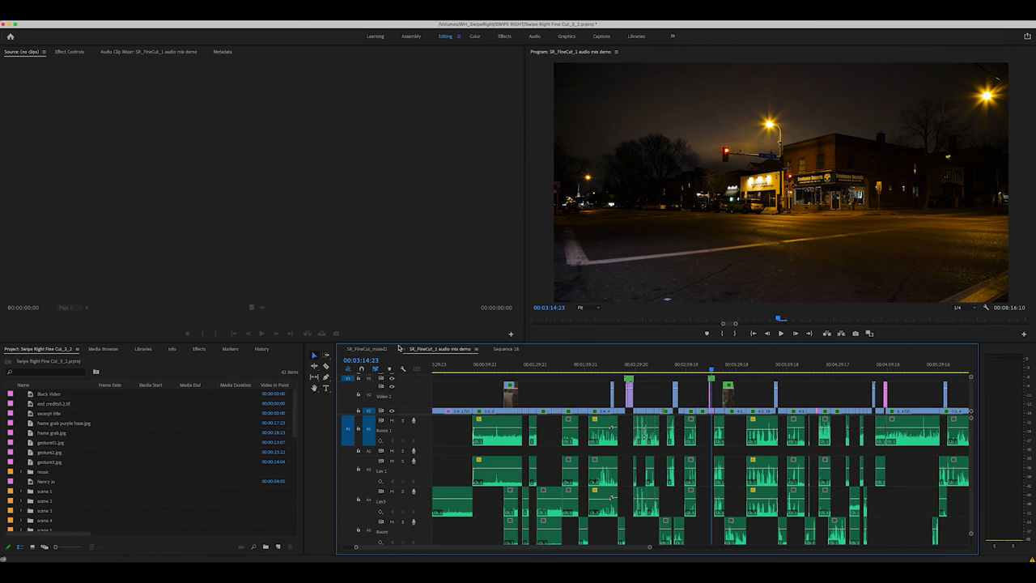
Switch to the SR_FineCut_mixed2 sequence and move playback later into the film
left_click(364, 350)
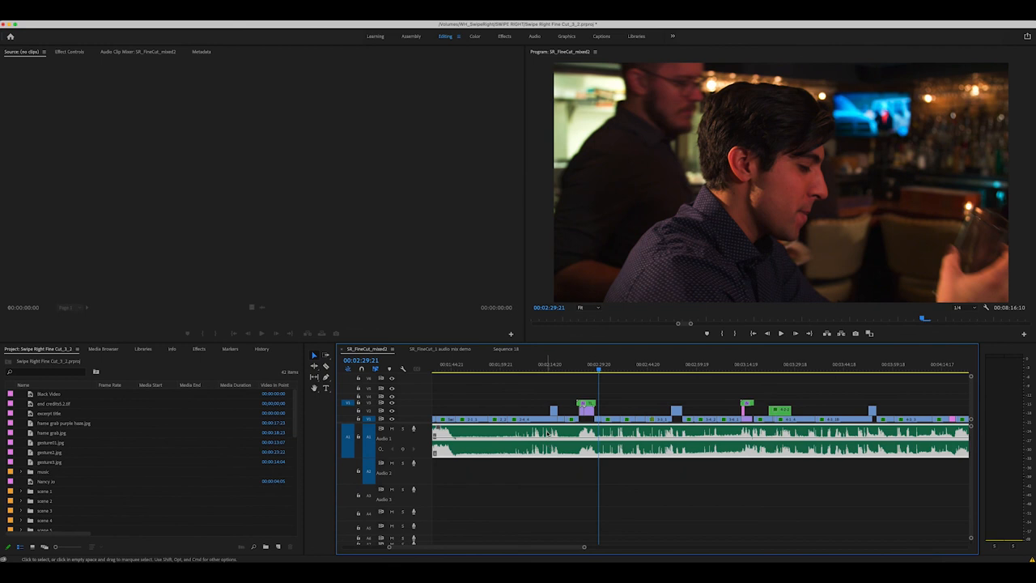
mouse_move(404, 388)
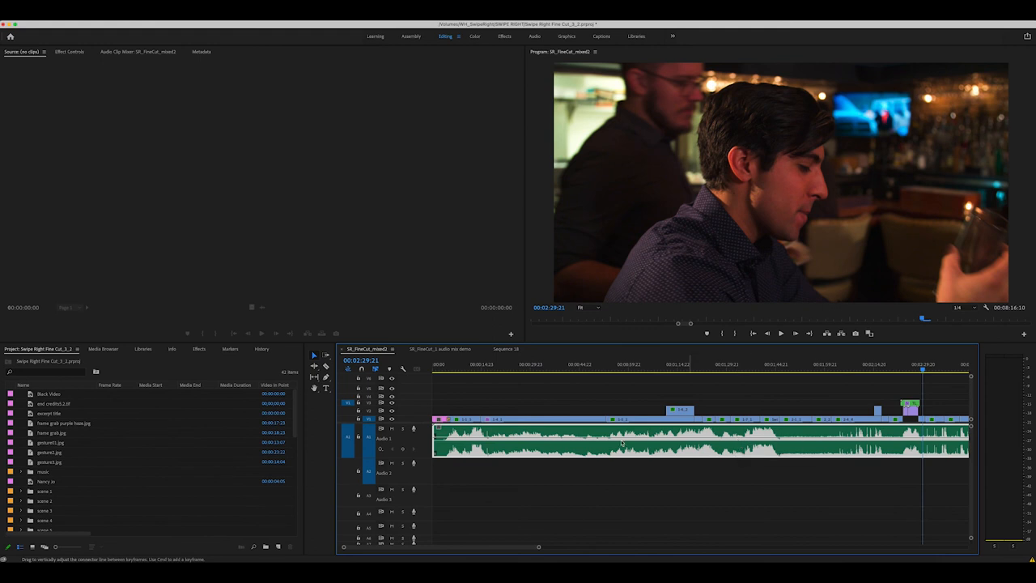
mouse_move(718, 443)
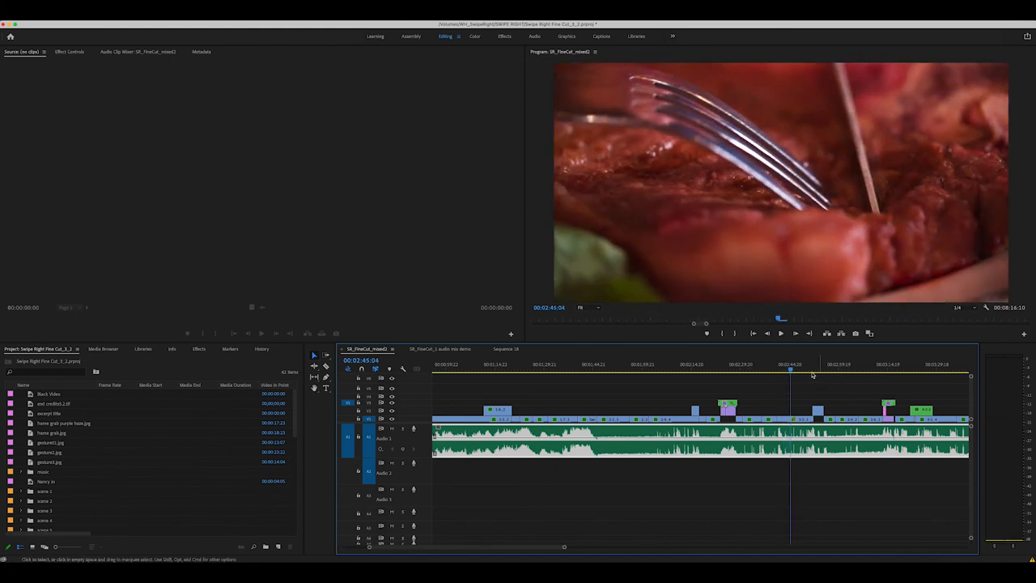
left_click(759, 365)
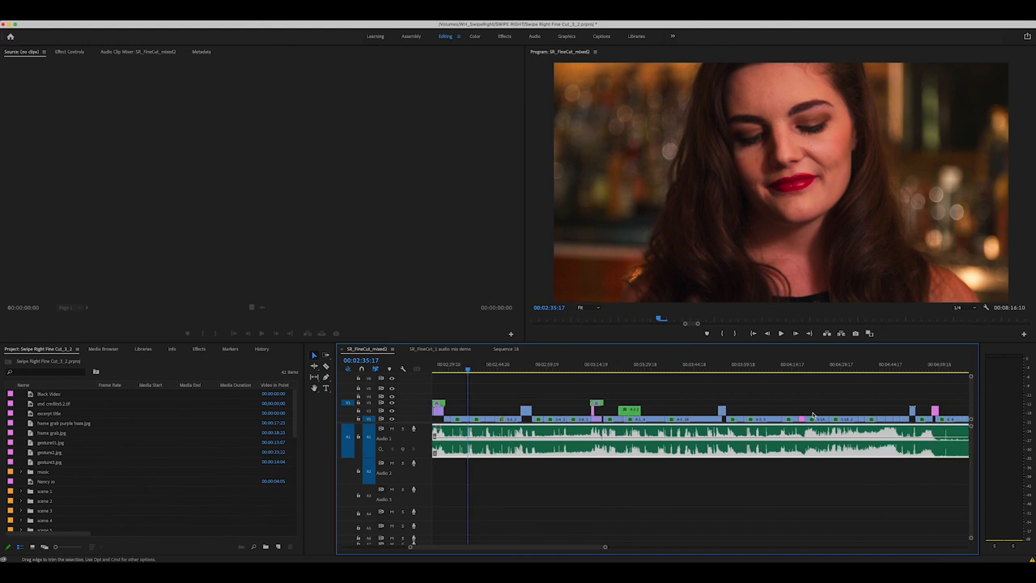
mouse_move(611, 343)
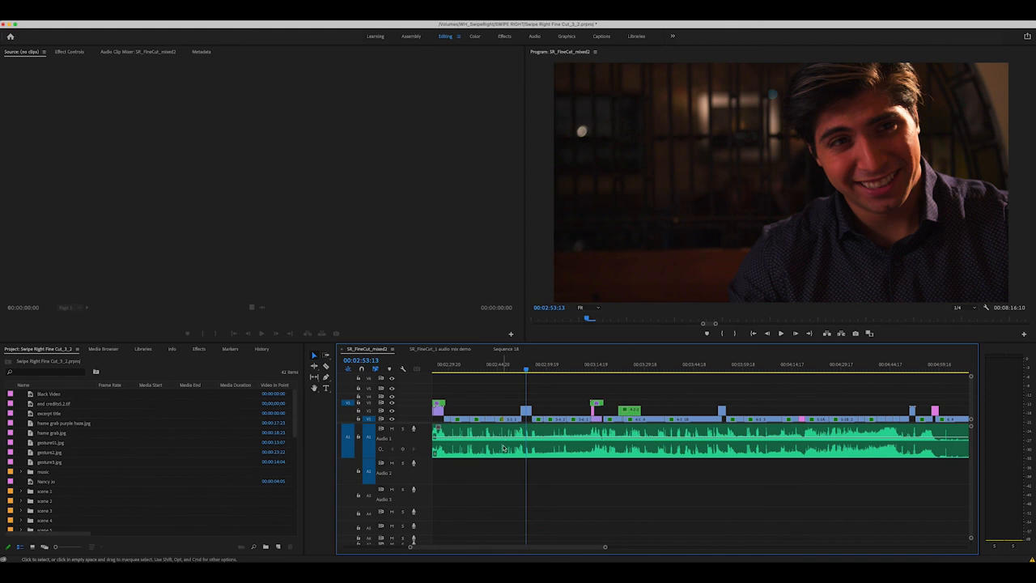
mouse_move(586, 400)
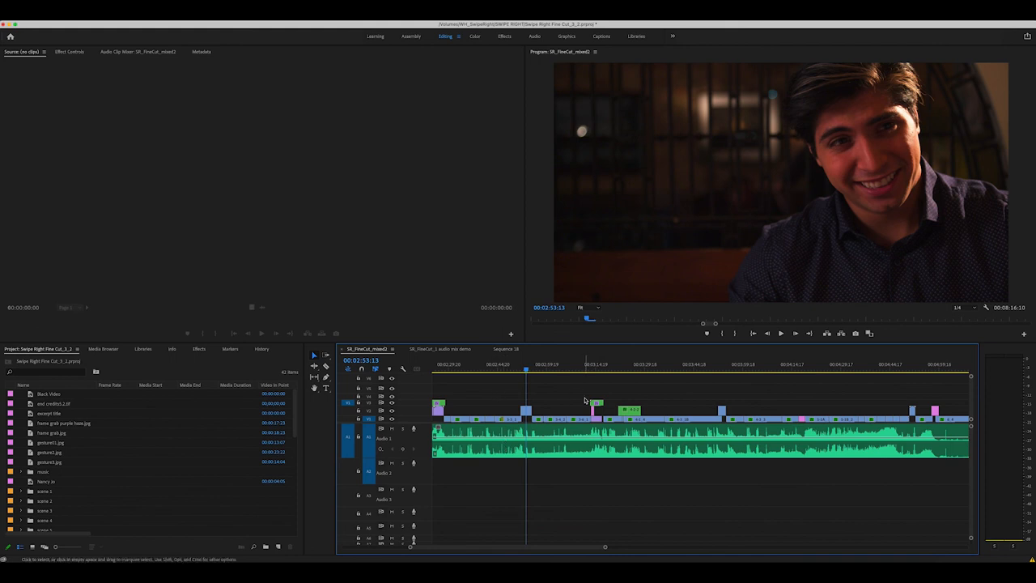